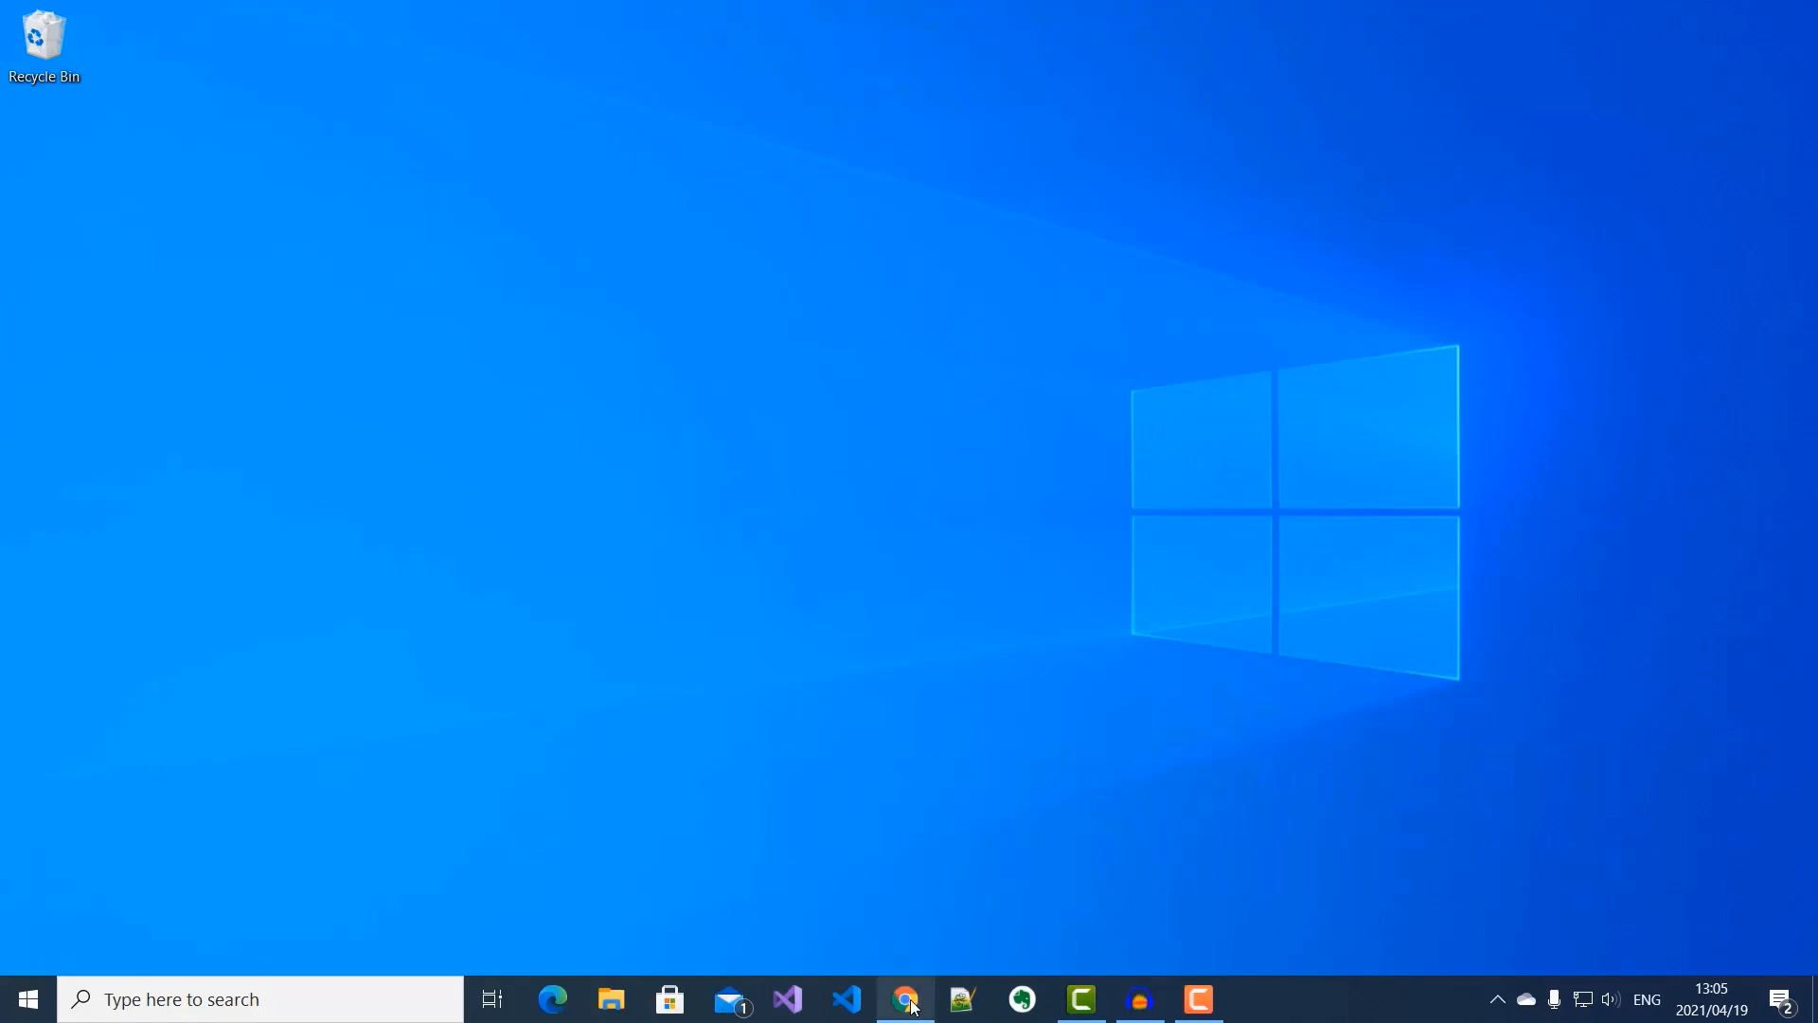
Start the free Basic plan sign-up from the HiveMQ Cloud pricing table in Chrome.
left_click(905, 1000)
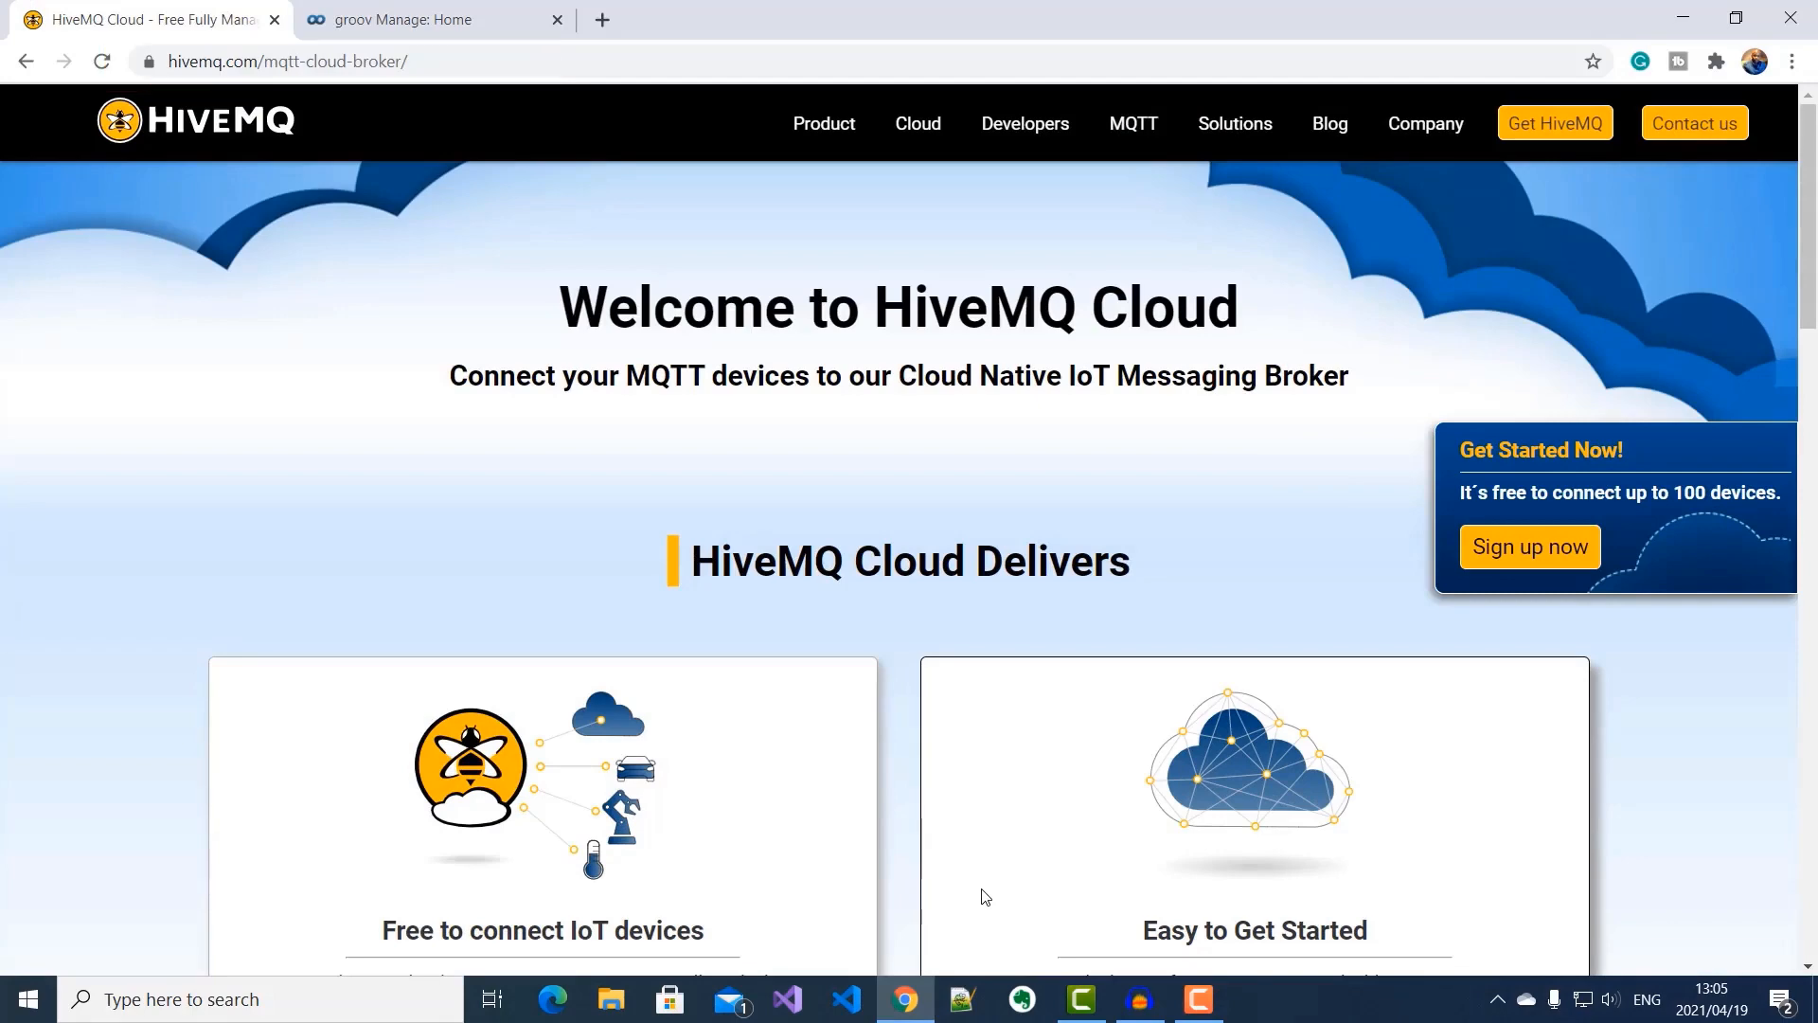
scroll("down", 3)
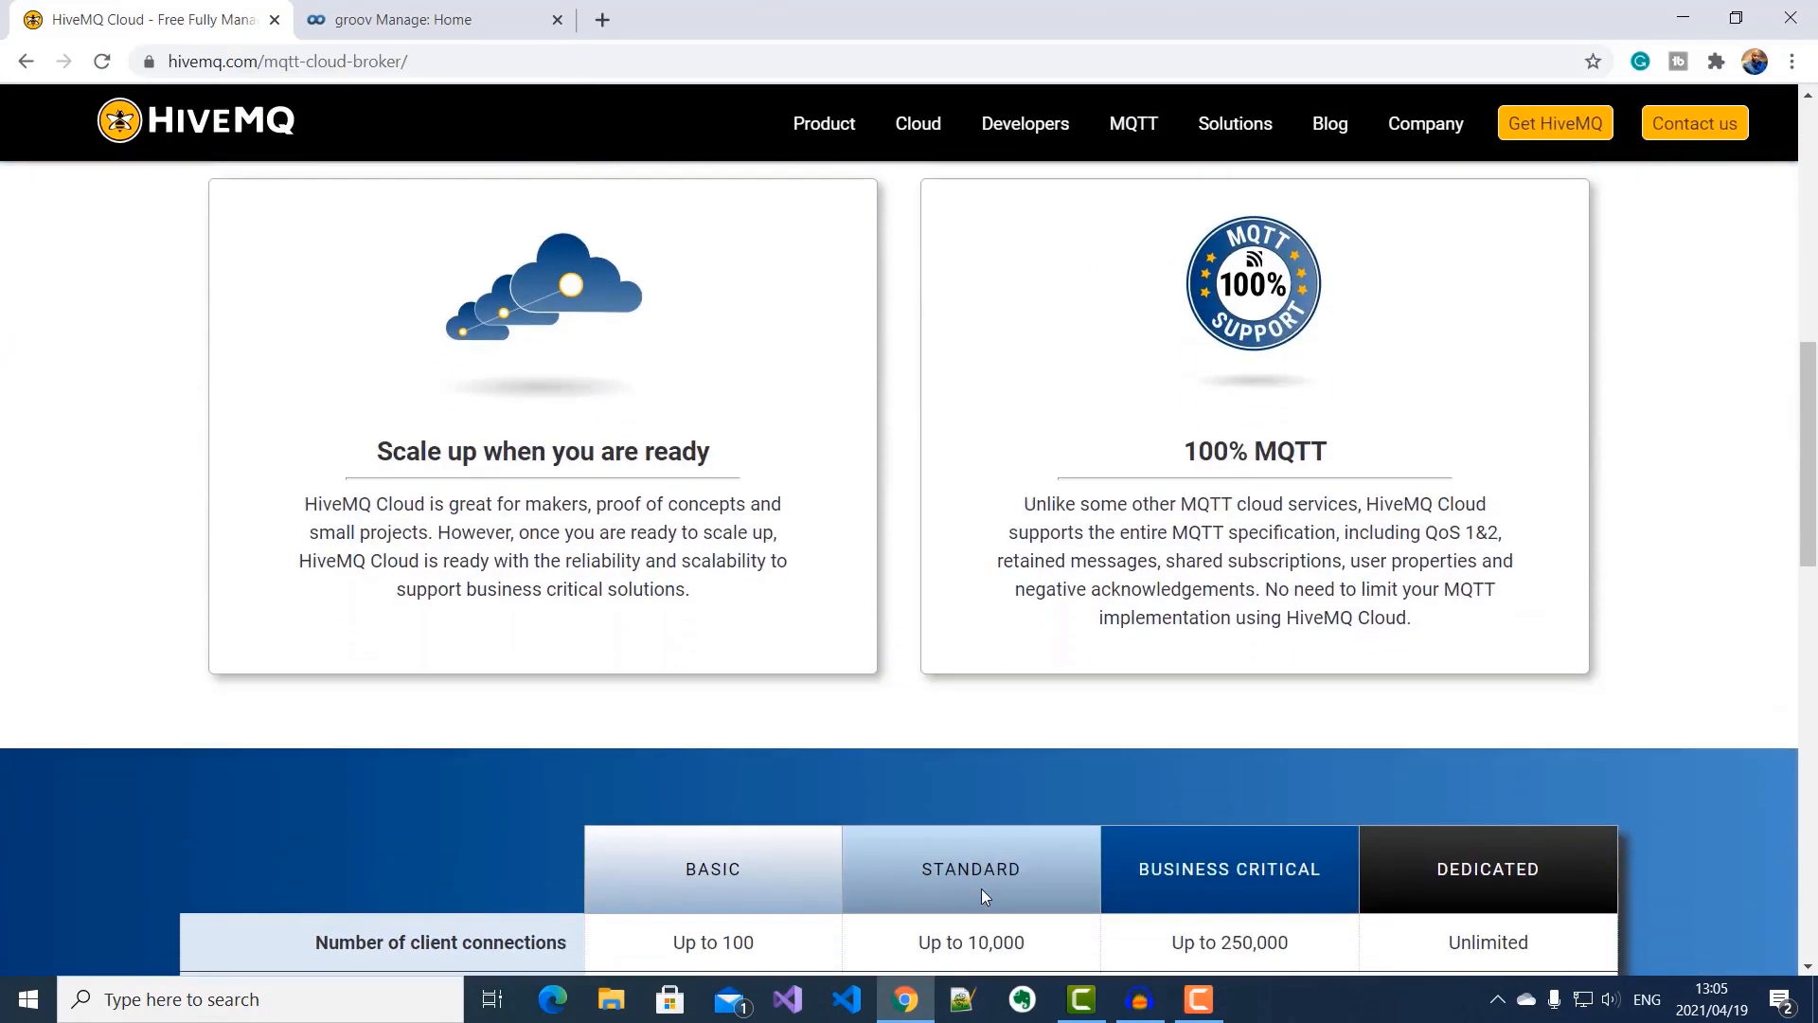
scroll("down", 3)
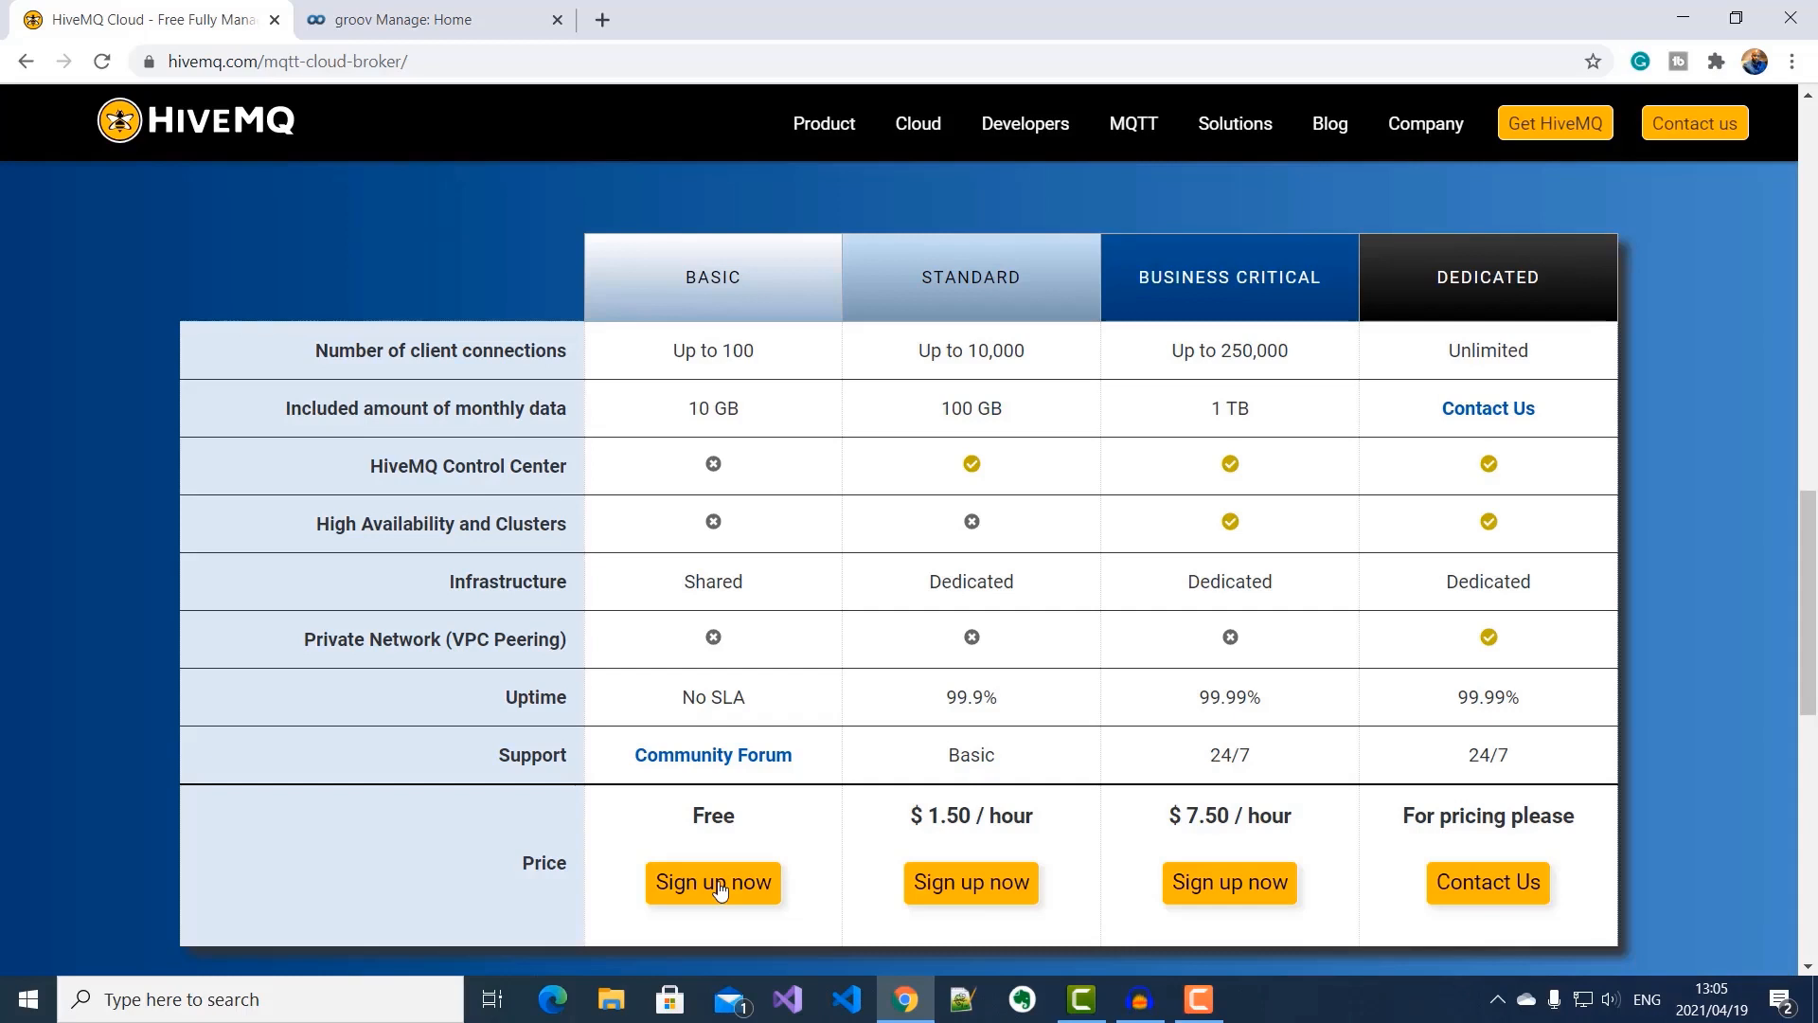
left_click(712, 883)
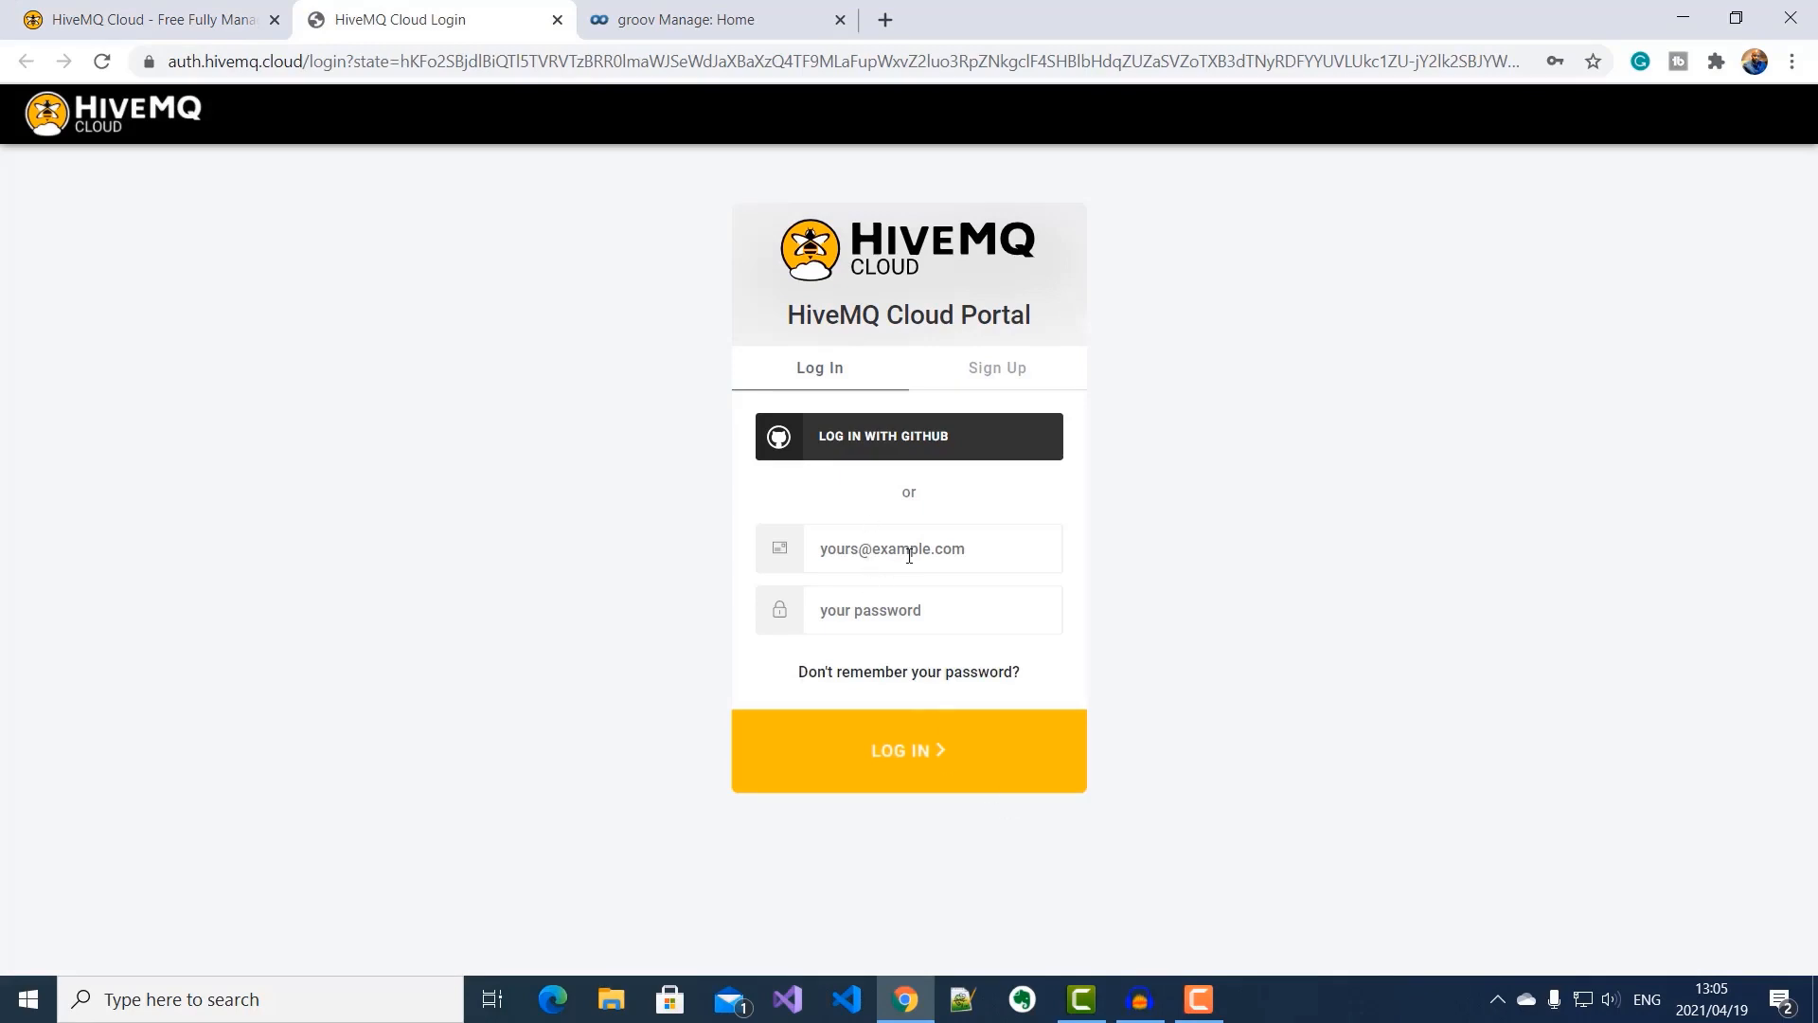
Log in to the HiveMQ Cloud portal to reach the Your Clusters page.
left_click(909, 593)
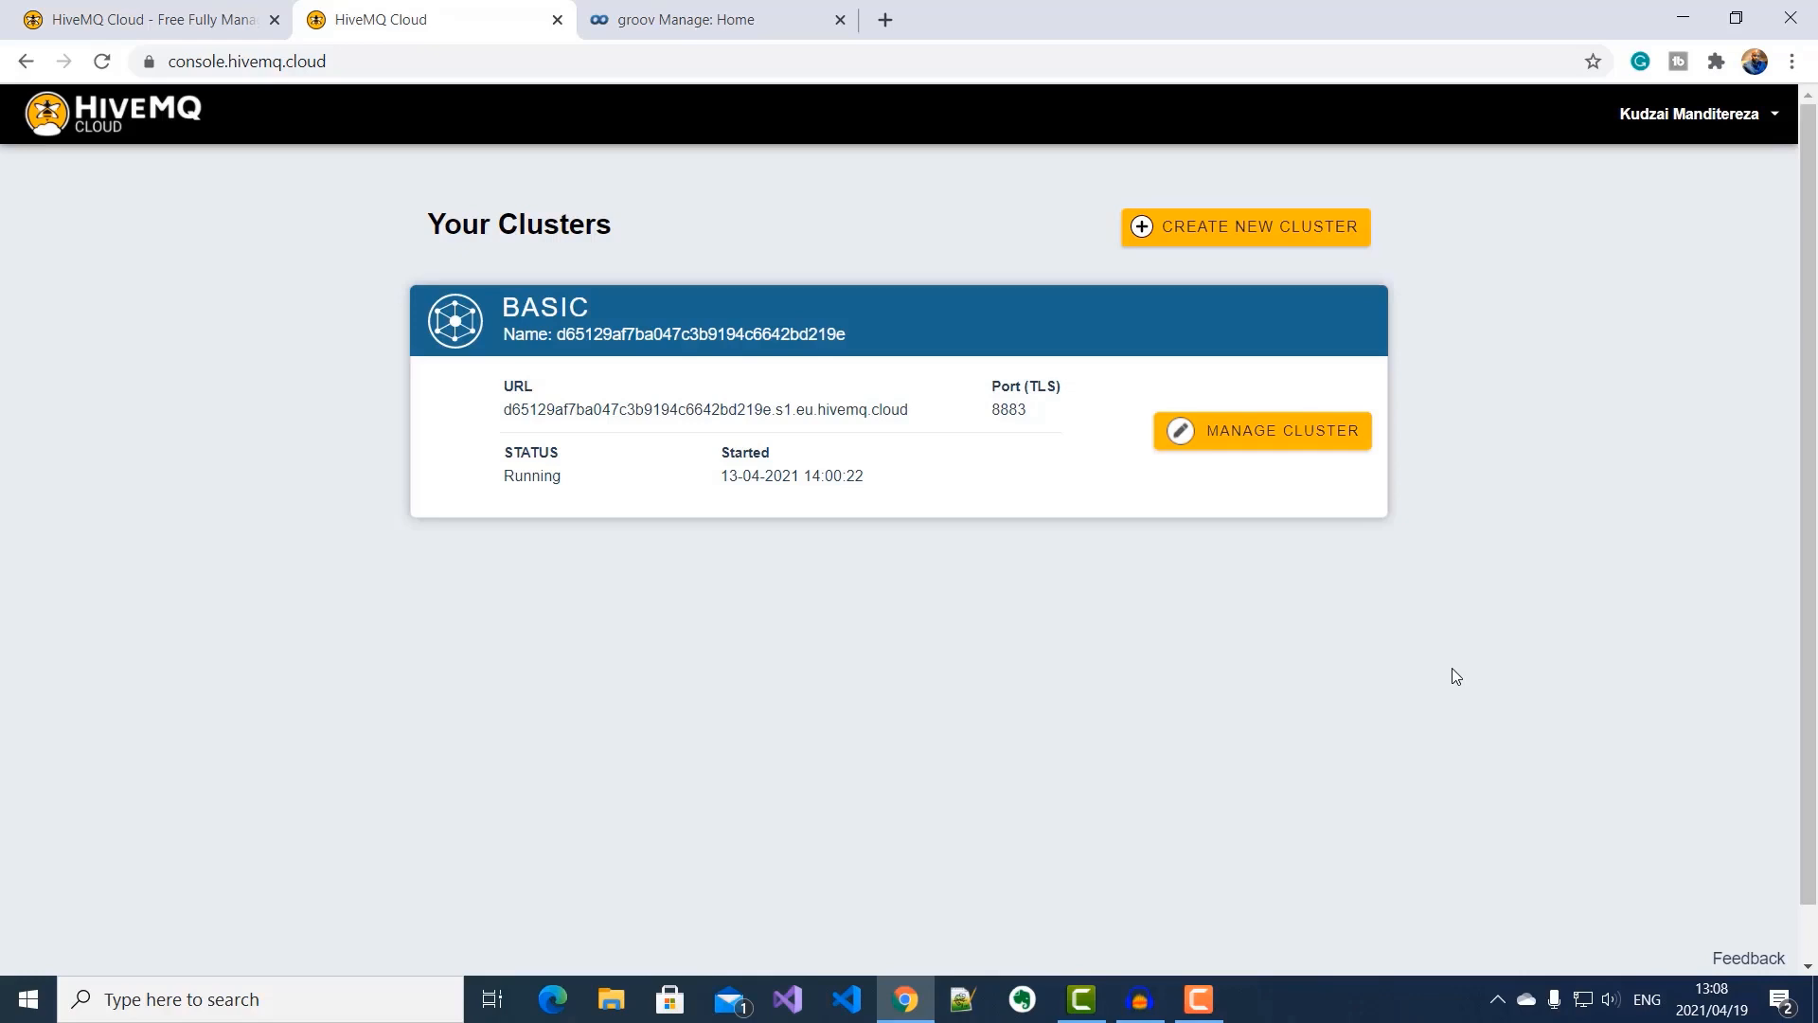
View the Basic cluster's details and copy its hostname for the broker connection.
left_click(1262, 432)
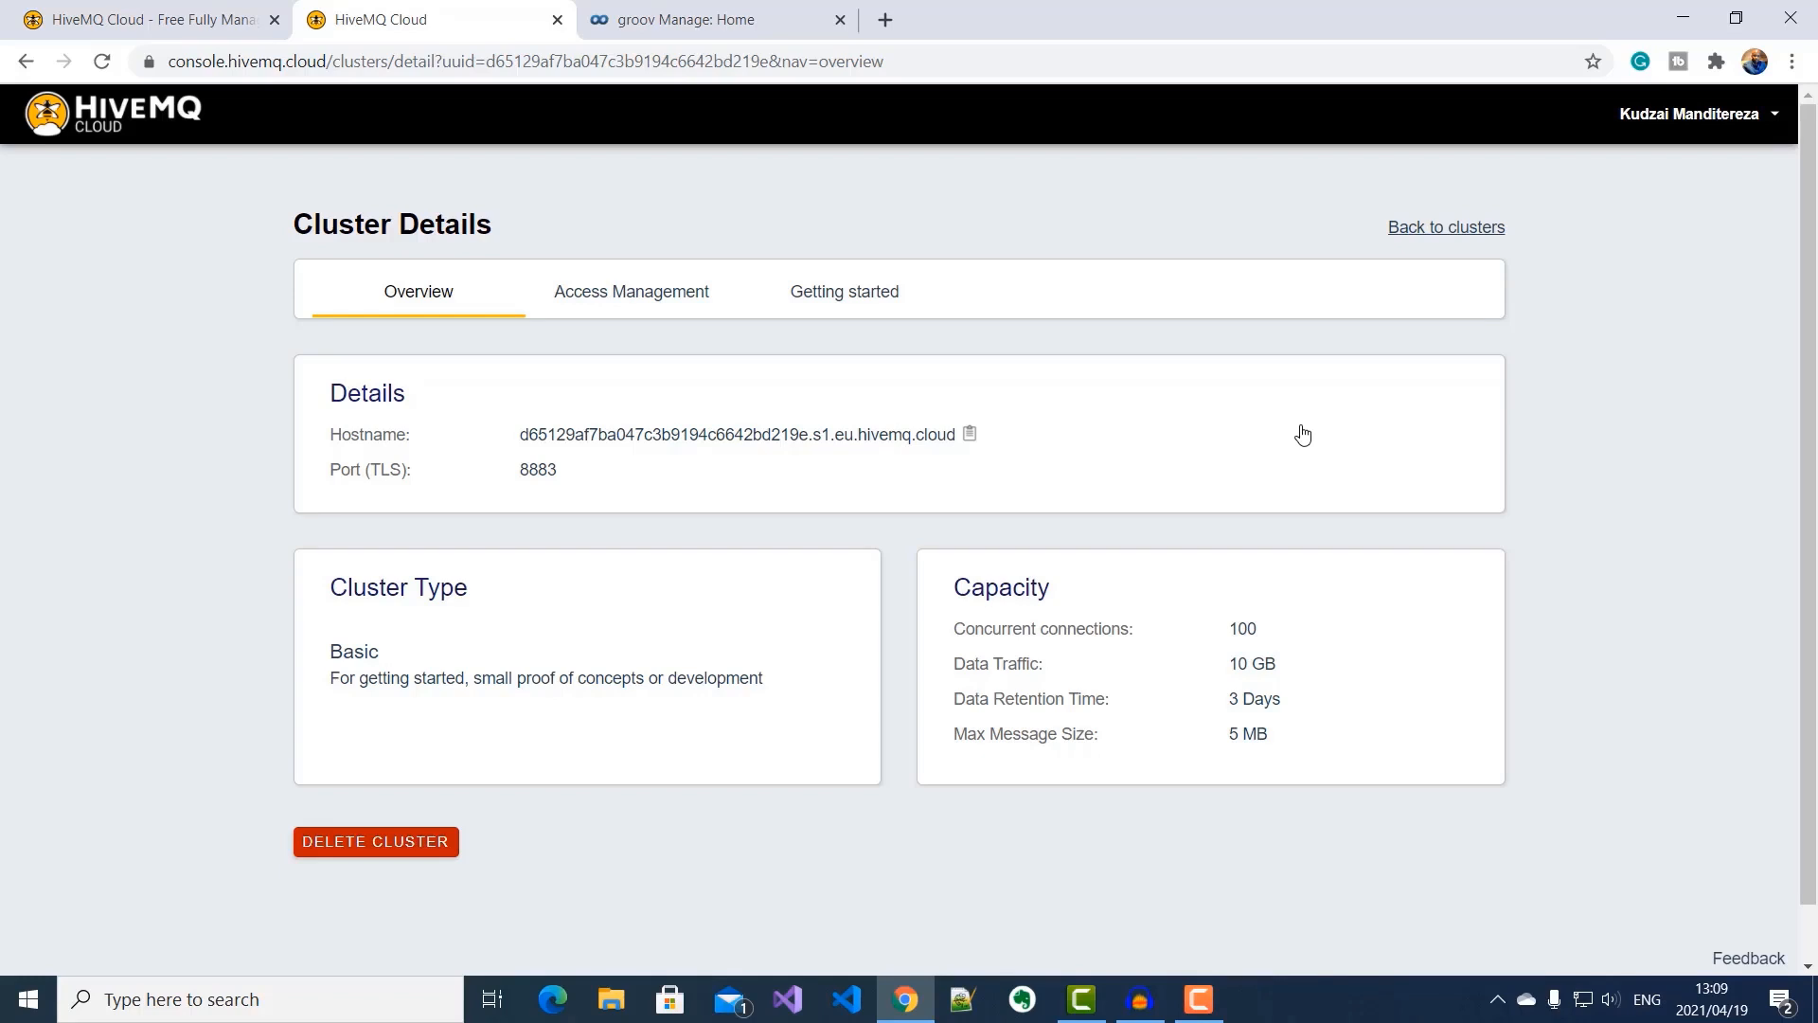
left_click(969, 434)
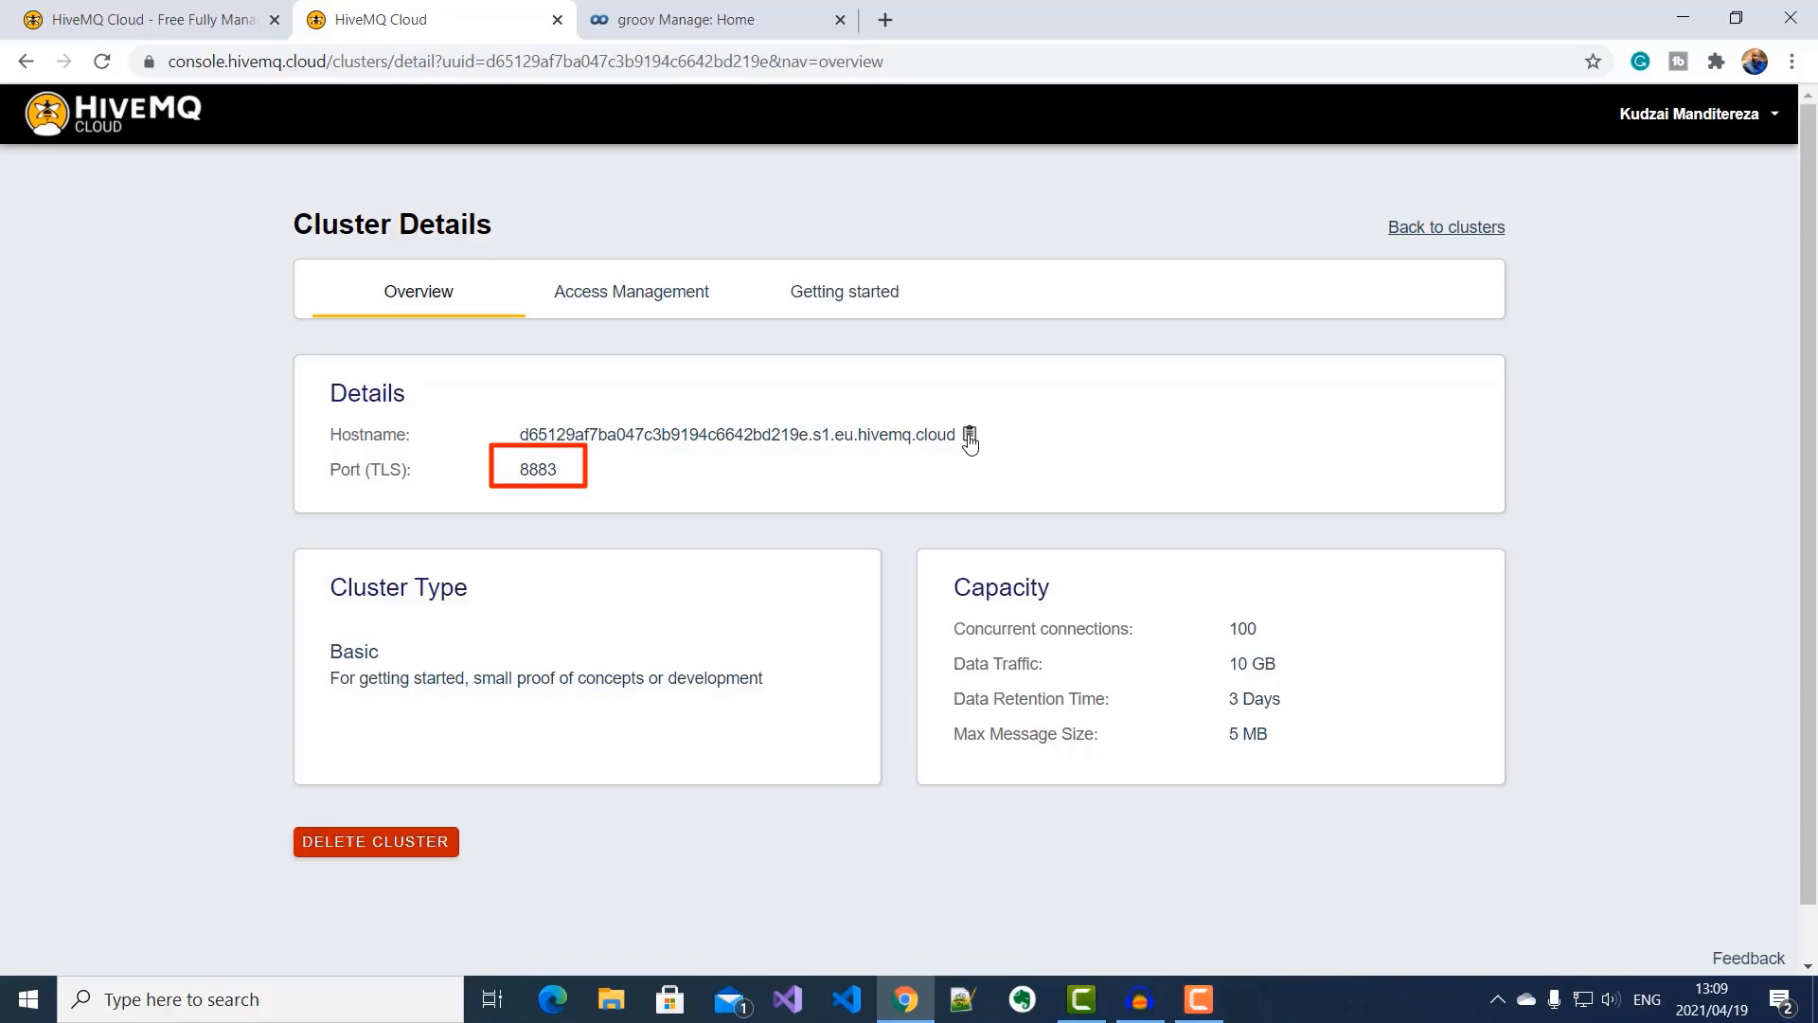
left_click(704, 19)
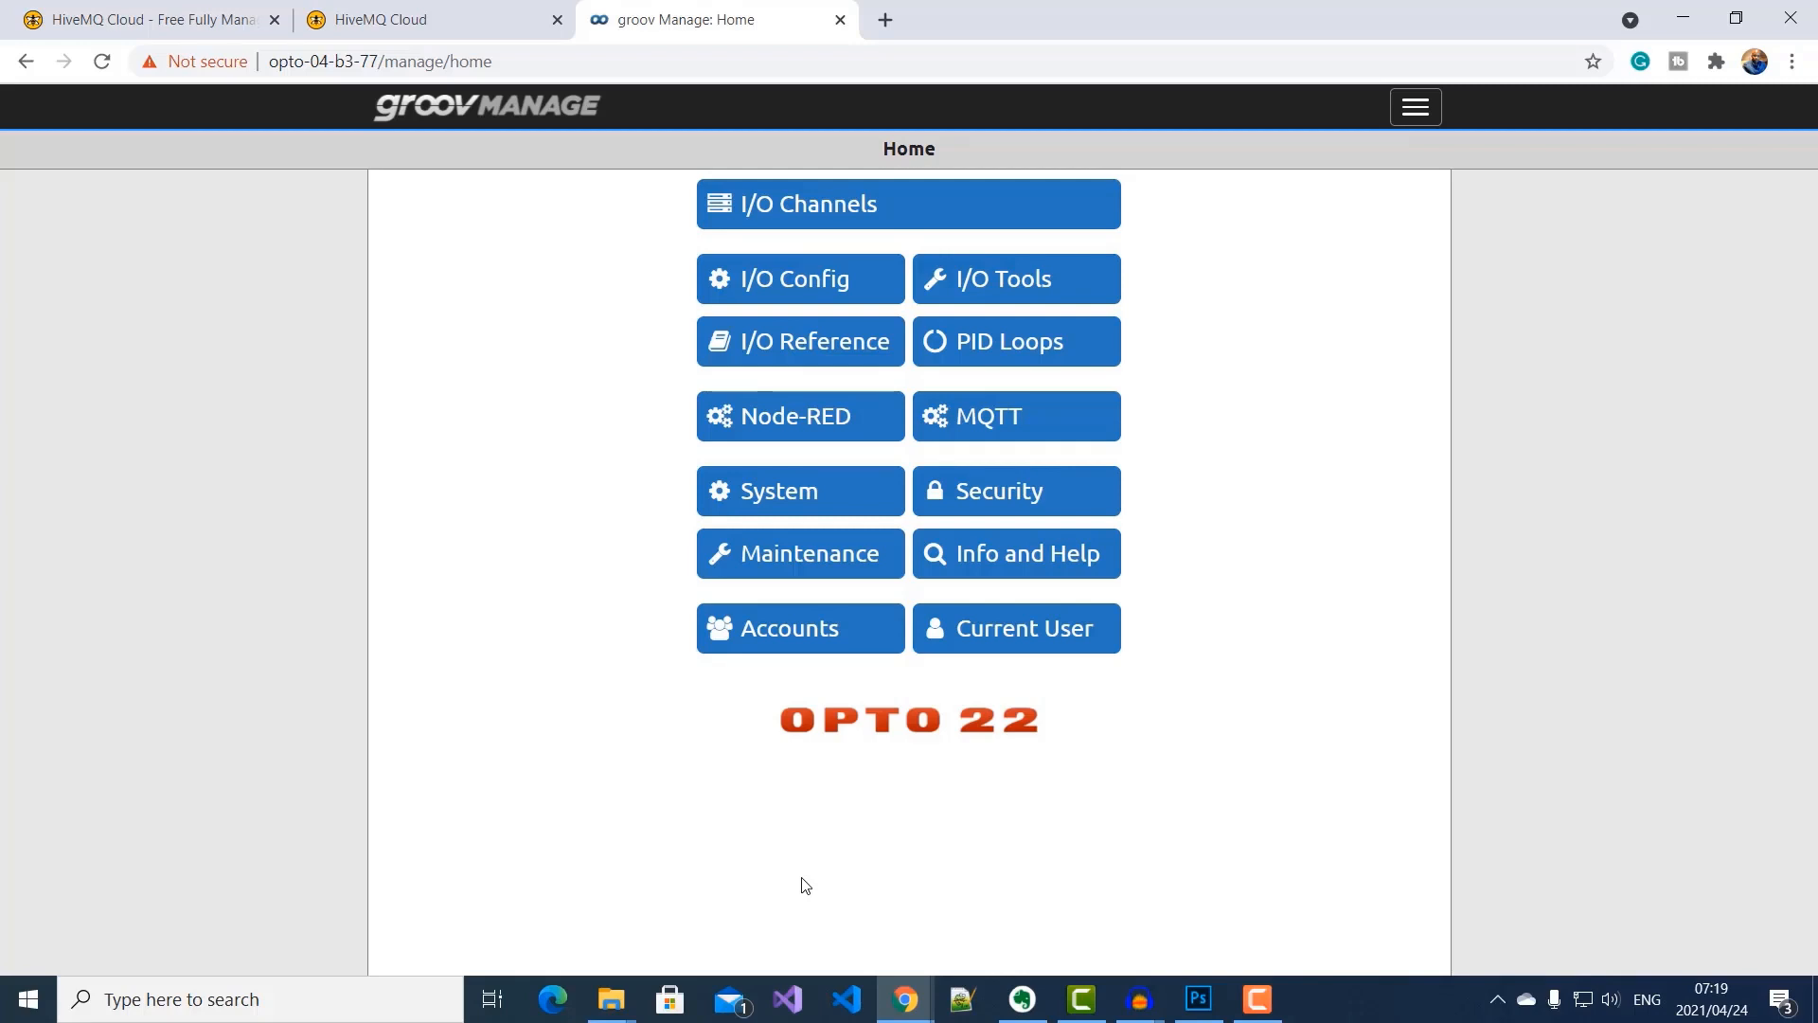
mouse_move(852, 225)
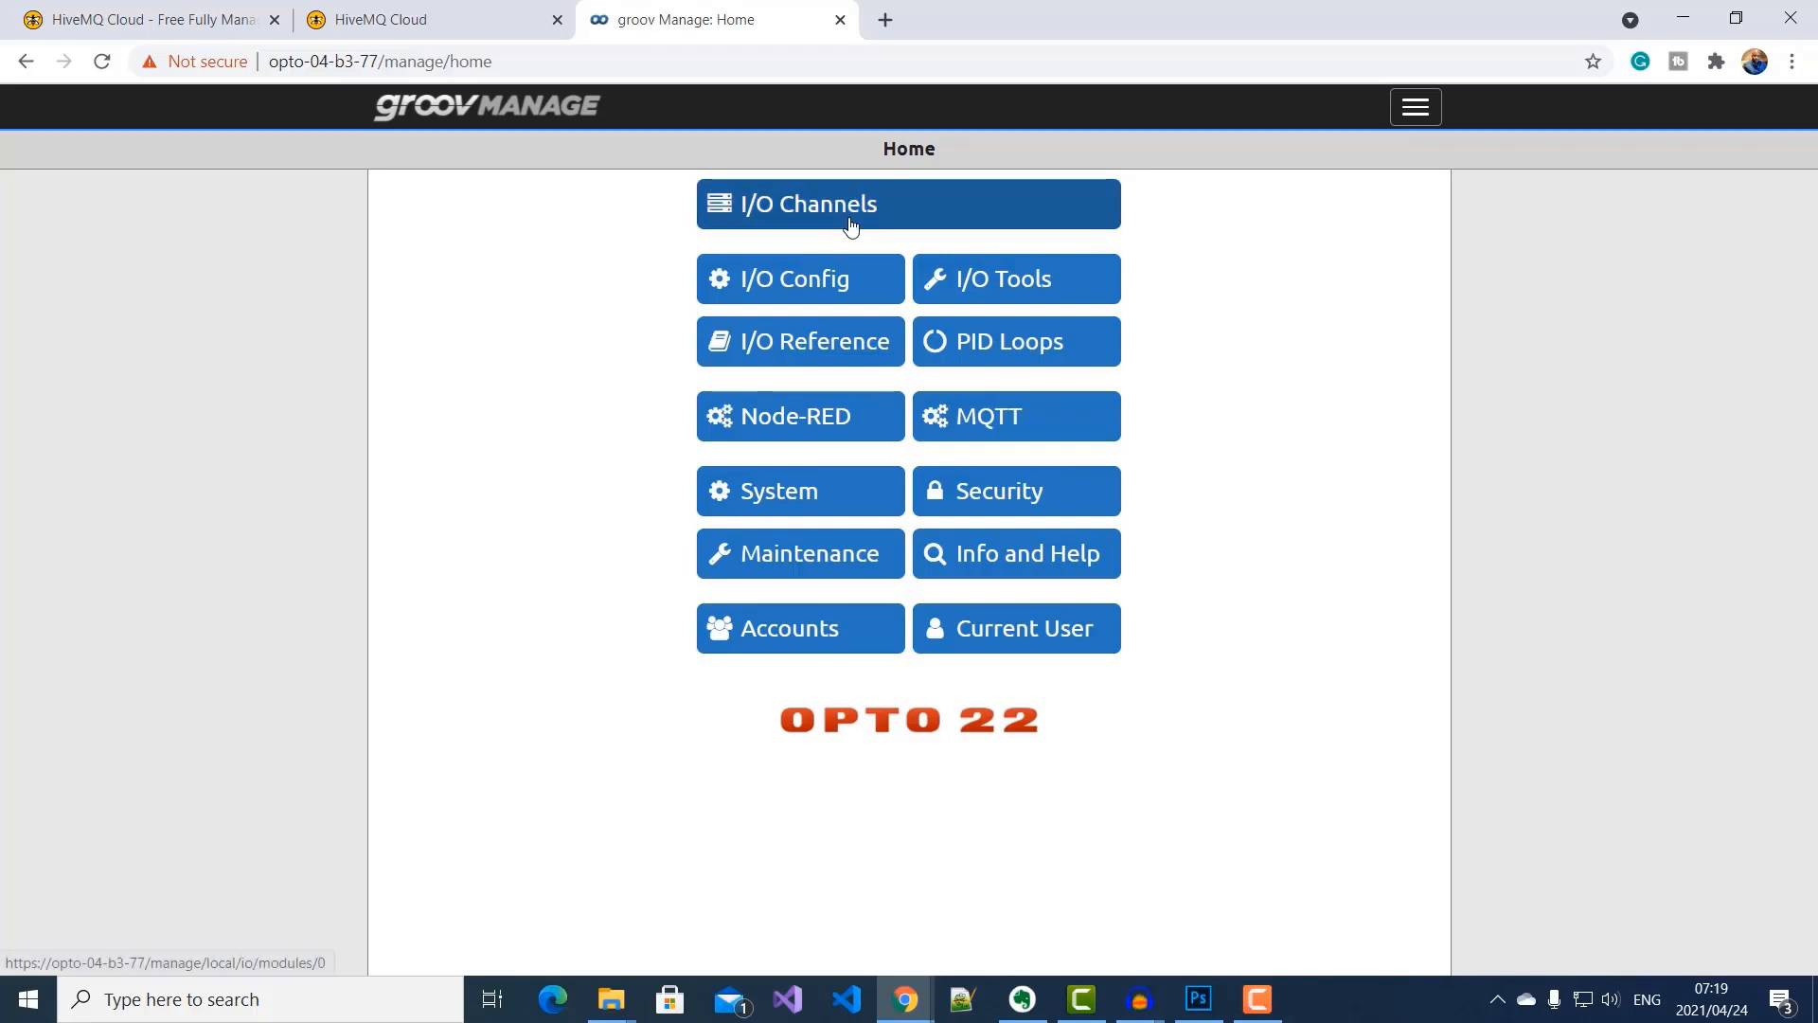
Browse the I/O channel list, checking Channel 0 and then Channel 2 'Level'.
left_click(852, 205)
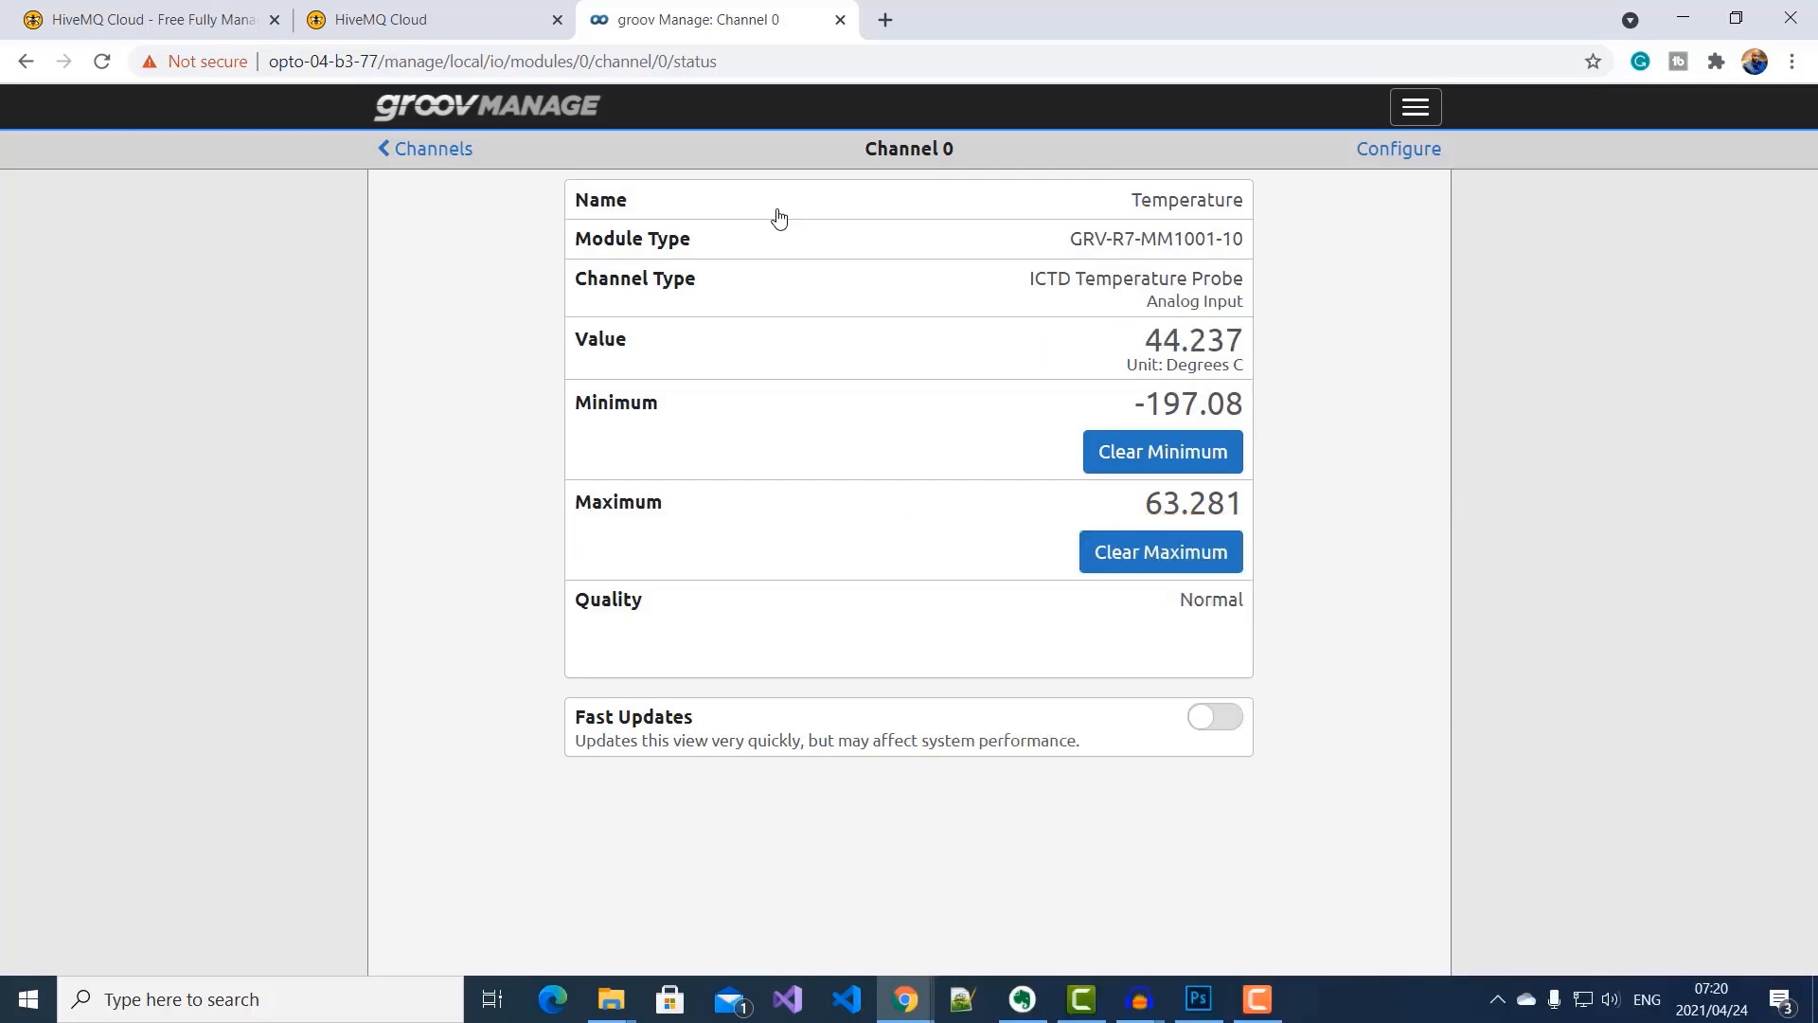
left_click(425, 147)
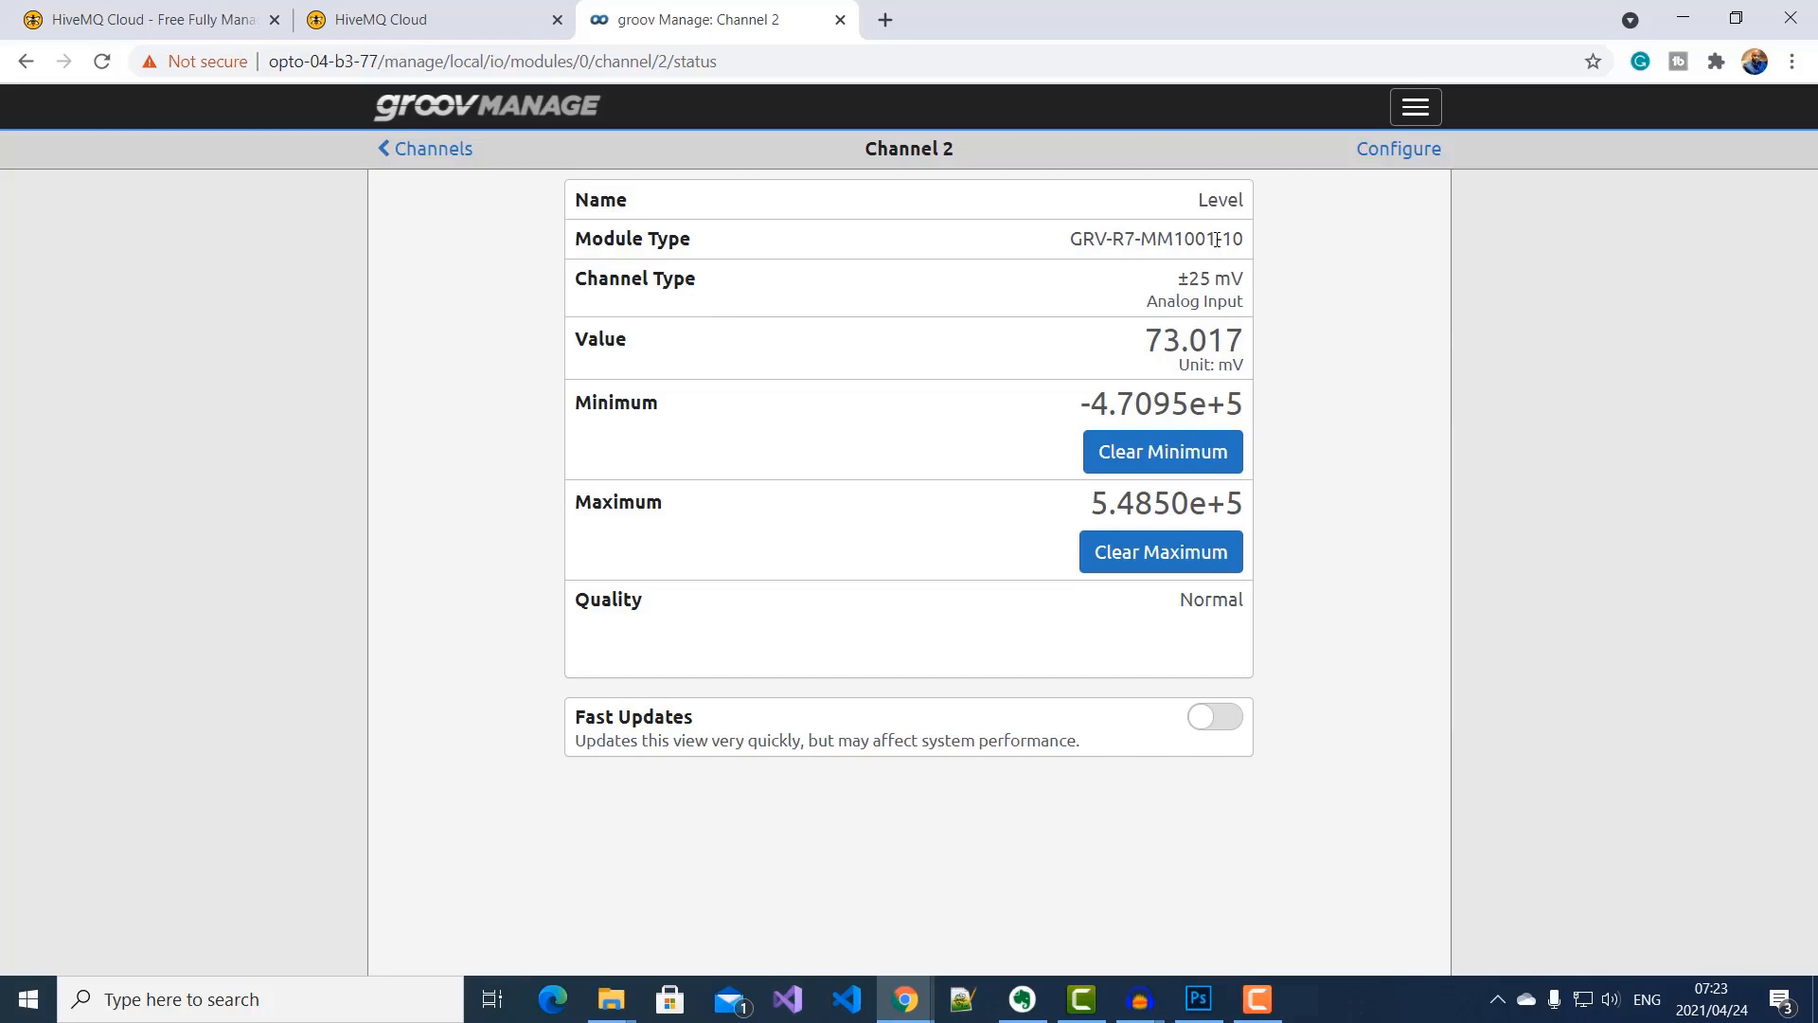
mouse_move(1398, 178)
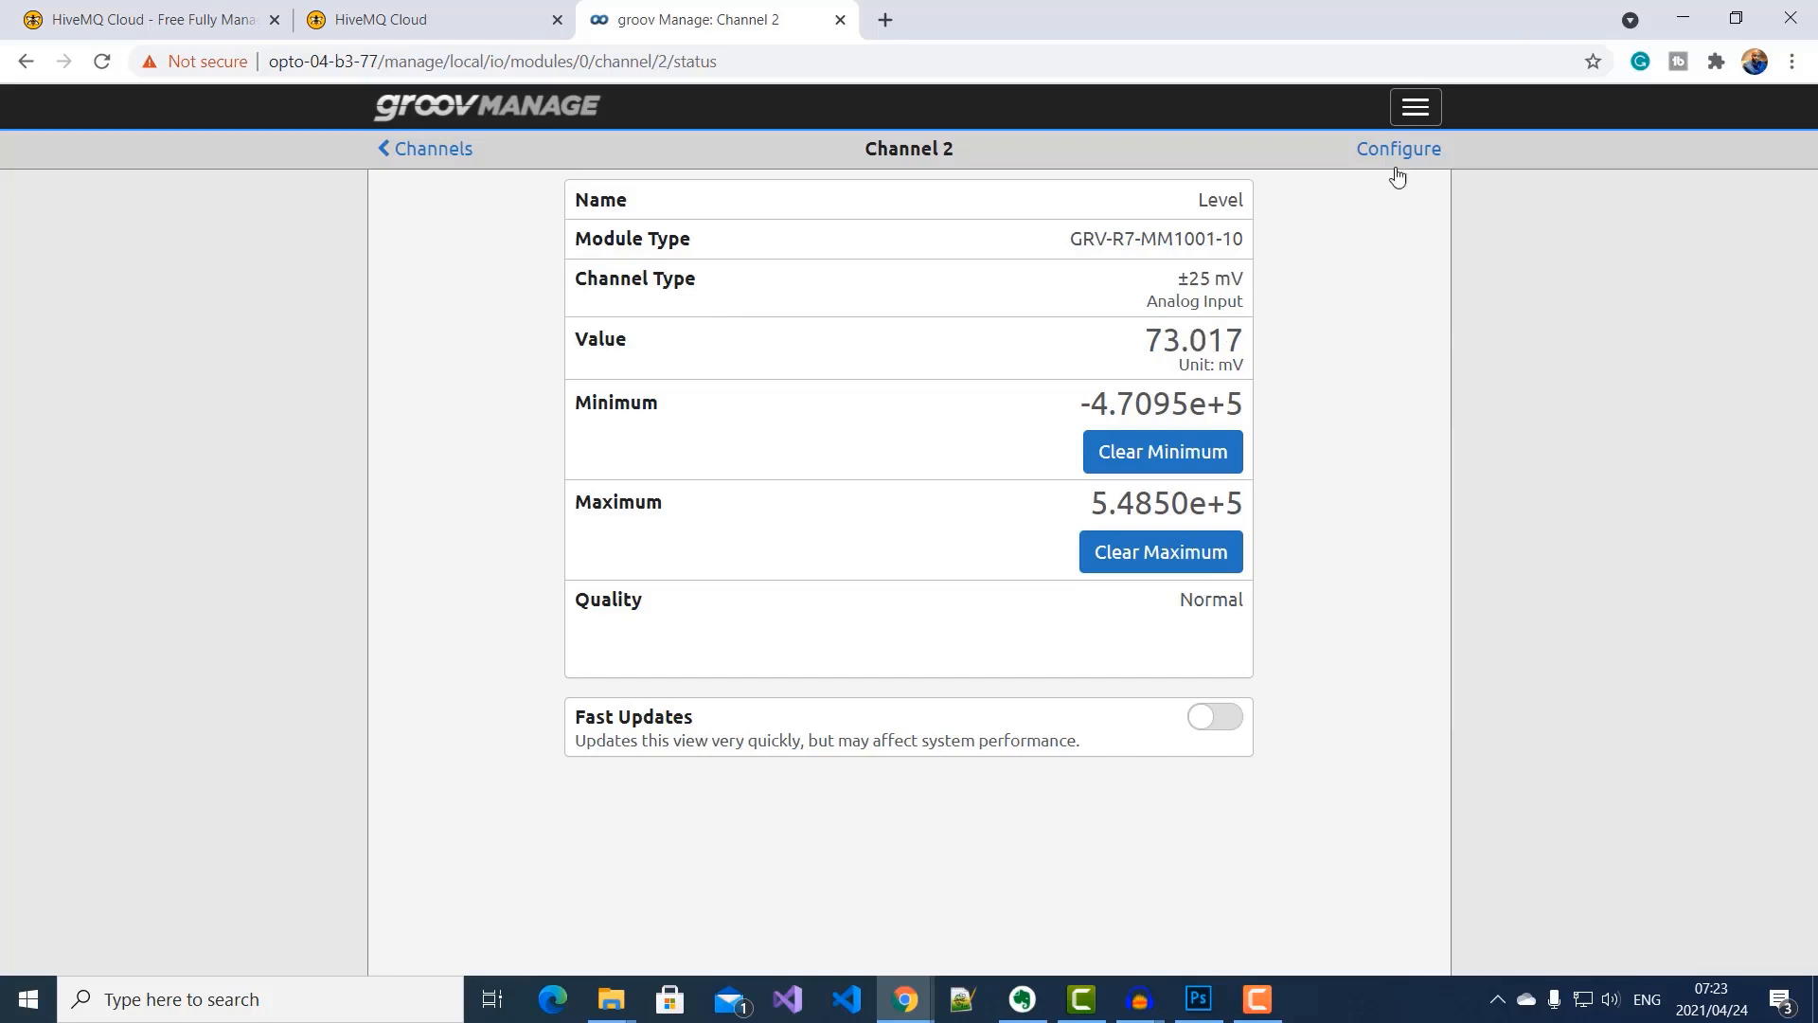
Review channel 2's public access configuration, cancel without saving and return home.
left_click(1397, 148)
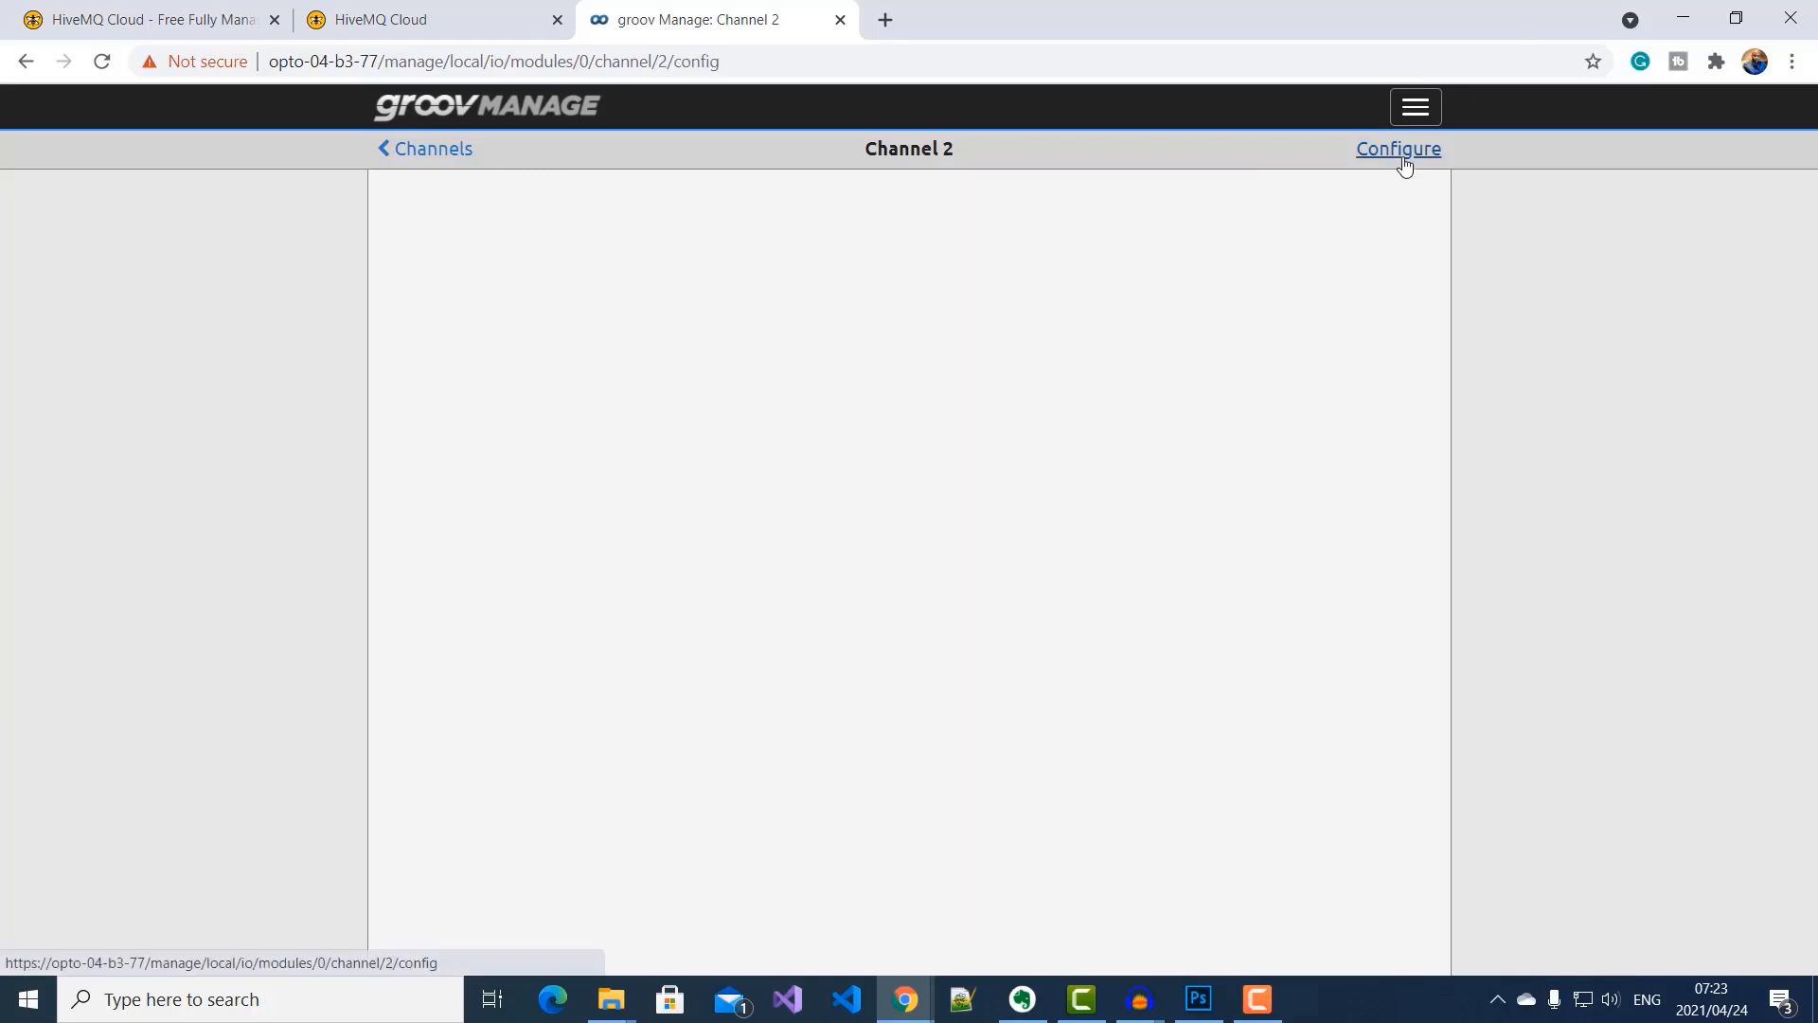
left_click(1398, 148)
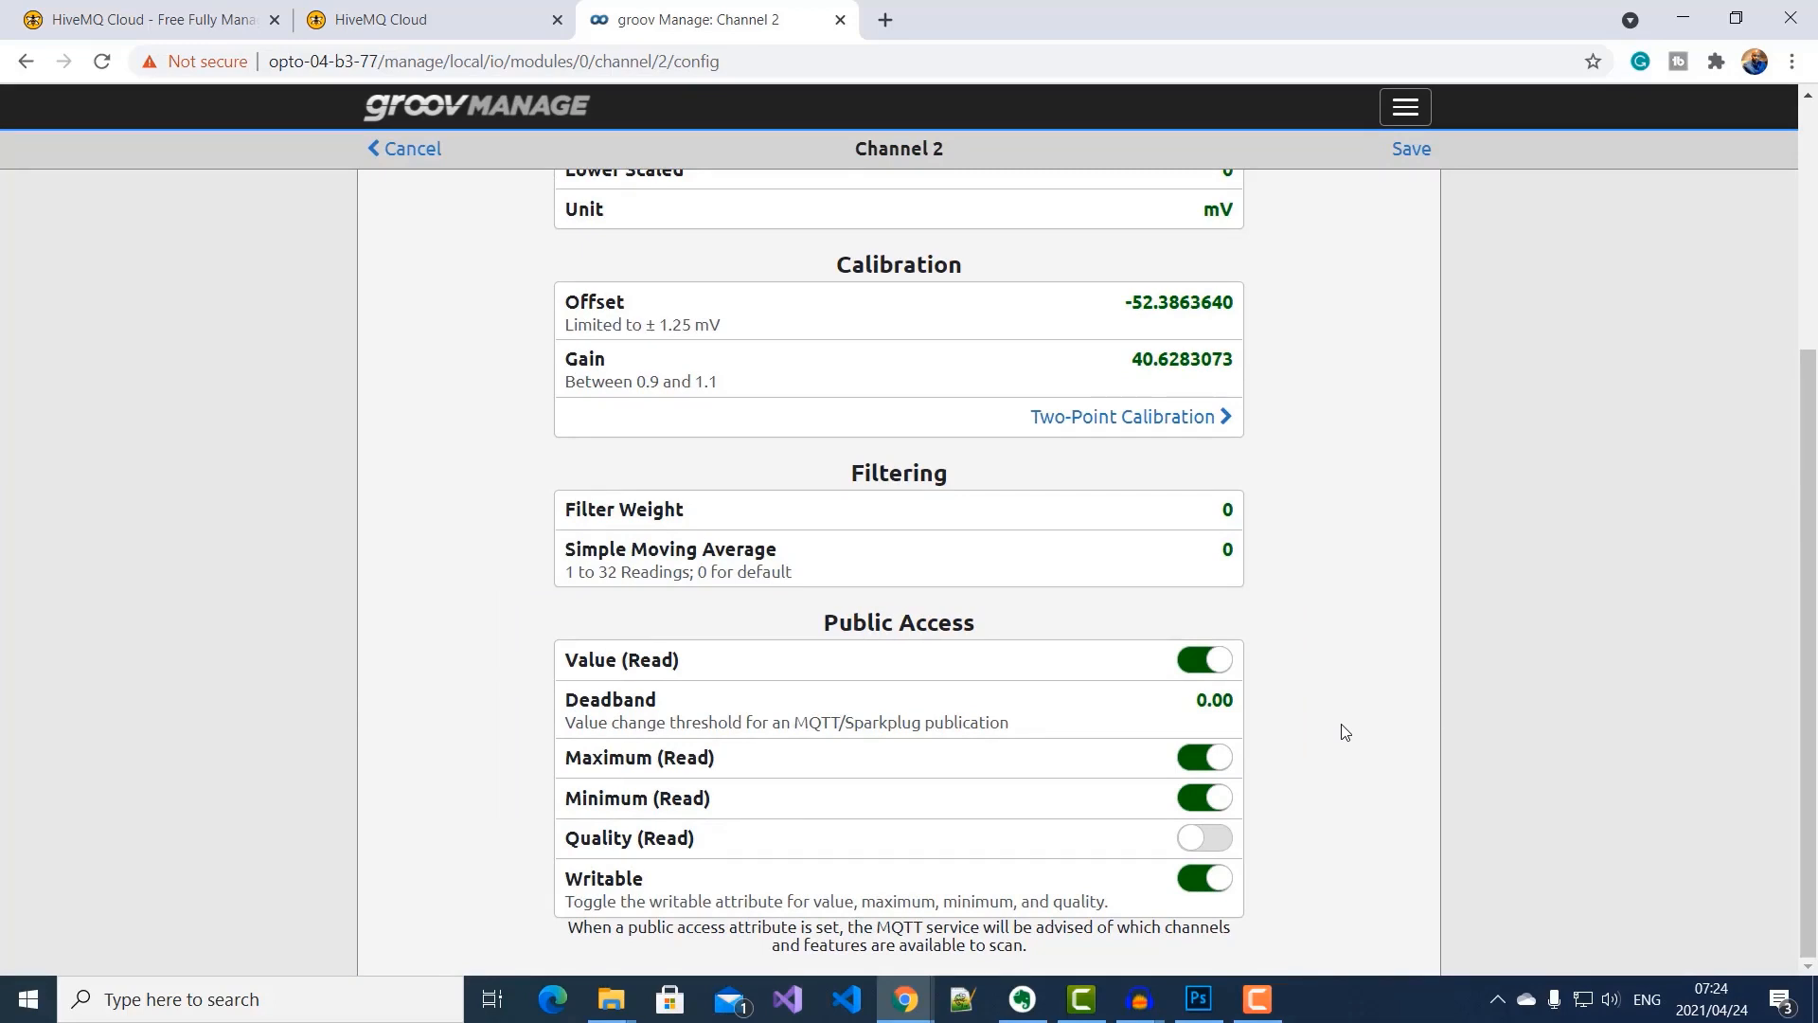
mouse_move(405, 498)
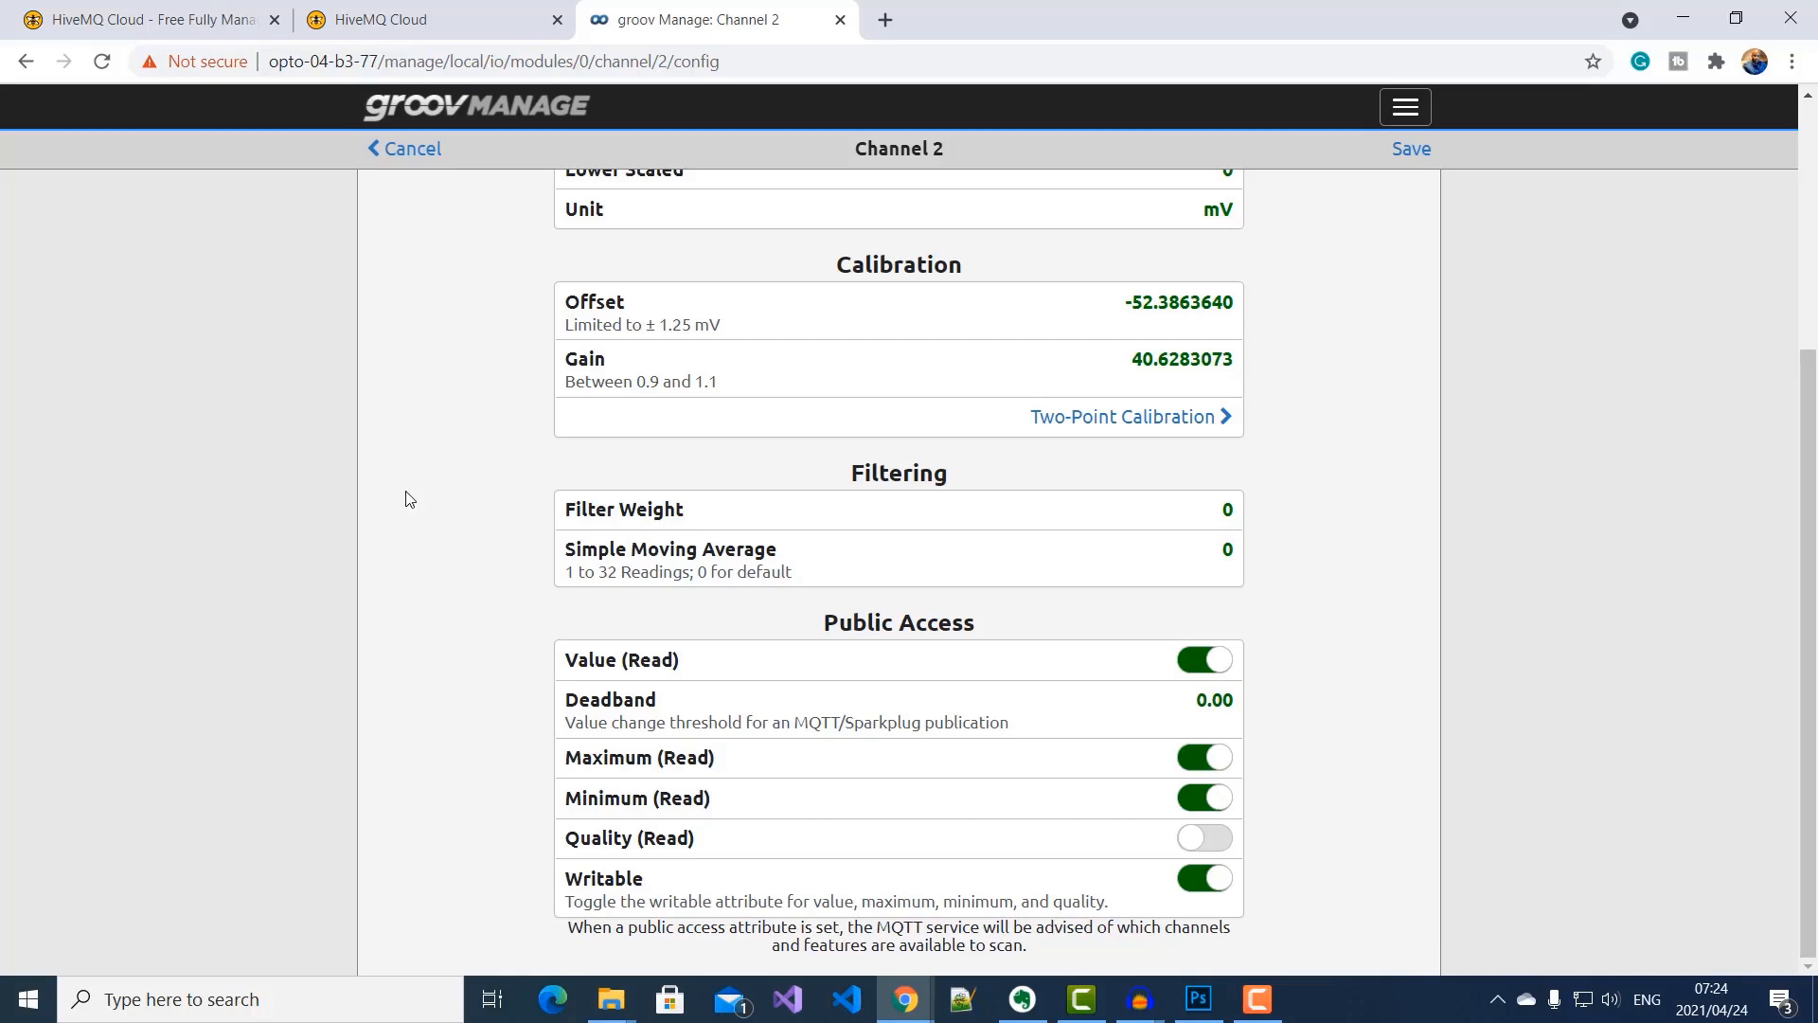
left_click(413, 147)
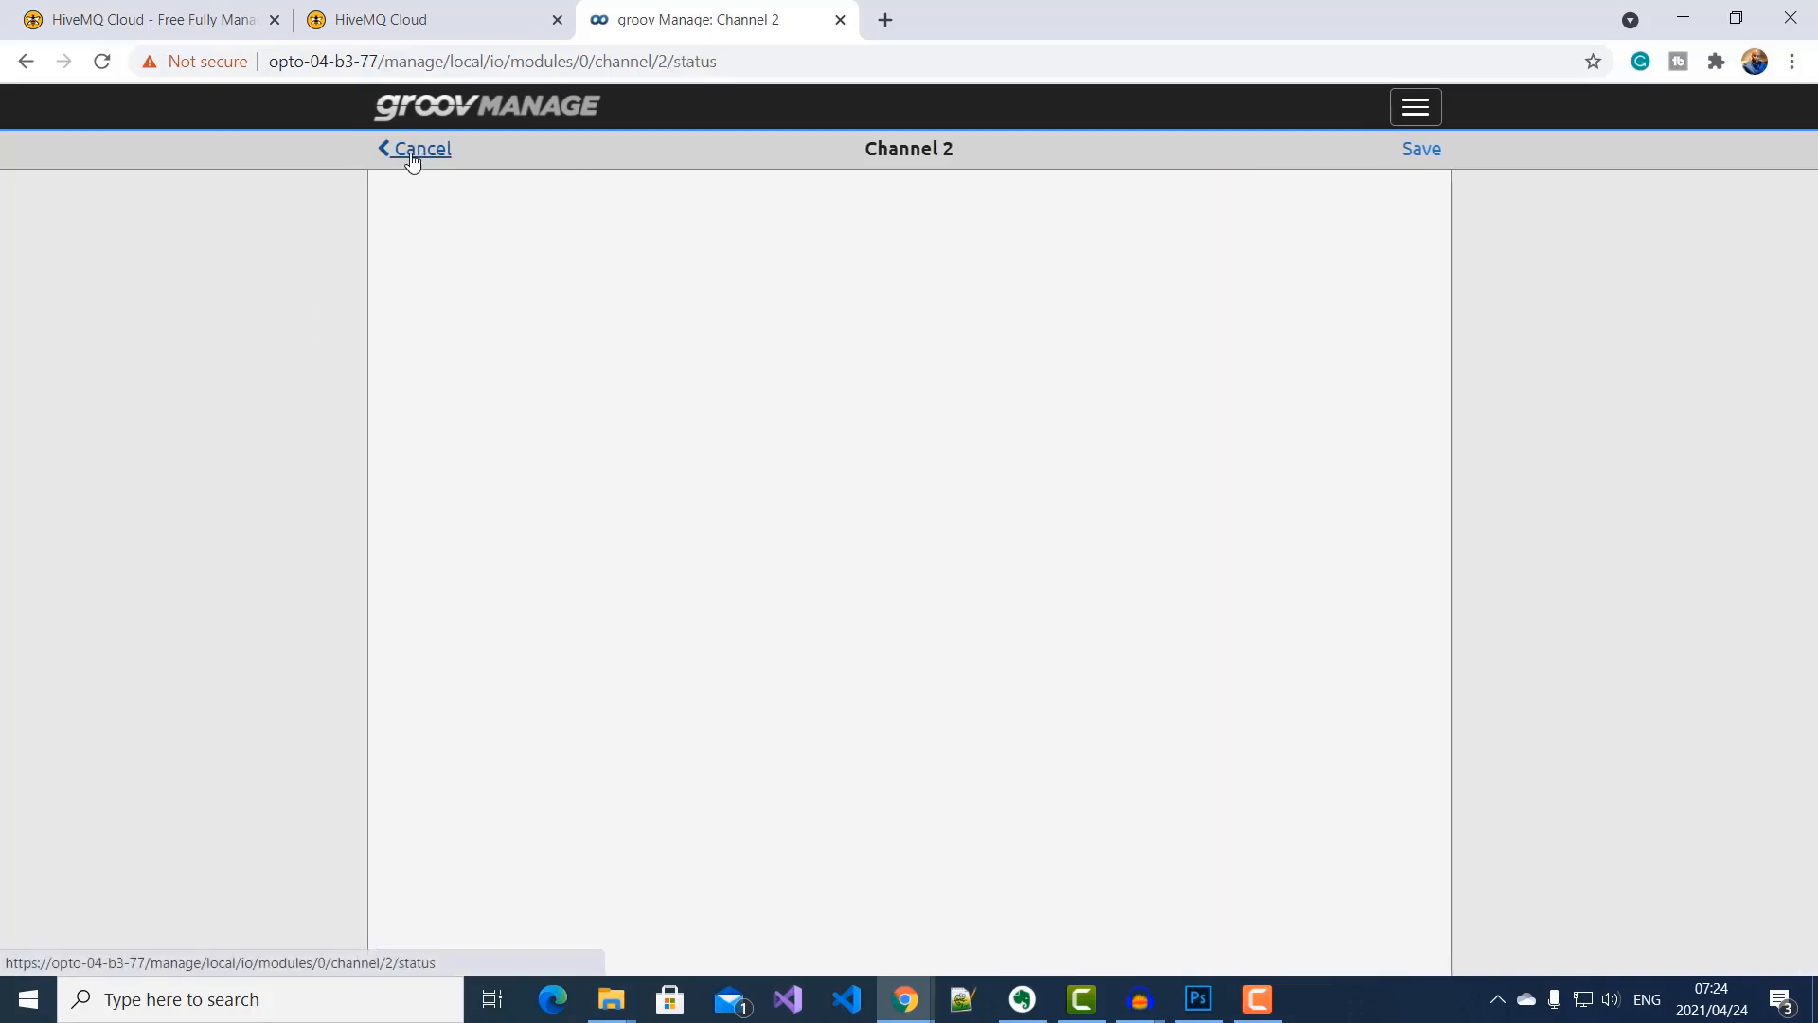
left_click(420, 148)
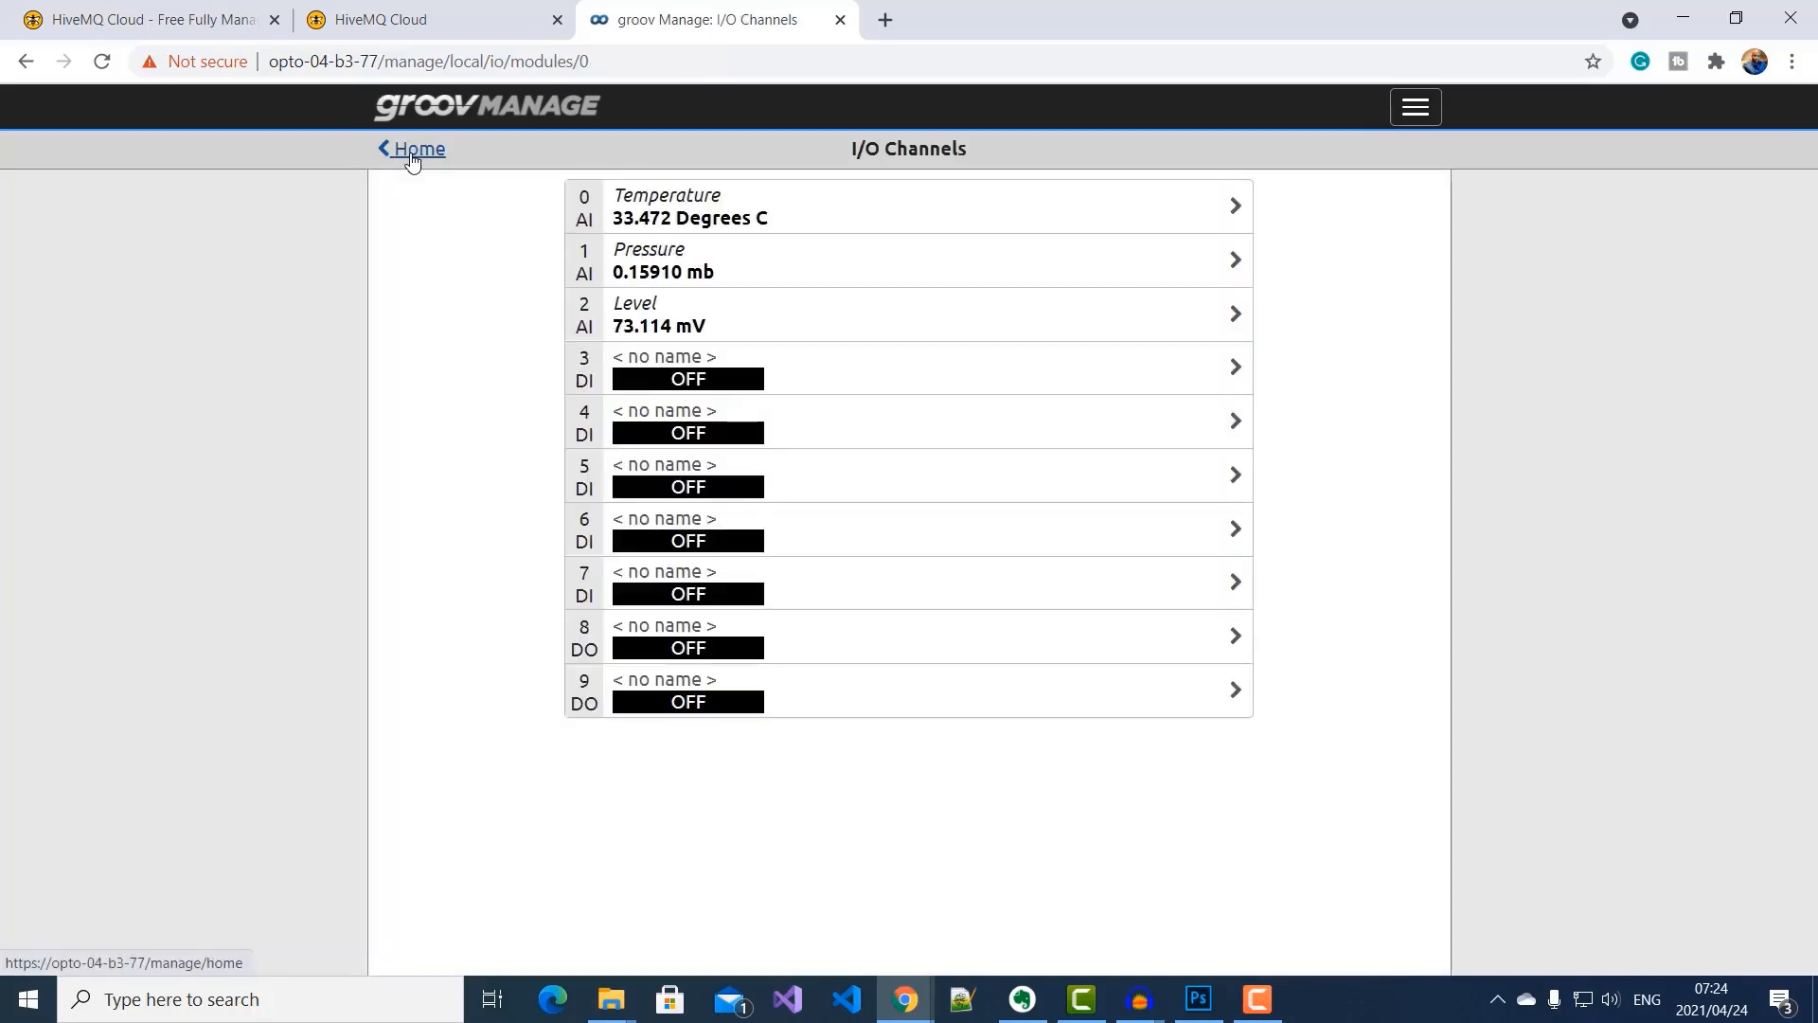
left_click(417, 148)
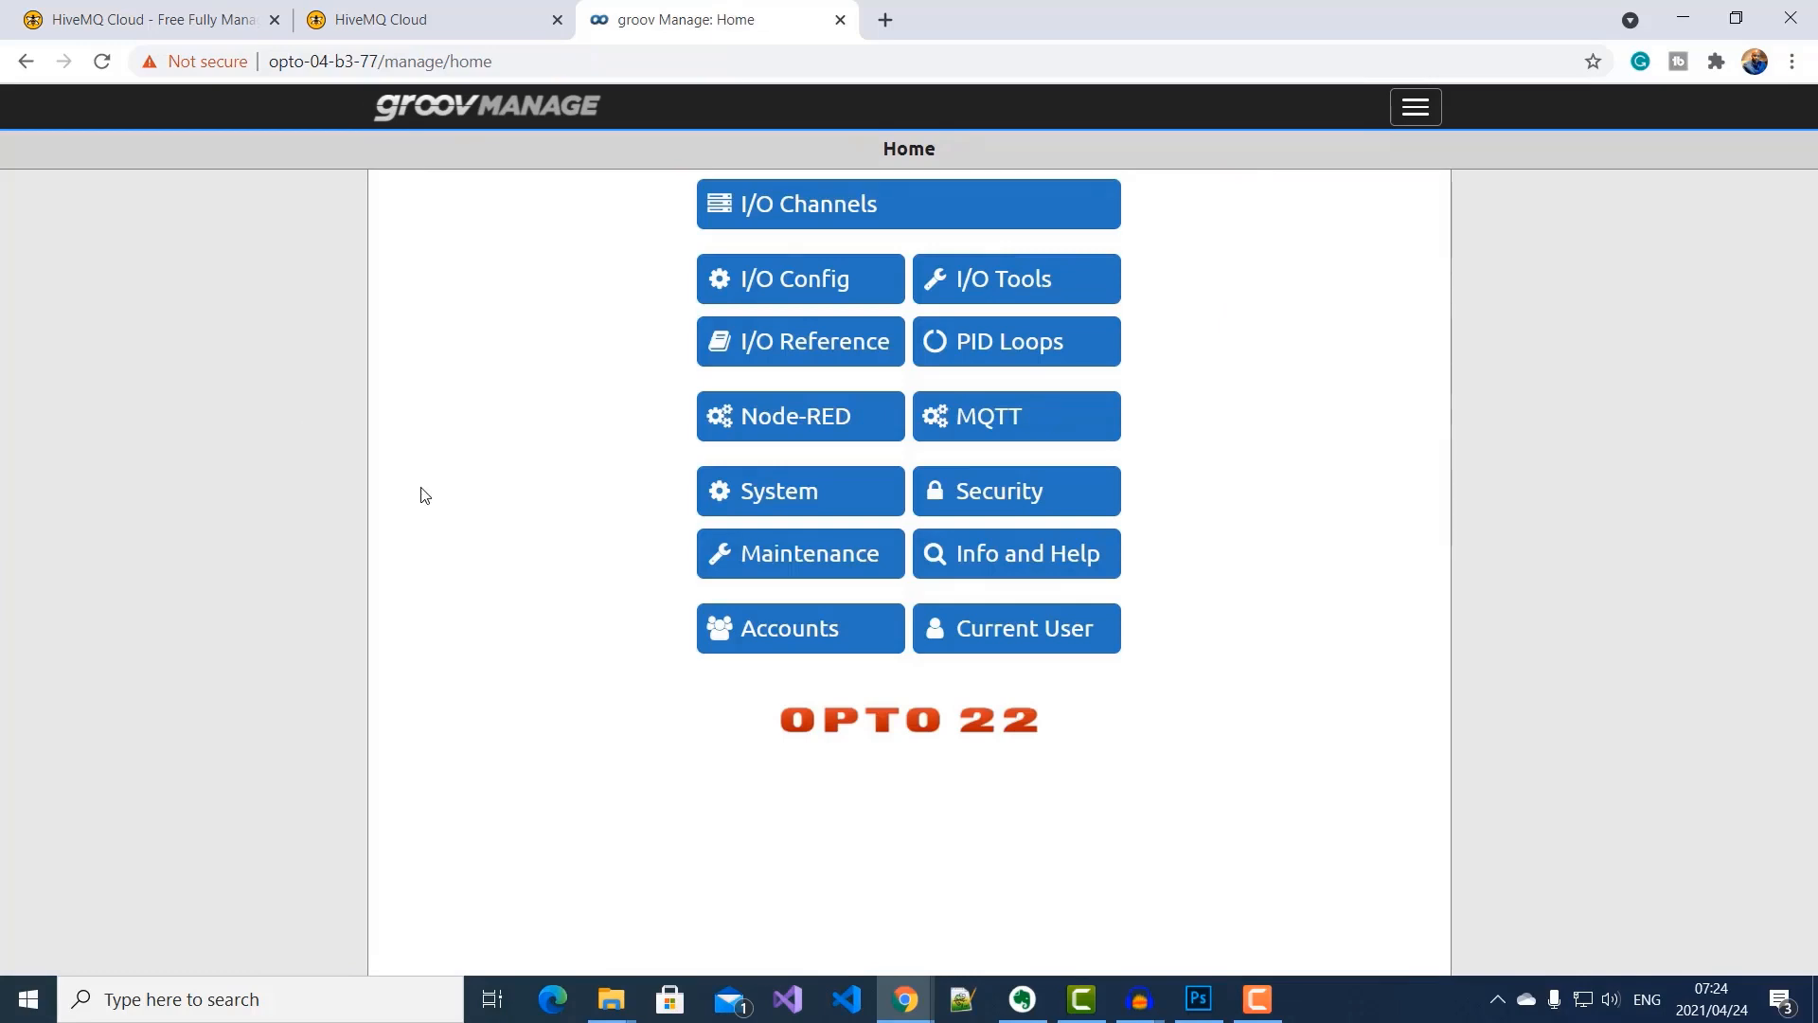
Set MQTT to Sparkplug payloads with Group ID MyDemoPlant and Edge Node ID MyCoolingTower.
left_click(1015, 415)
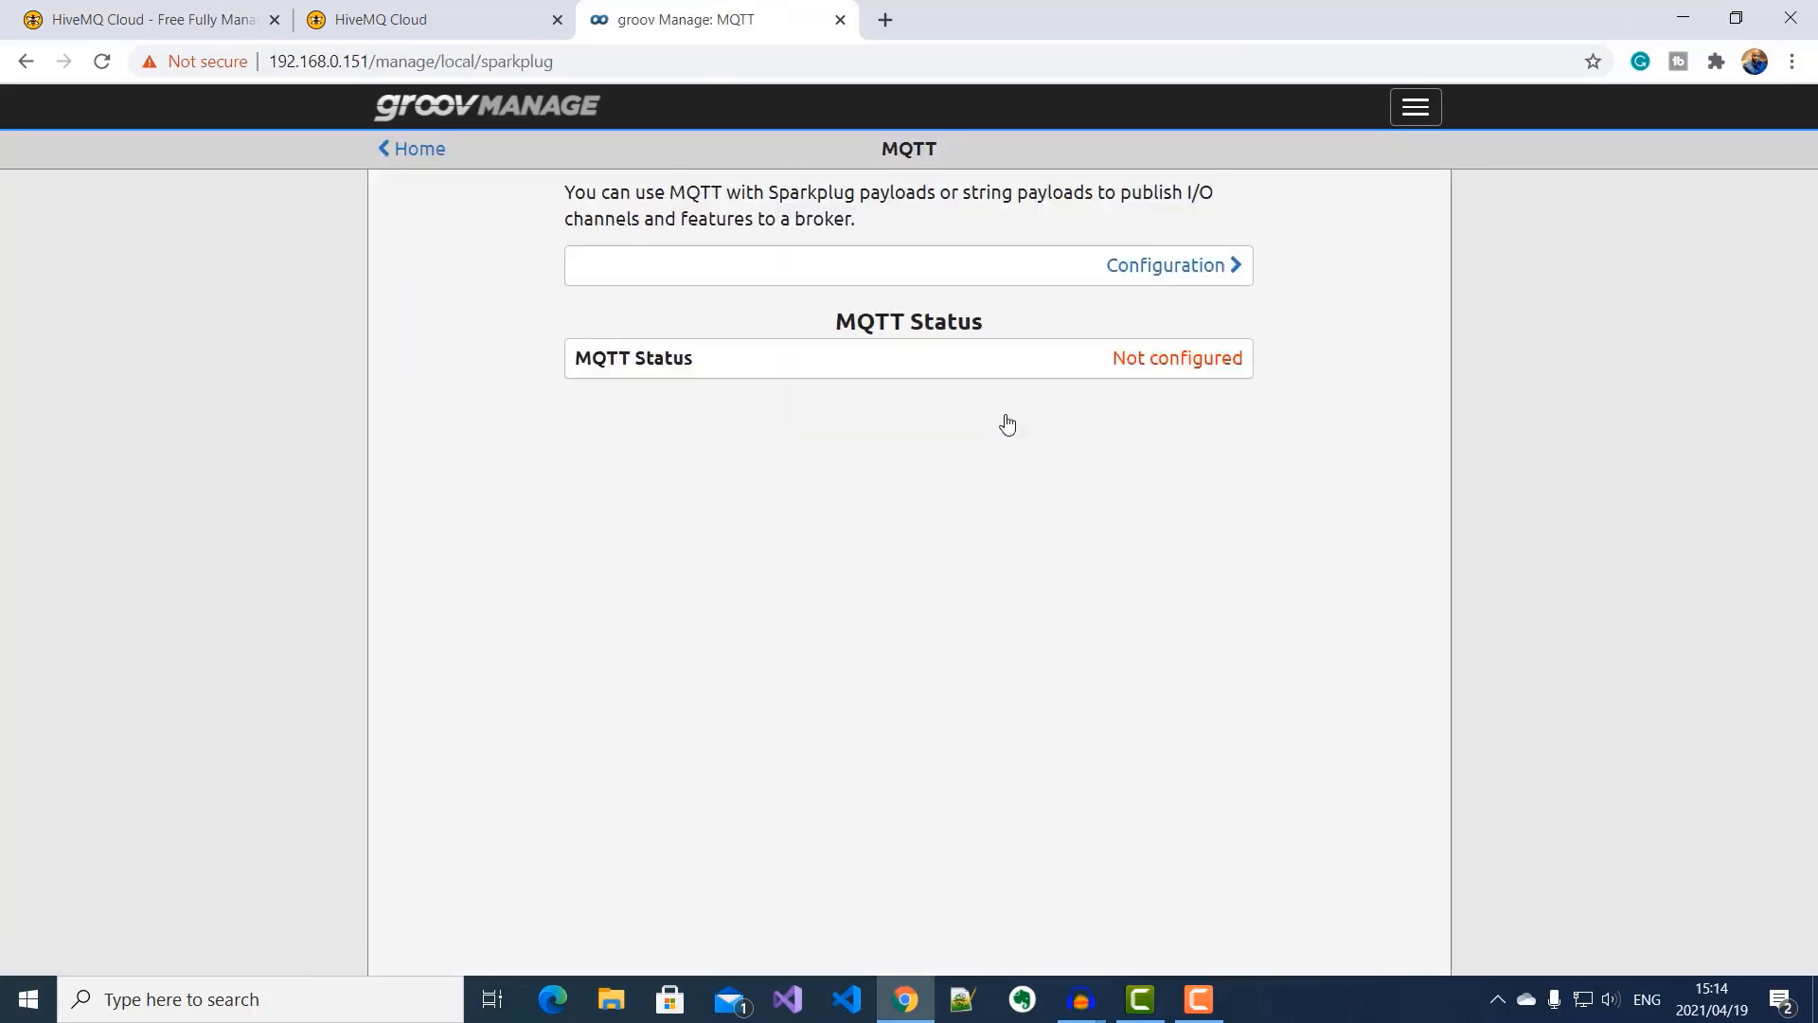
left_click(1167, 265)
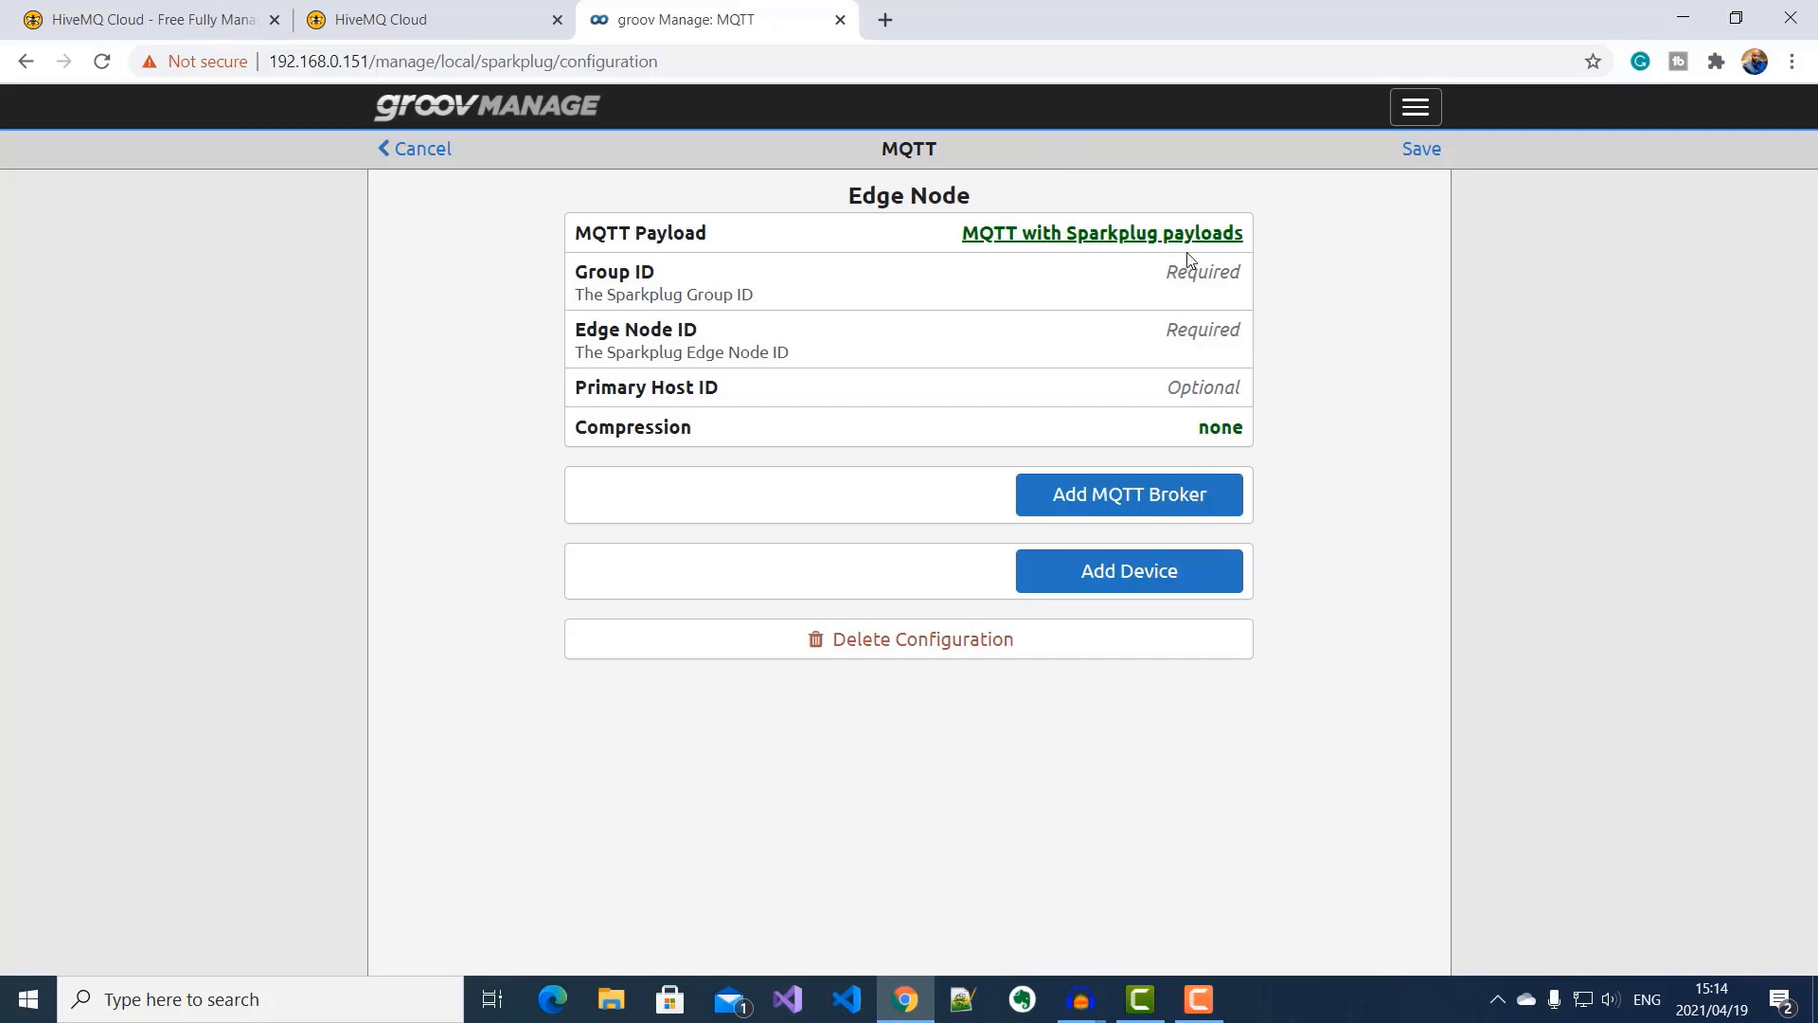
type("MyDemoPlant")
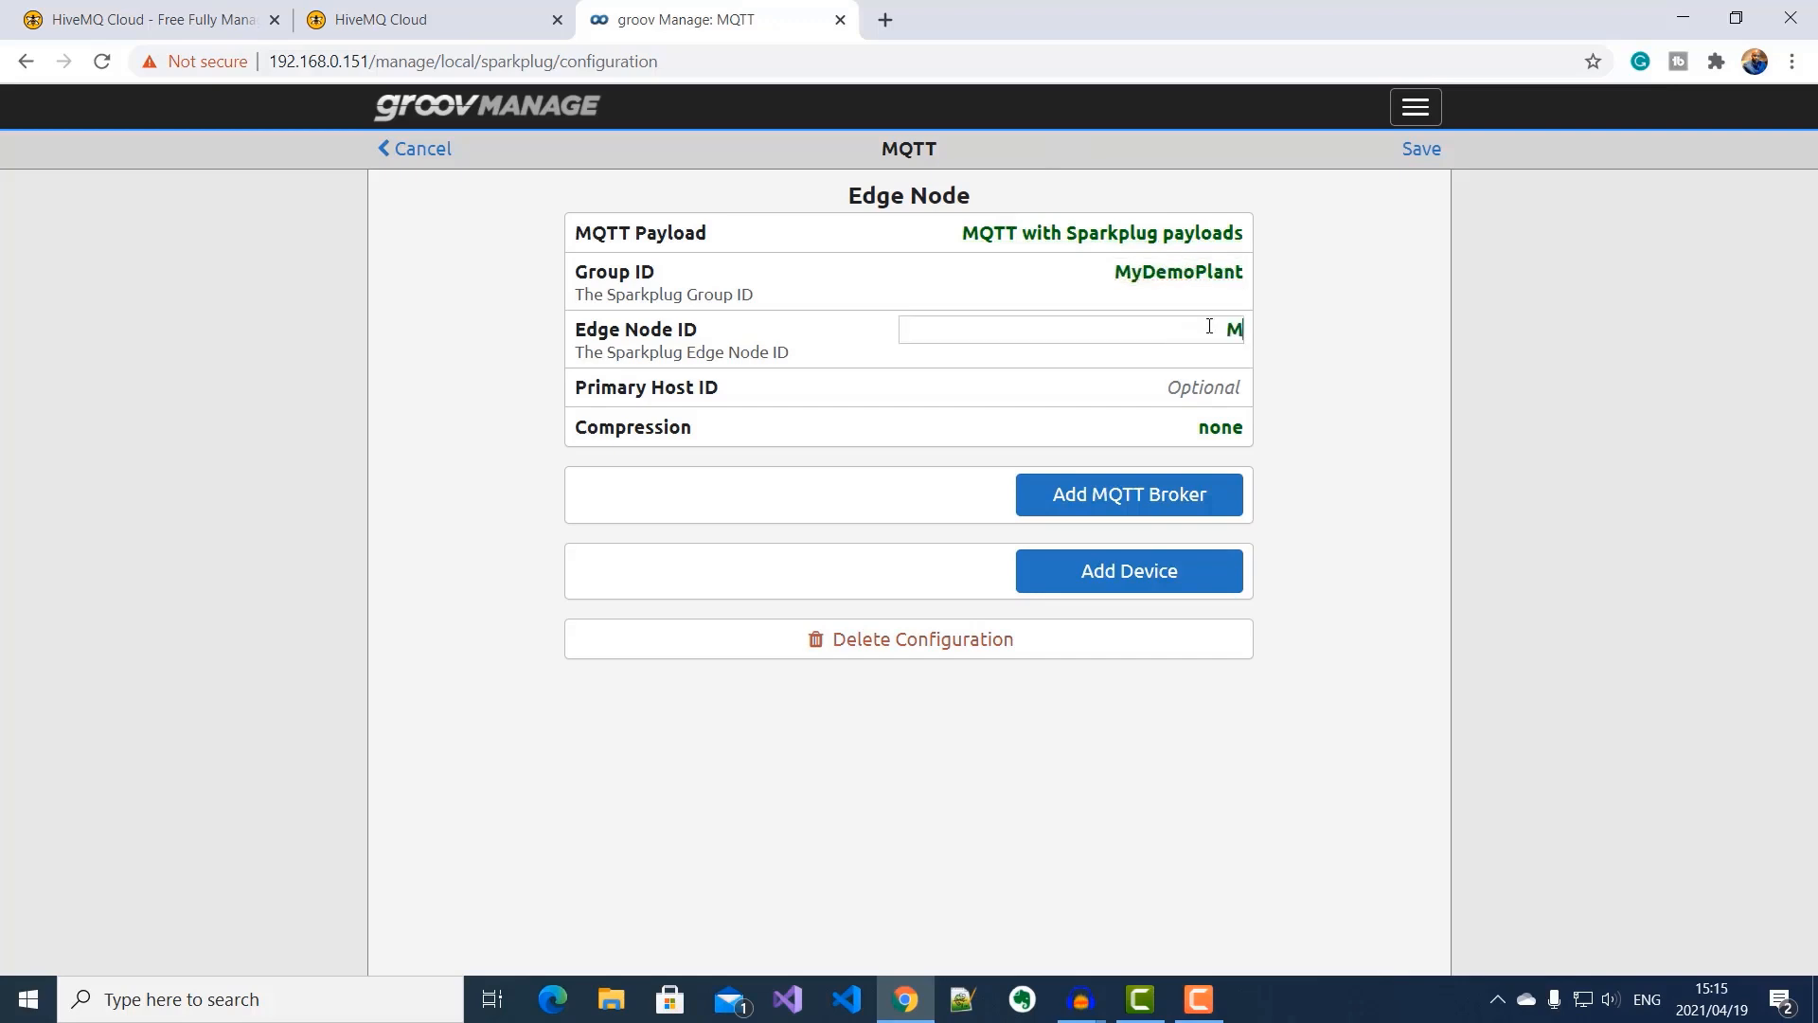
type("MyCoolingTower")
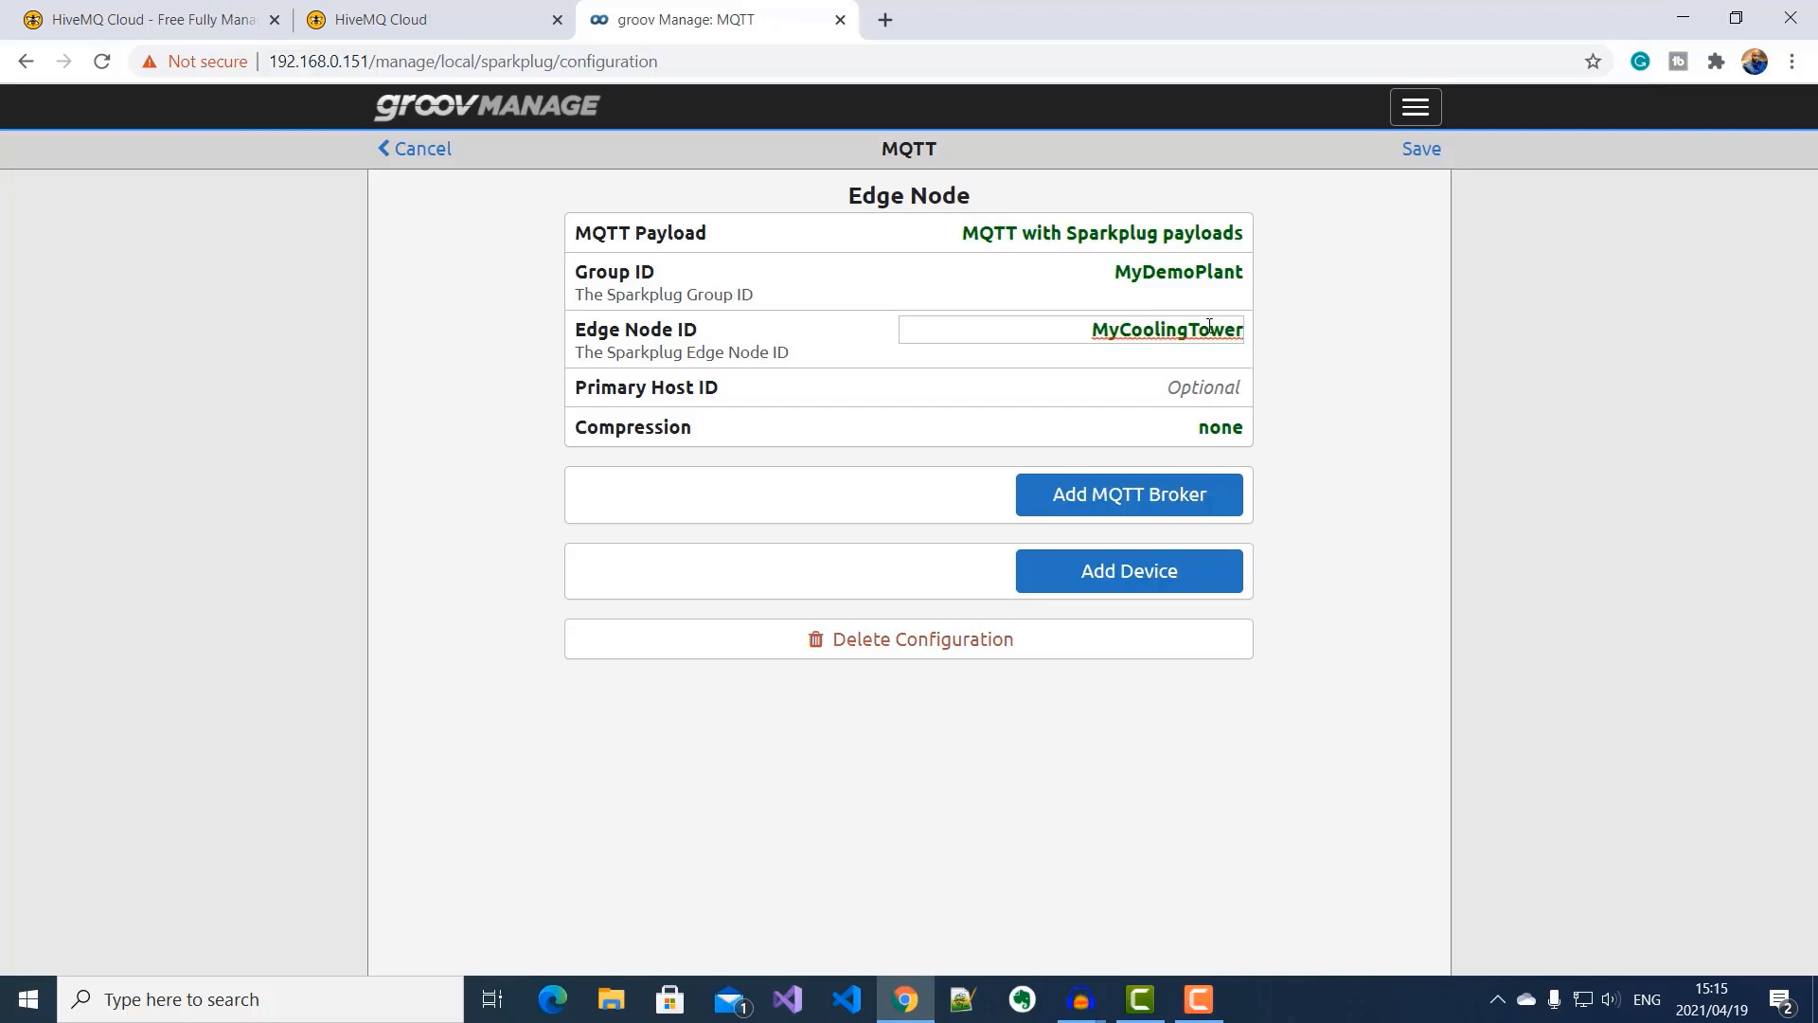
mouse_move(1194, 540)
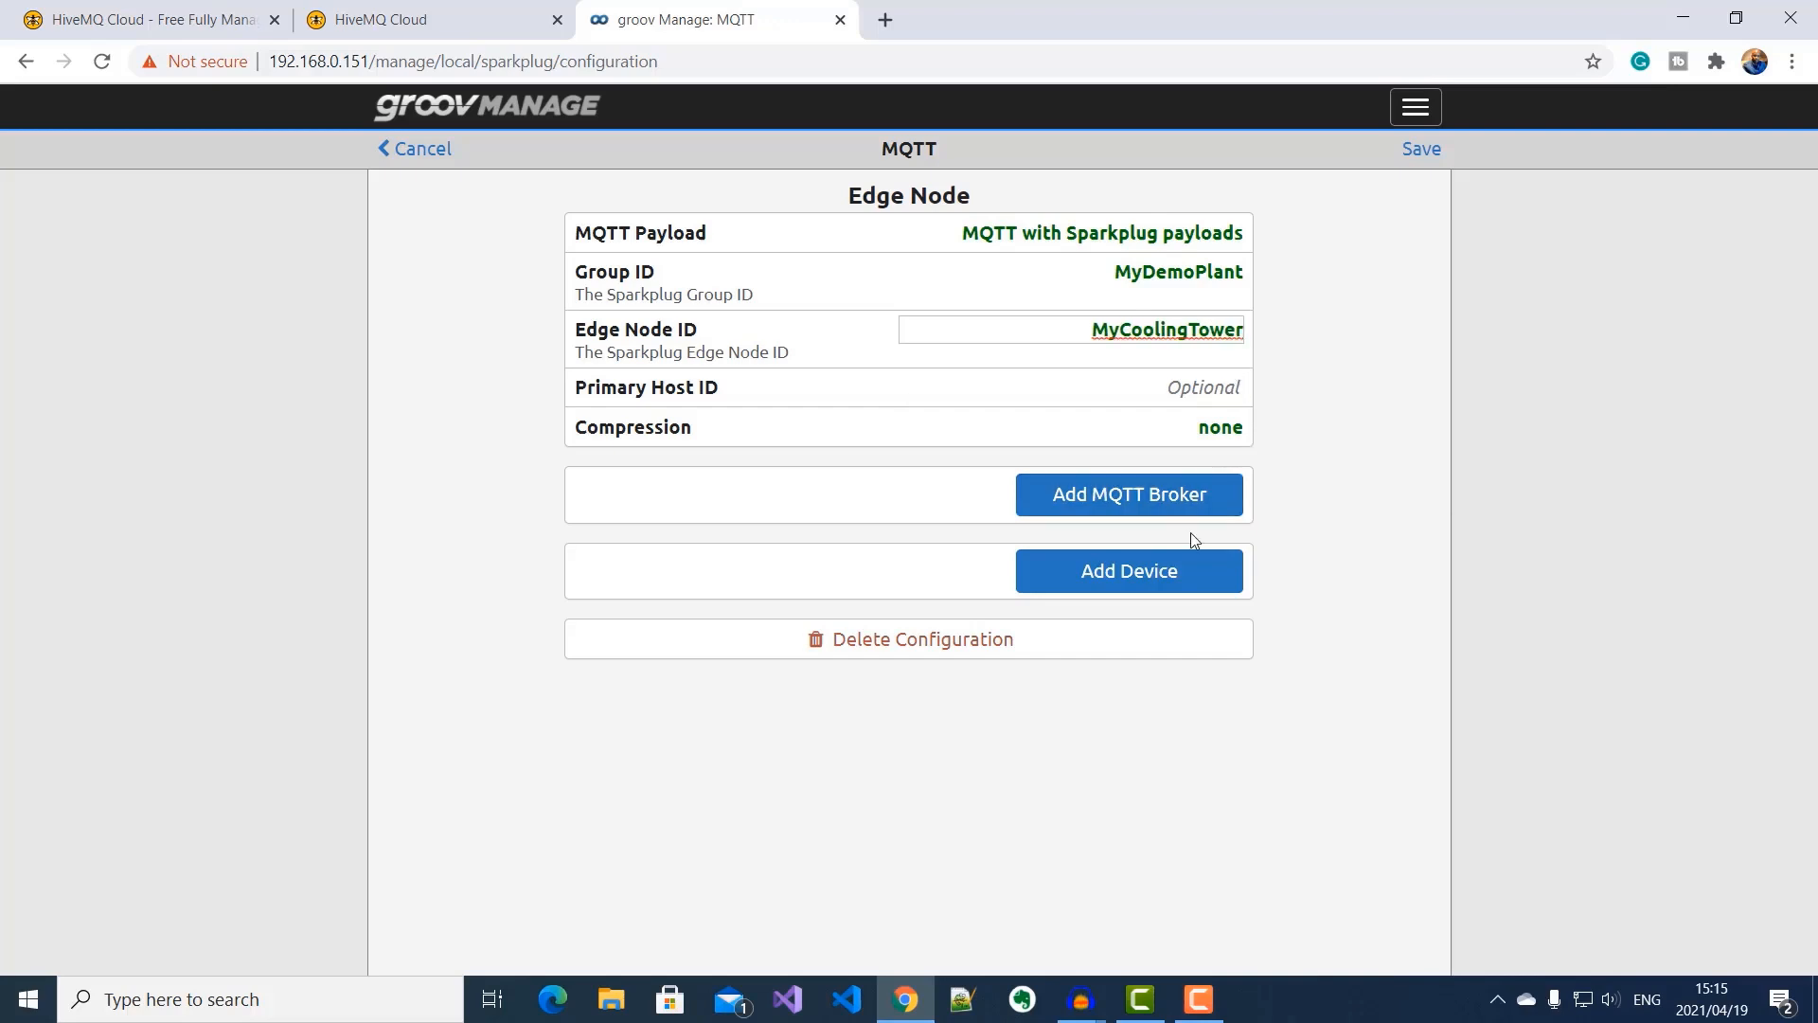
Add the HiveMQ Cloud broker with its hostname, client ID, username mydemo, password and SSL enabled.
left_click(1129, 495)
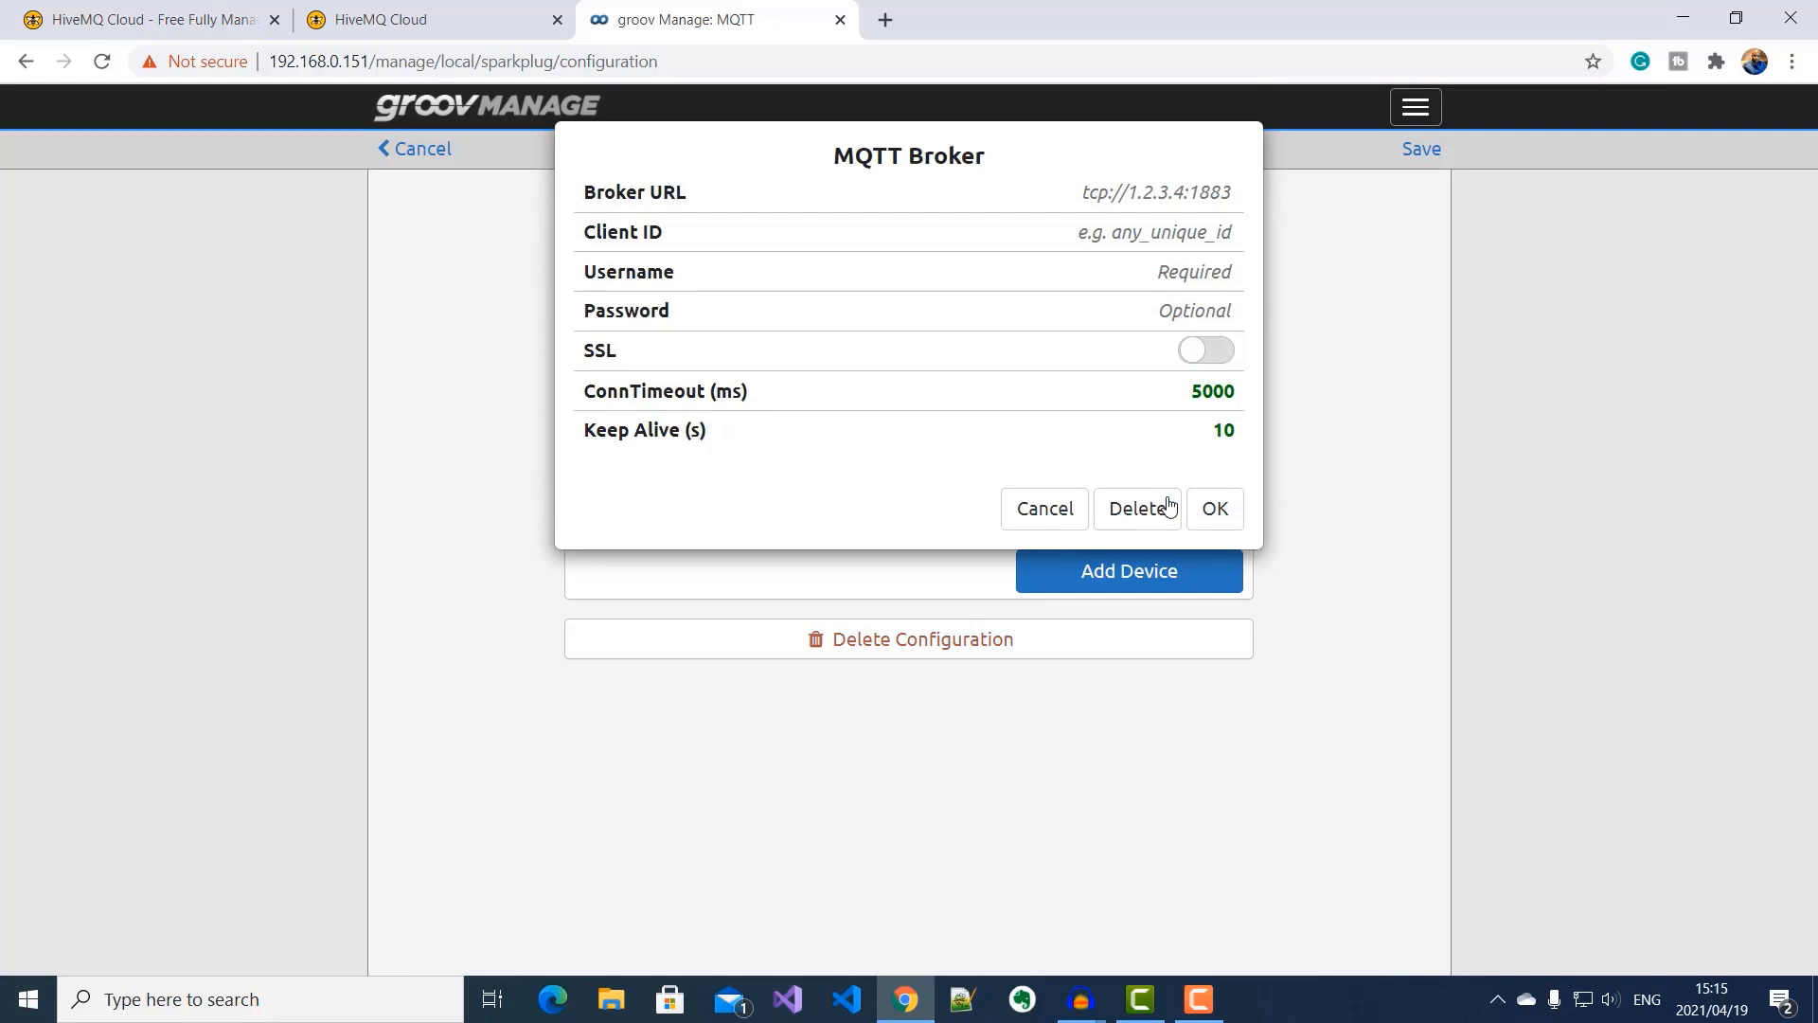
left_click(405, 19)
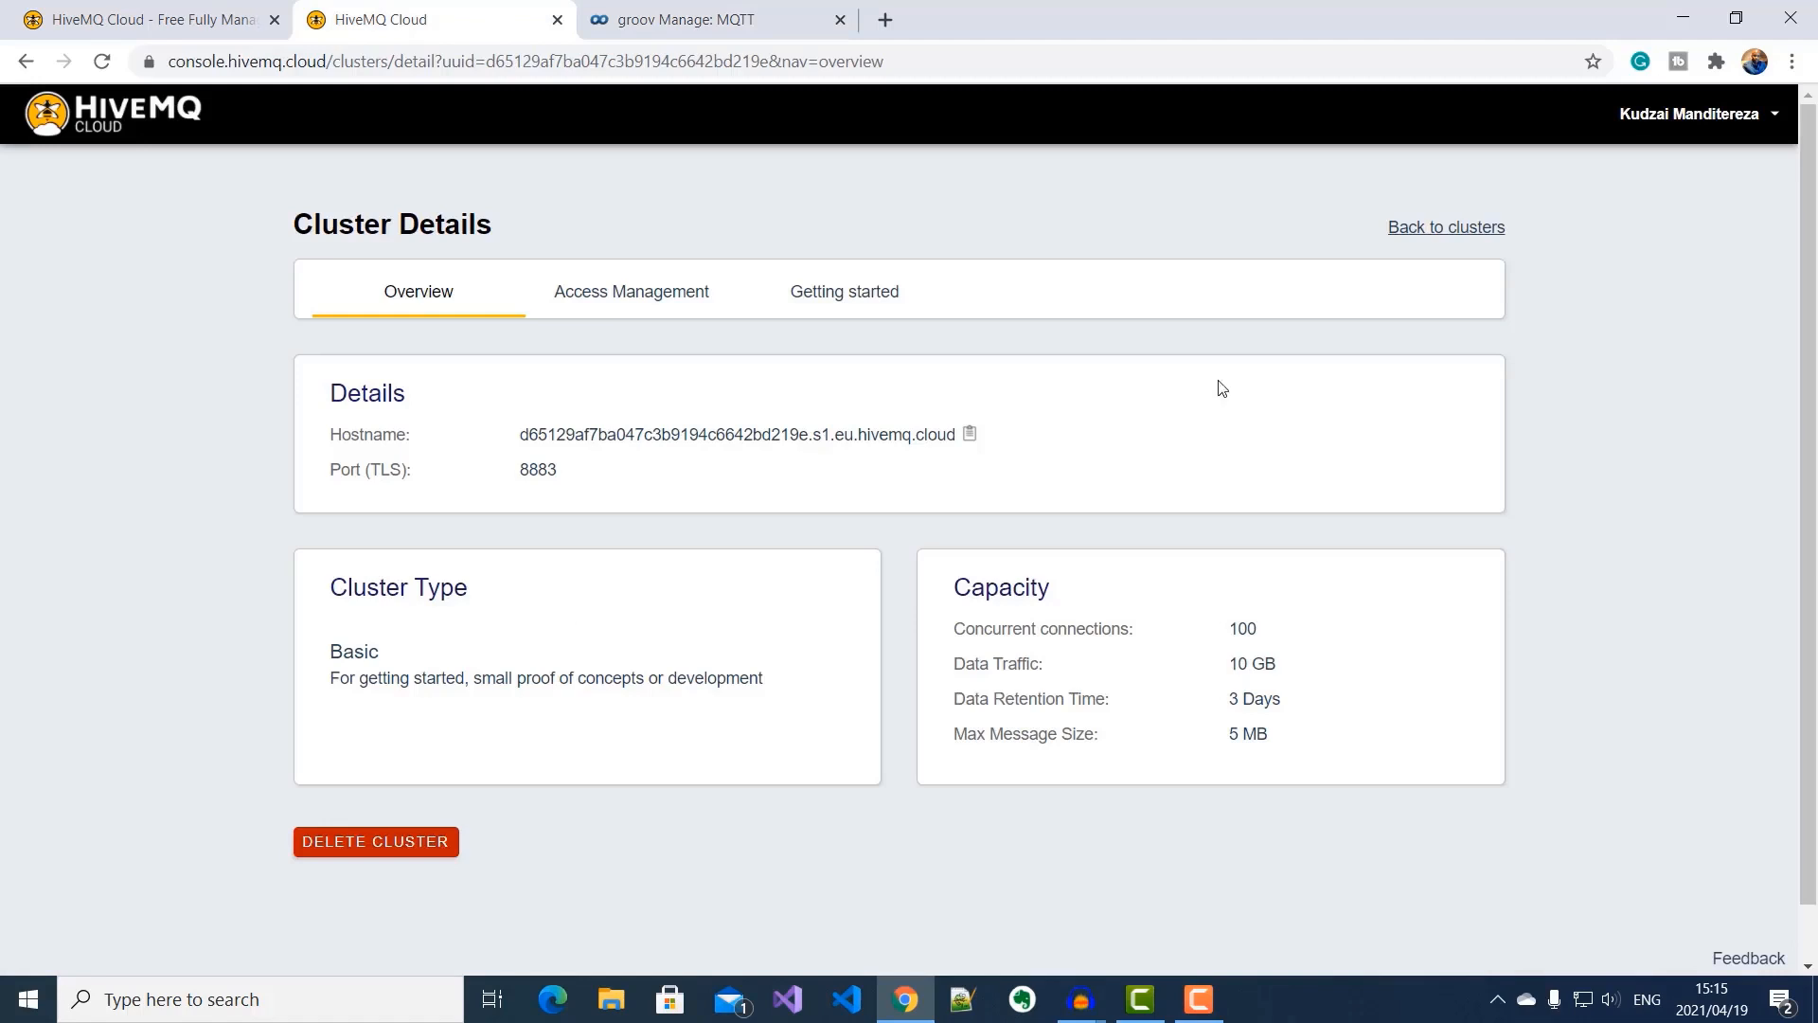
left_click(695, 21)
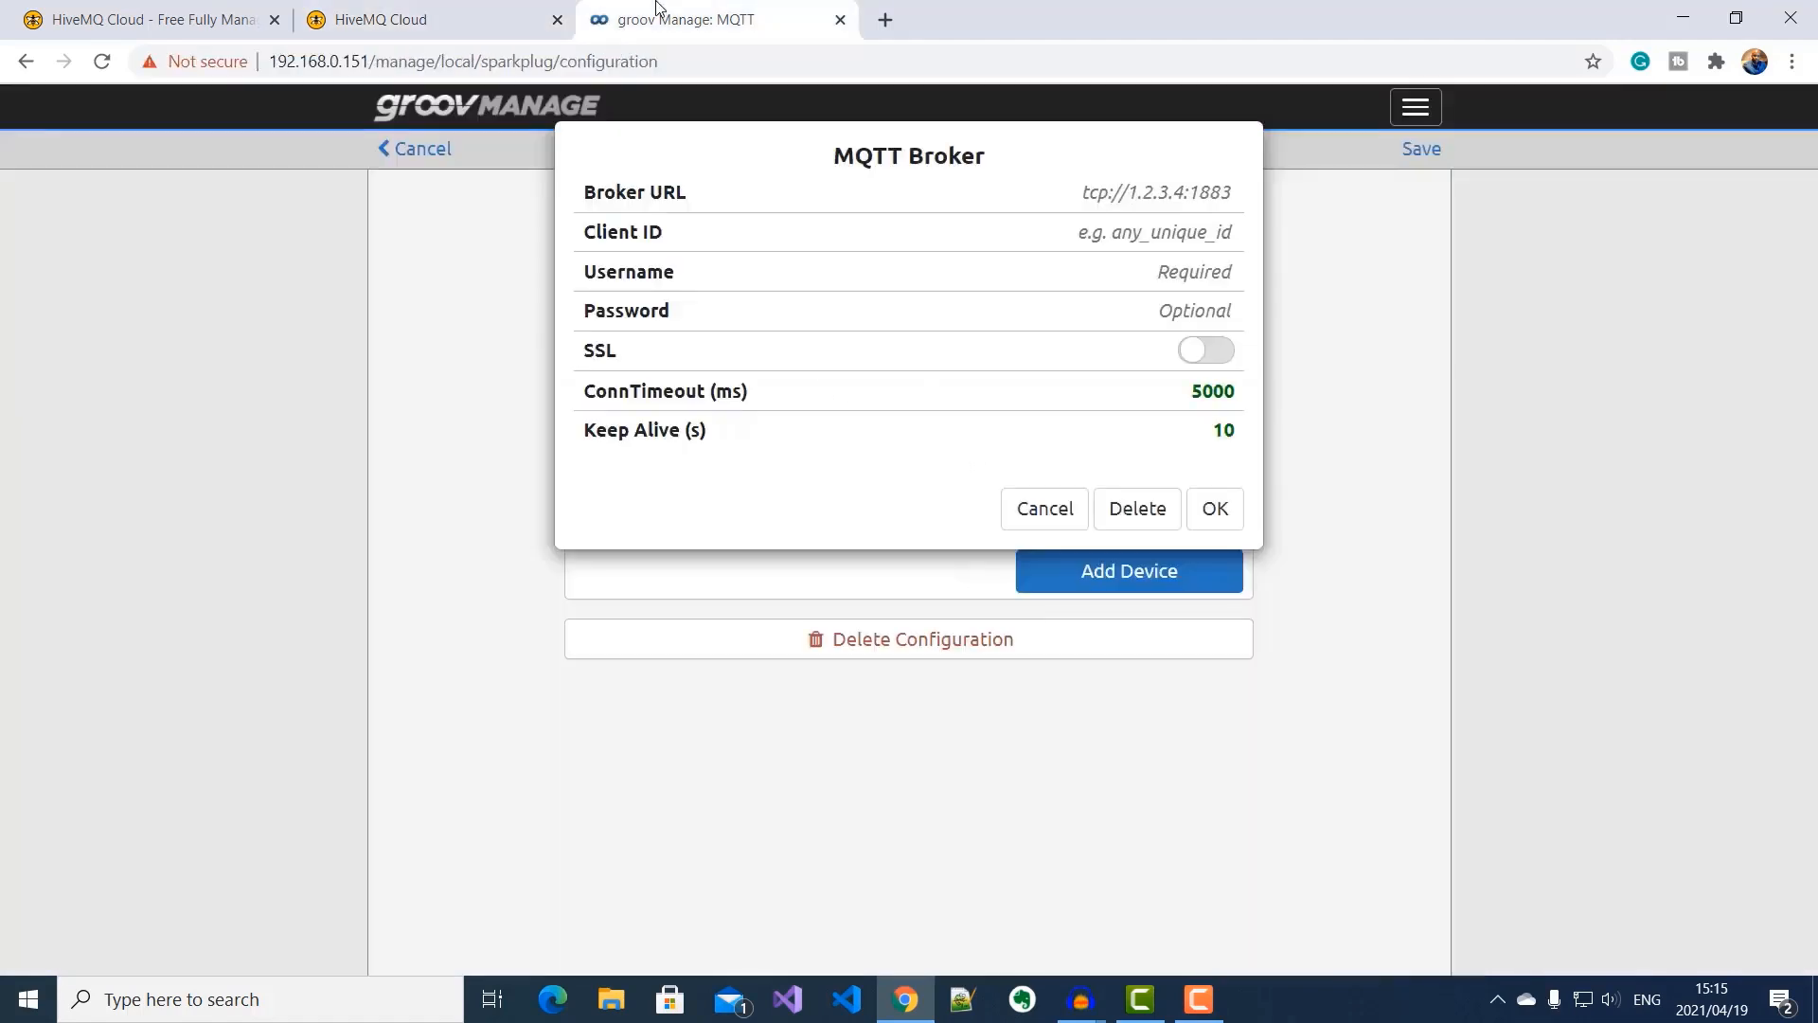
mouse_move(651, 714)
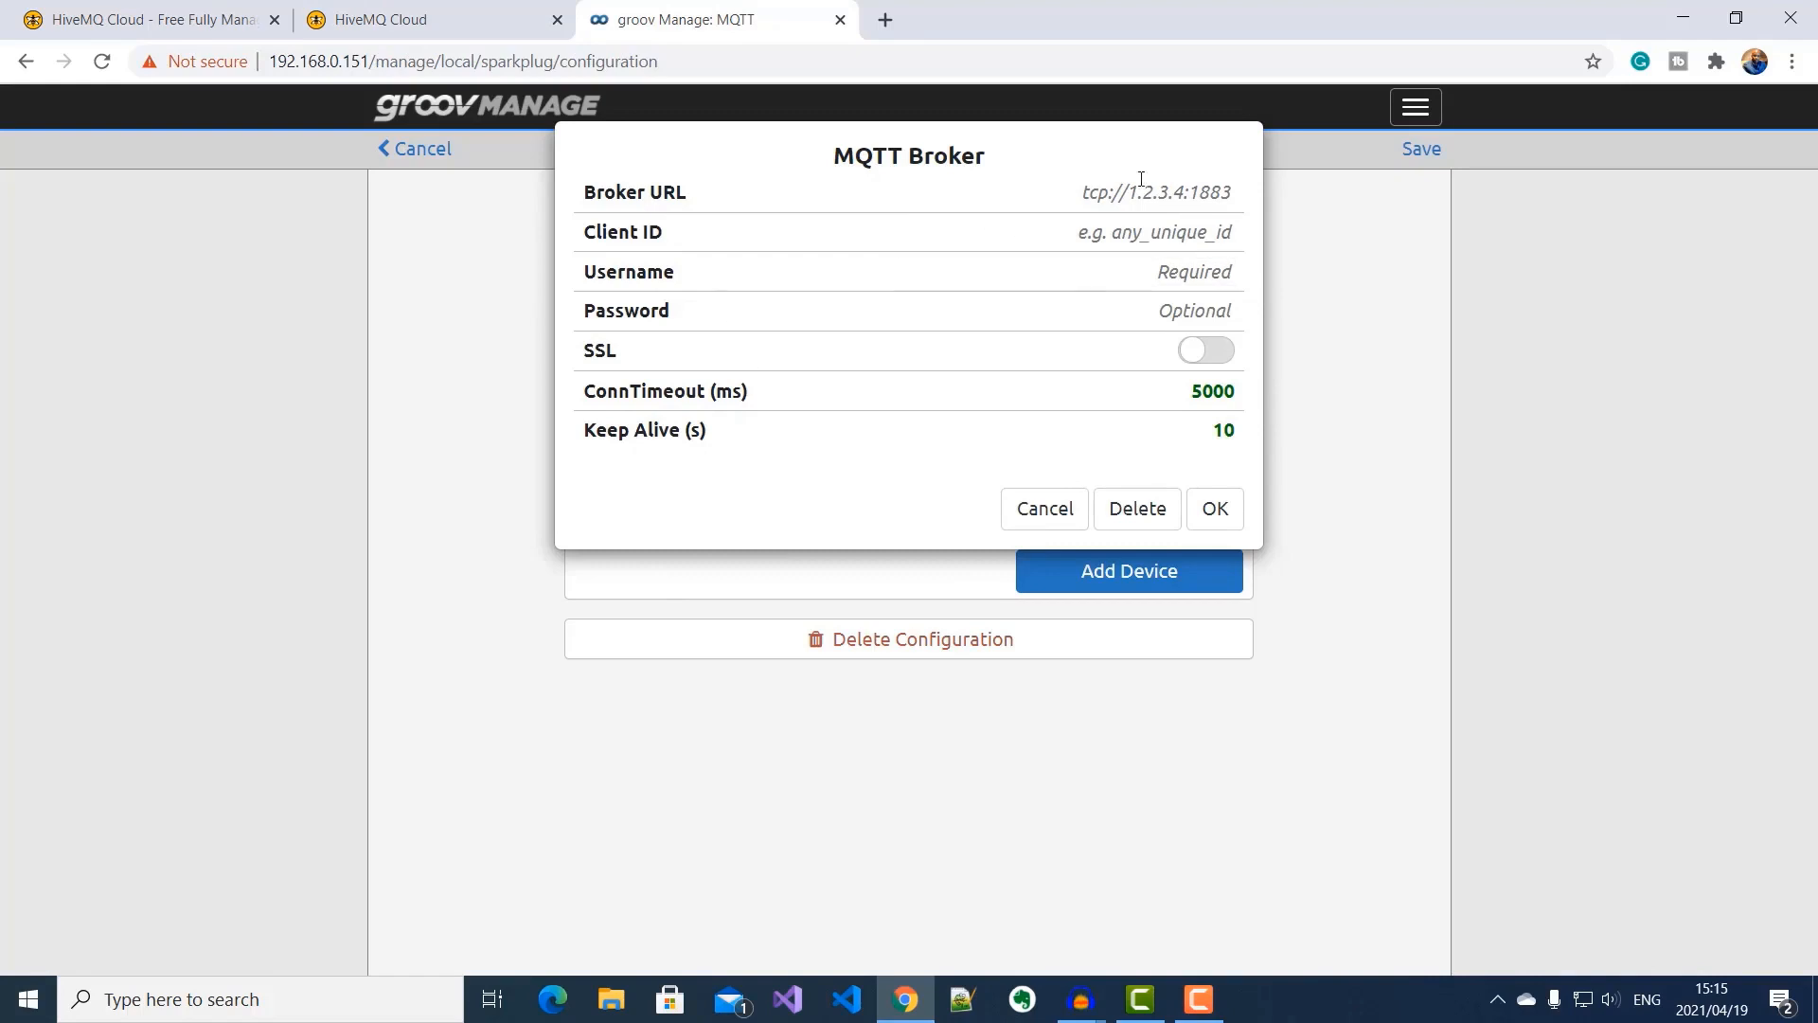
left_click(1118, 194)
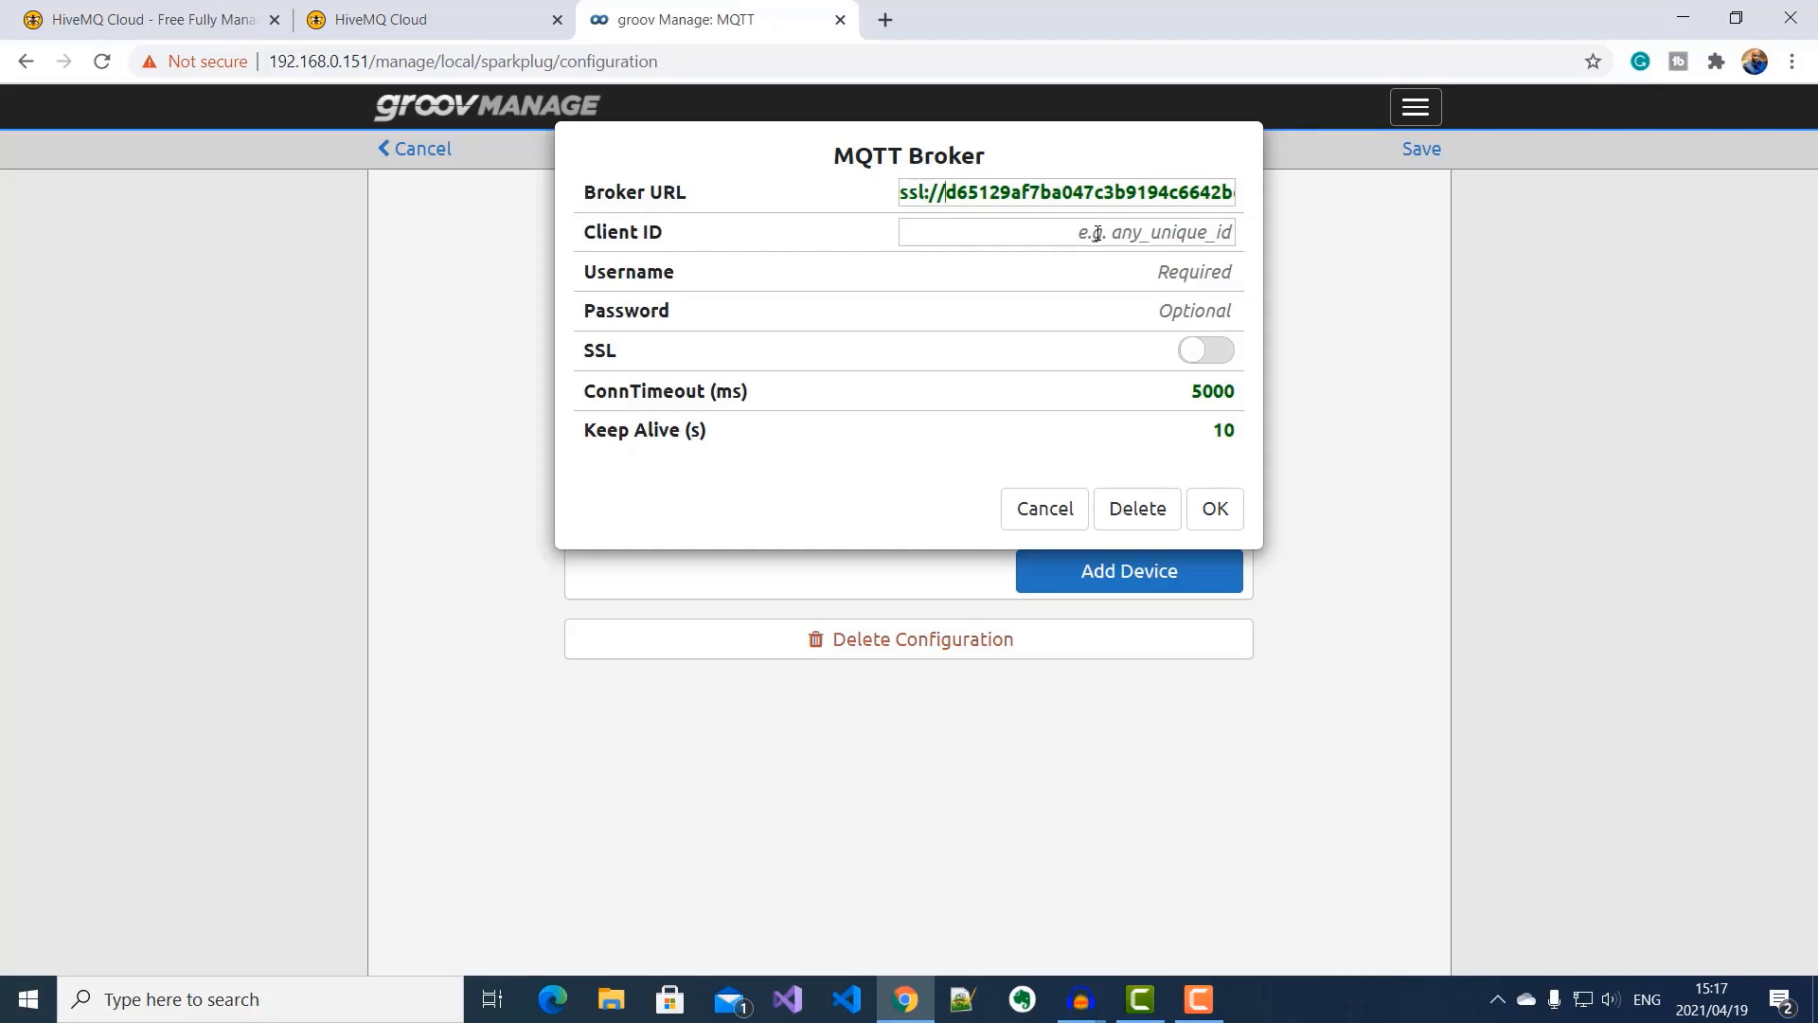
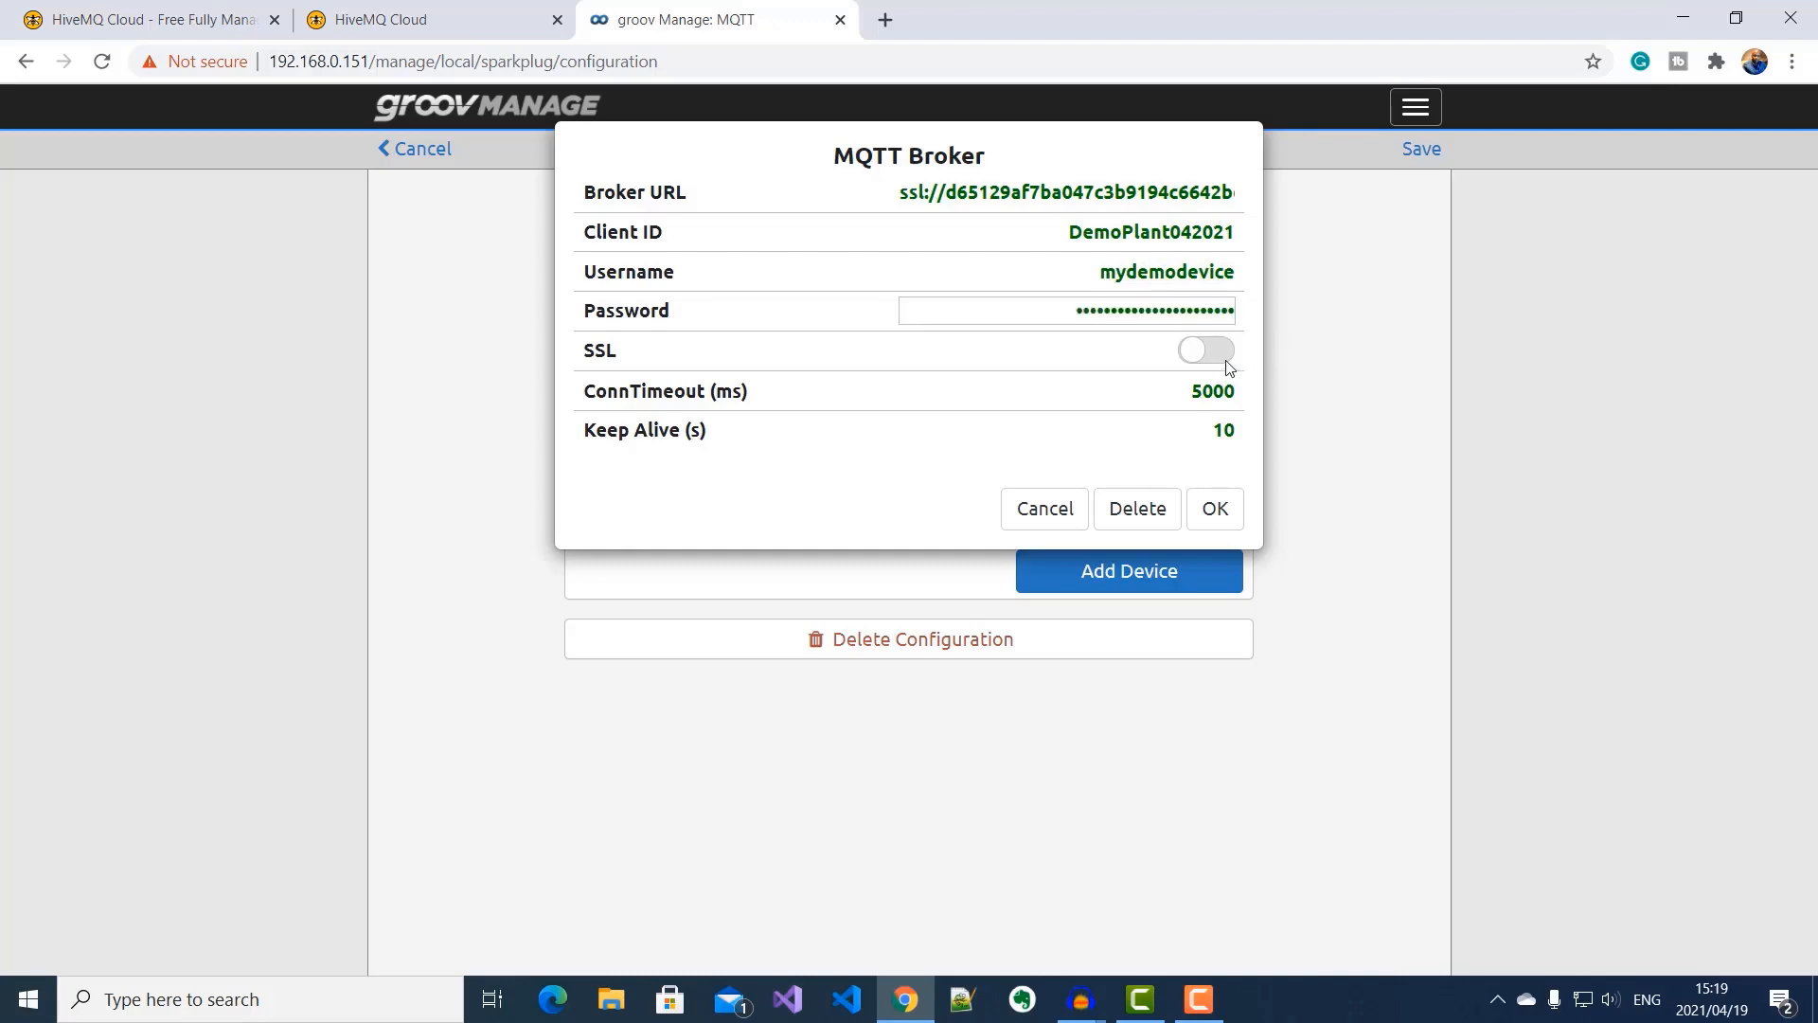
left_click(1204, 348)
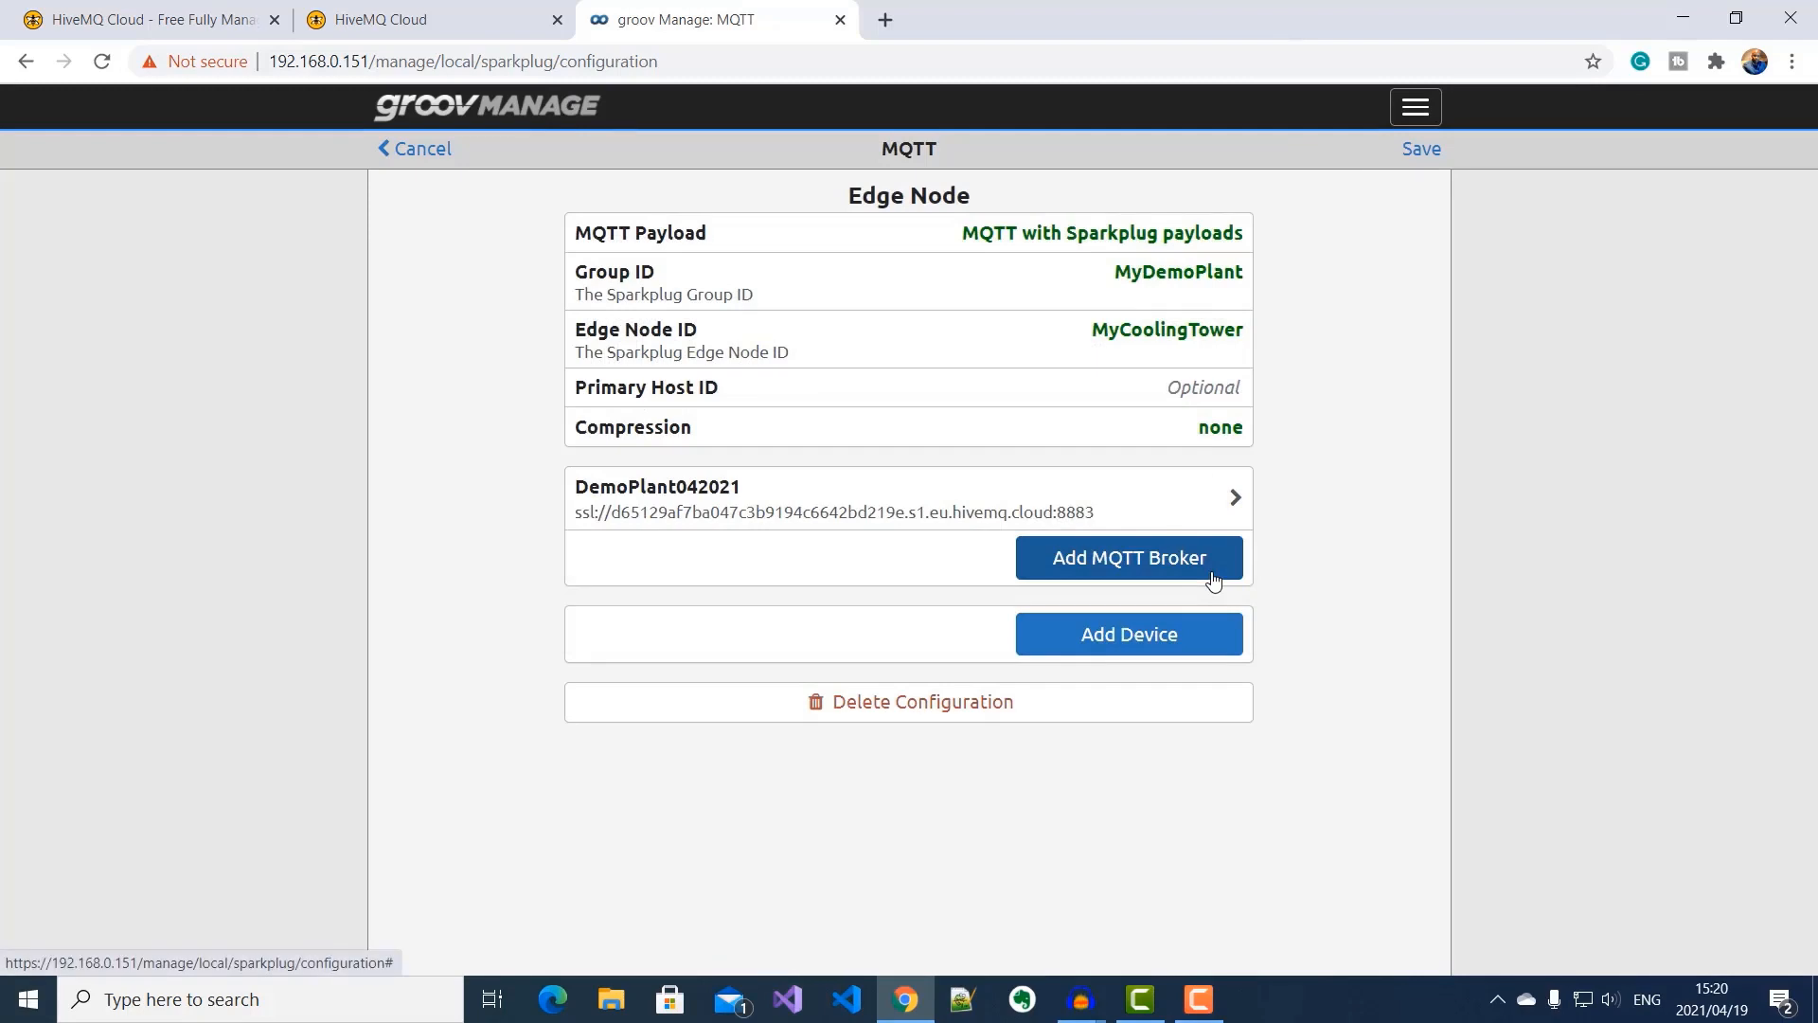
mouse_move(1288, 647)
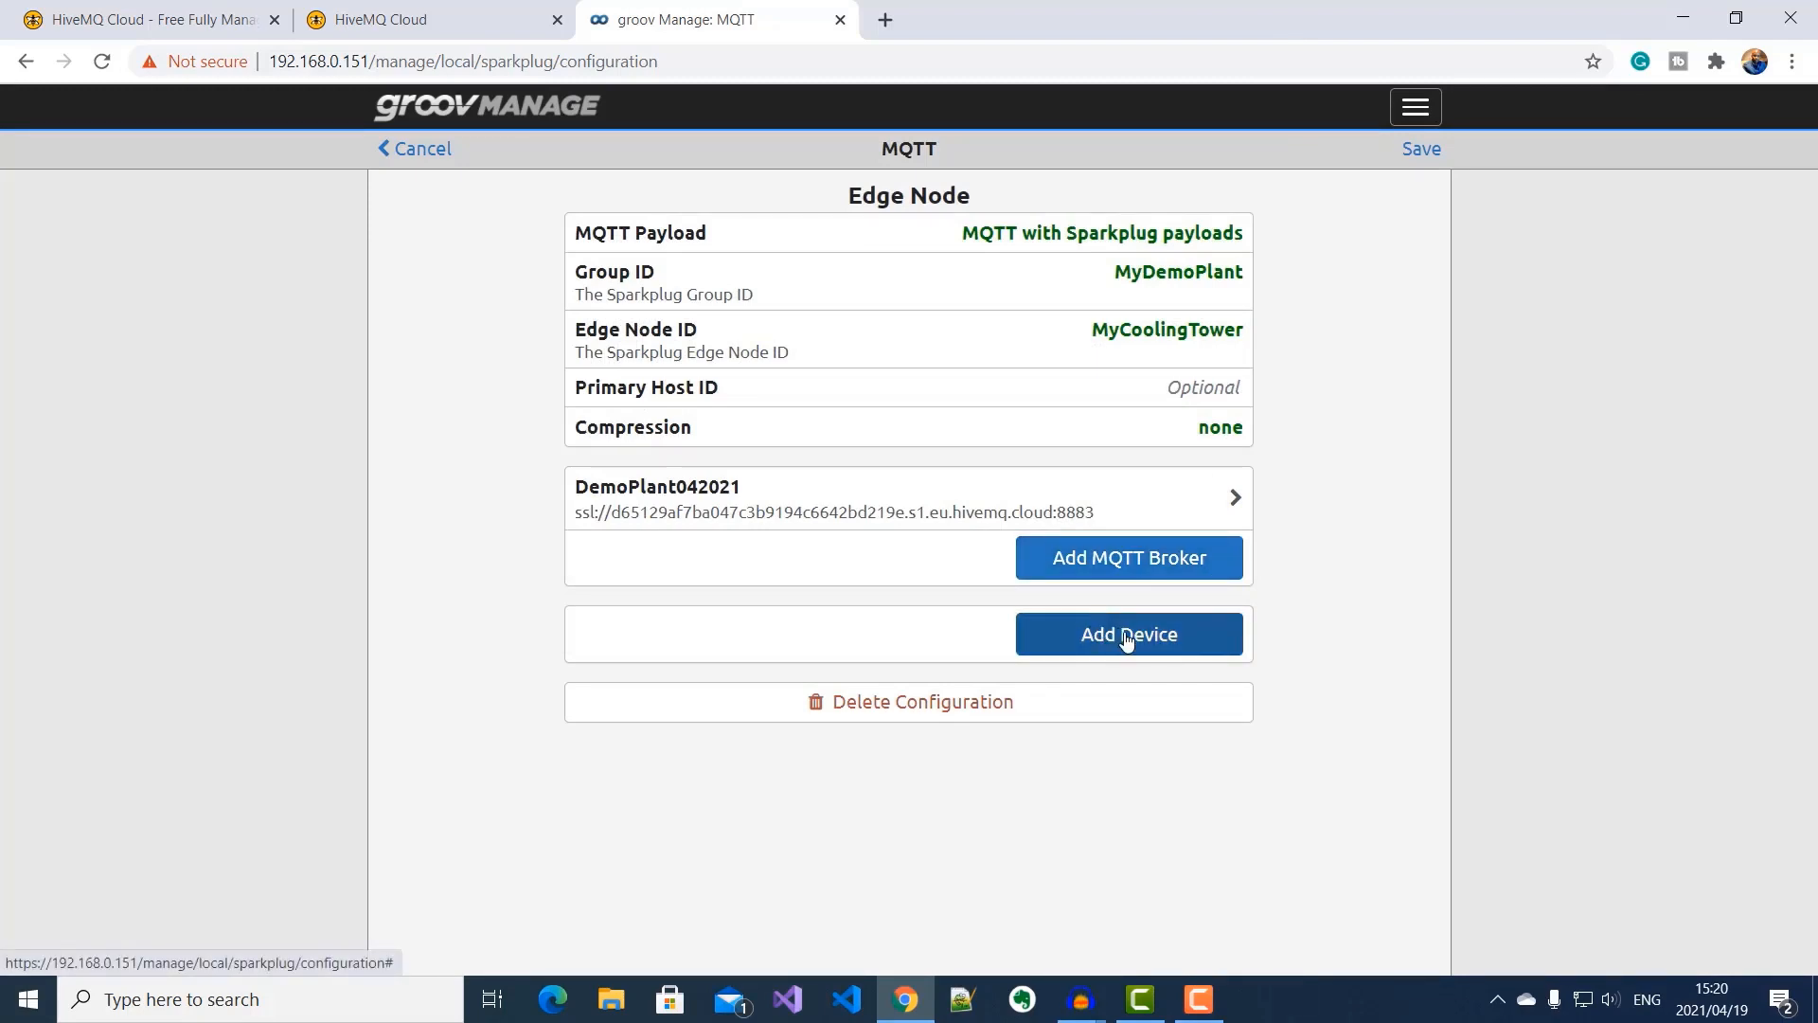
Add the RioIO device, save the MQTT configuration and start the service.
left_click(1128, 633)
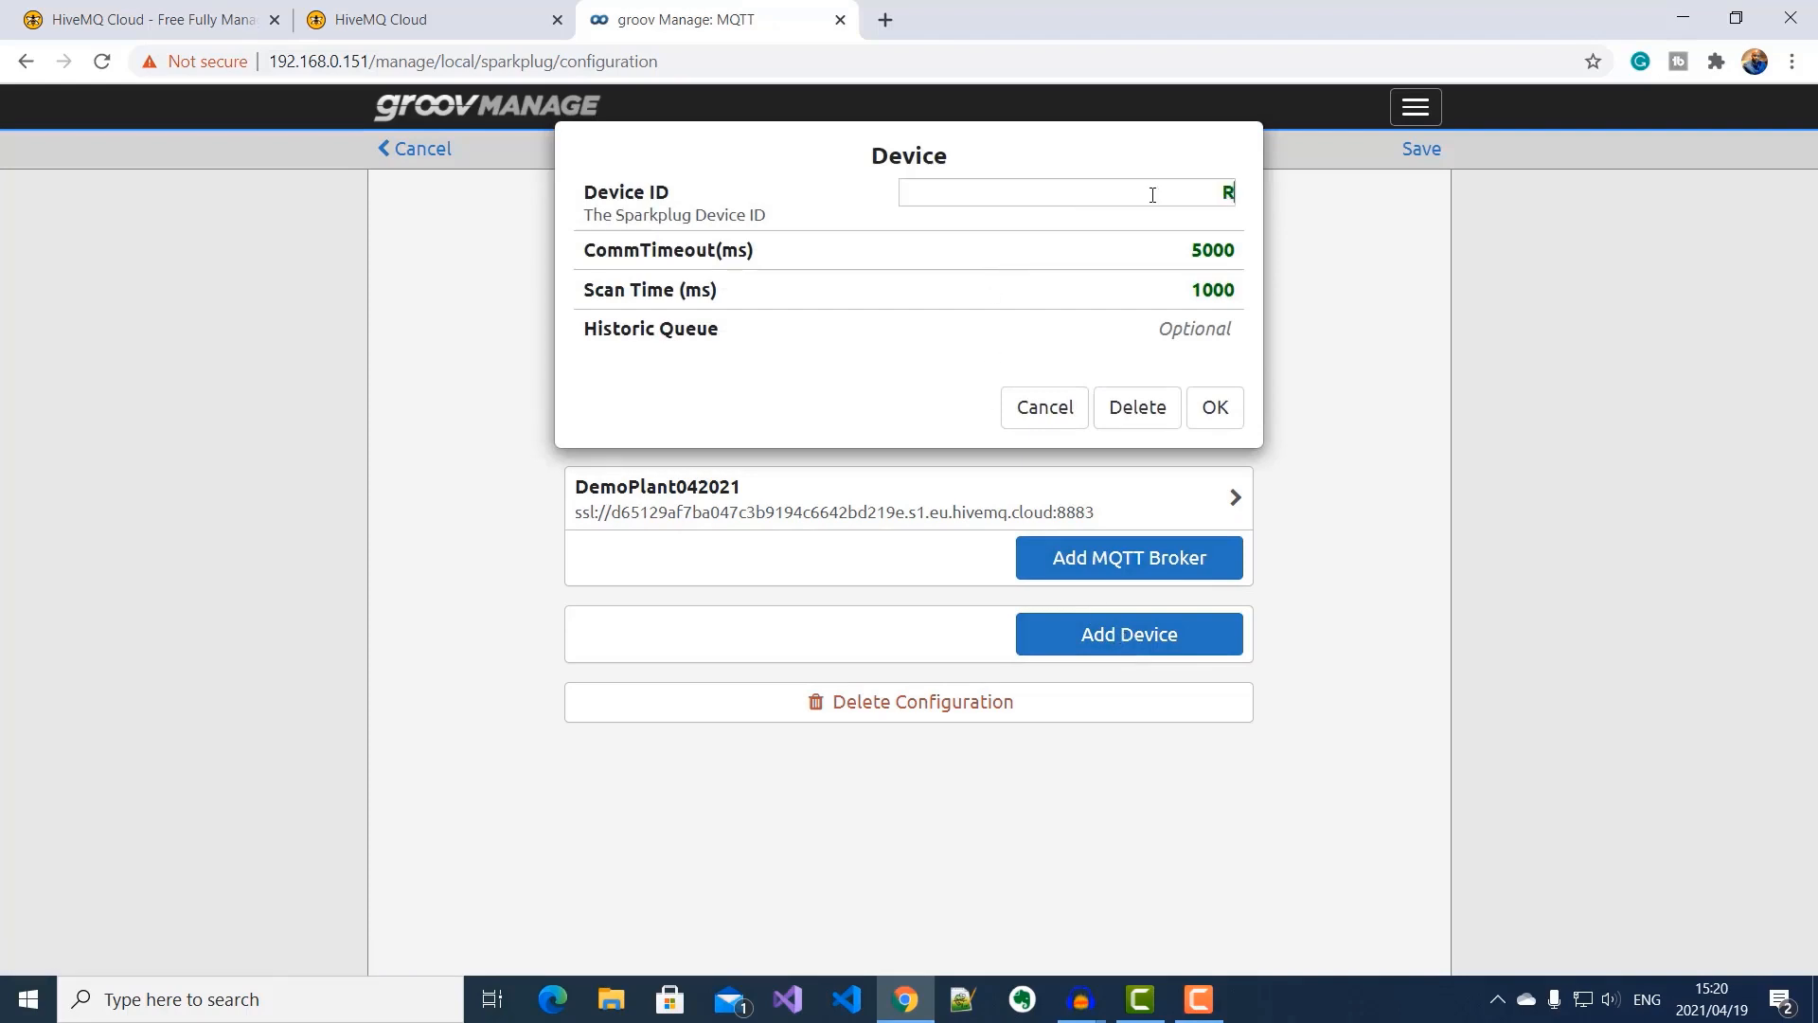
type("ioIO")
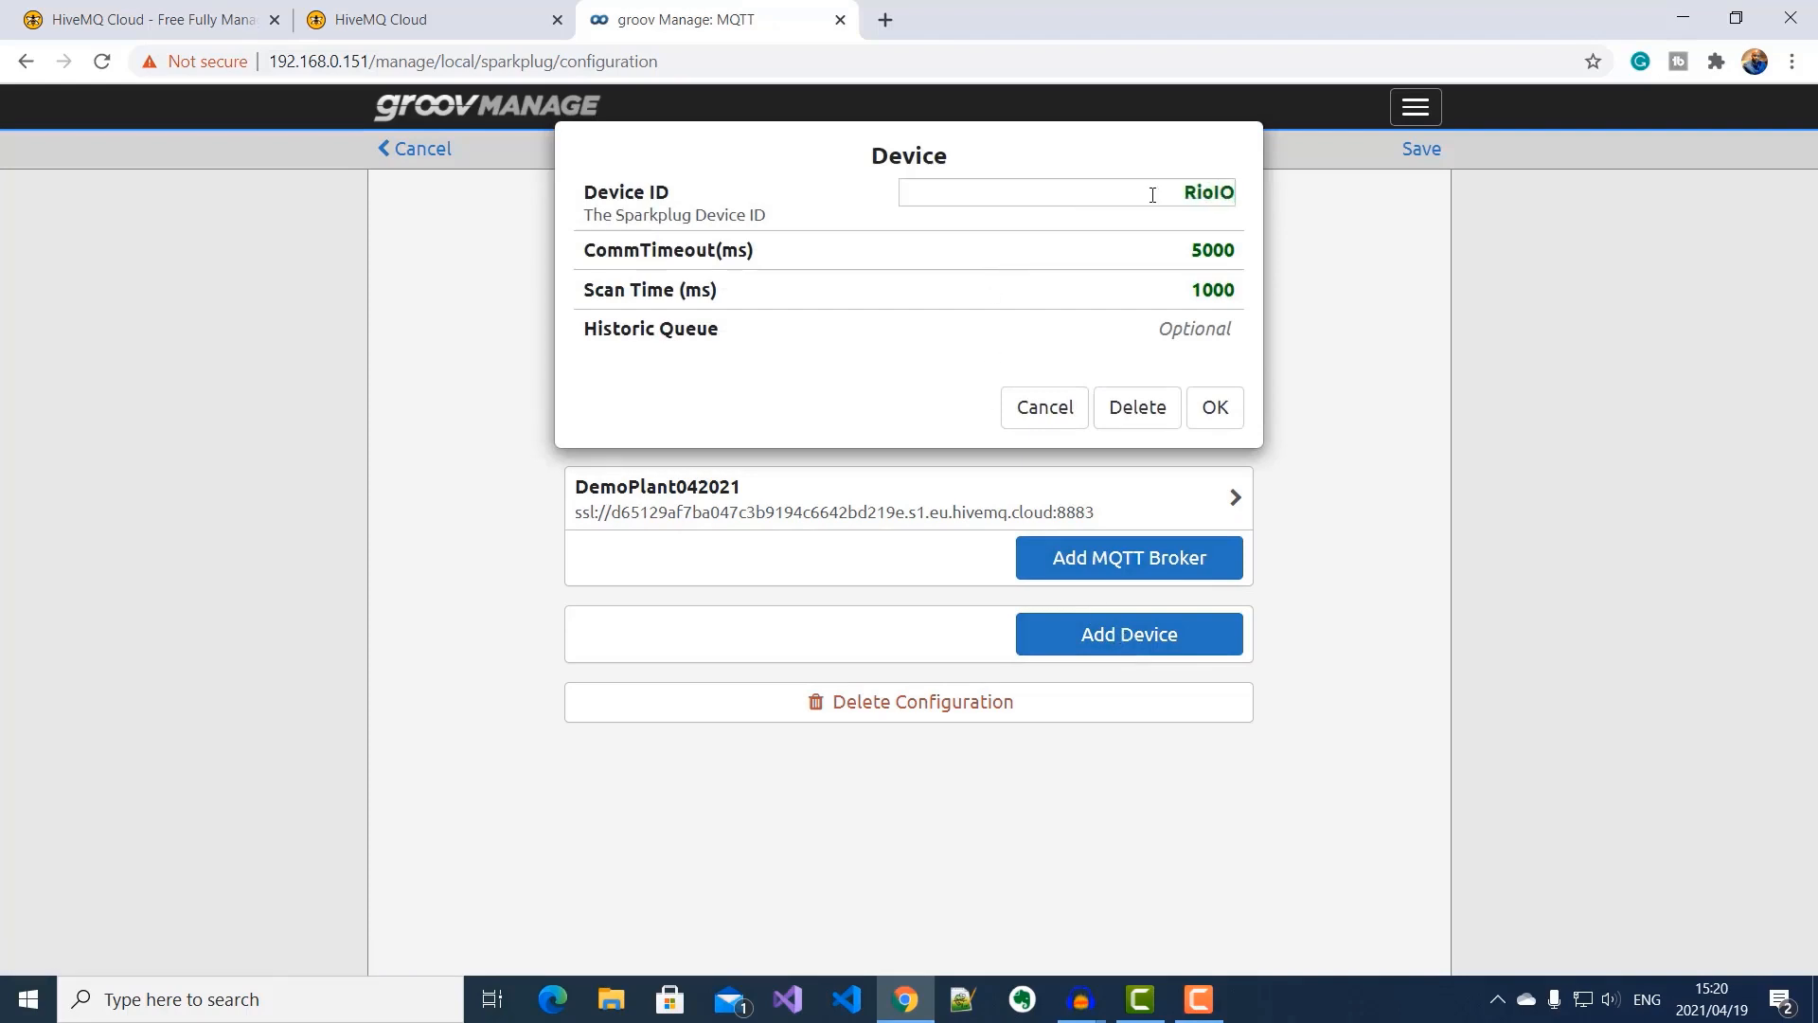
left_click(1216, 408)
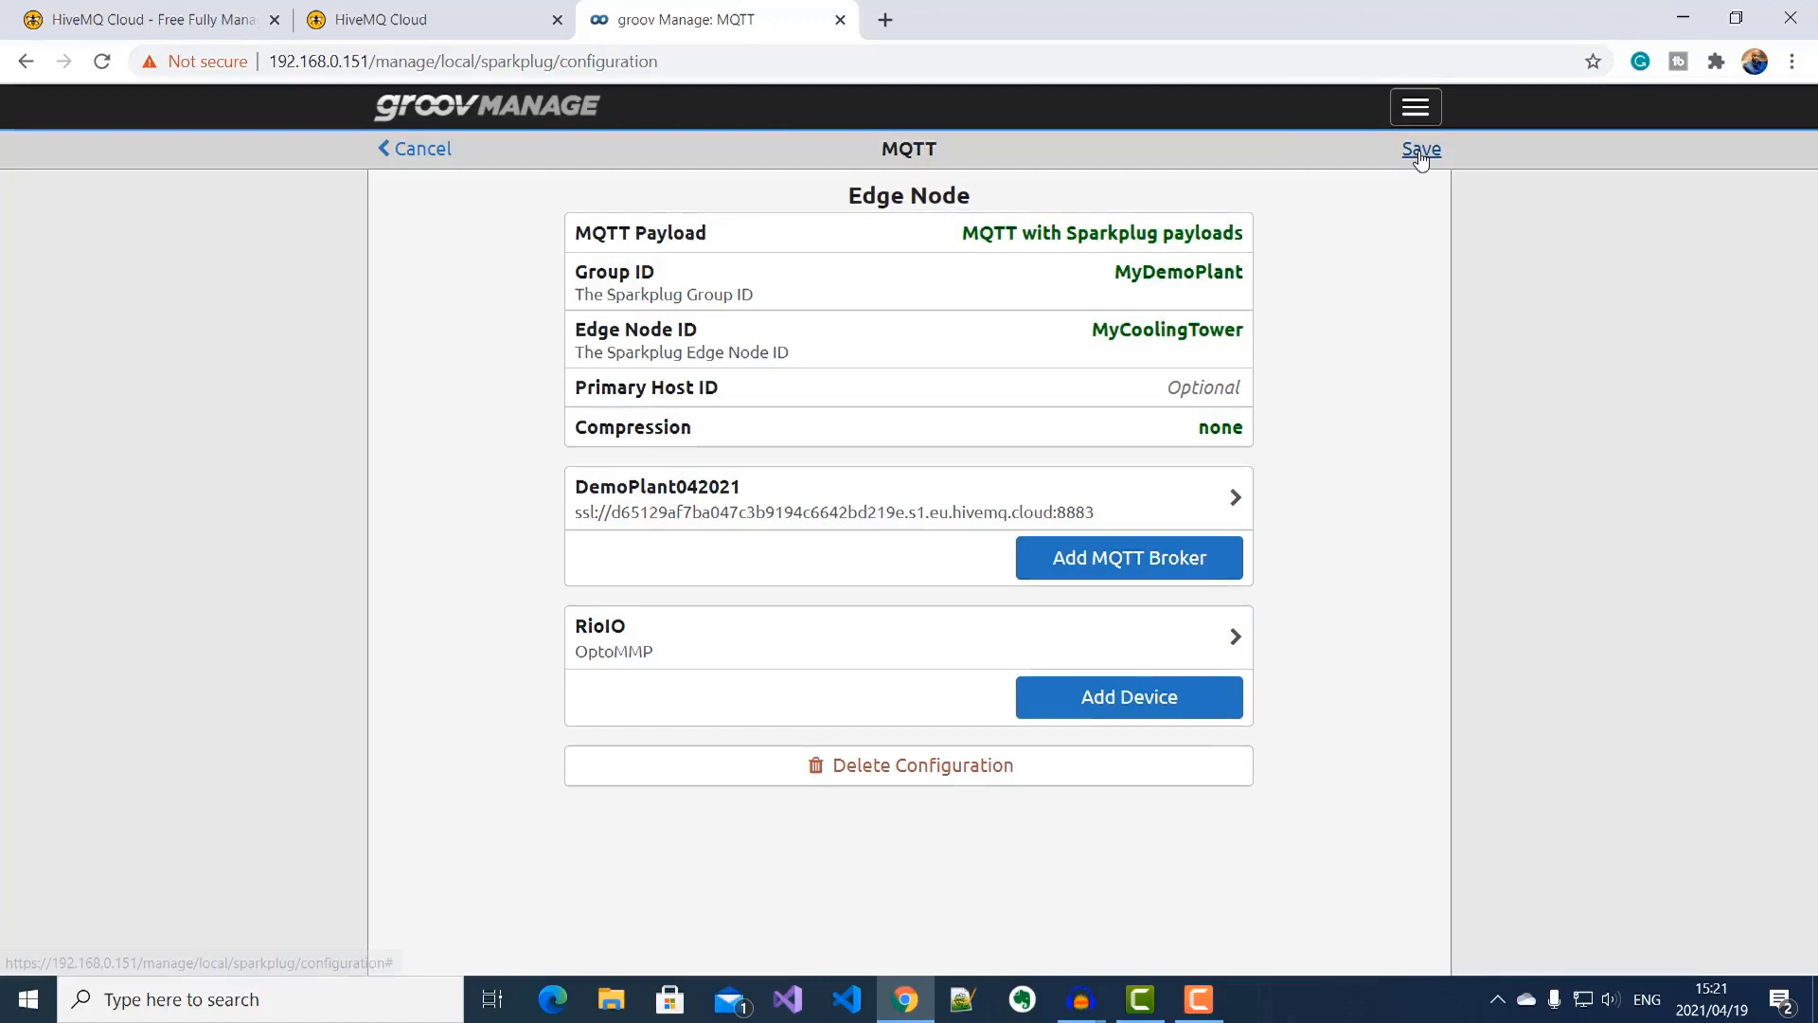
left_click(1421, 149)
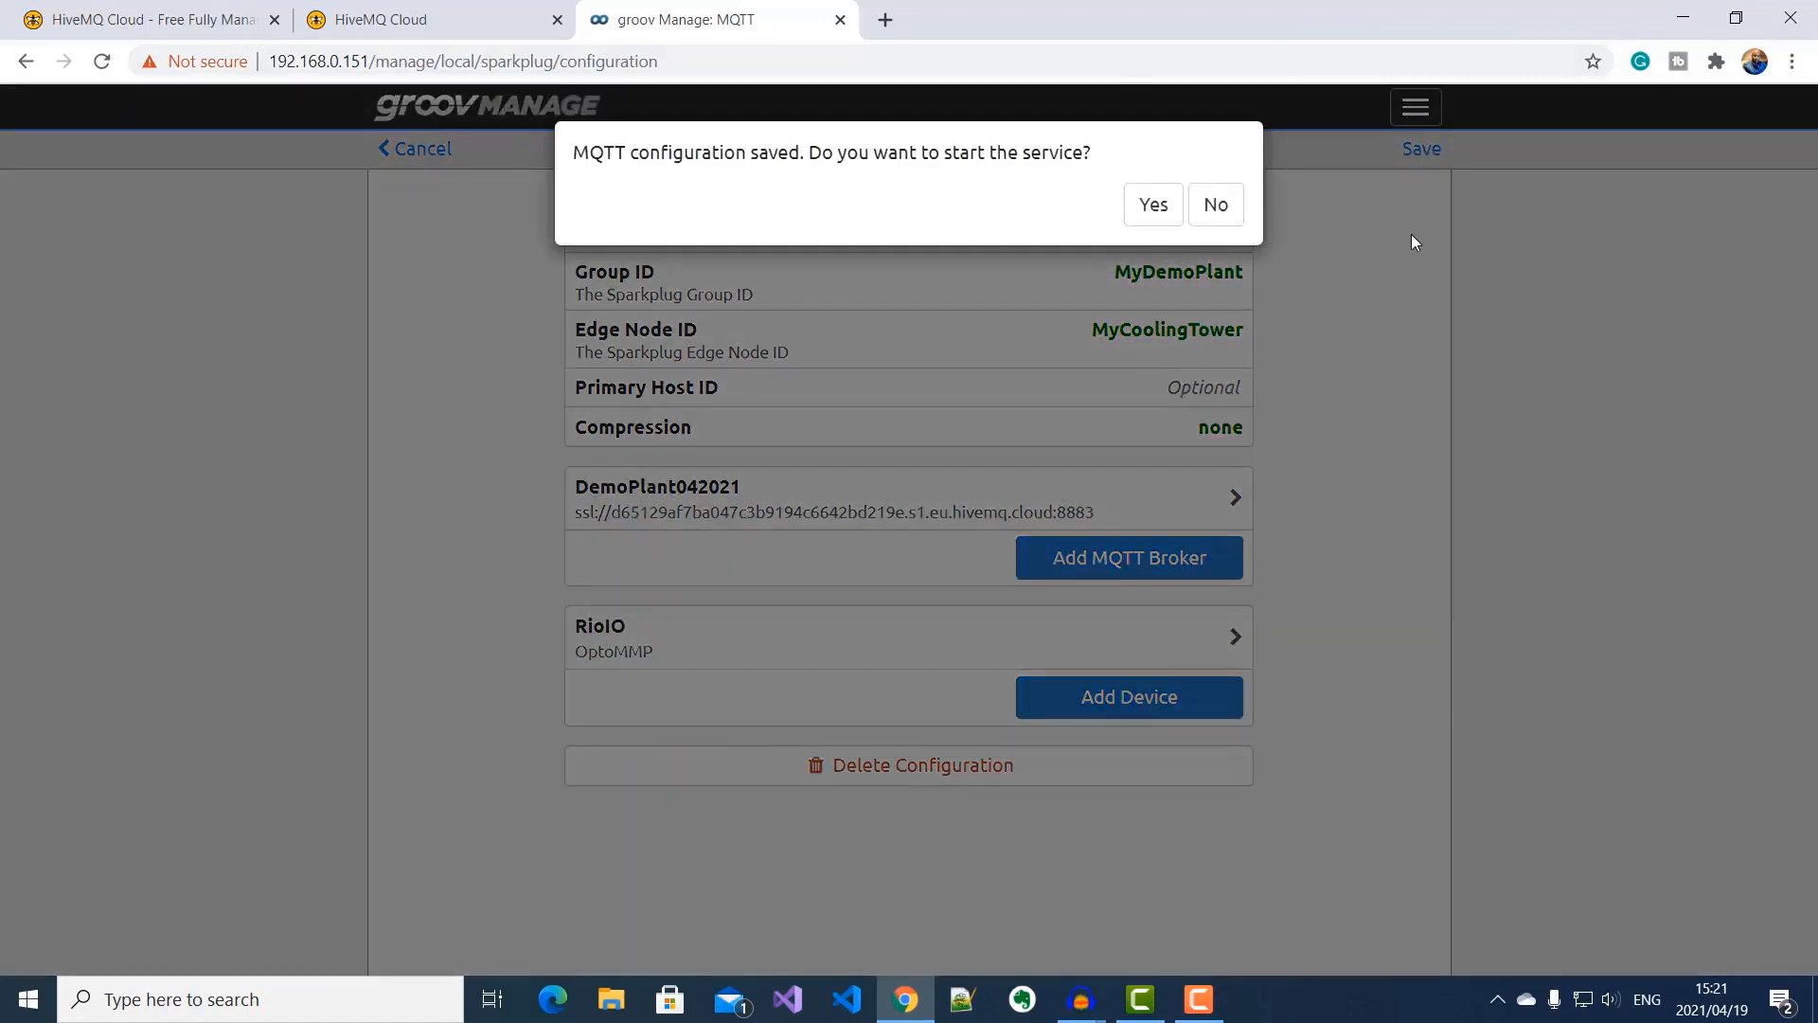
left_click(1151, 205)
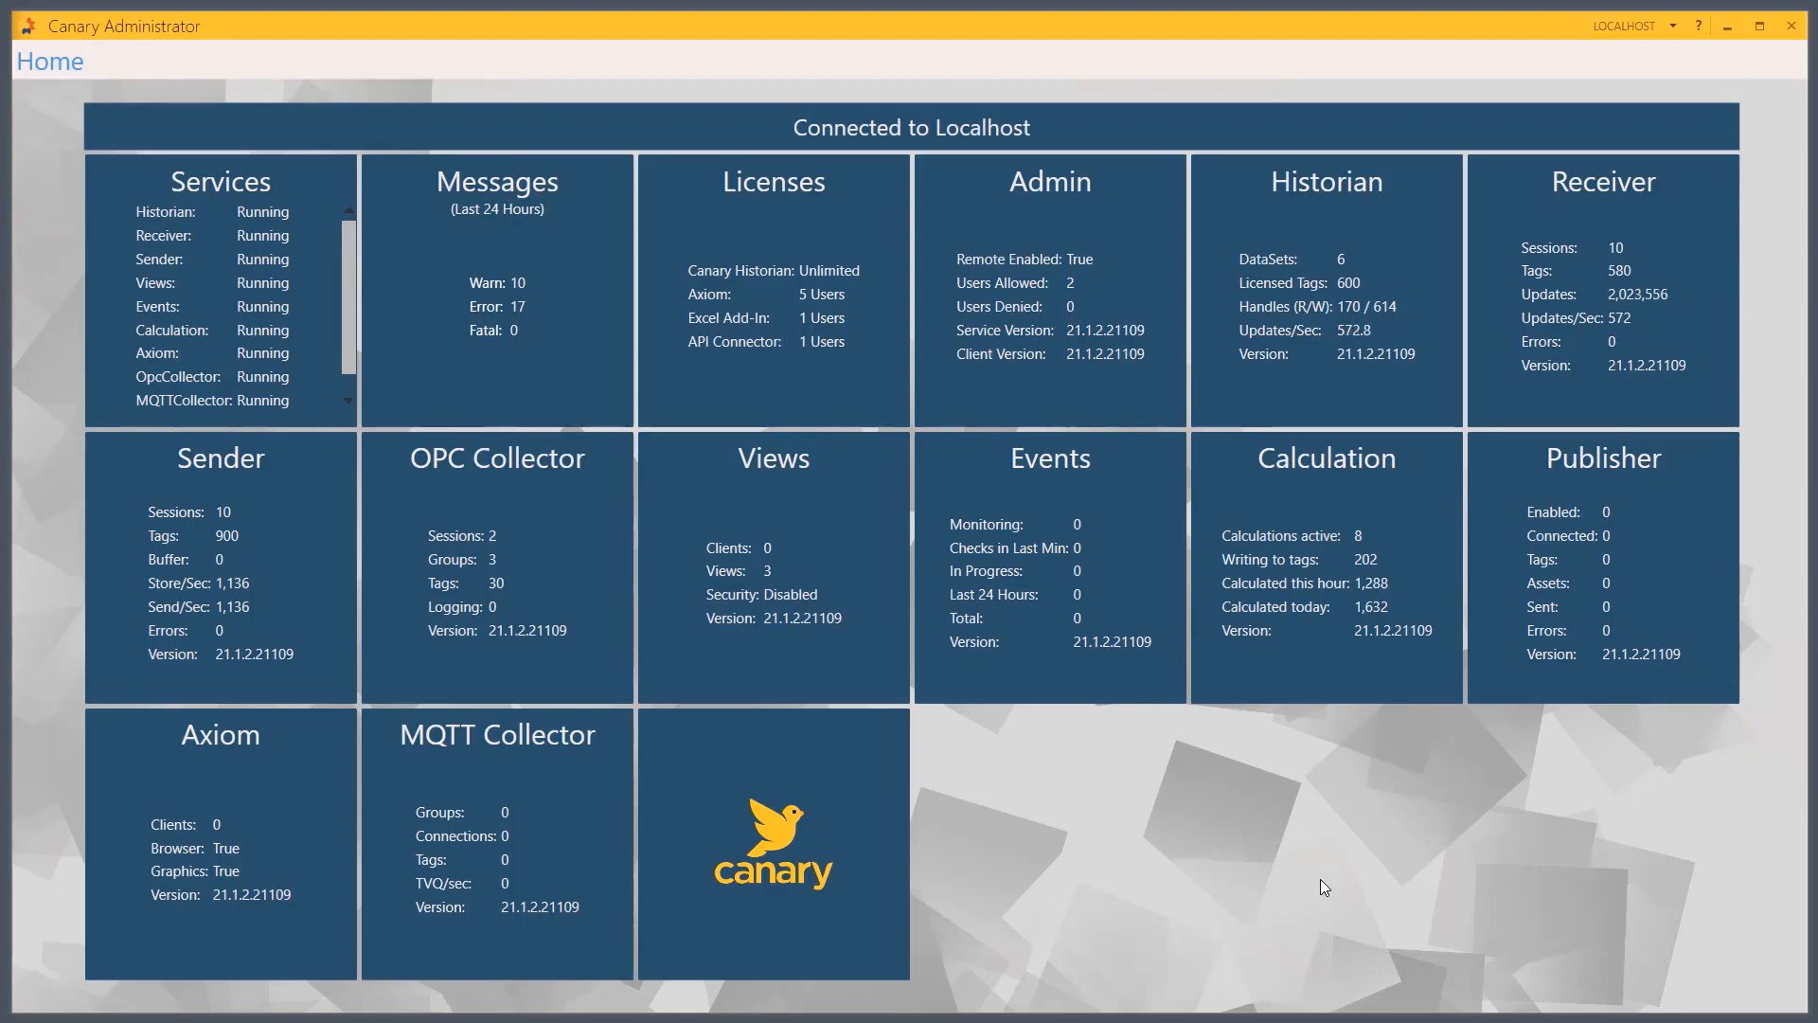
mouse_move(560, 797)
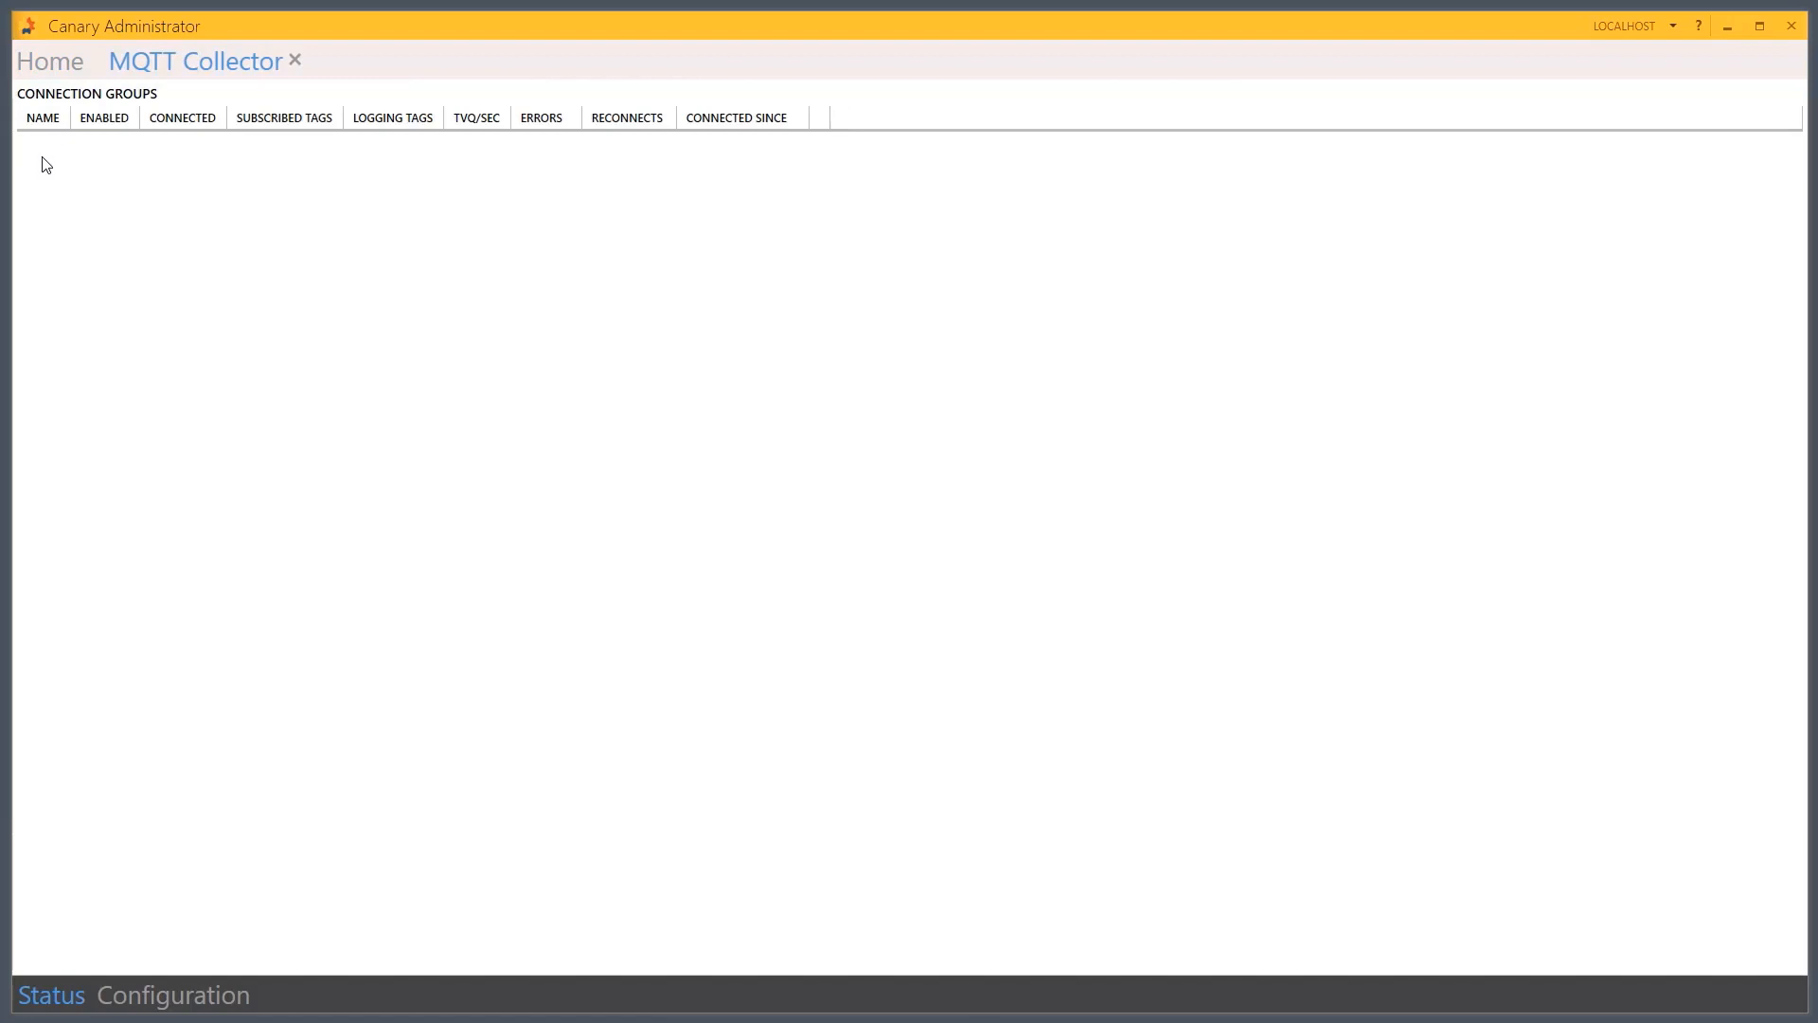
mouse_move(367, 807)
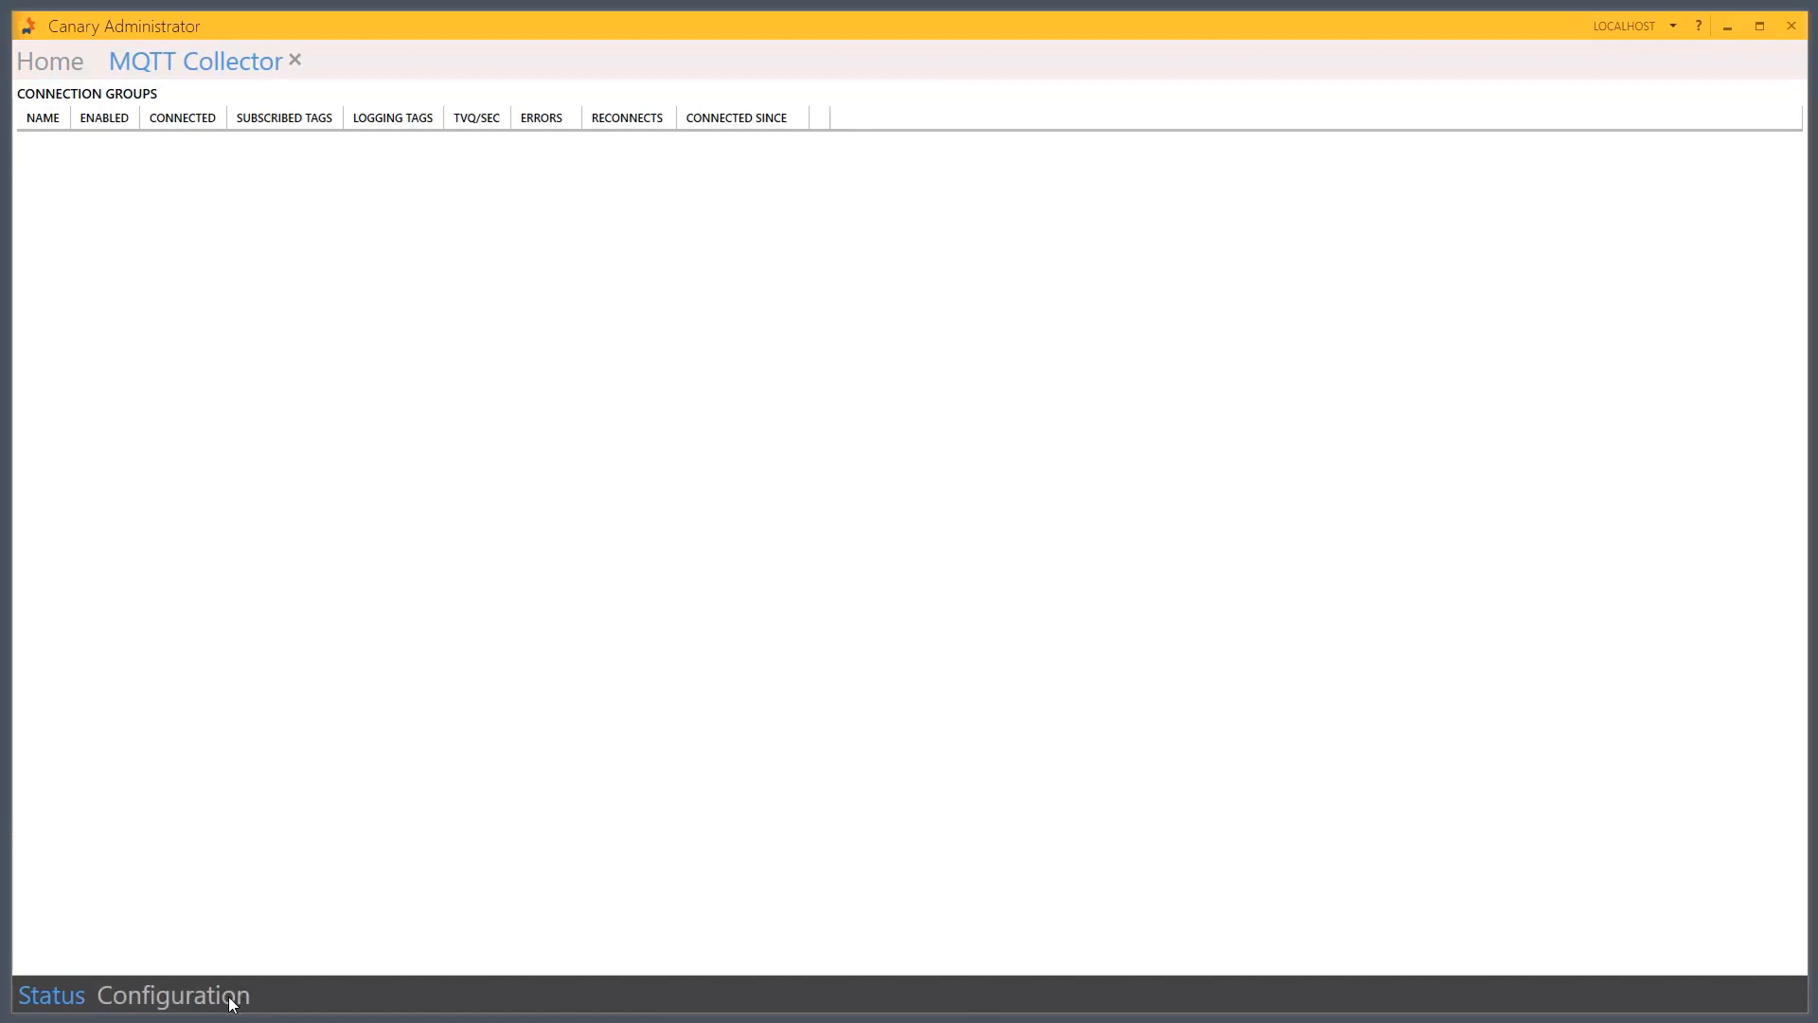
Switch the MQTT Collector to its configuration page, which lists no connection groups yet.
left_click(174, 994)
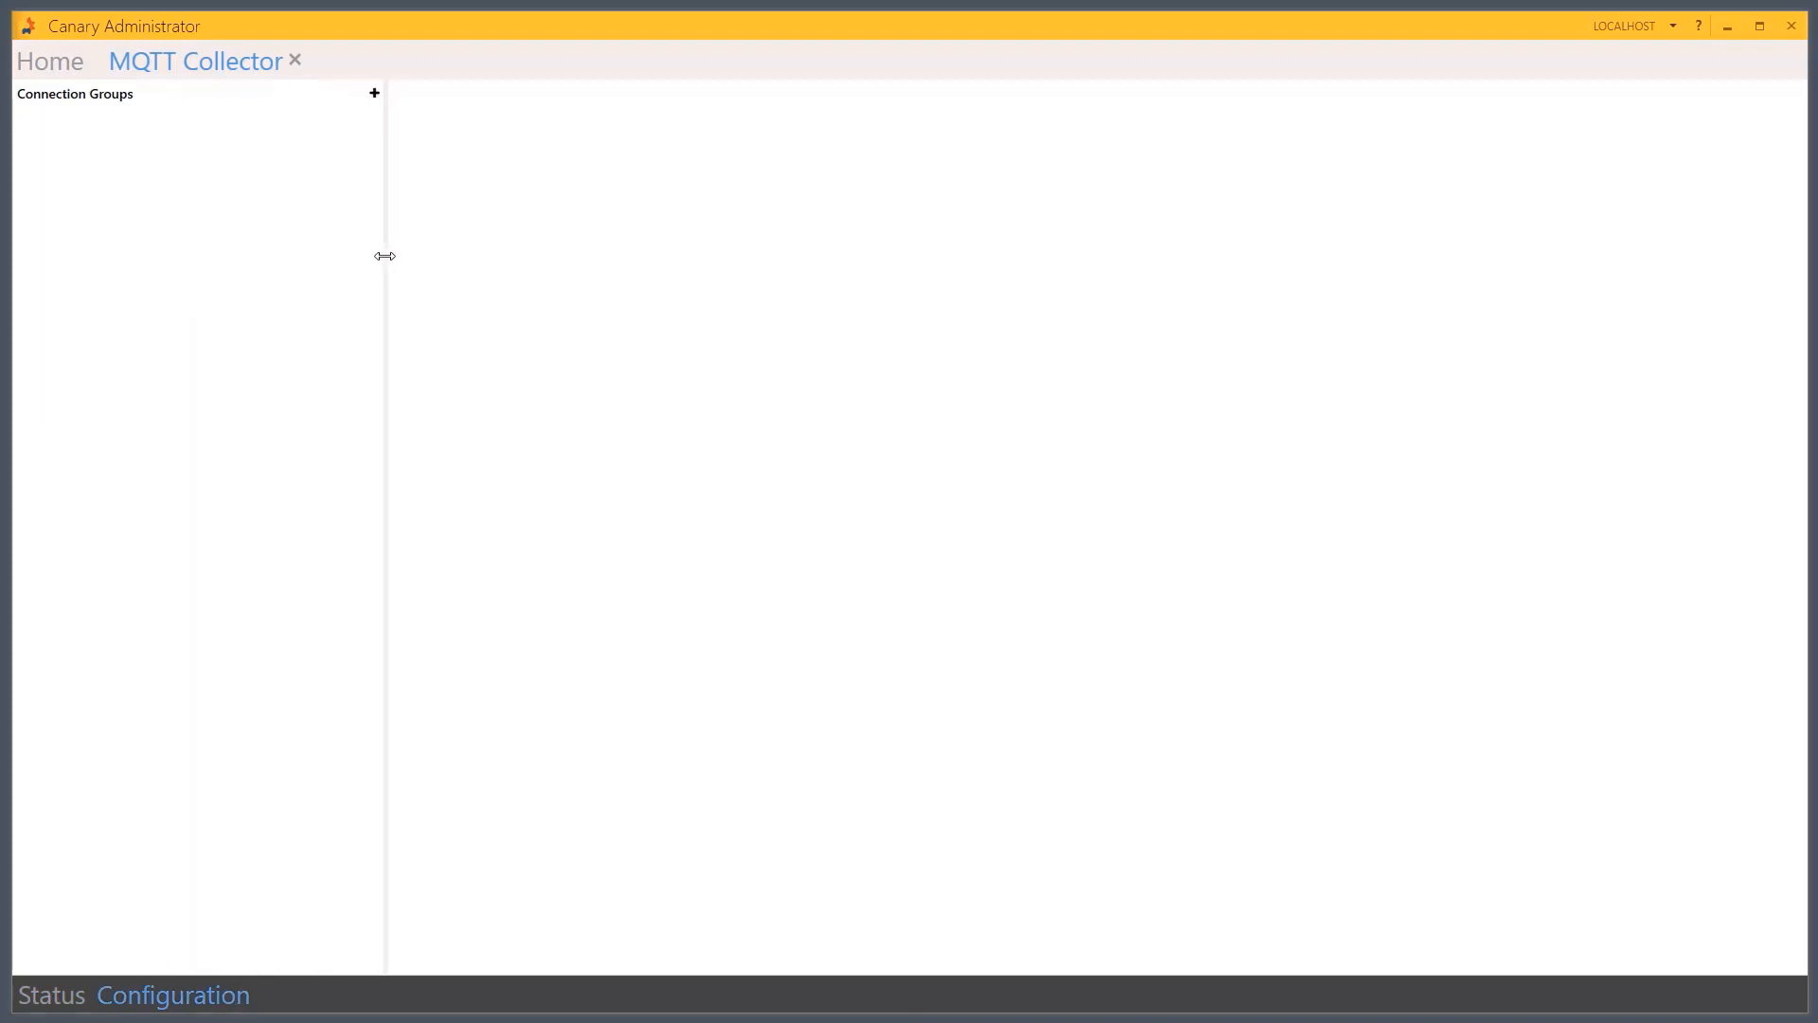
mouse_move(373, 95)
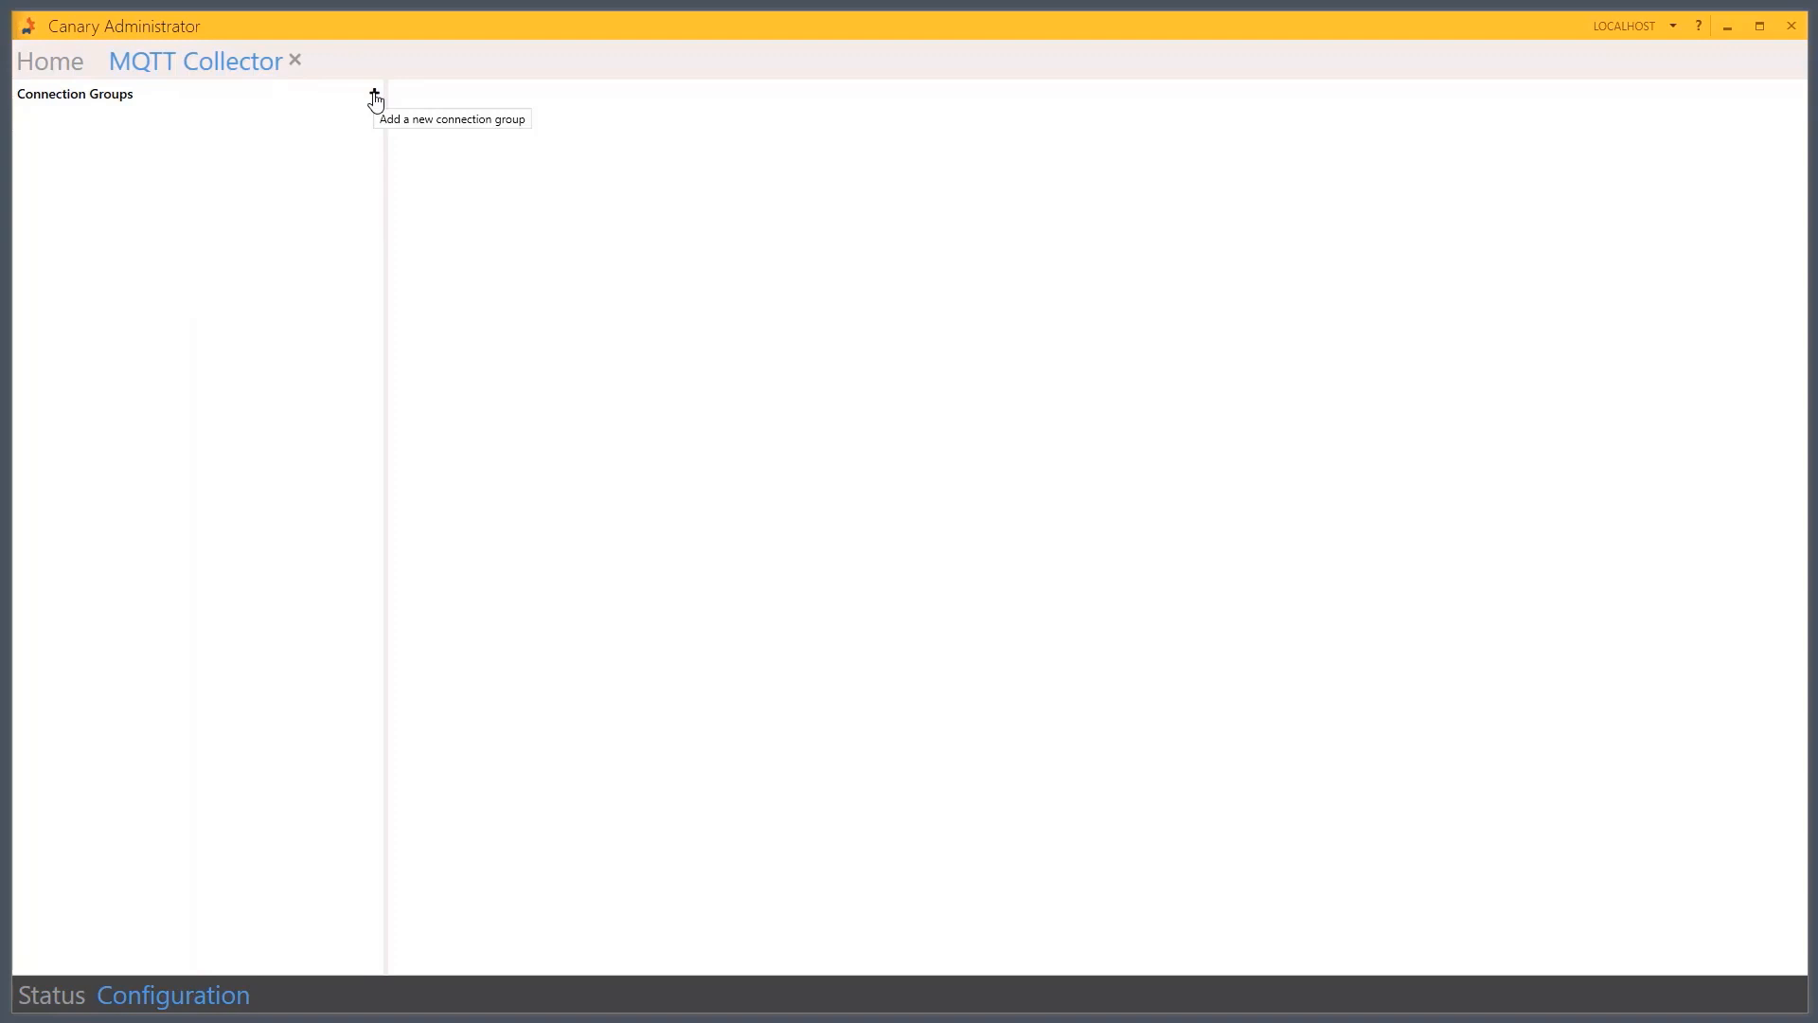
Add connection group HiveMQDemo with client ID CanaryLabs and move to its server settings.
left_click(371, 92)
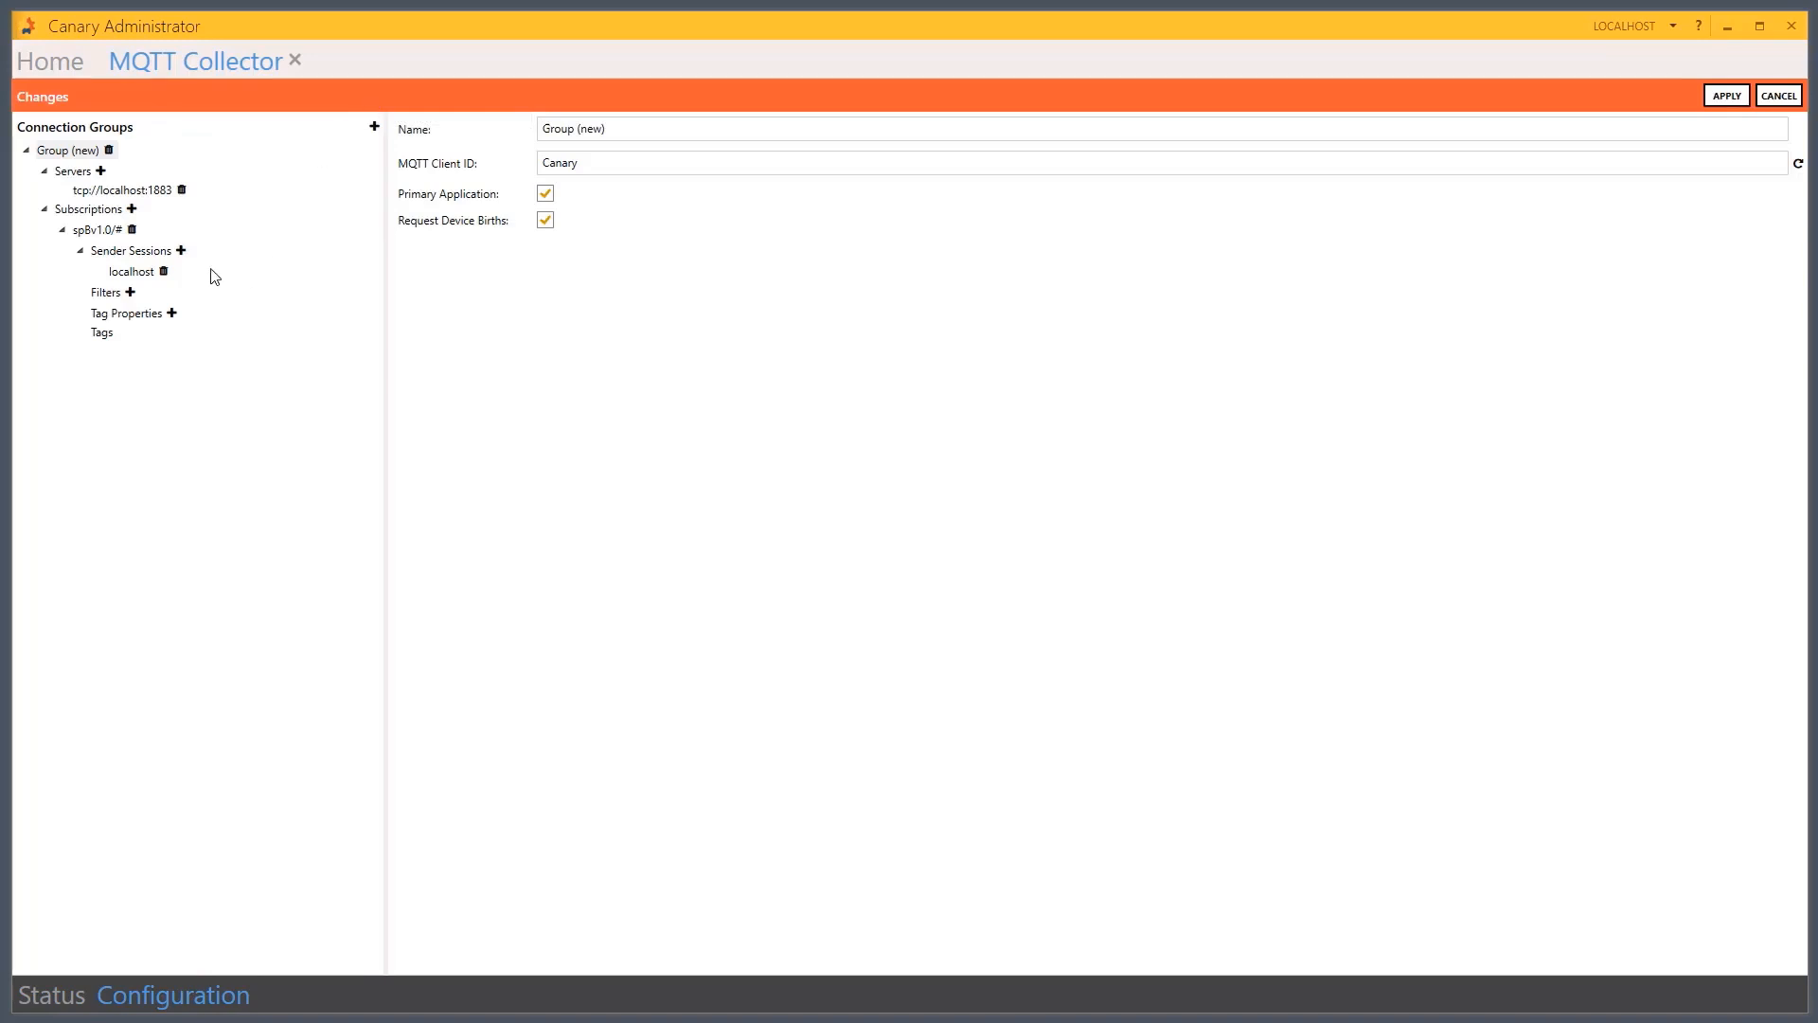
mouse_move(80, 178)
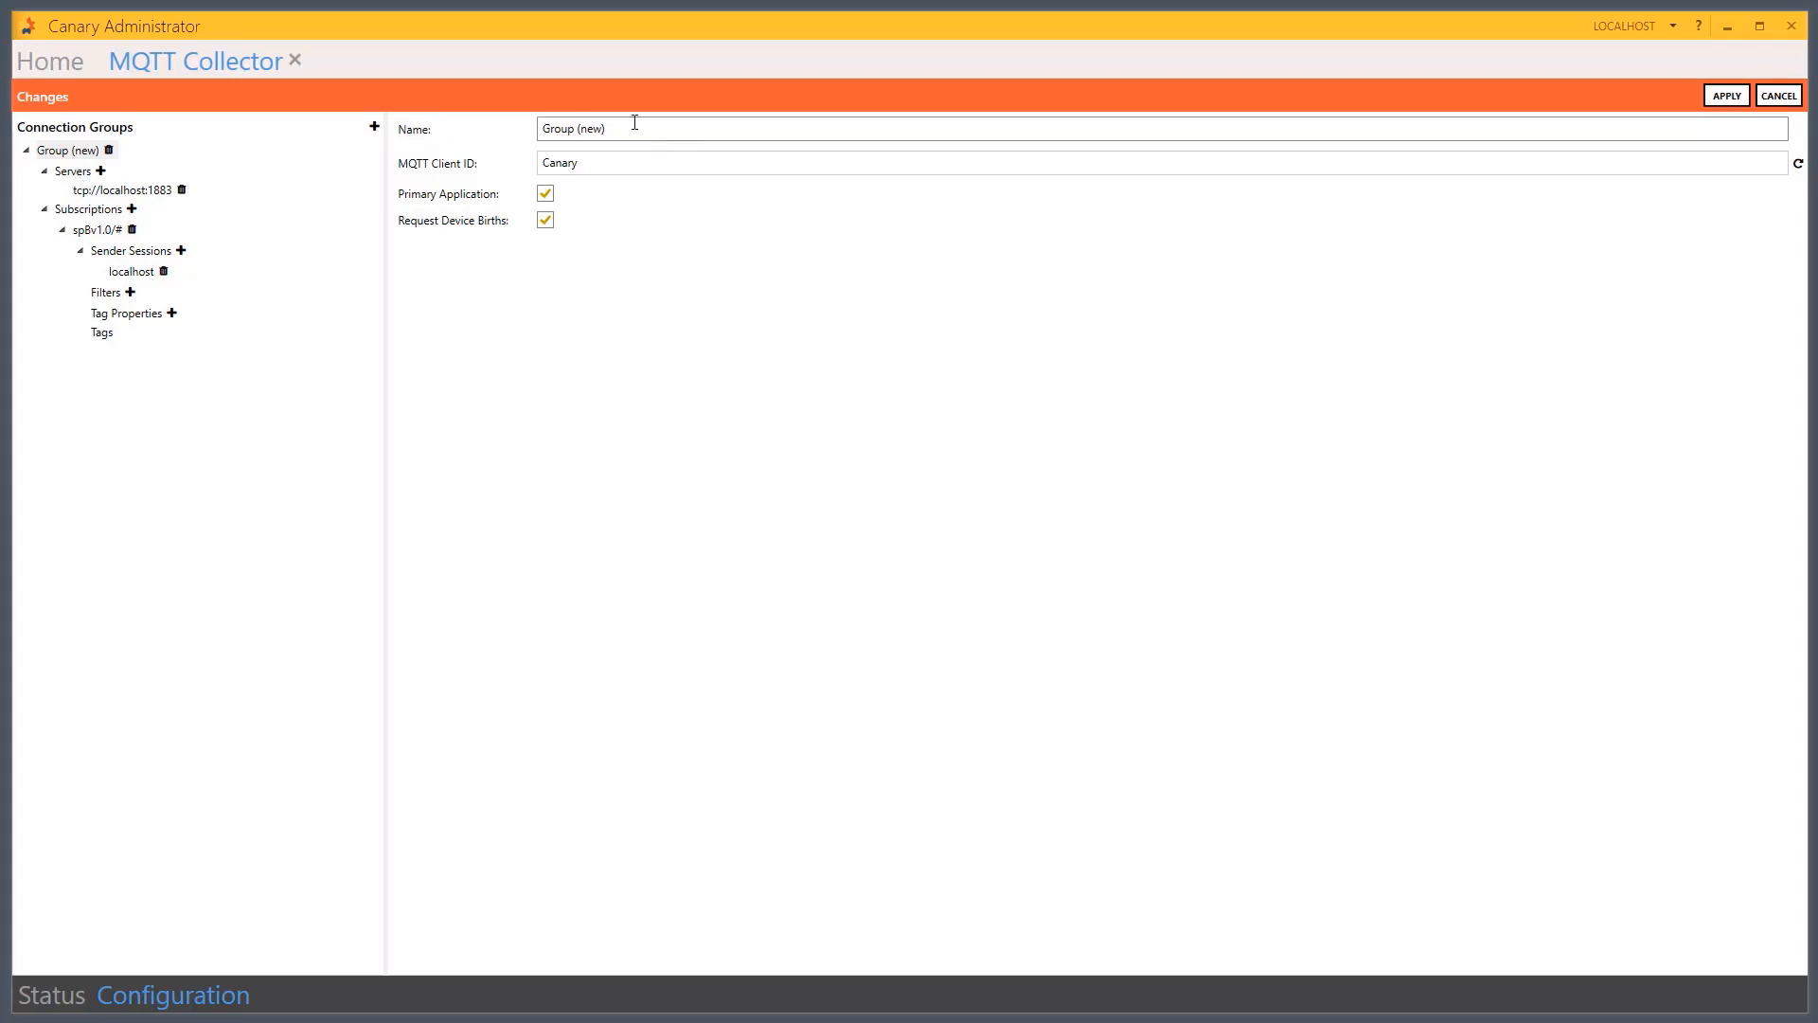
type("HiveMQDemo")
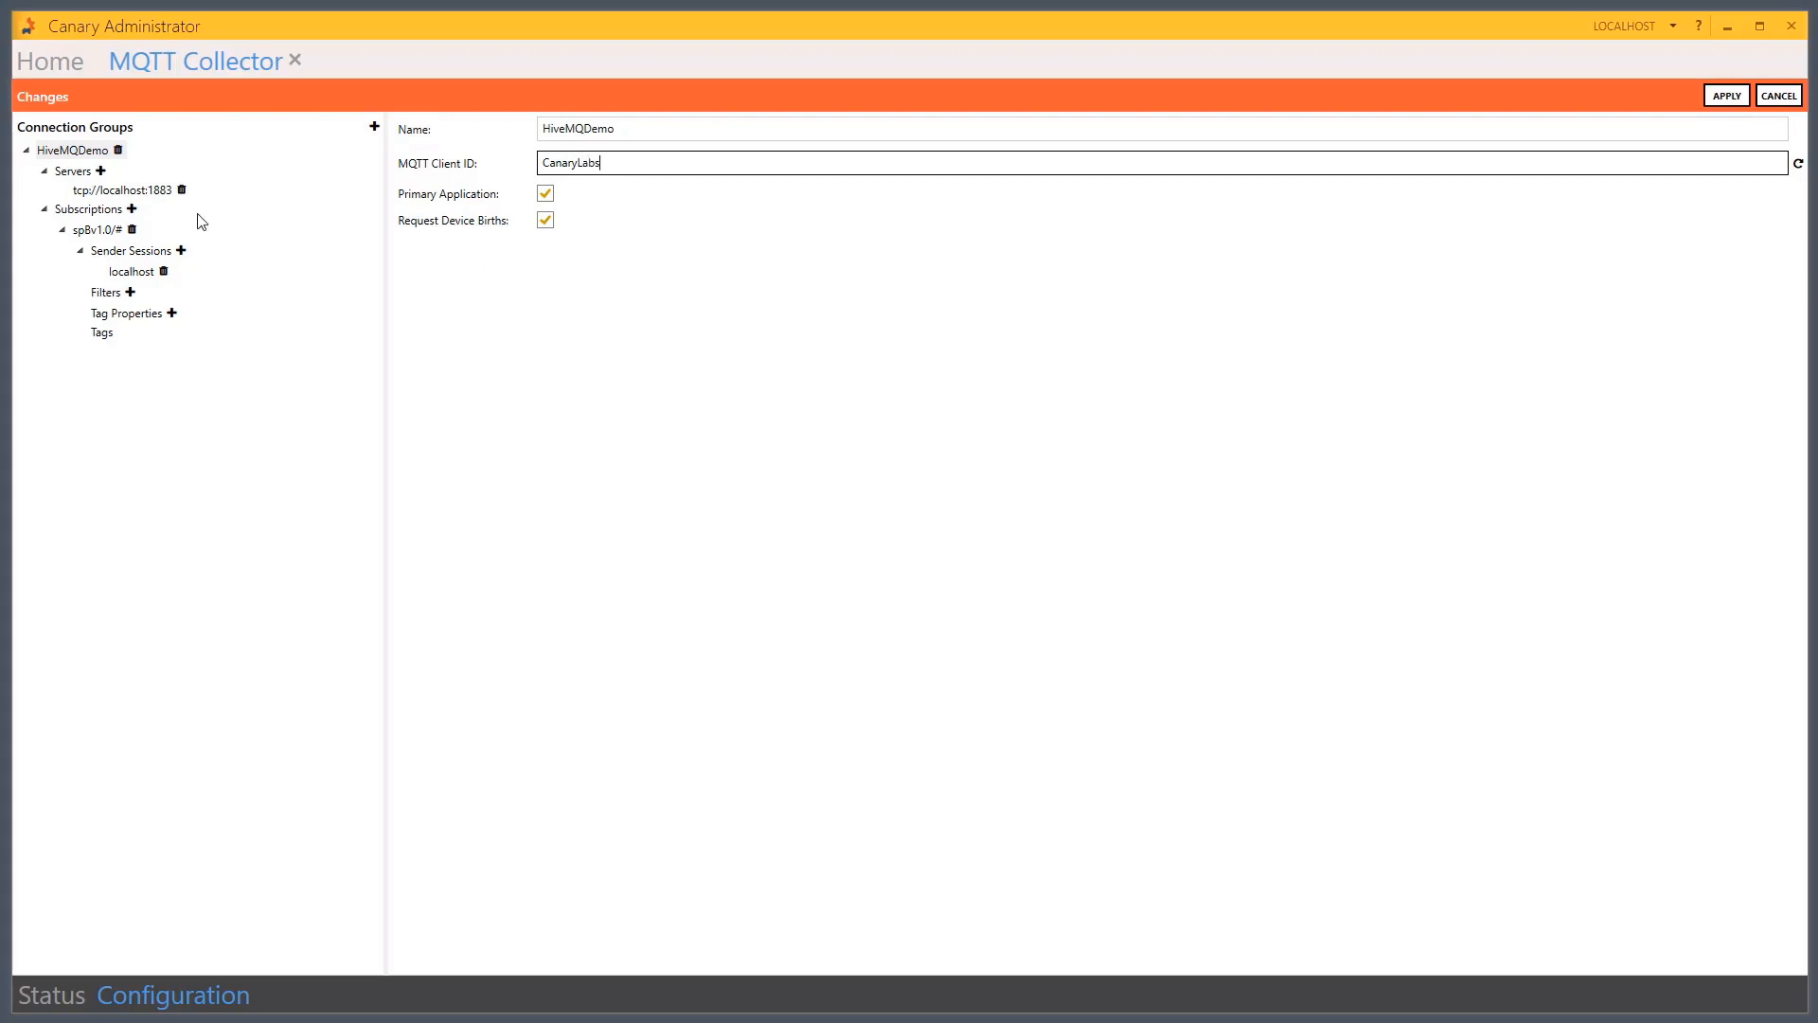
left_click(72, 171)
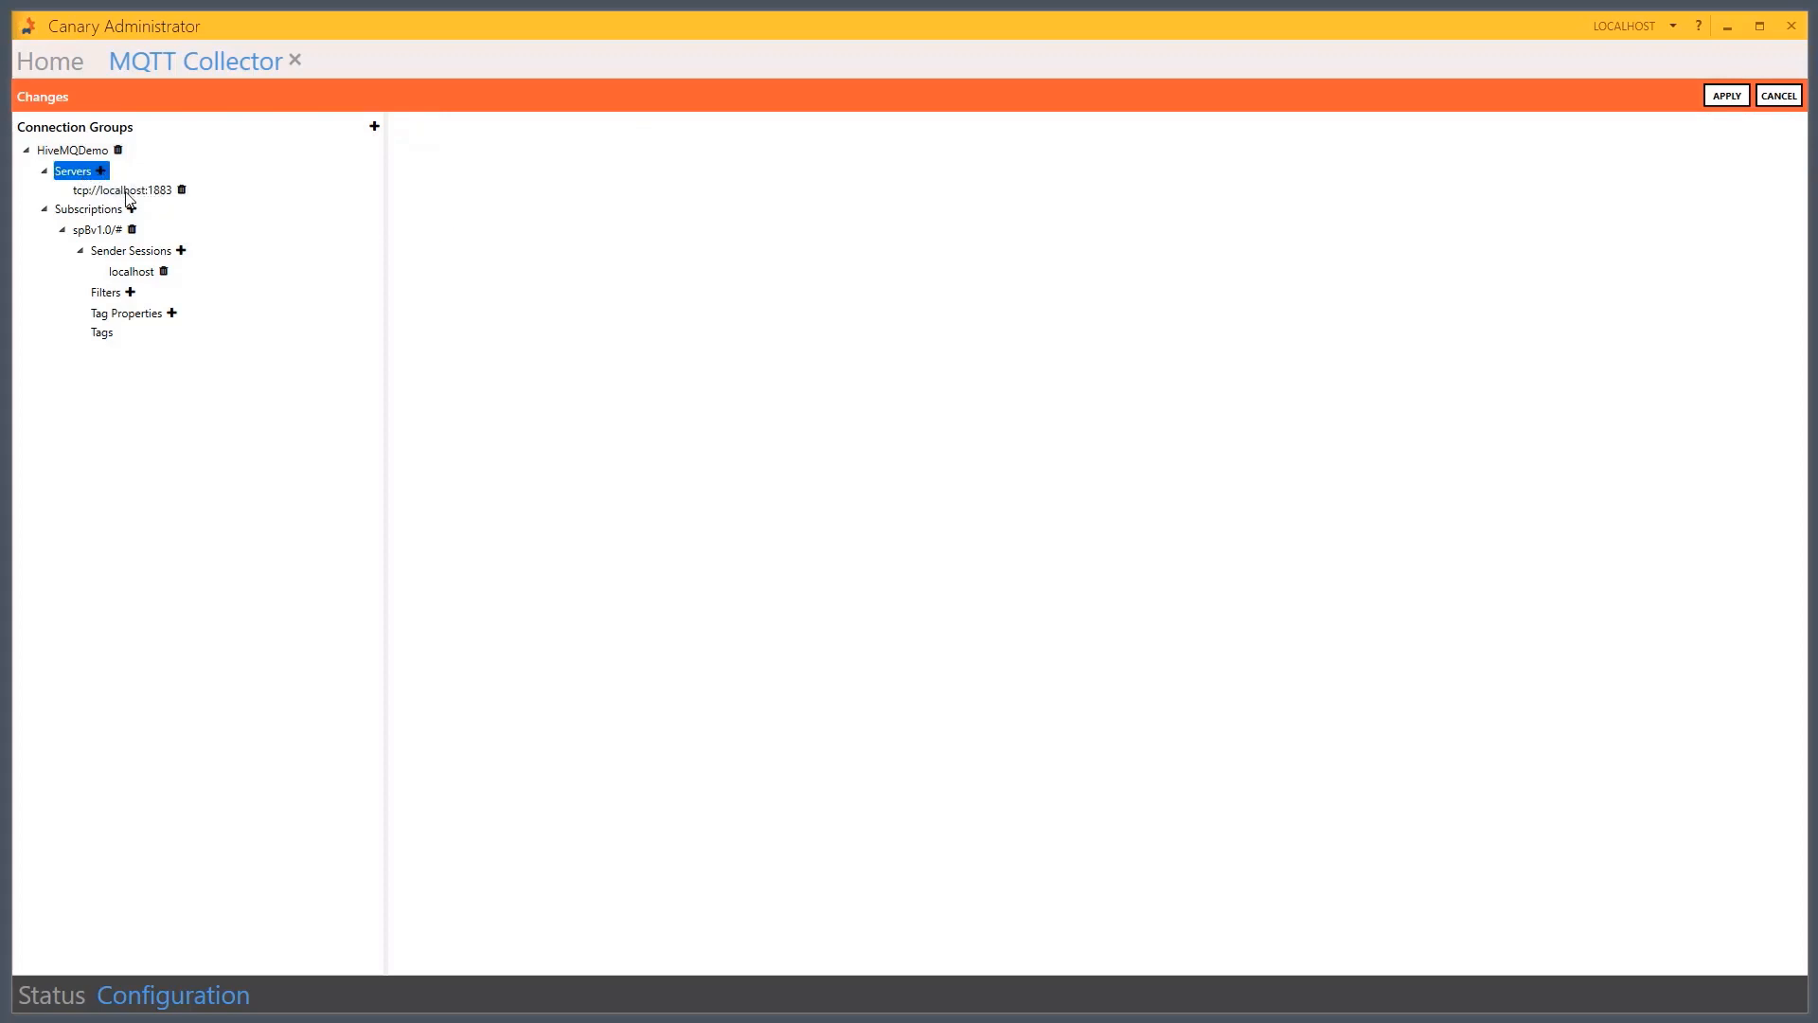
Point the server at the HiveMQ Cloud hostname on port 8883 with credentials and SSL/TLS, then apply.
left_click(118, 189)
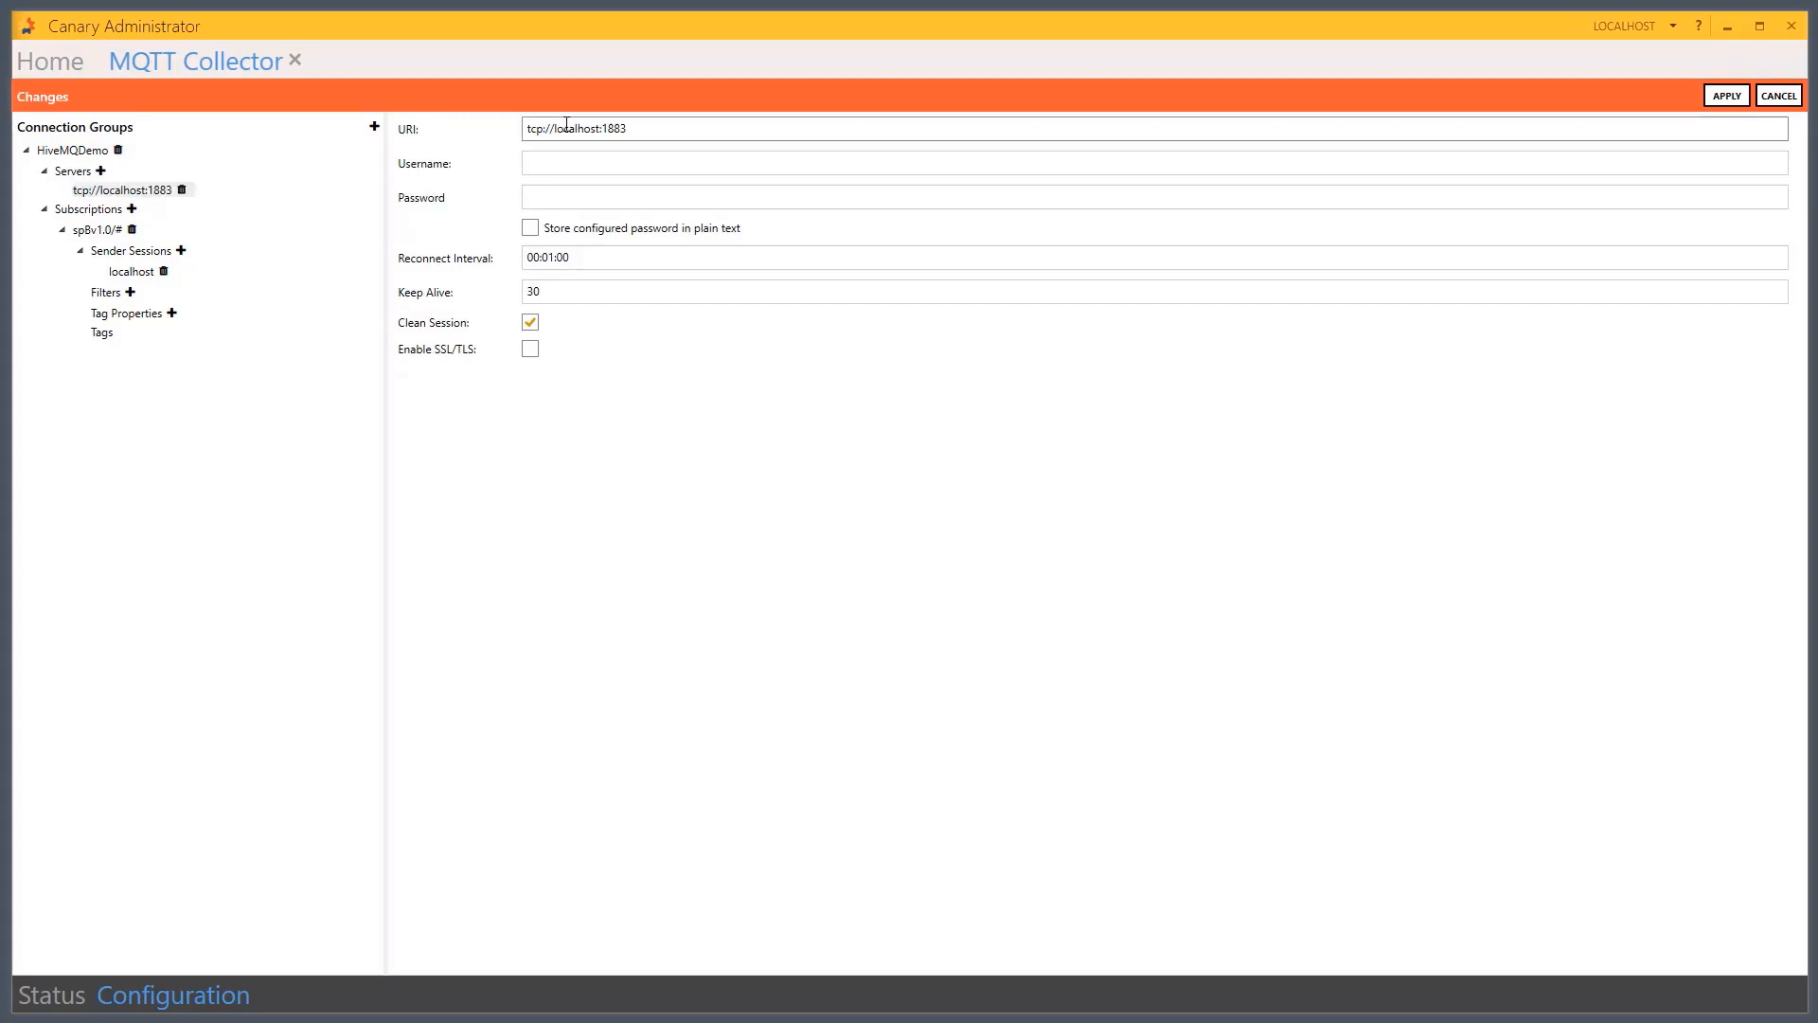
double_click(568, 128)
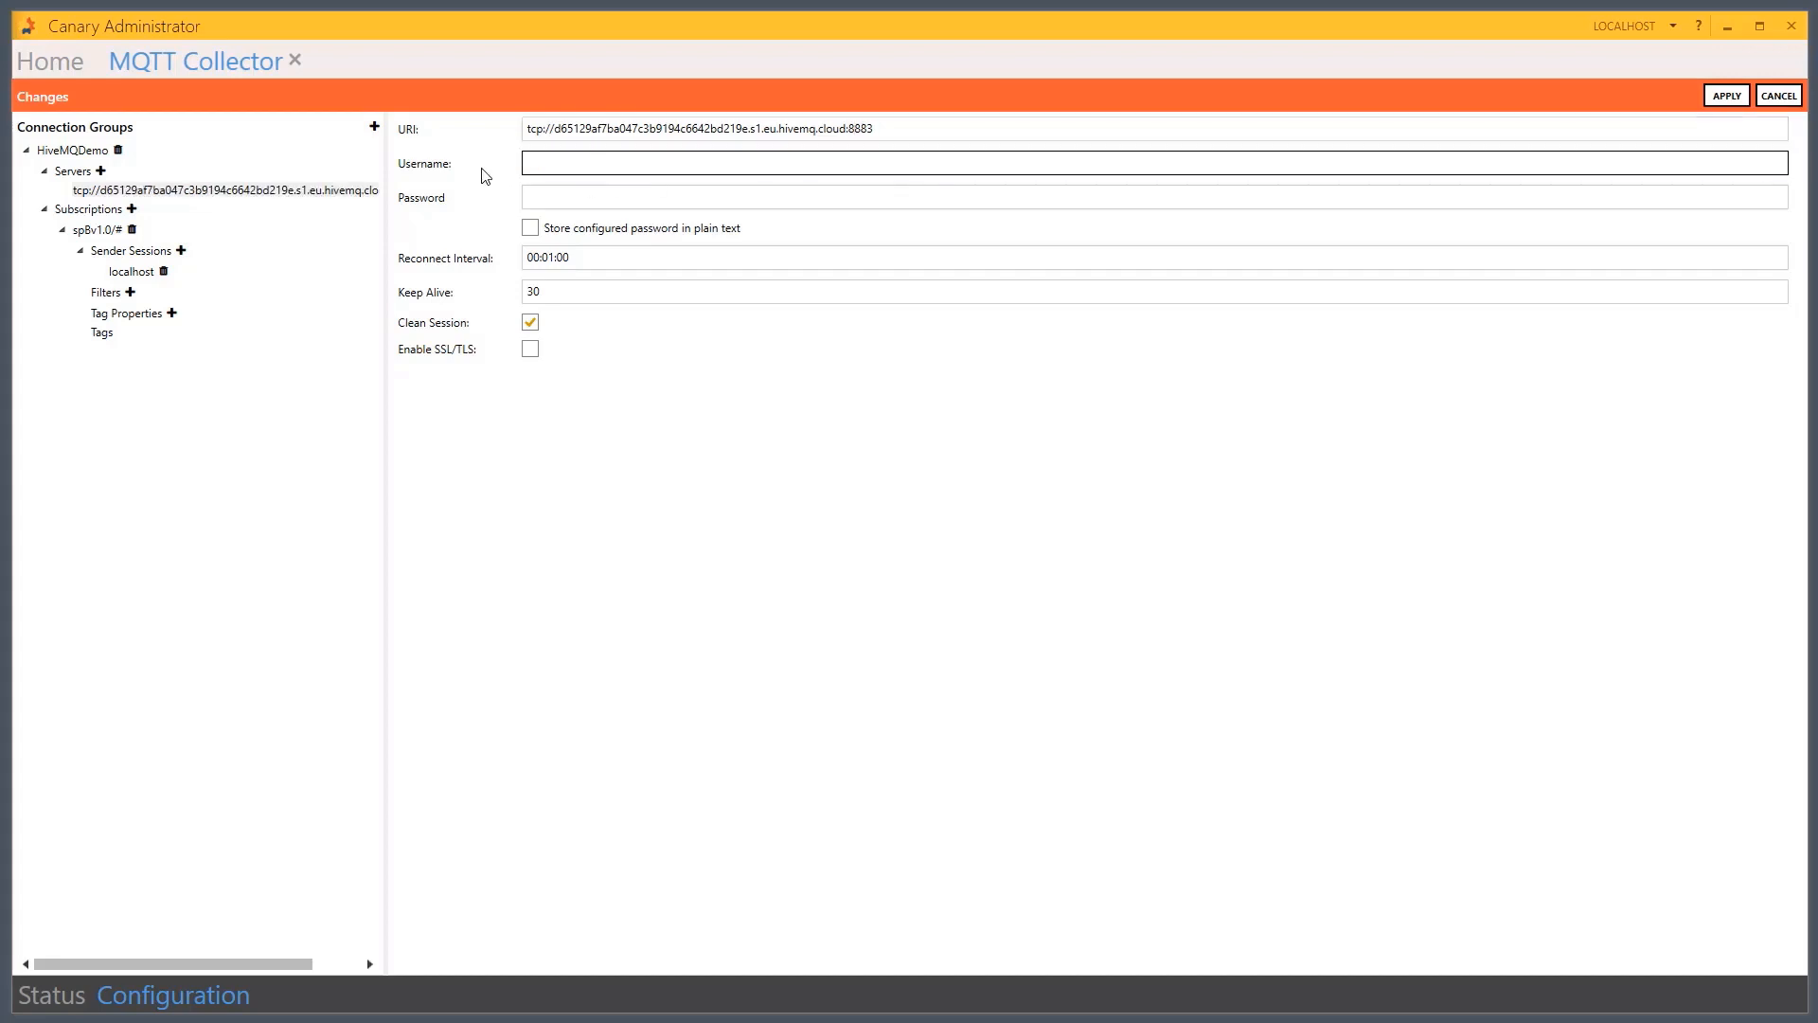
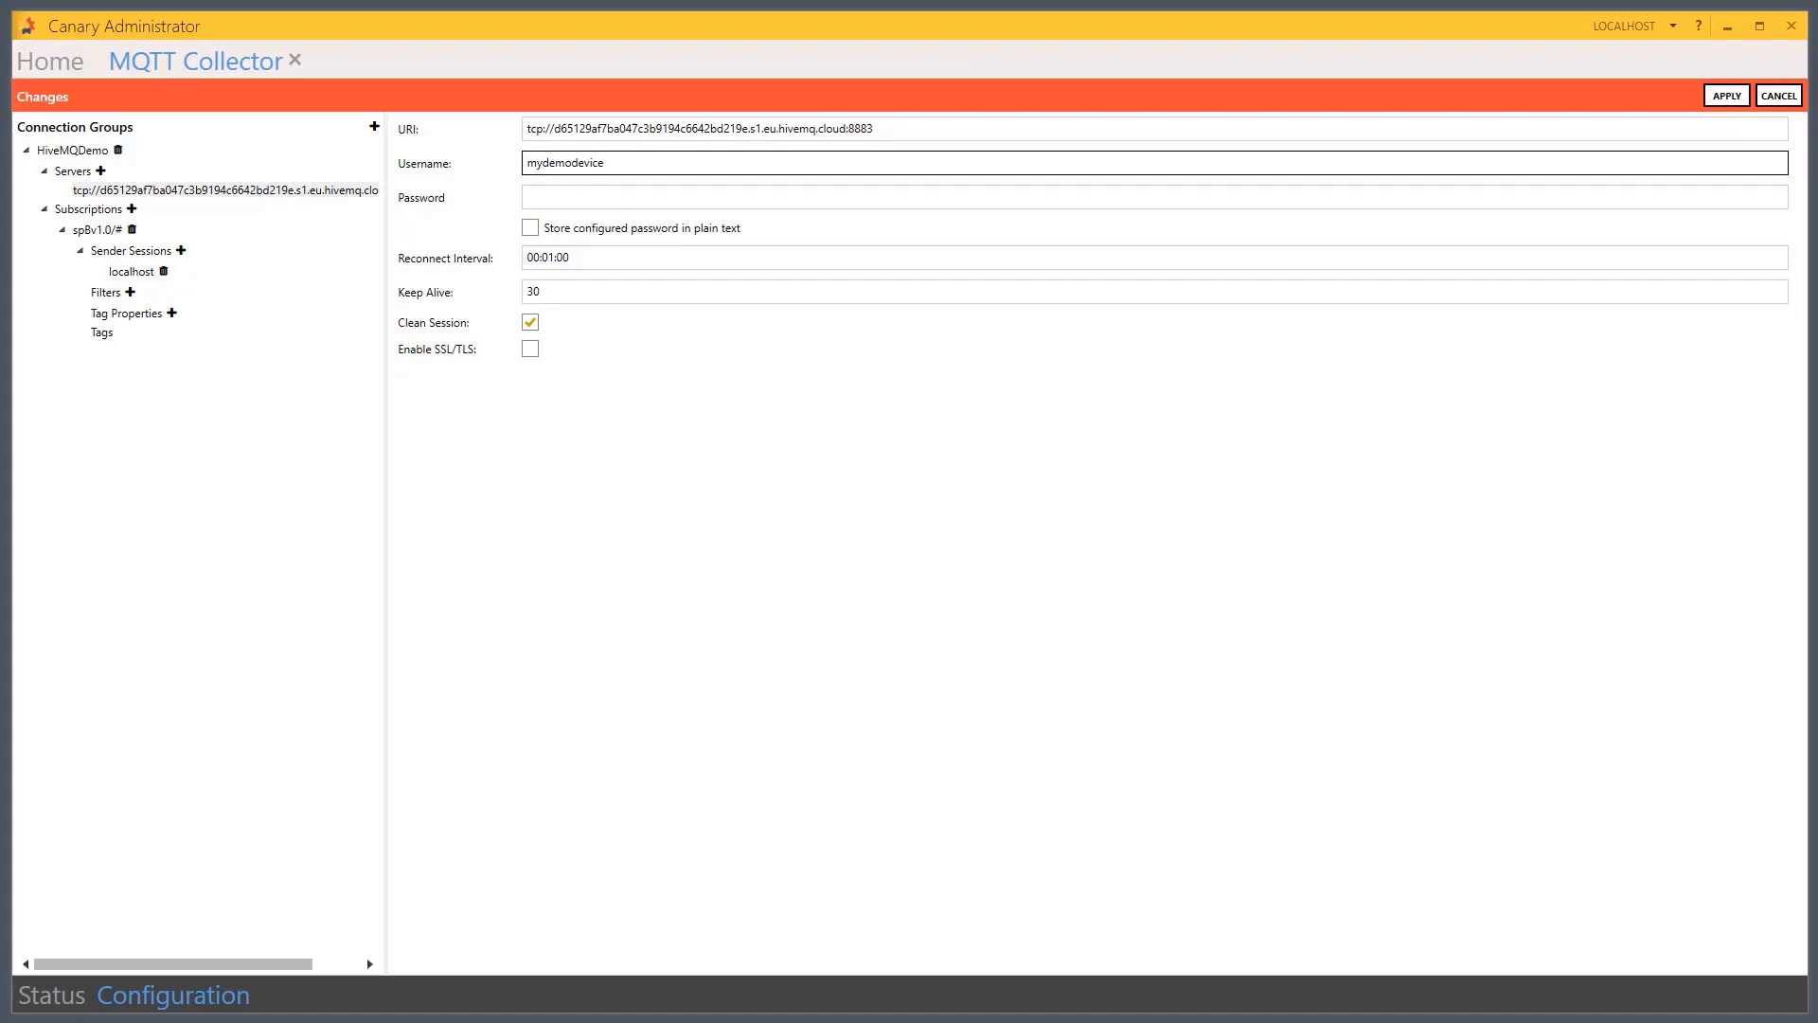
mouse_move(286, 50)
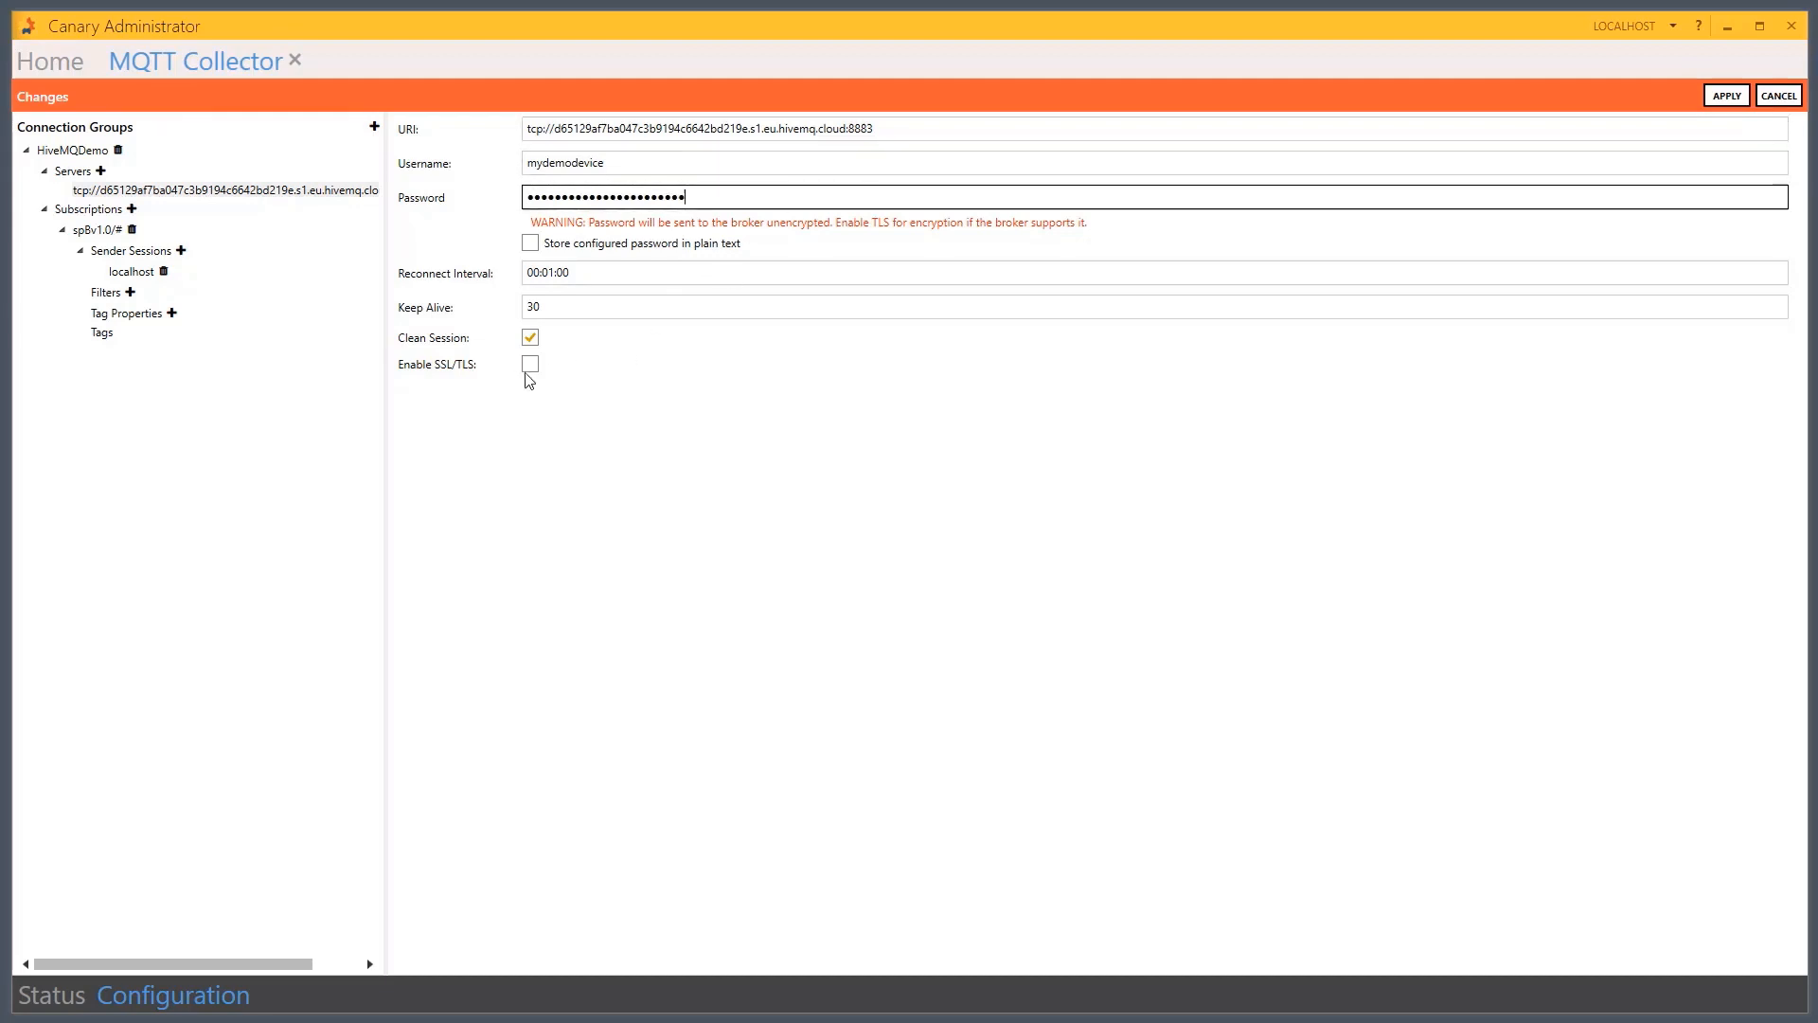
left_click(530, 364)
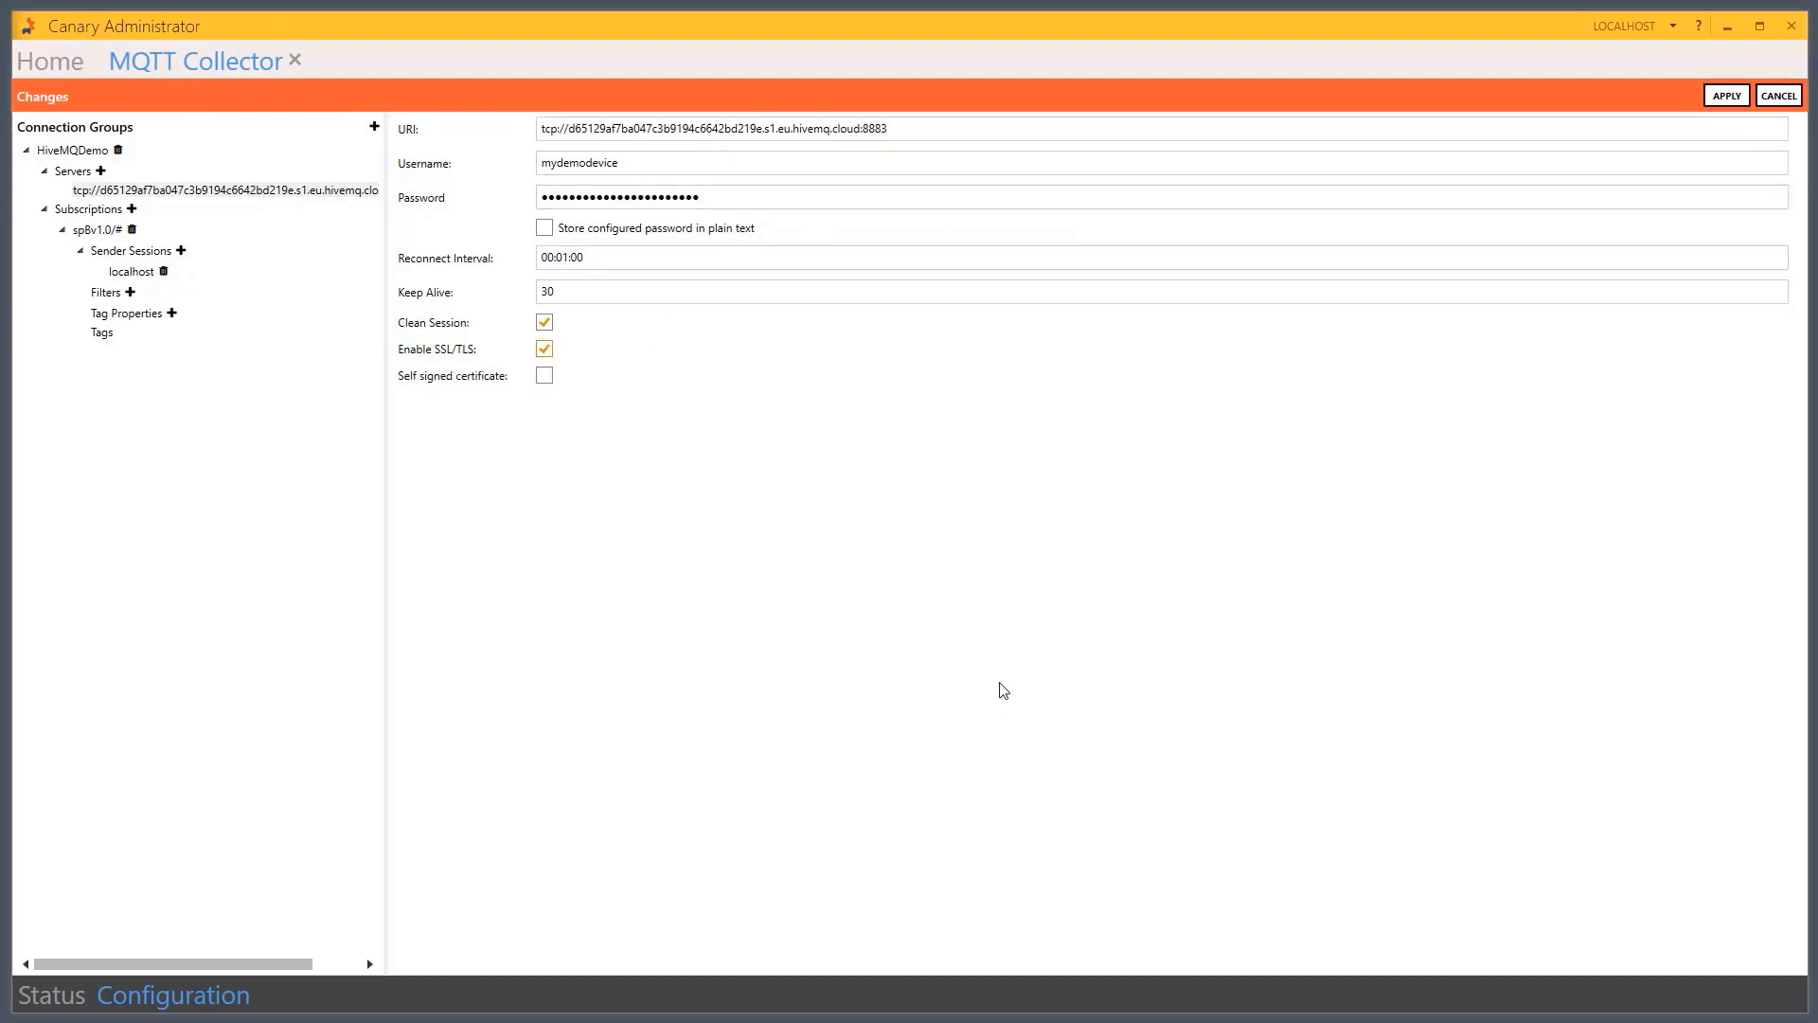
mouse_move(981, 670)
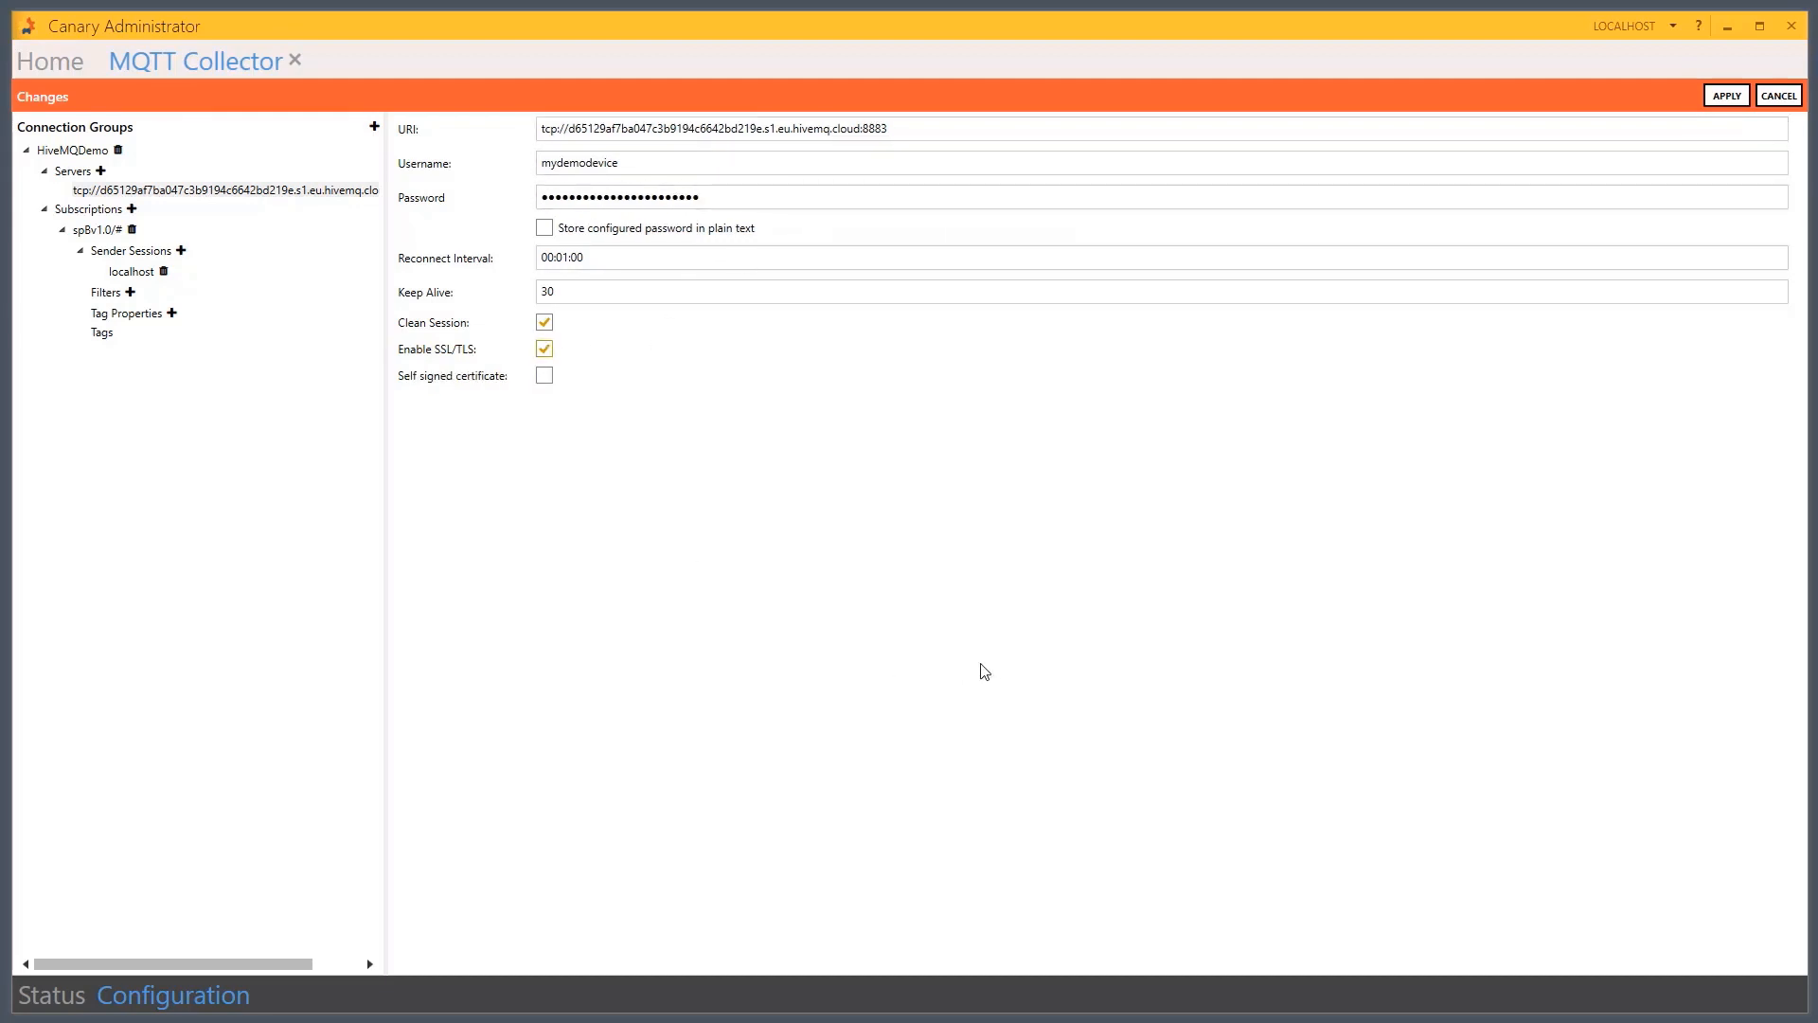
left_click(1728, 94)
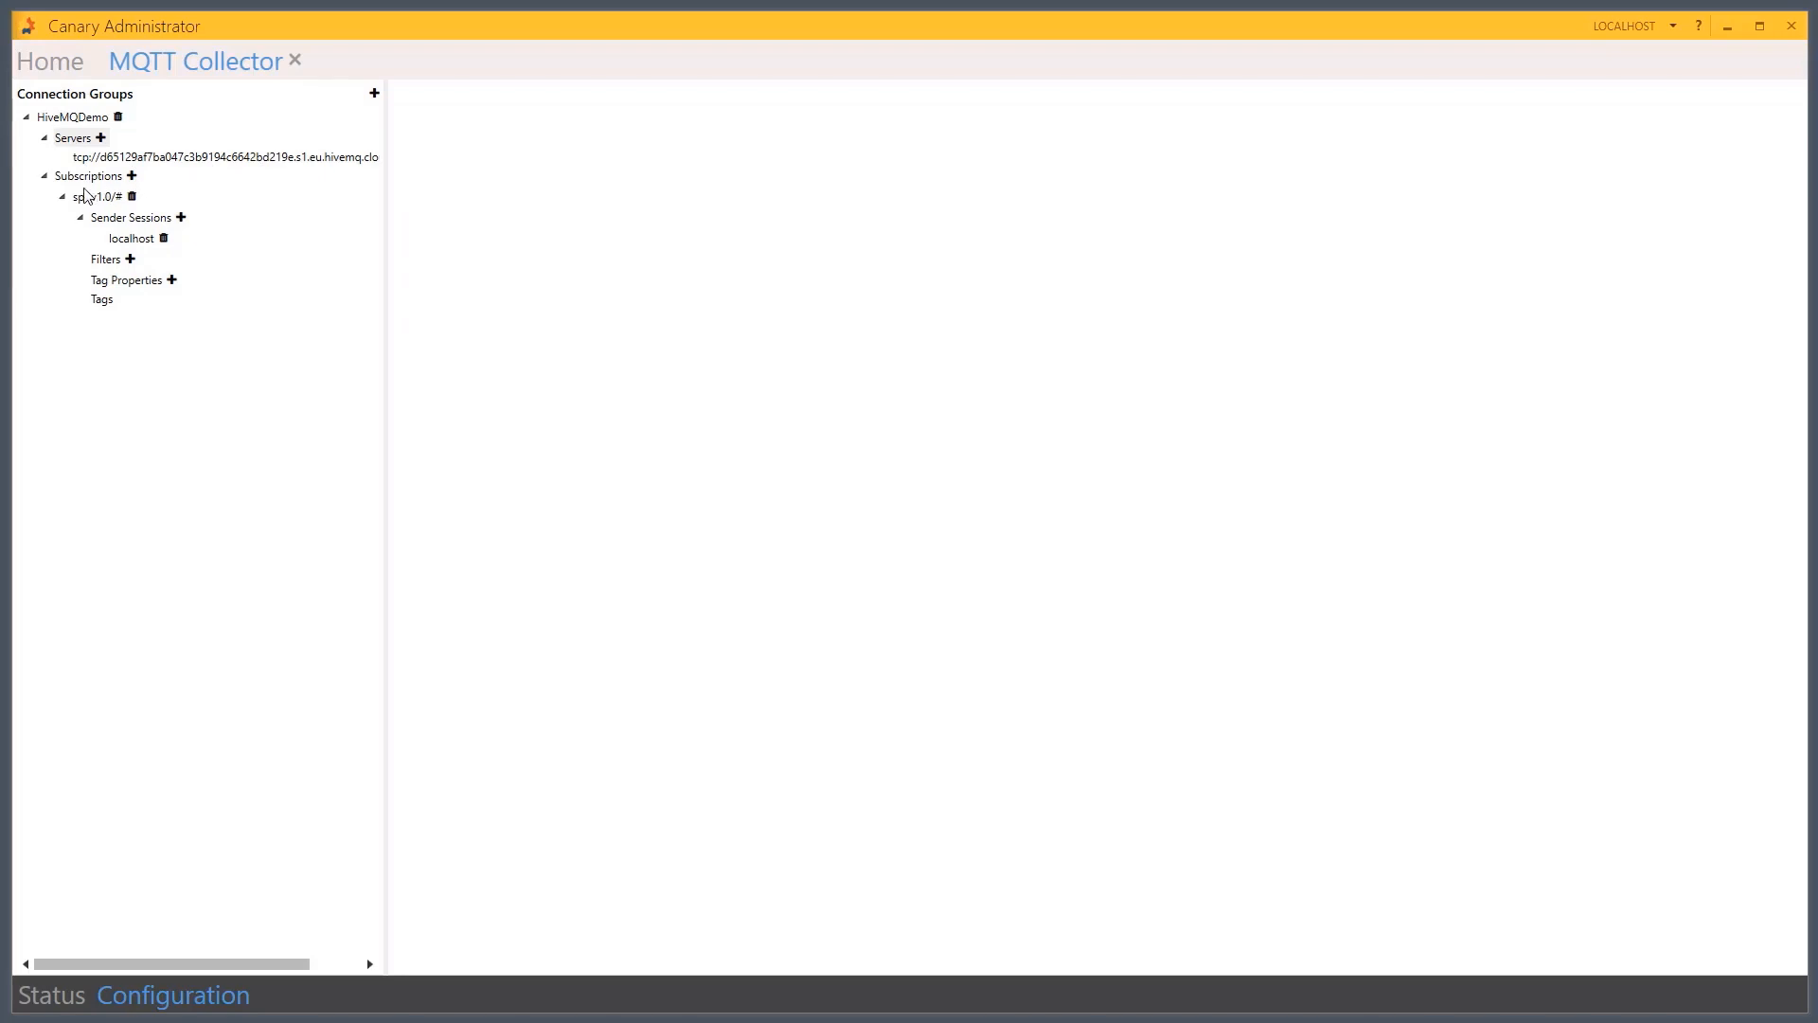
mouse_move(93, 205)
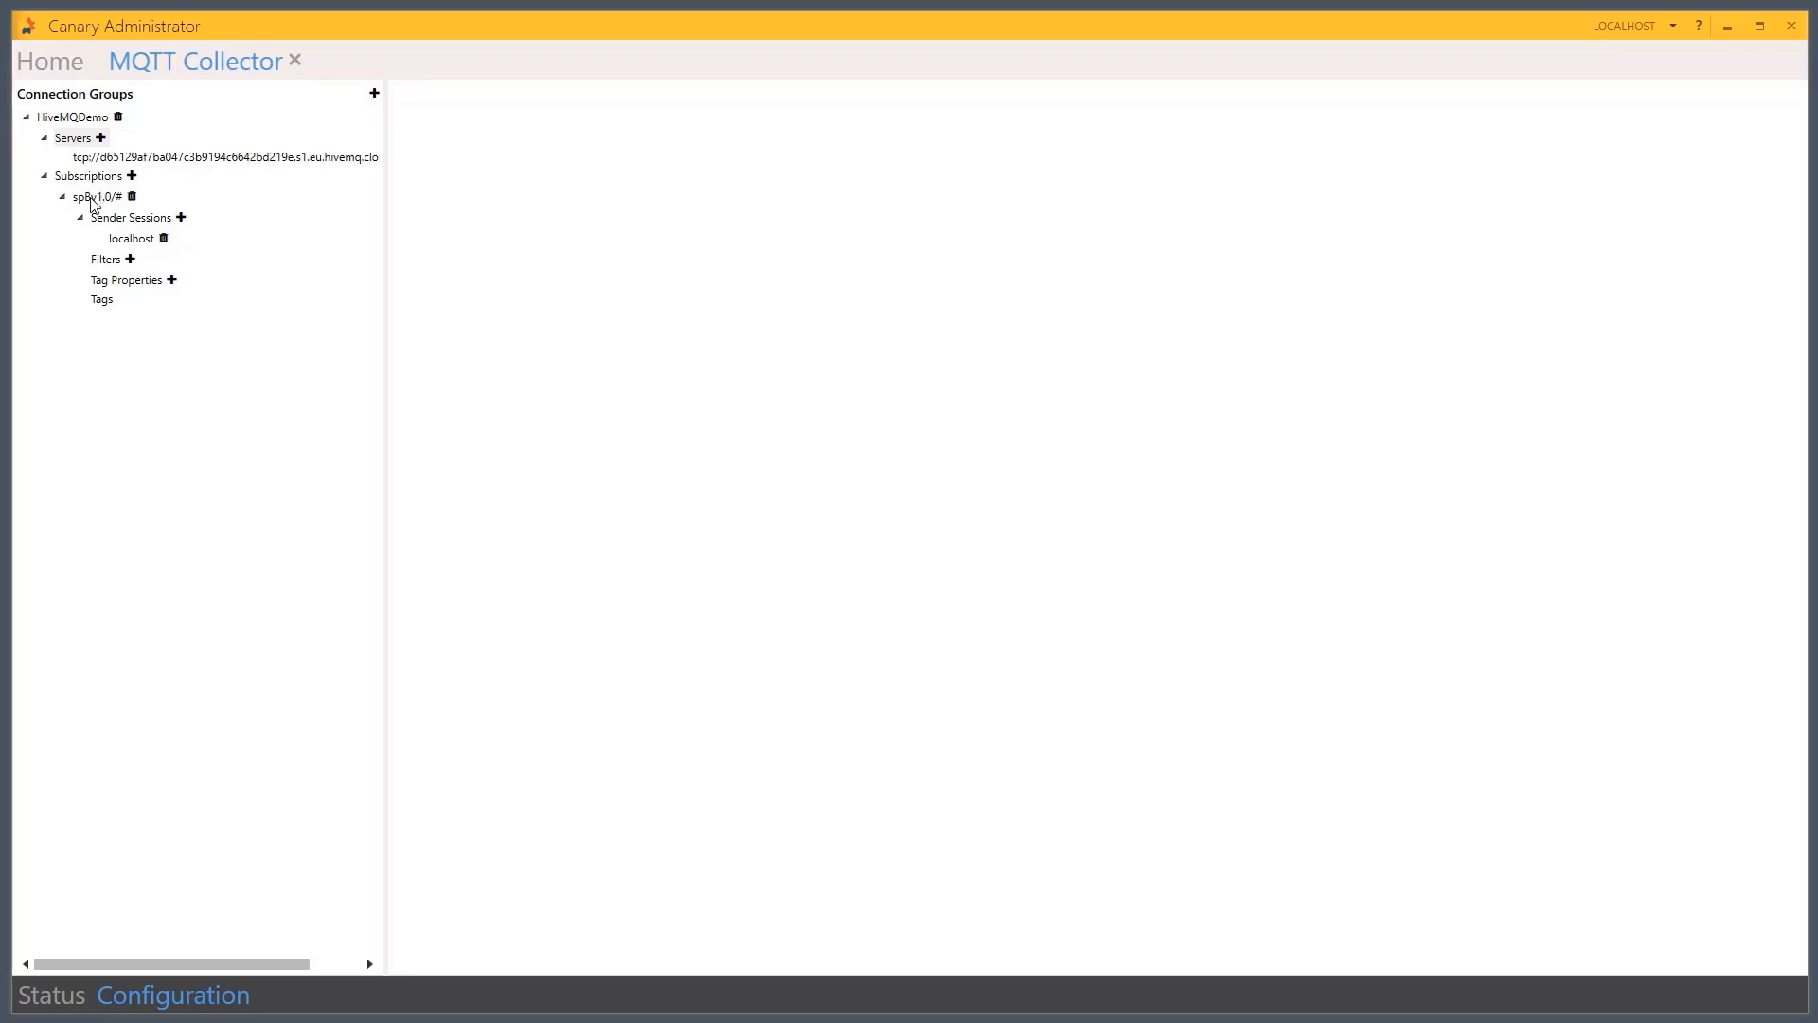
mouse_move(141, 186)
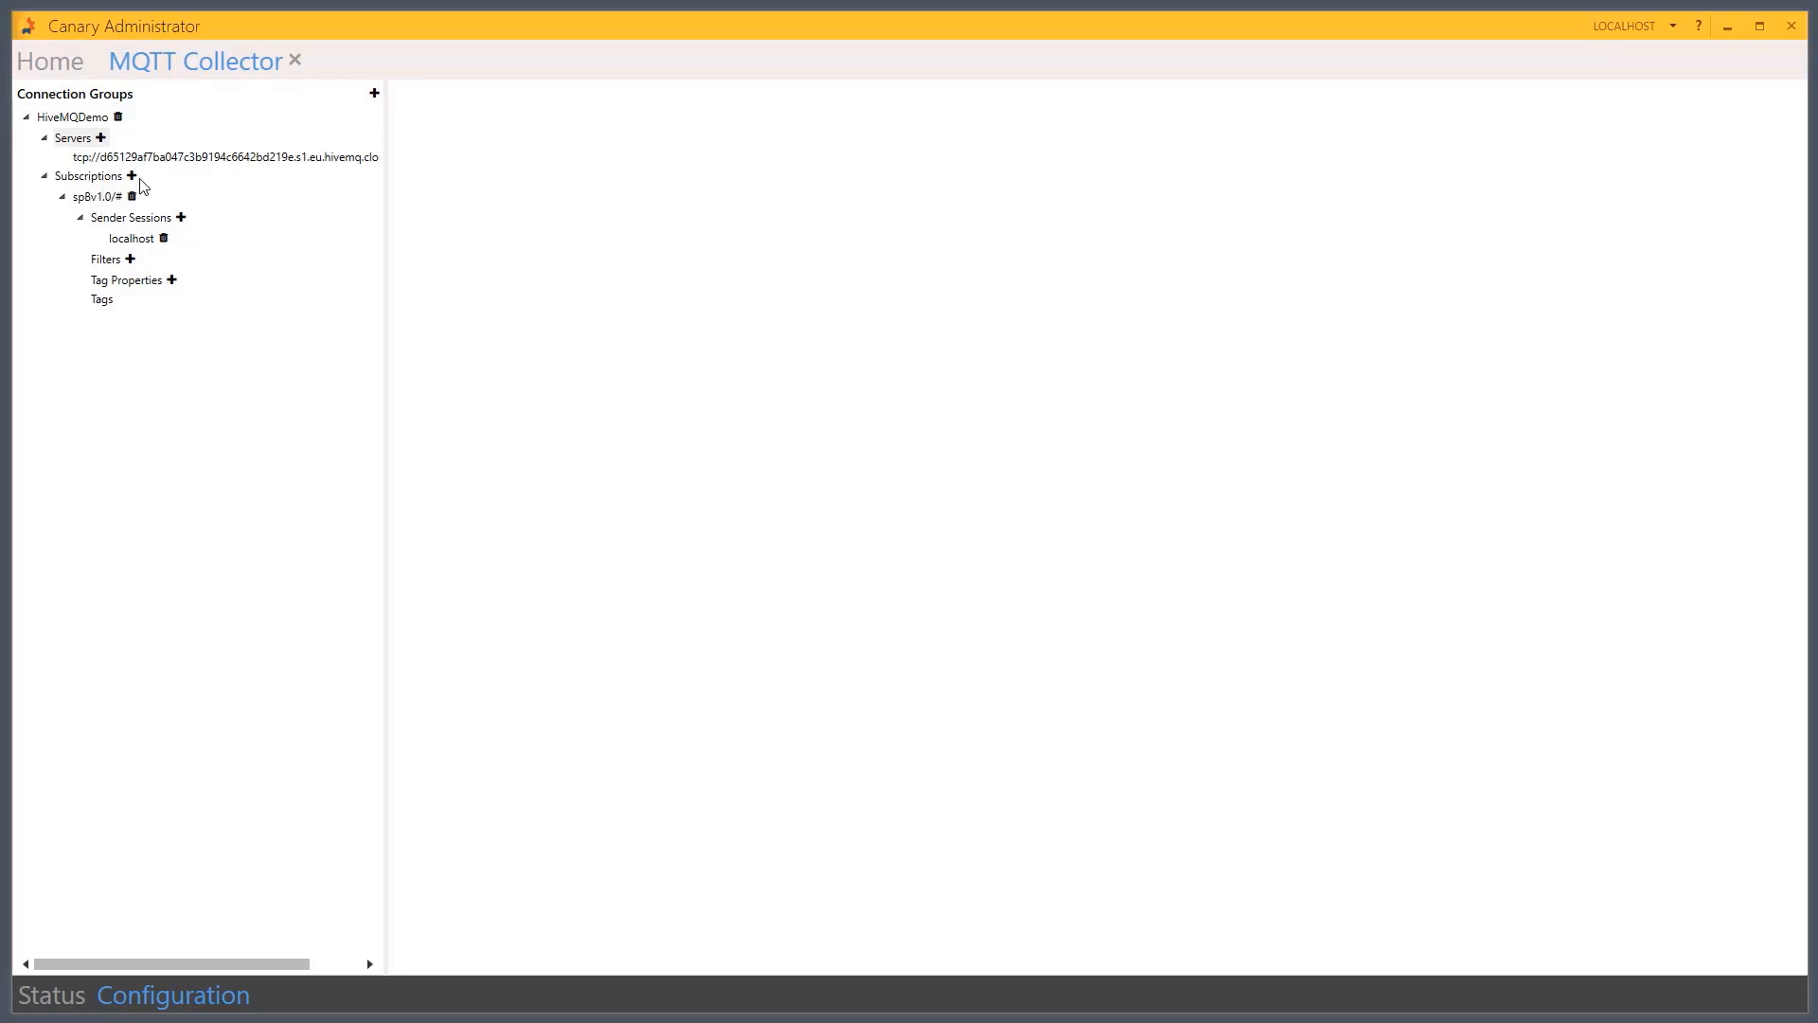
Make spBv1.0/# automatically log all tags under dataset prefix HiveMQ and apply it.
left_click(91, 197)
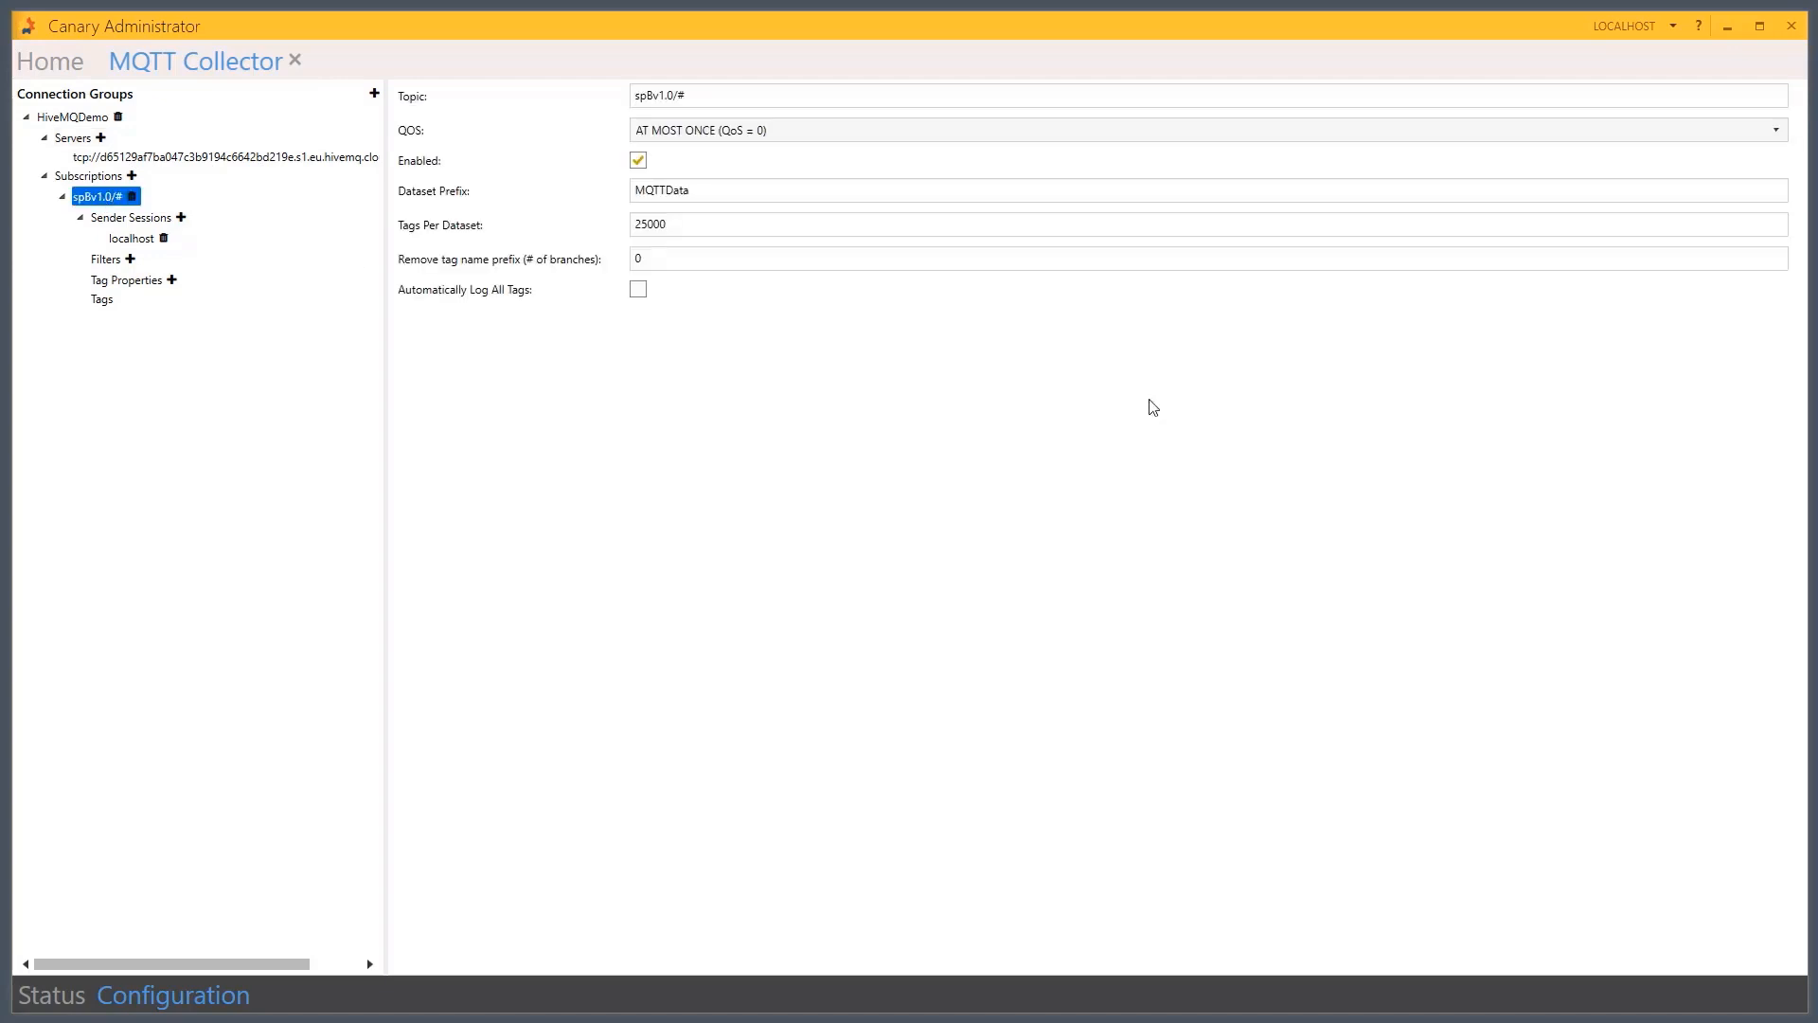
mouse_move(630, 119)
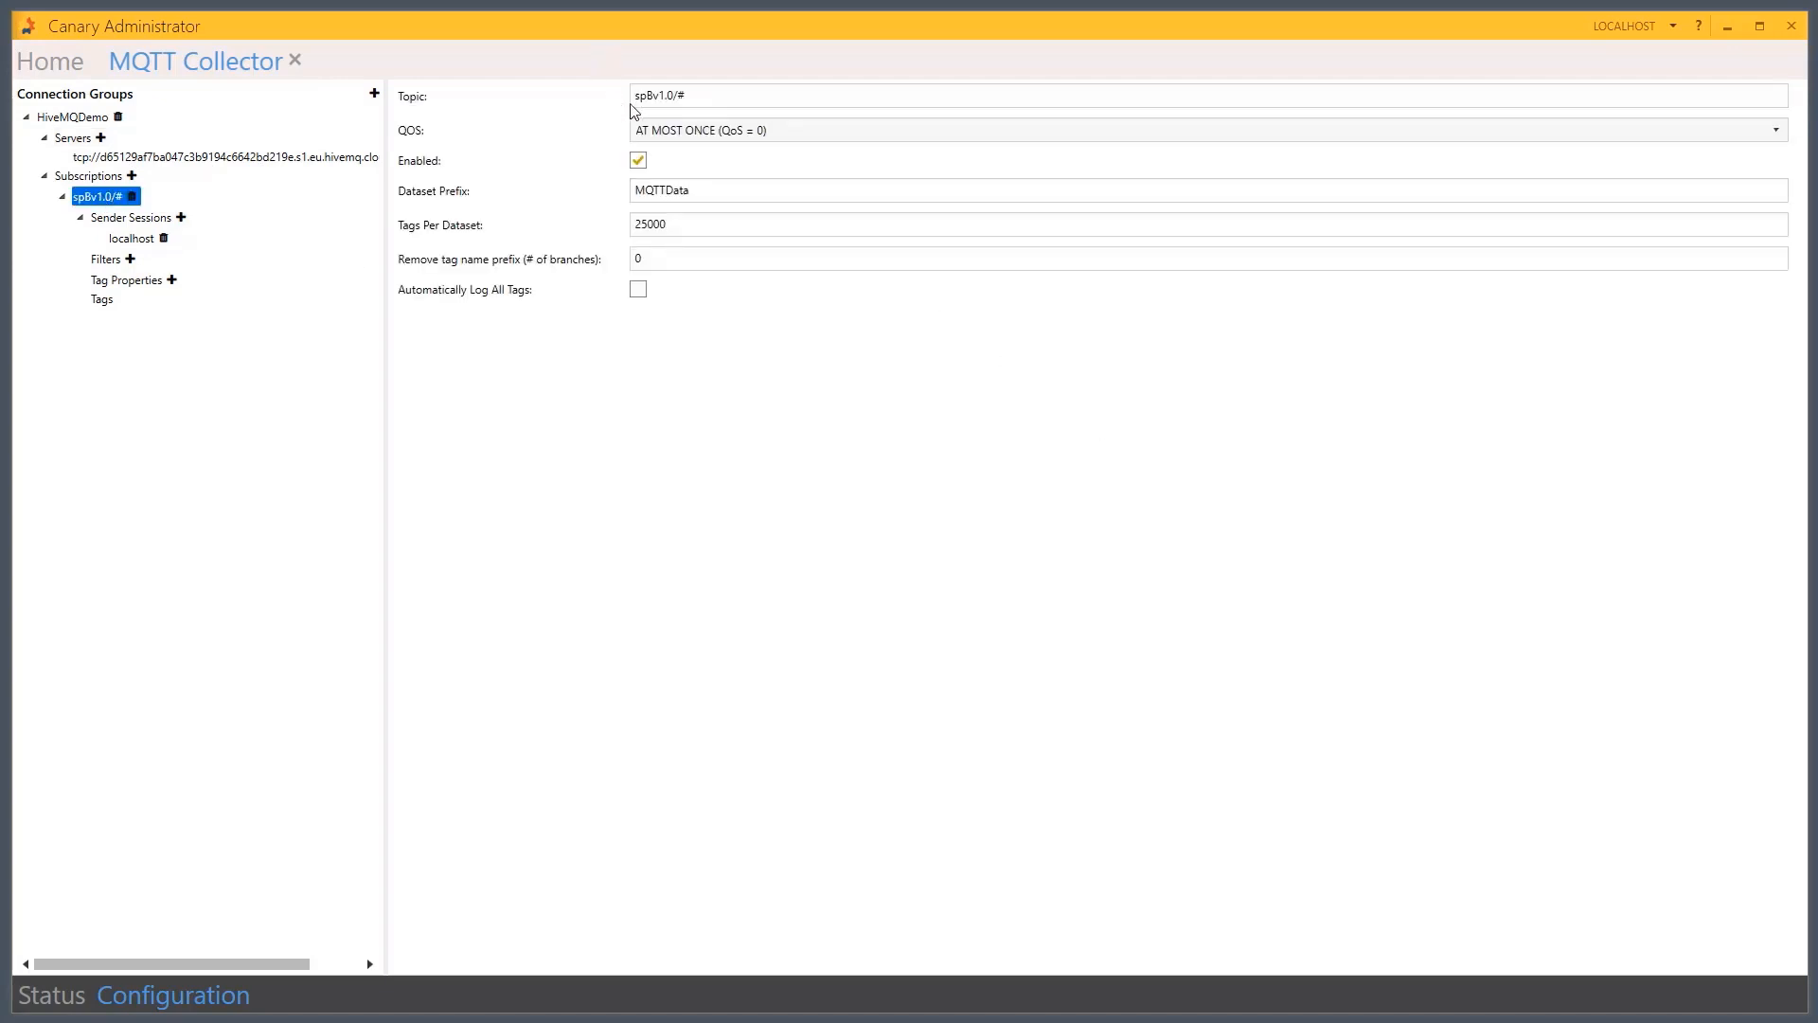
left_click(697, 95)
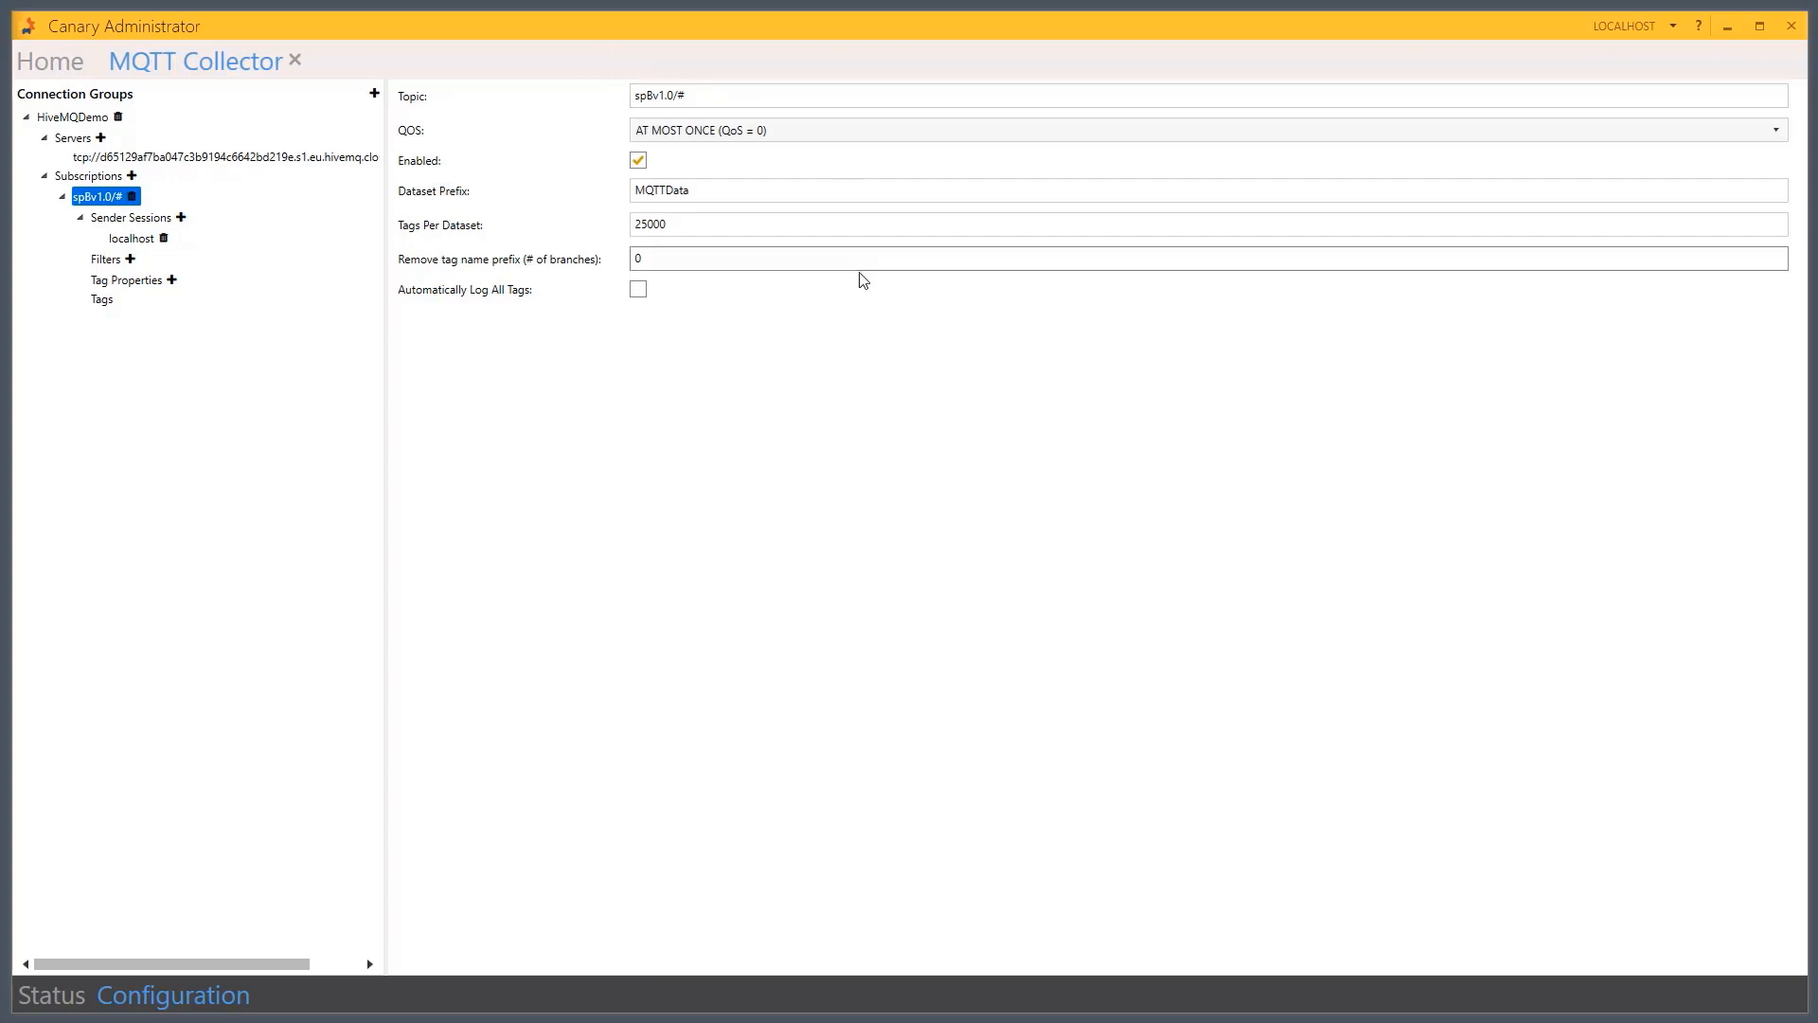
mouse_move(877, 332)
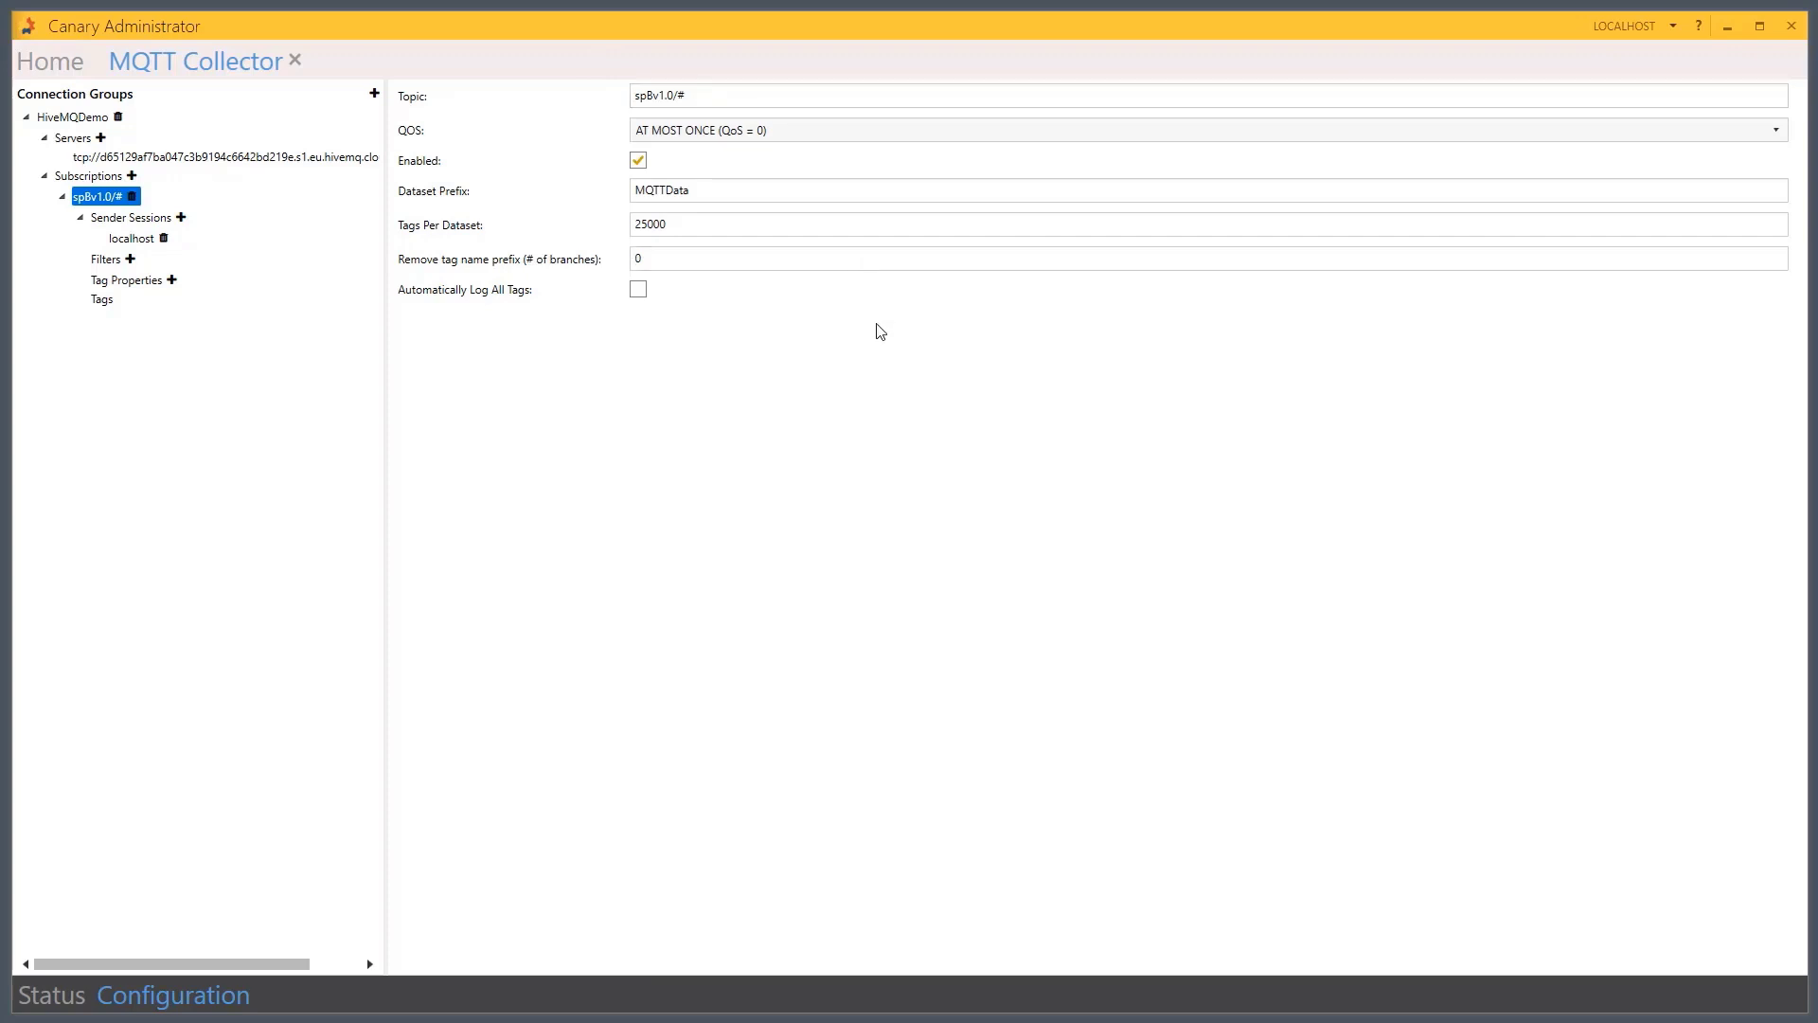
mouse_move(491, 294)
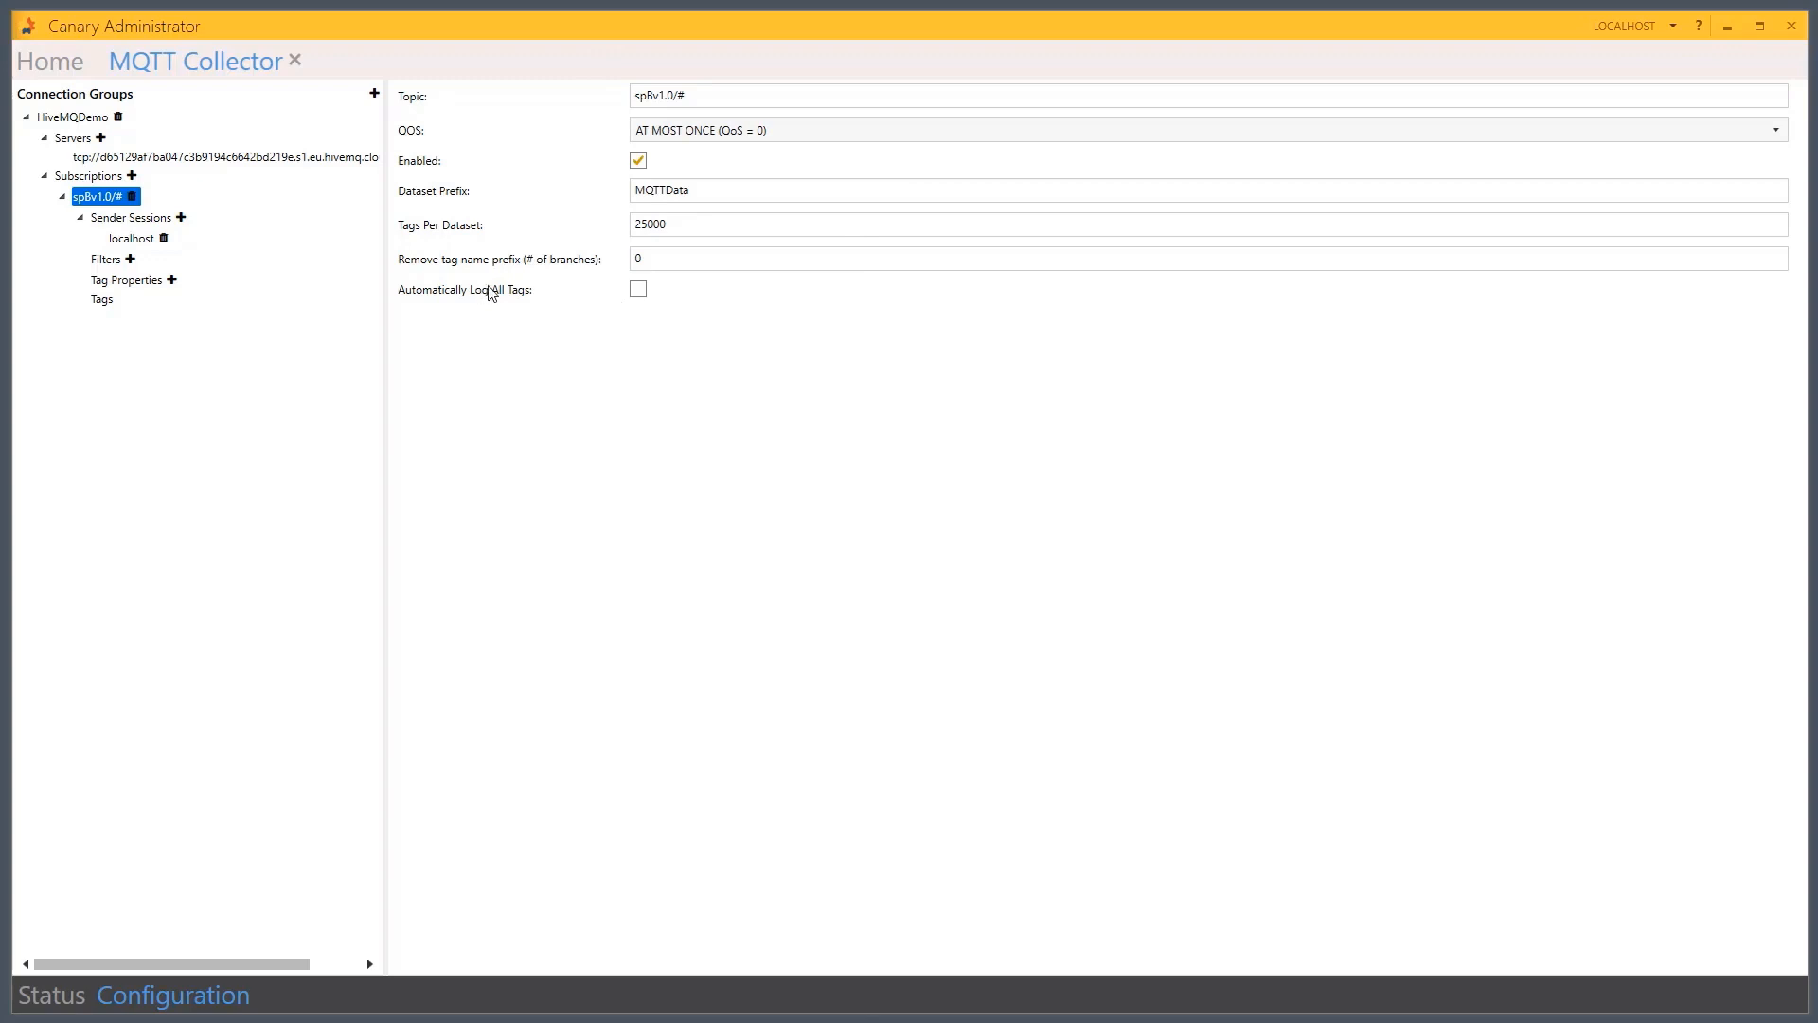
mouse_move(644, 292)
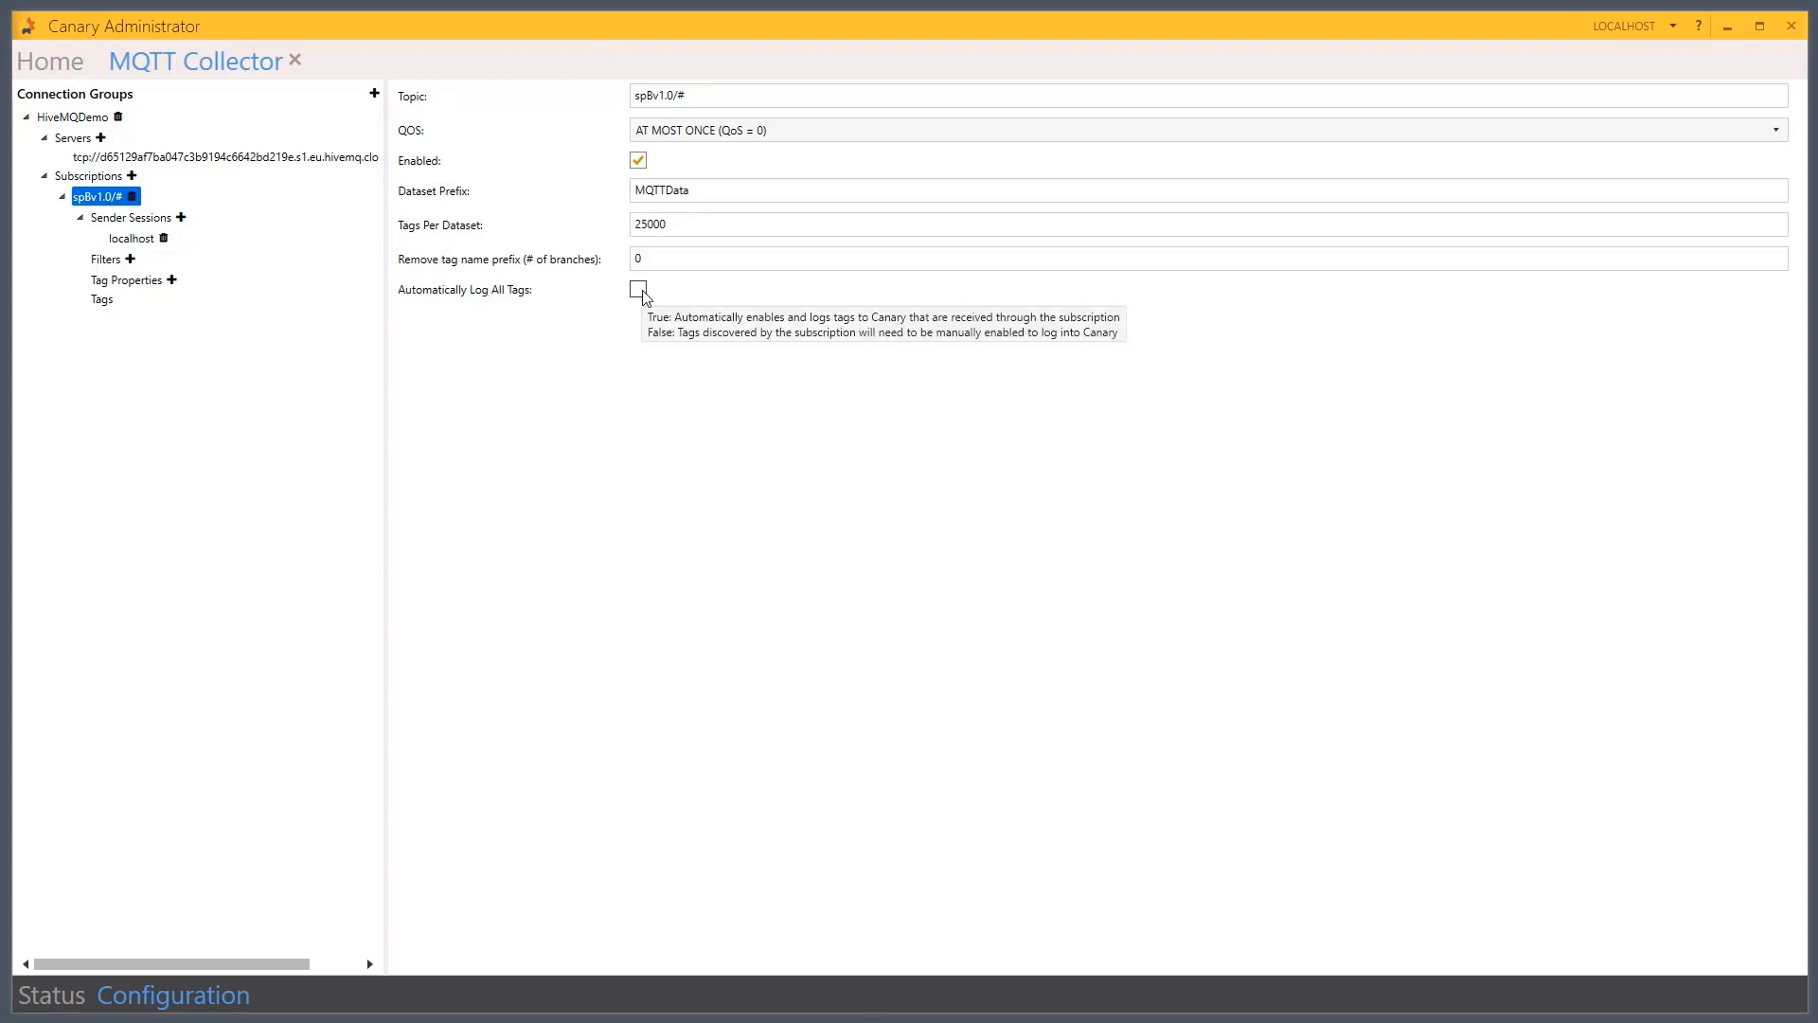
left_click(638, 289)
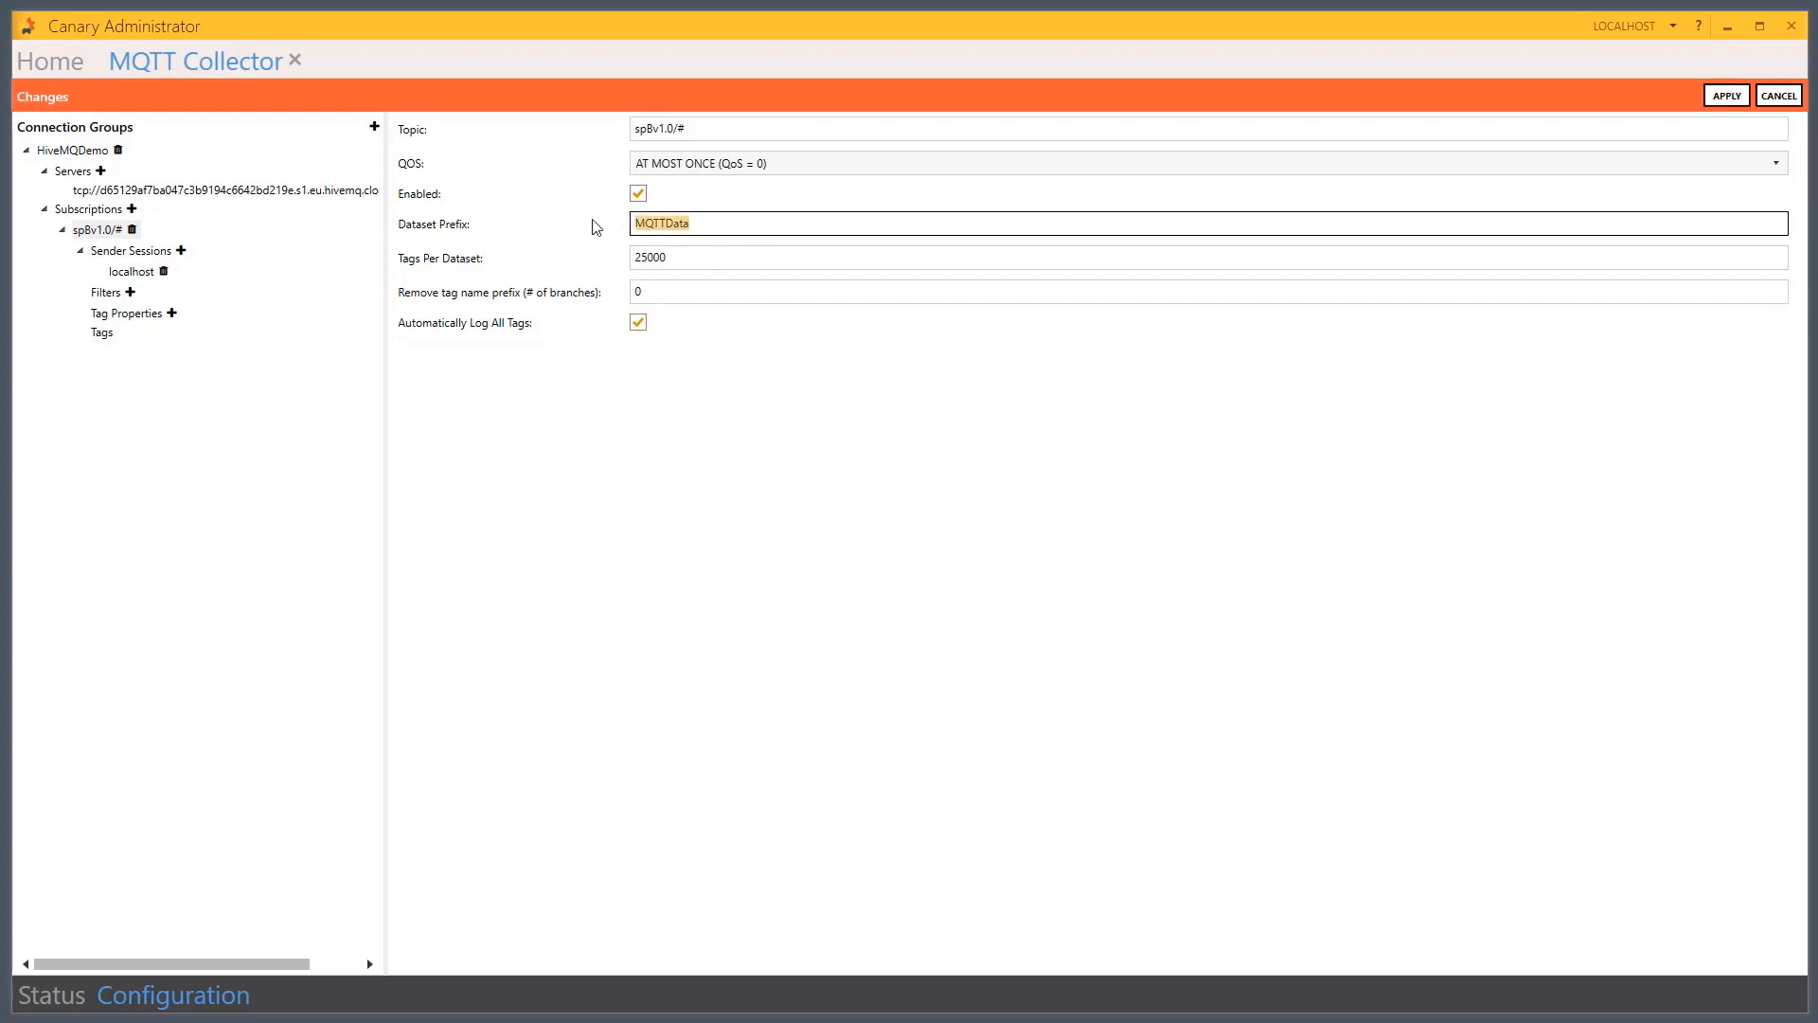
type("HiveMQ")
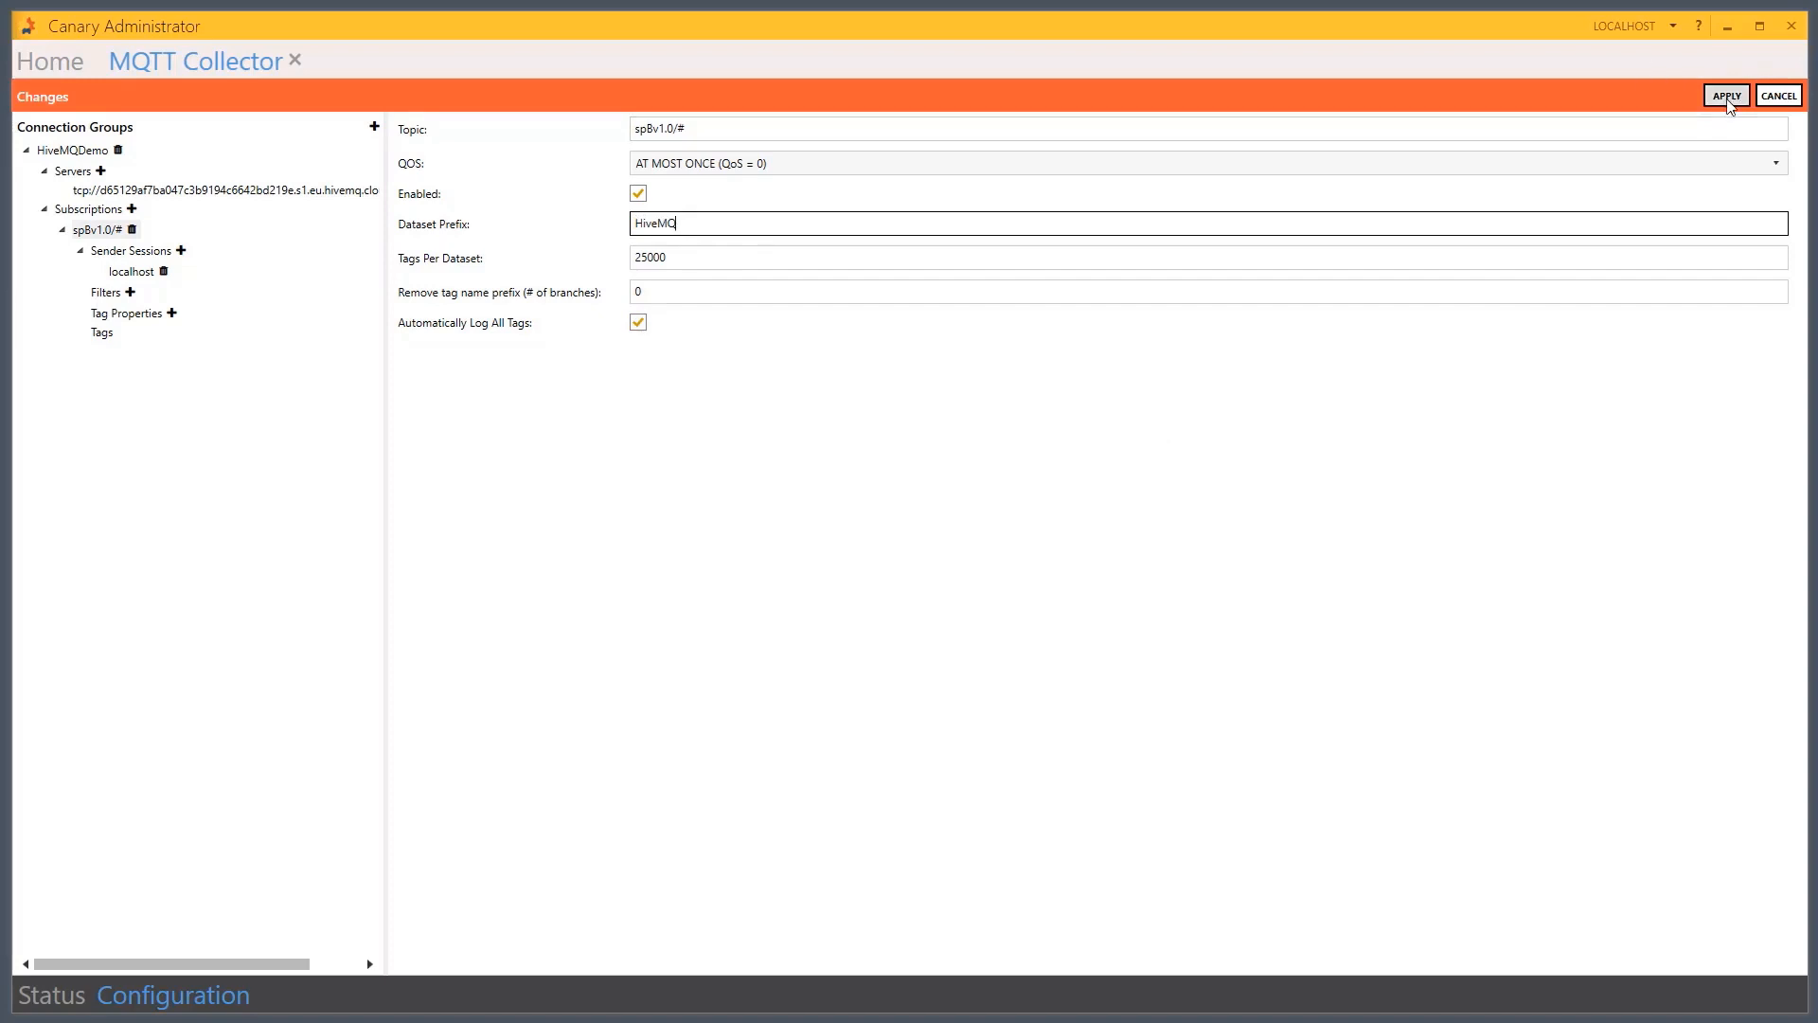
left_click(1728, 95)
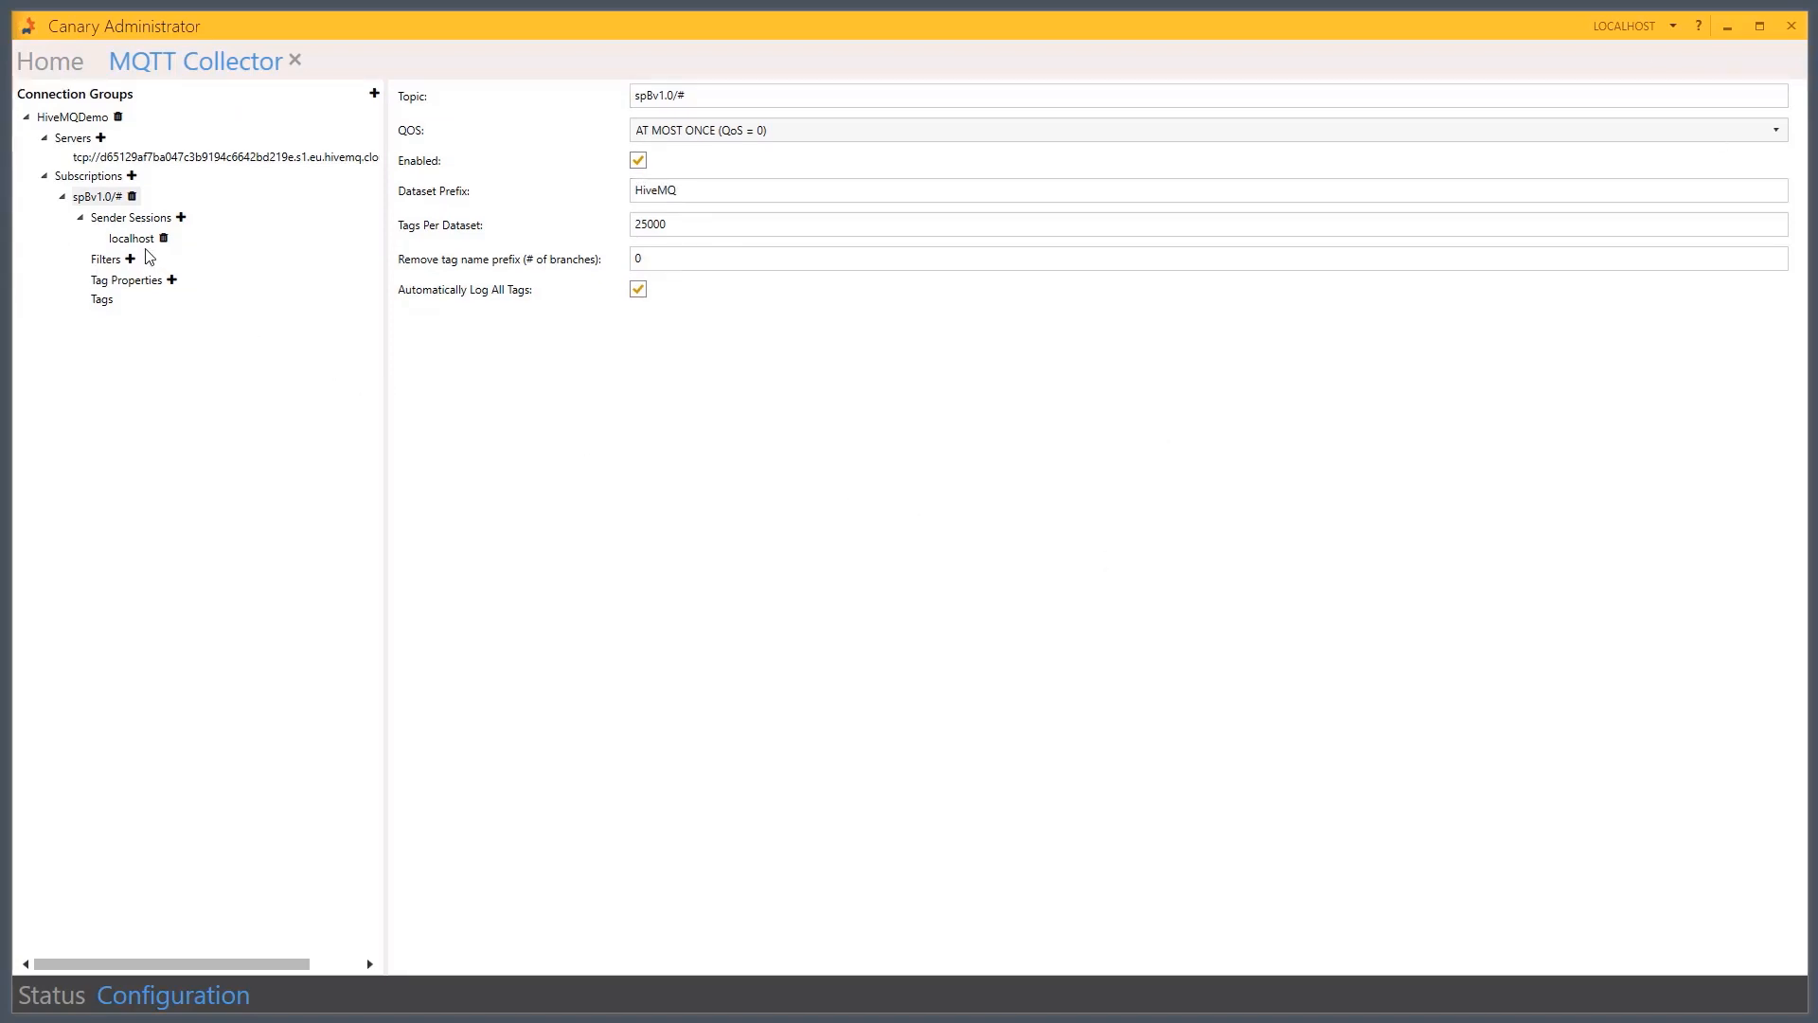
mouse_move(133, 244)
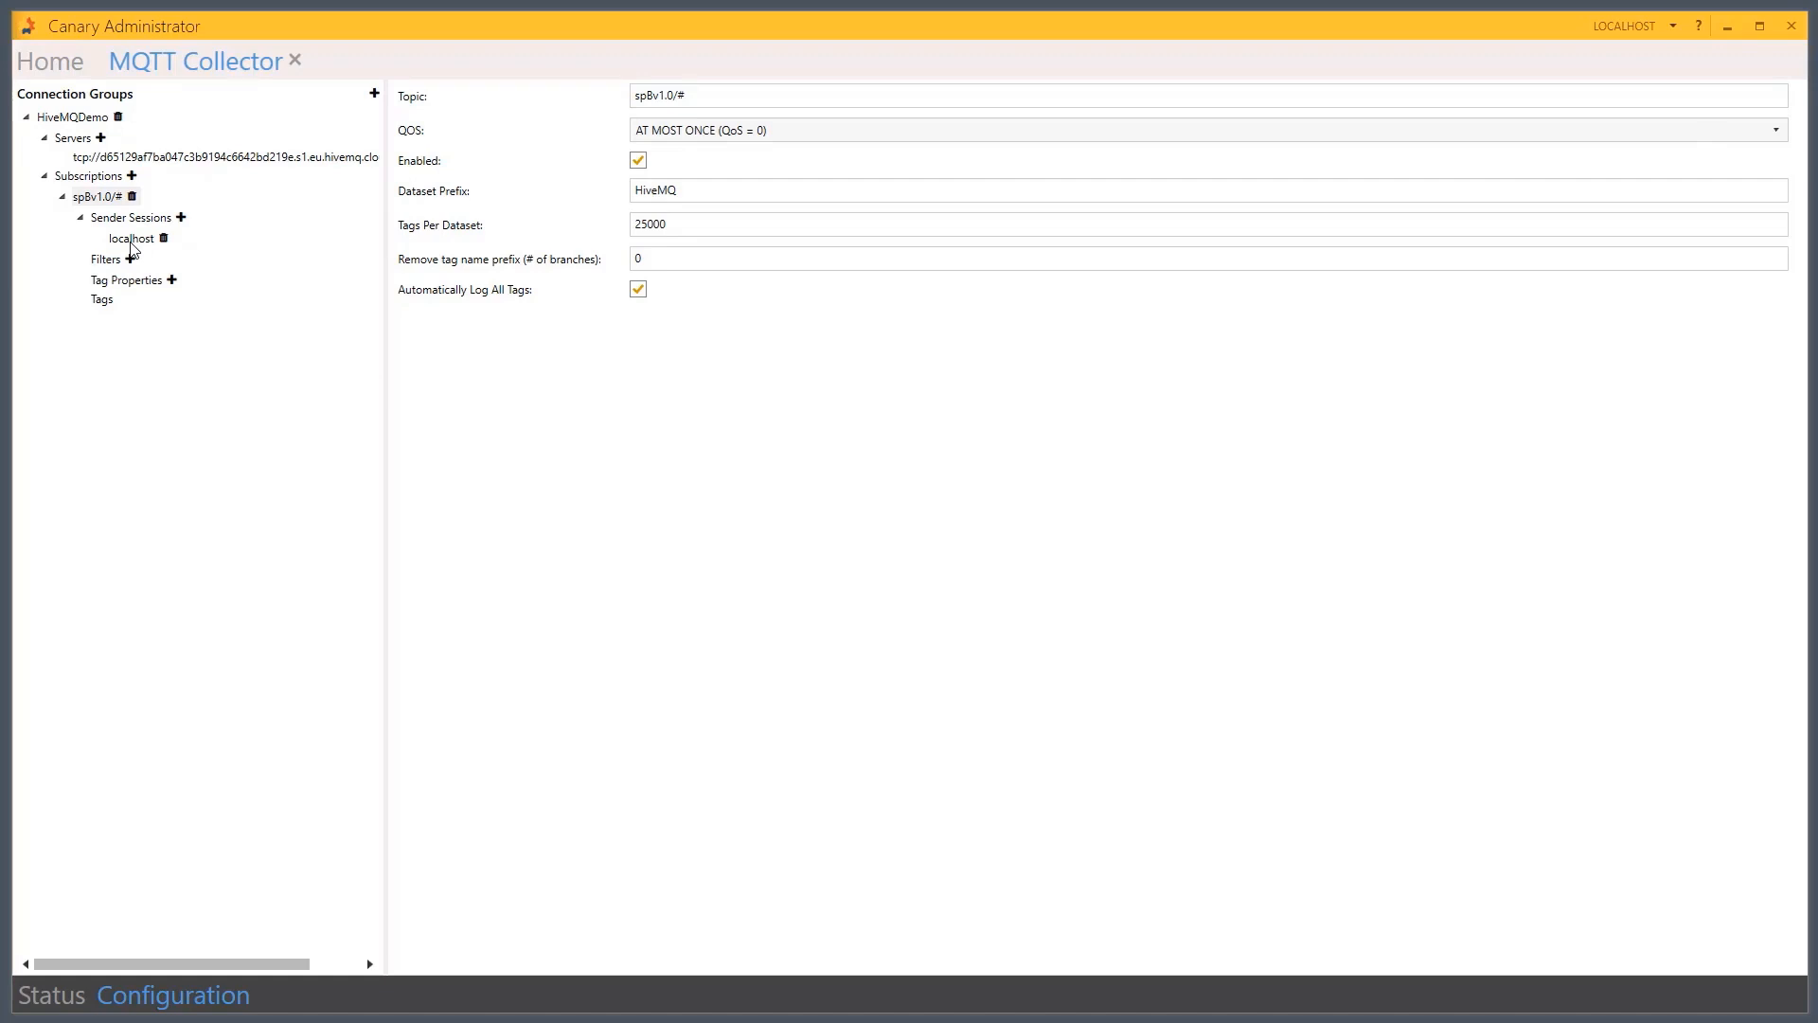
Point the localhost sender session at the canarylive historian and apply the change.
left_click(133, 239)
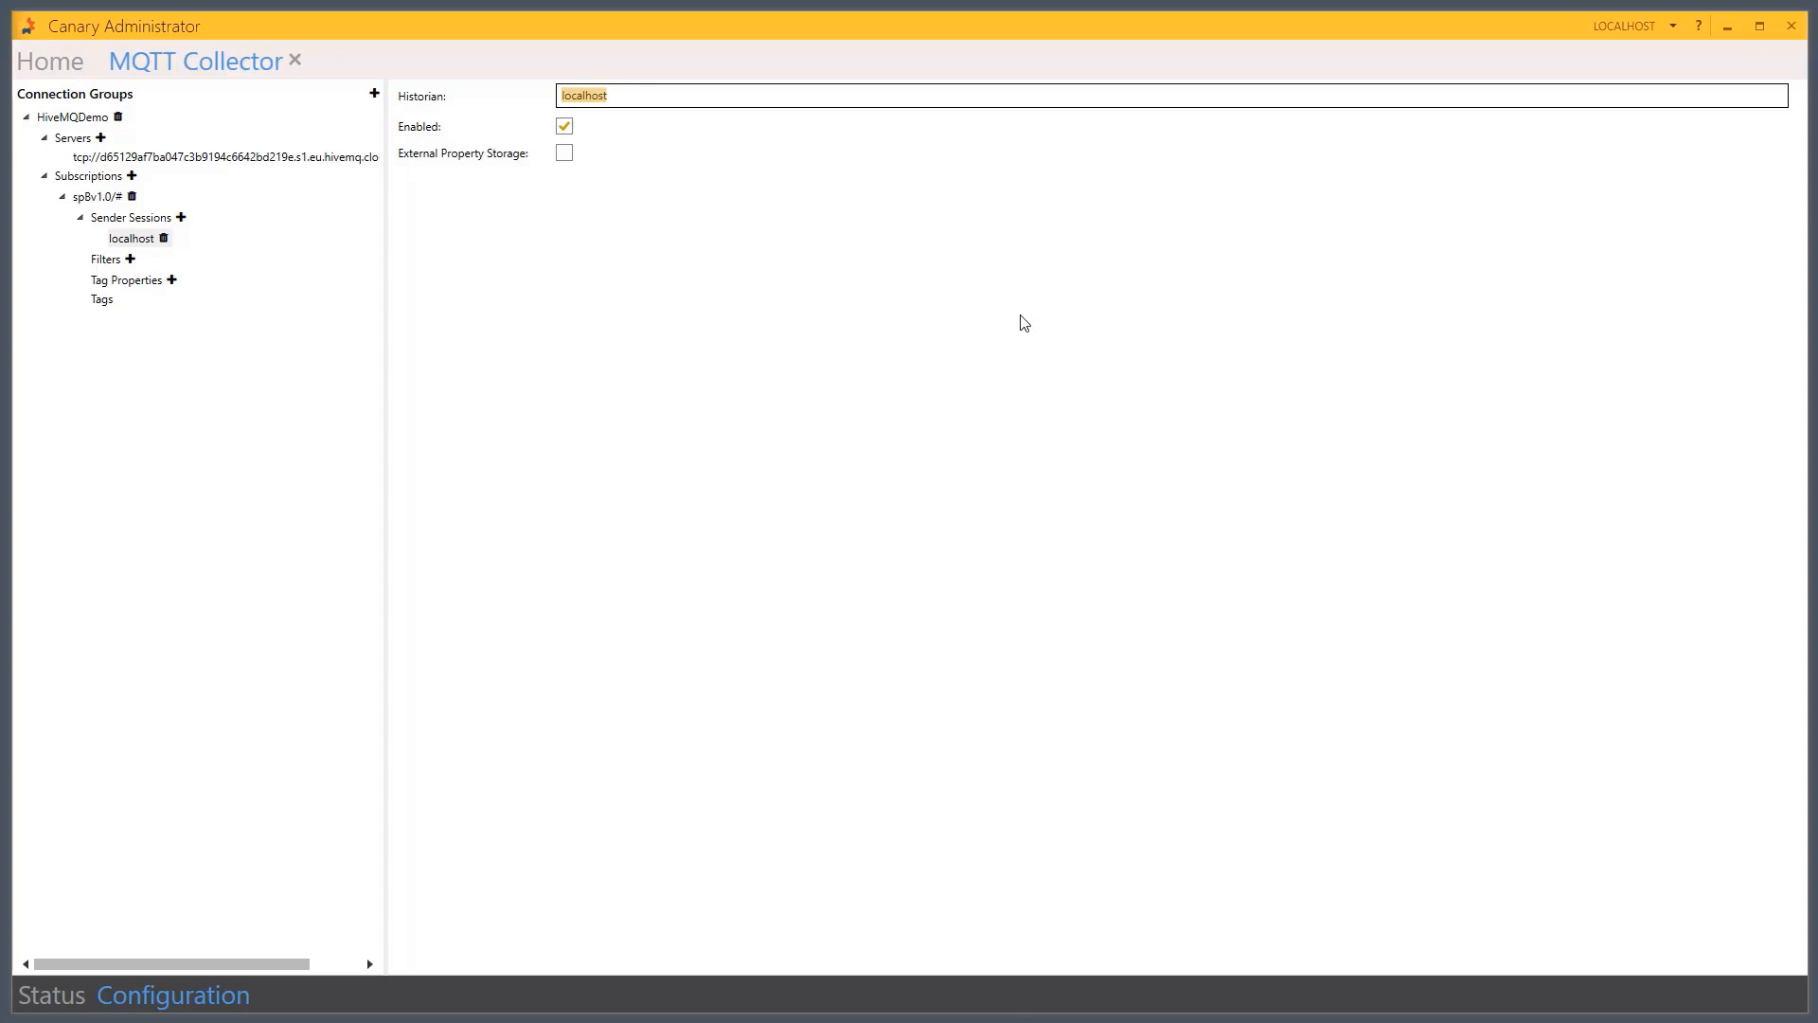
type("canaryi")
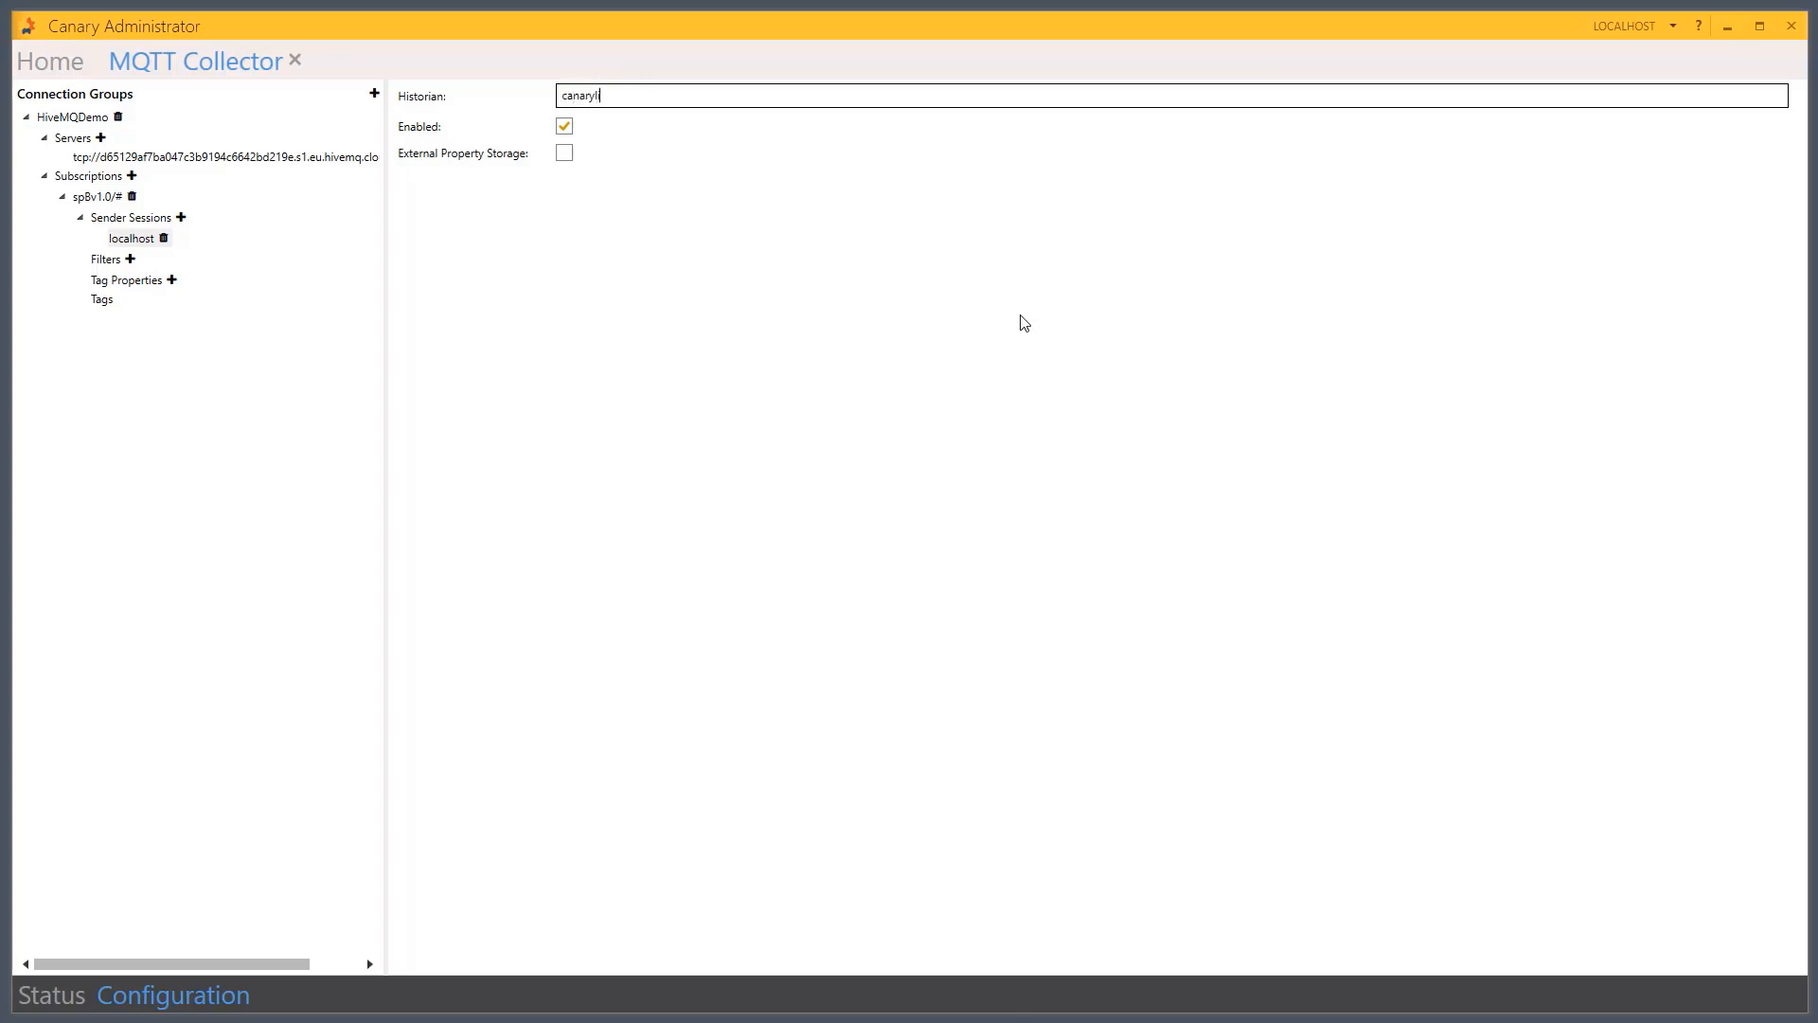
type("ive")
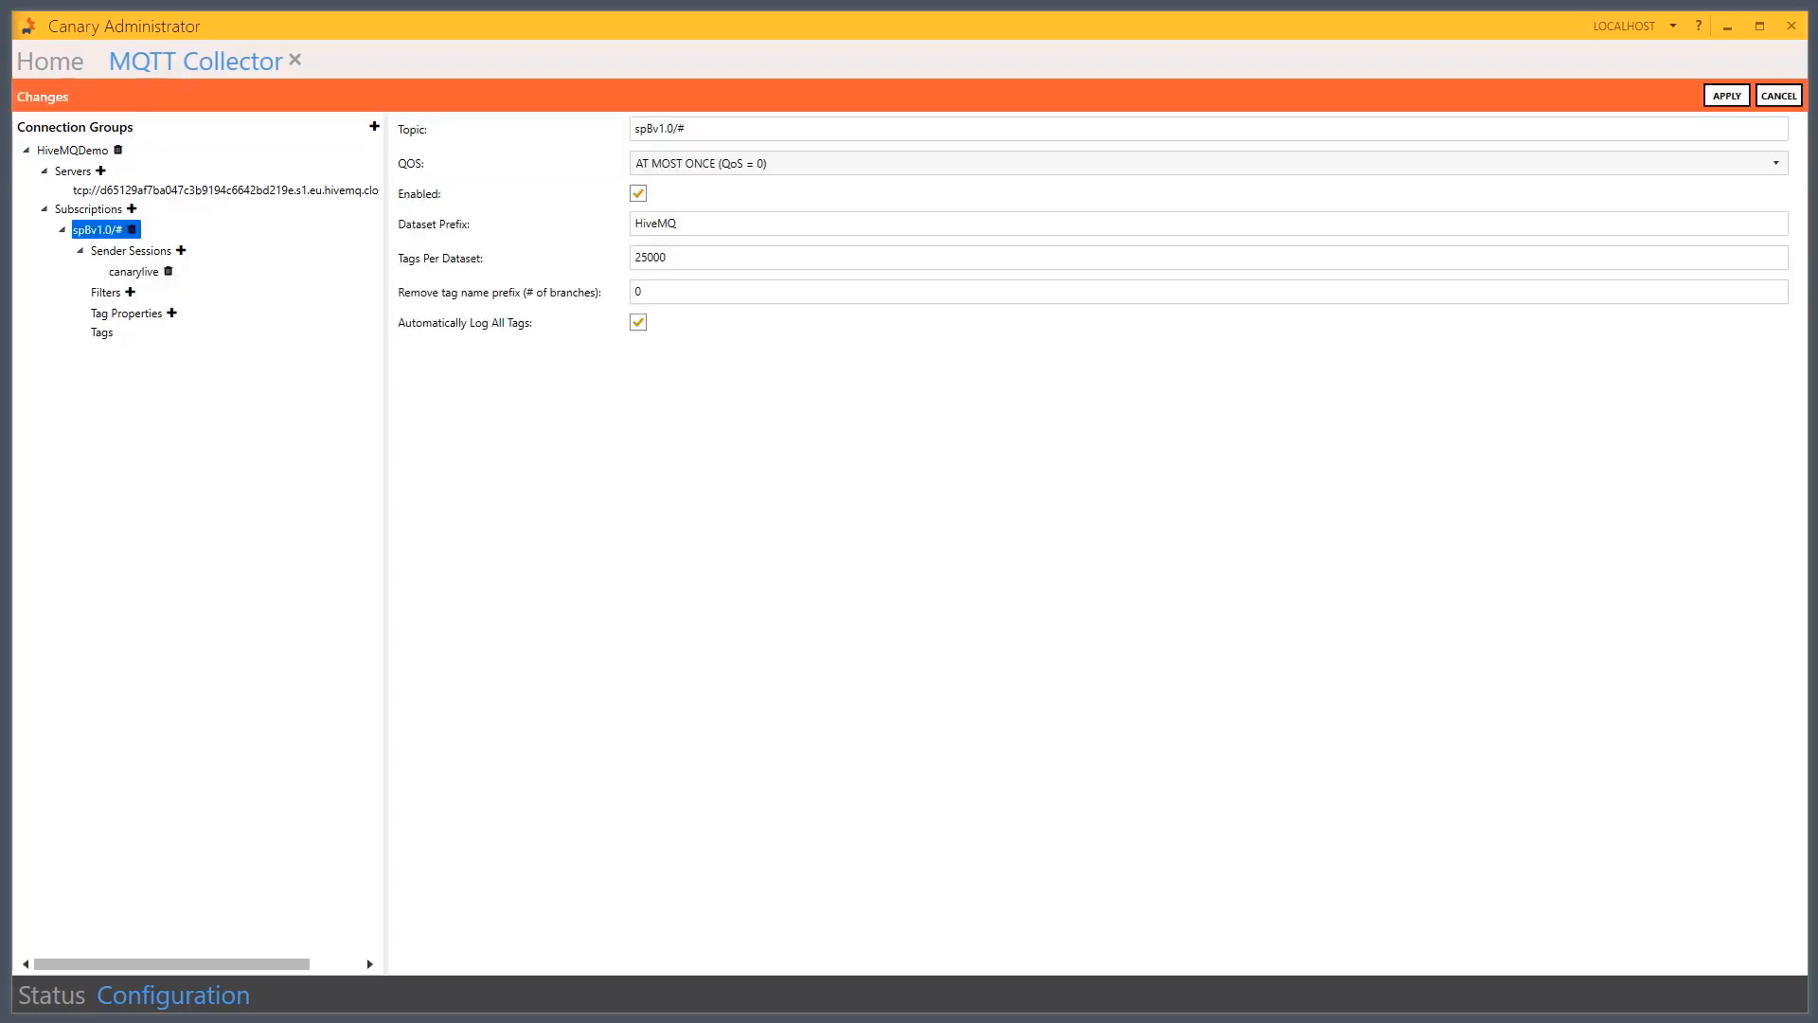
left_click(1727, 94)
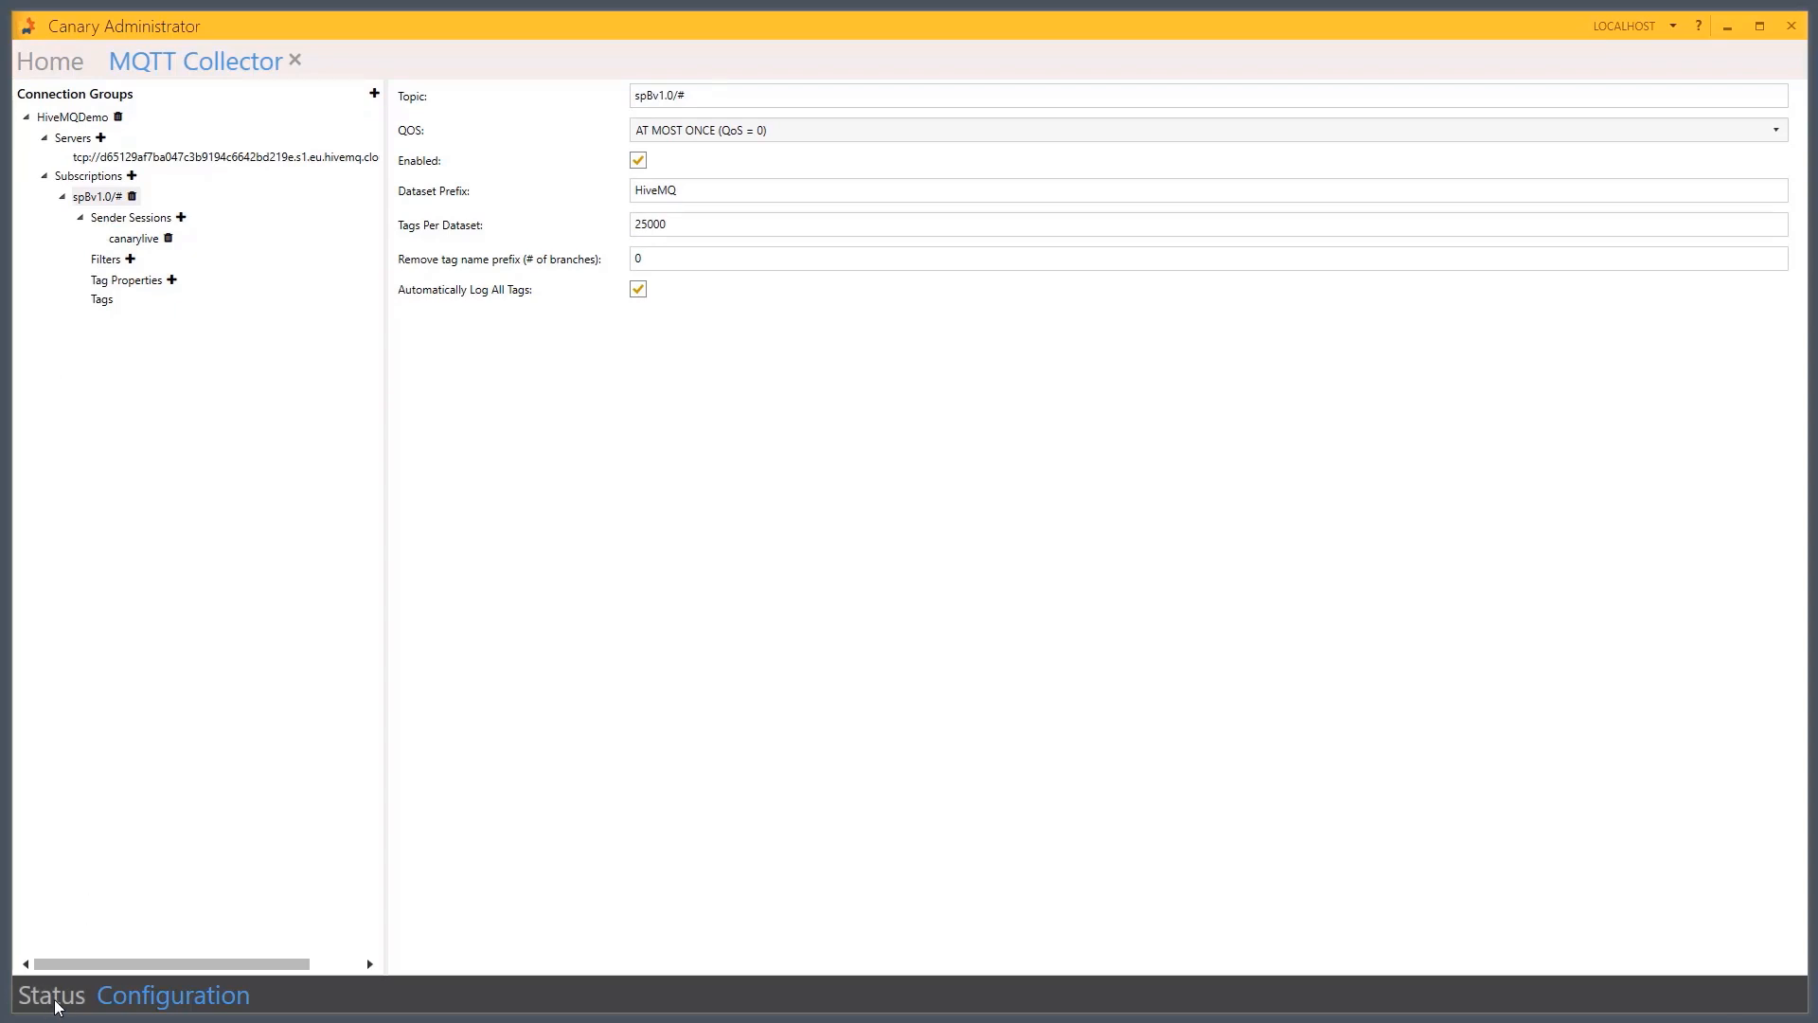
mouse_move(169, 460)
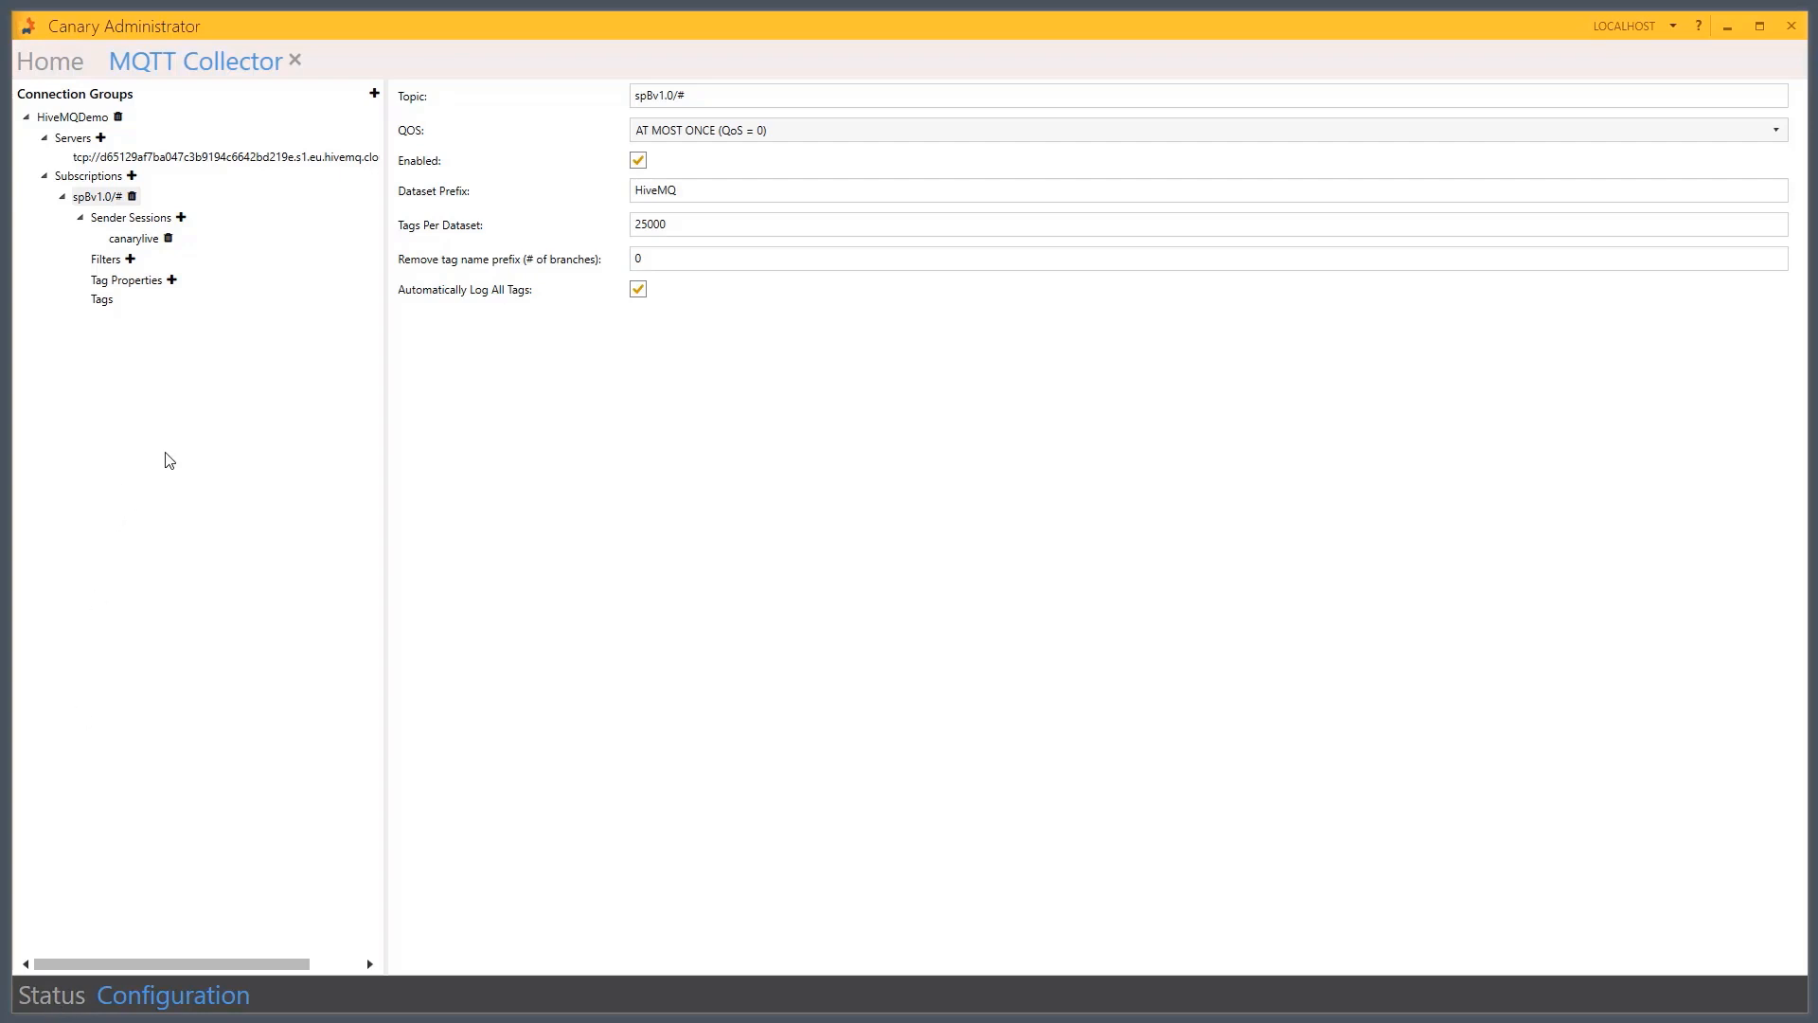
mouse_move(108, 269)
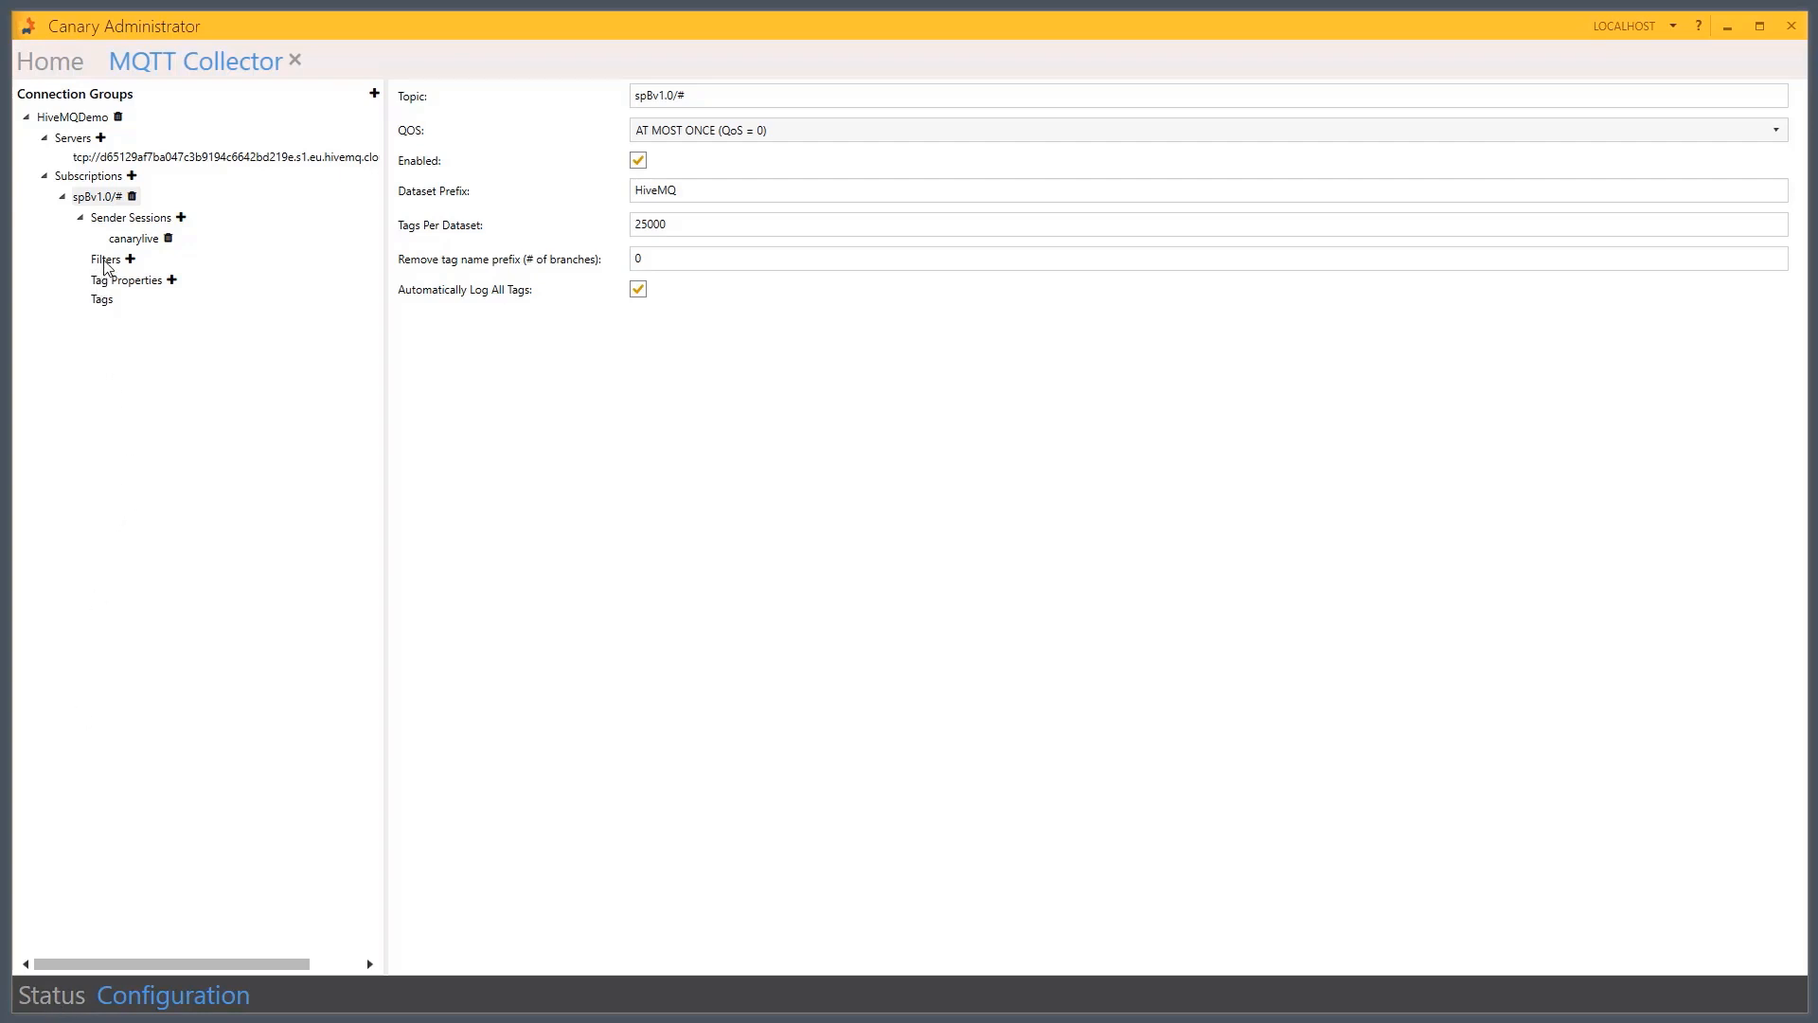
mouse_move(121, 269)
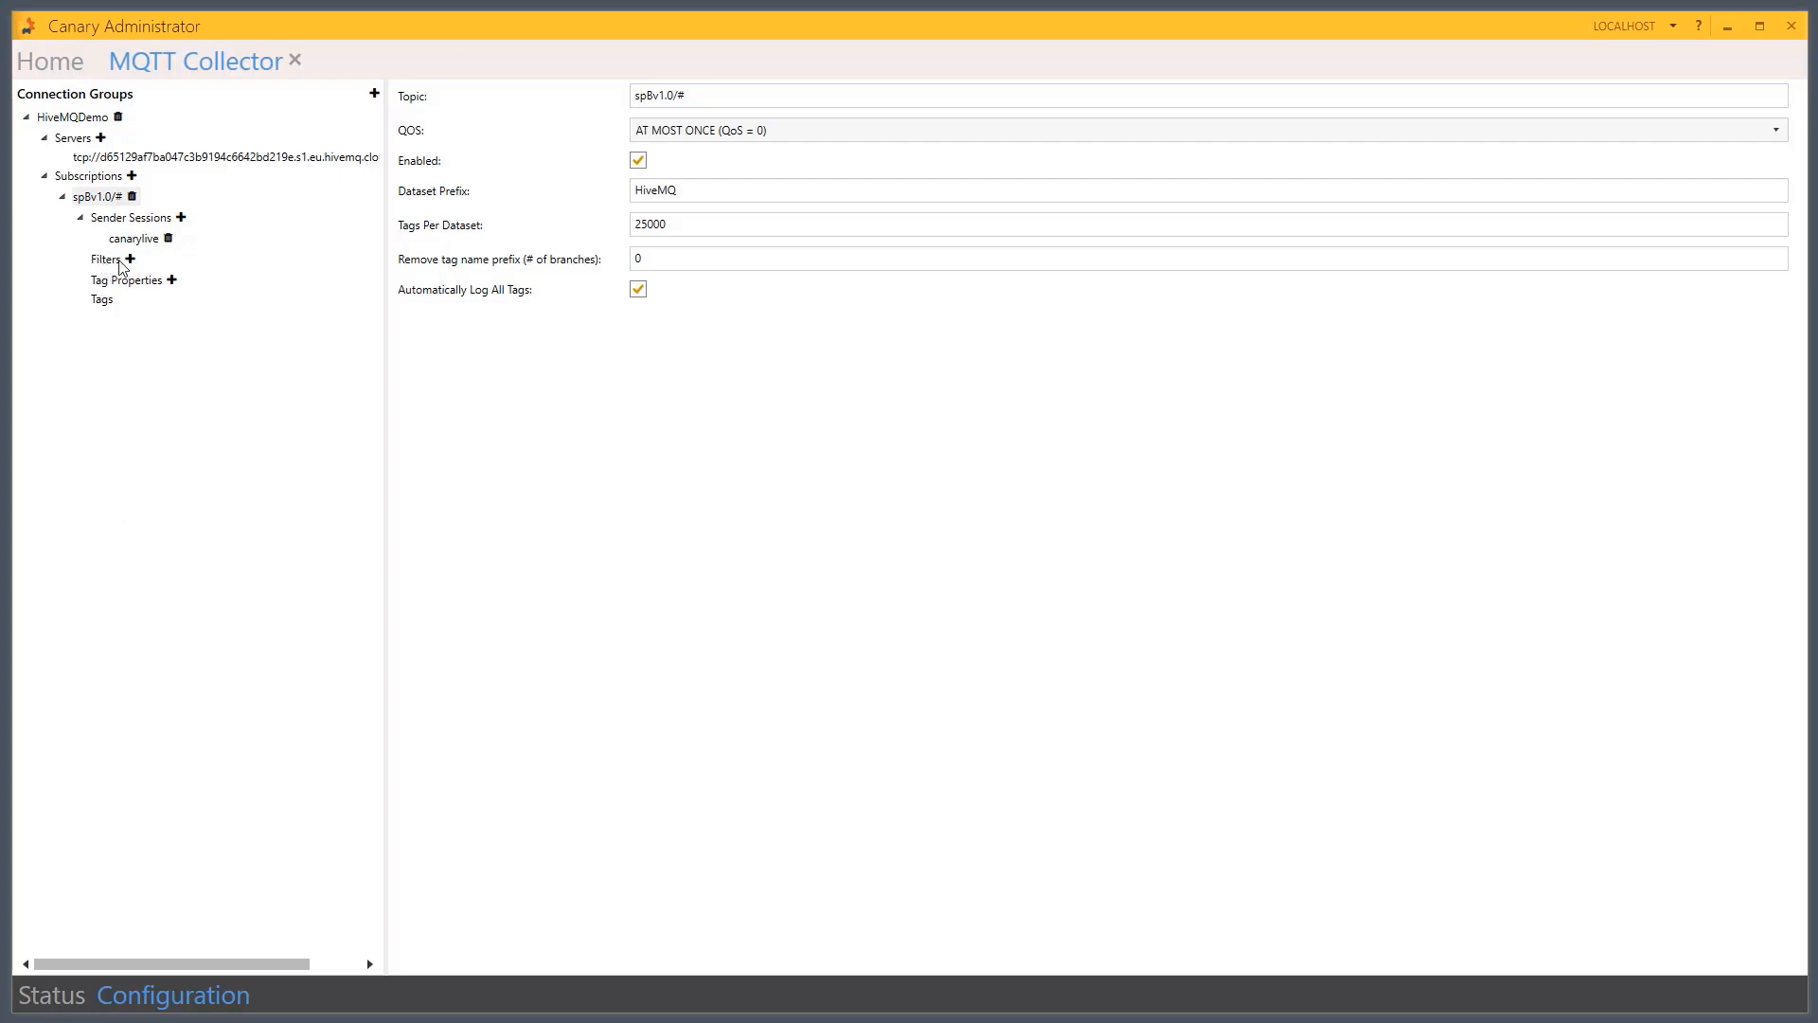
mouse_move(110, 273)
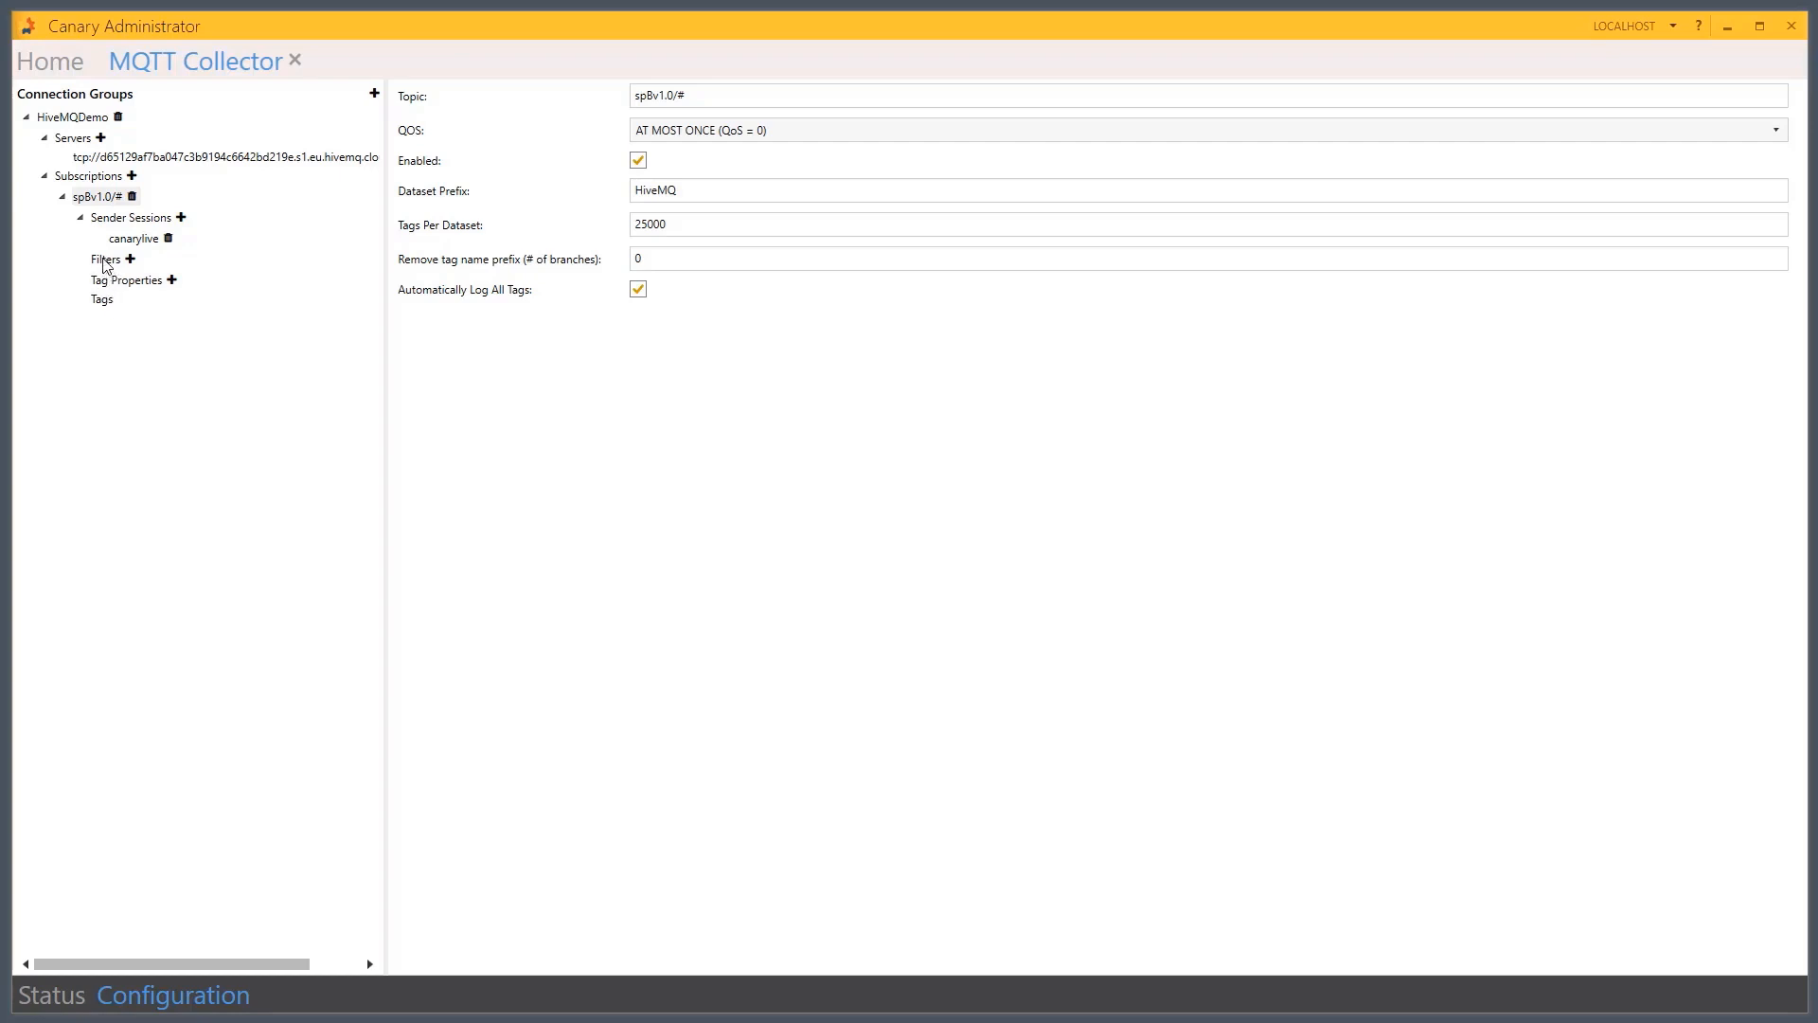
mouse_move(112, 303)
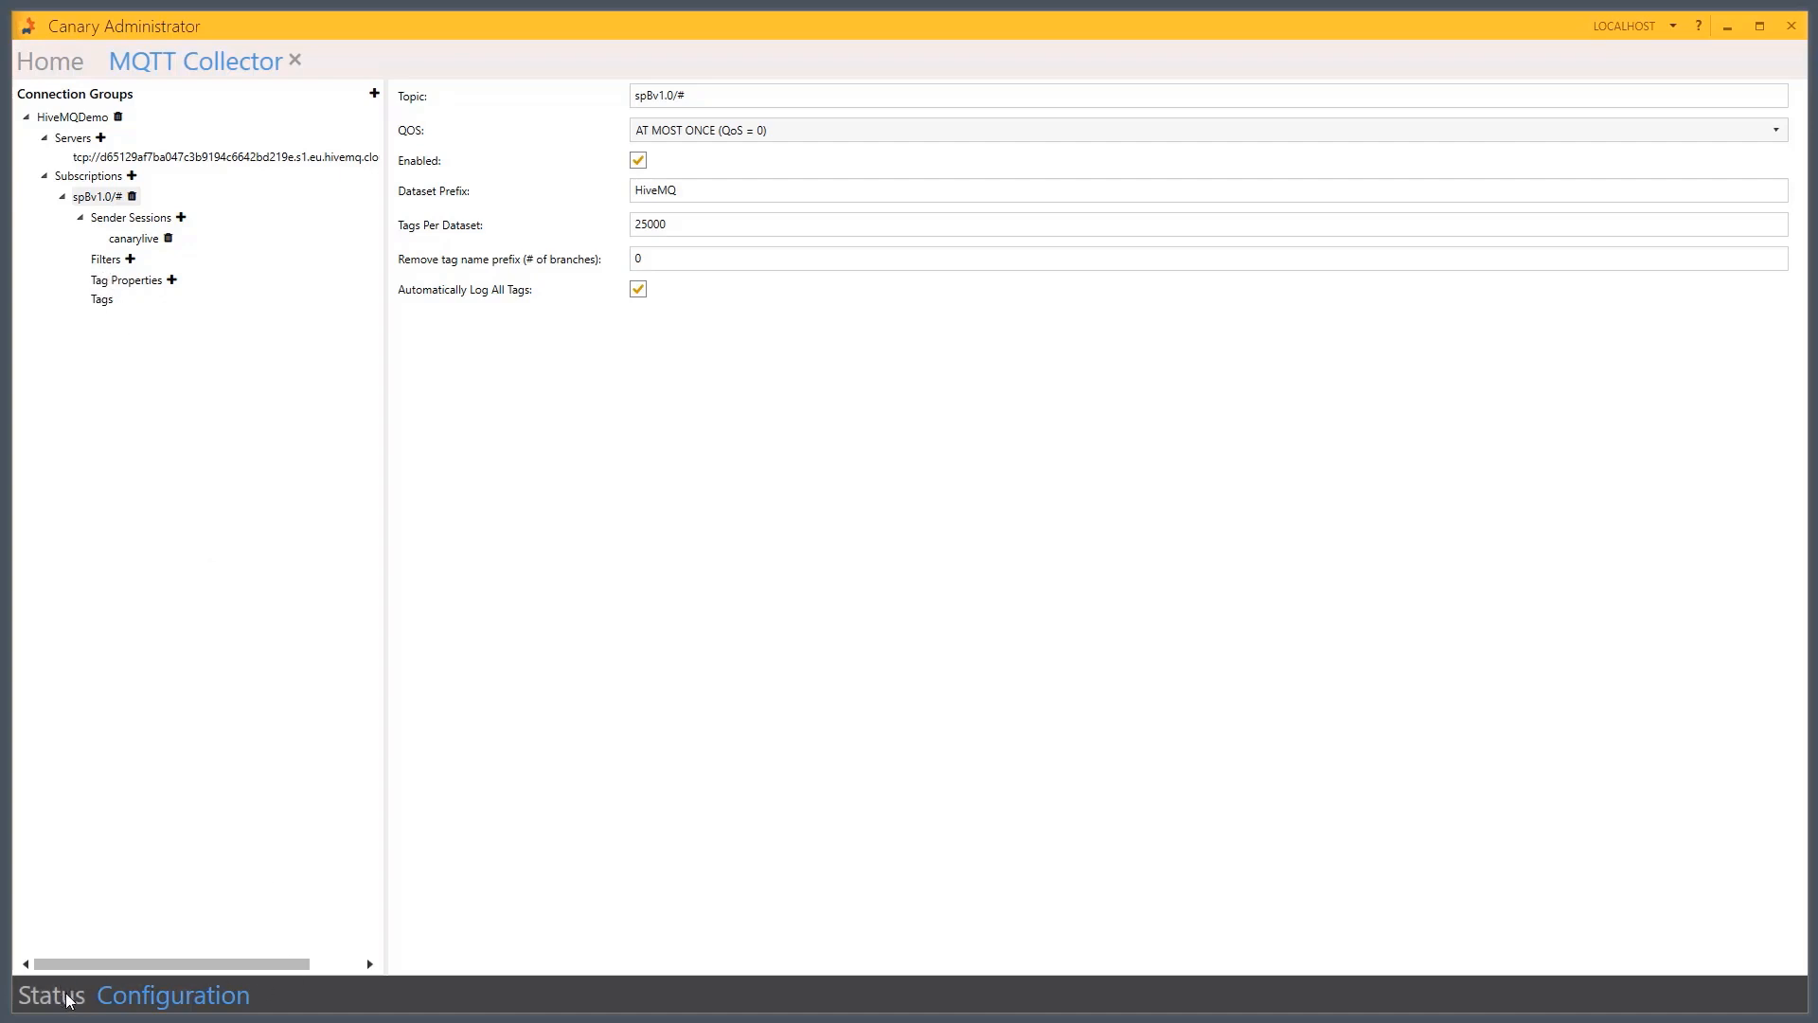
Enable the HiveMQDemo connection group in MQTT Collector so it connects with 20 tags.
left_click(49, 995)
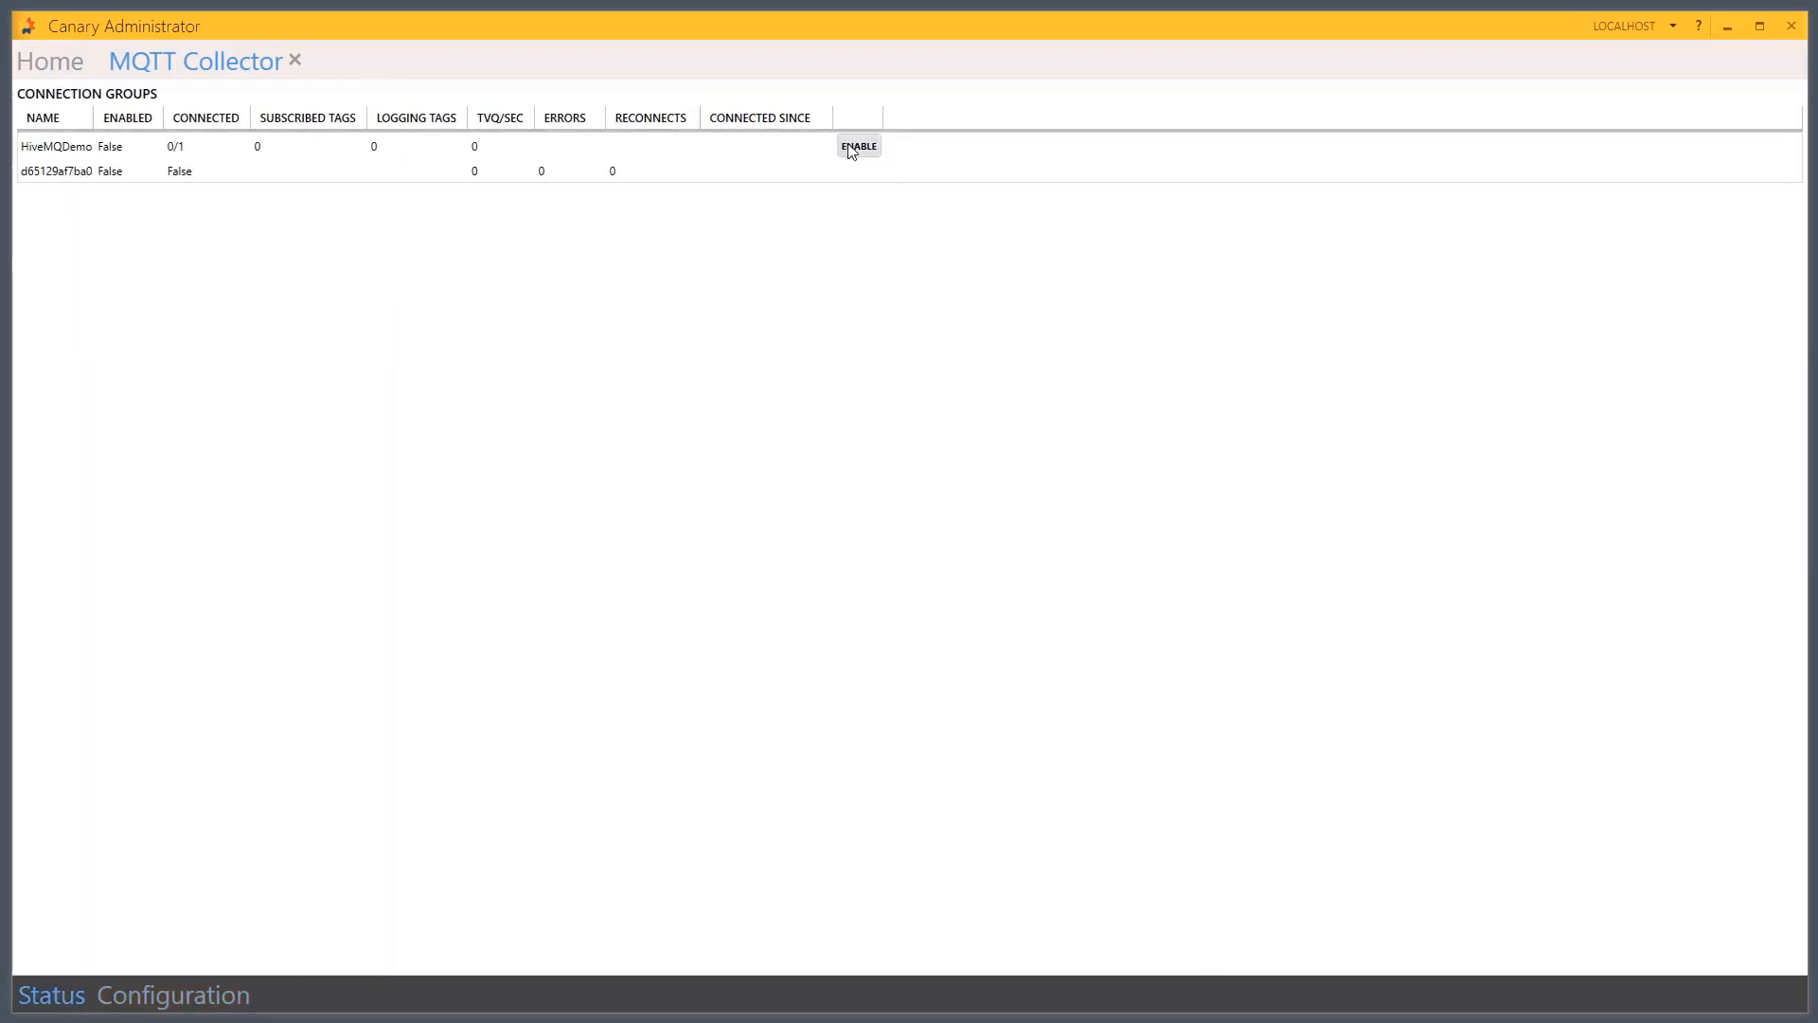
left_click(860, 146)
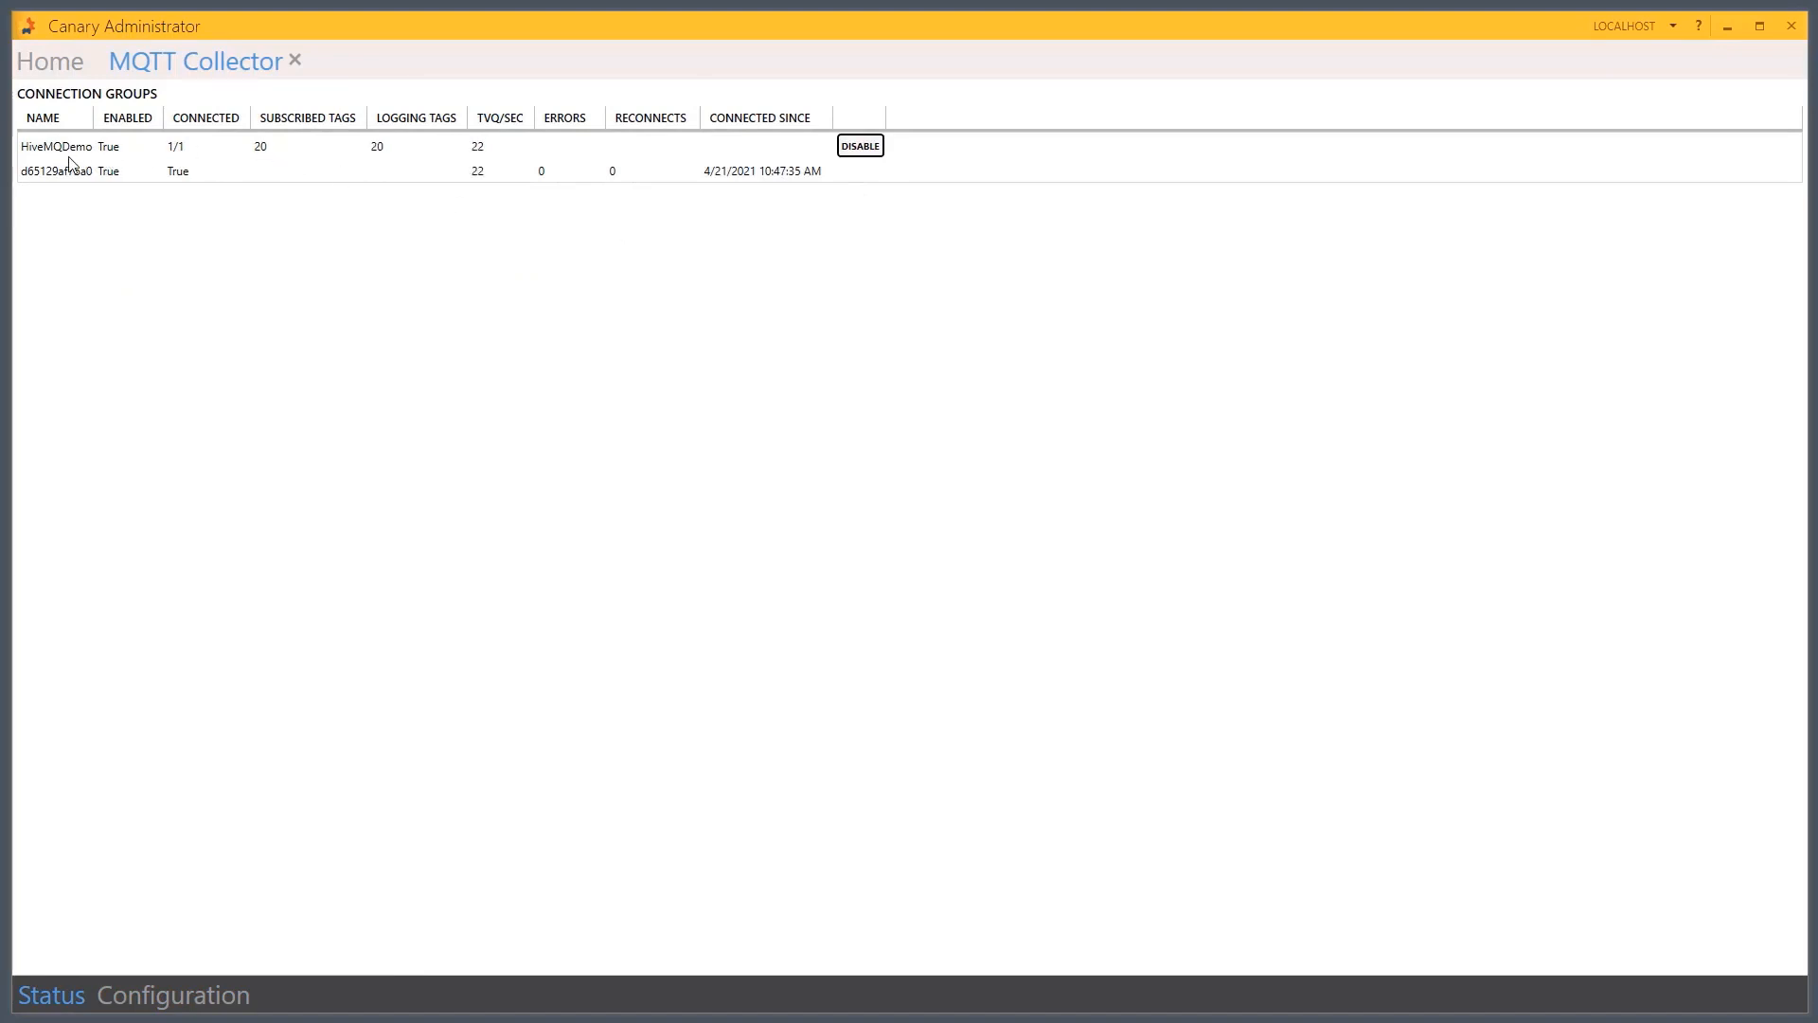
mouse_move(193, 173)
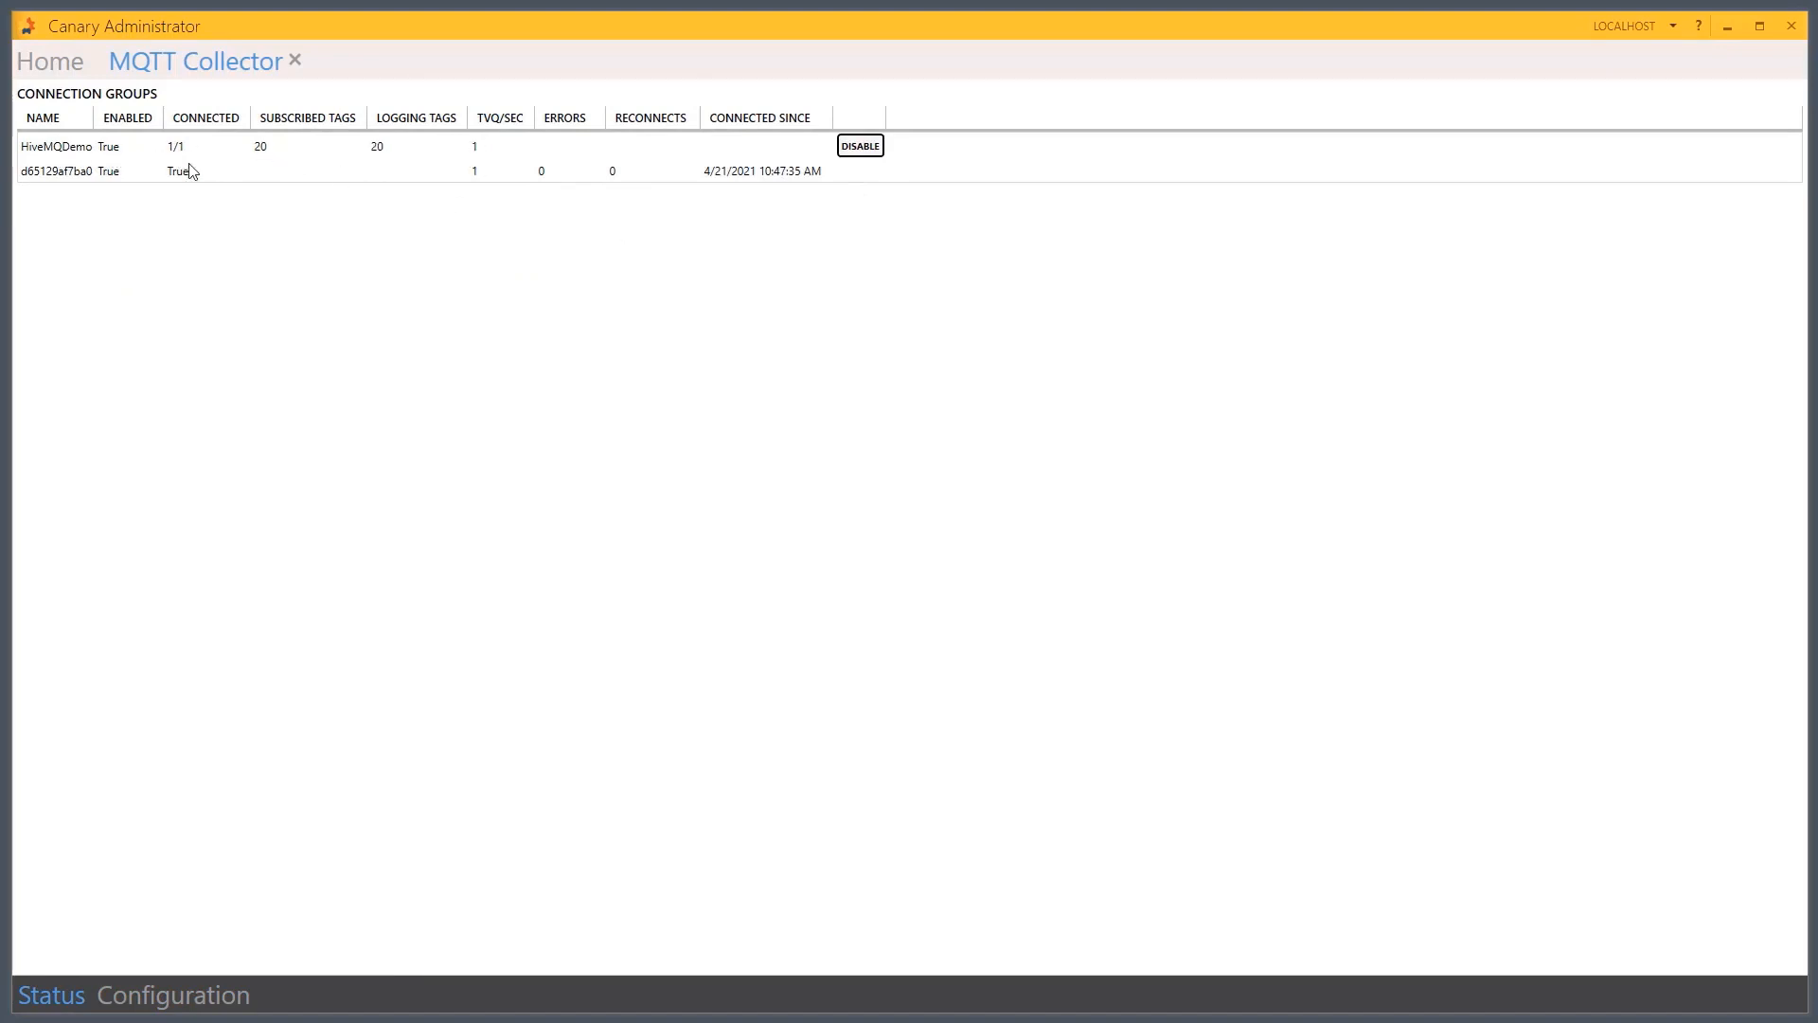
mouse_move(272, 163)
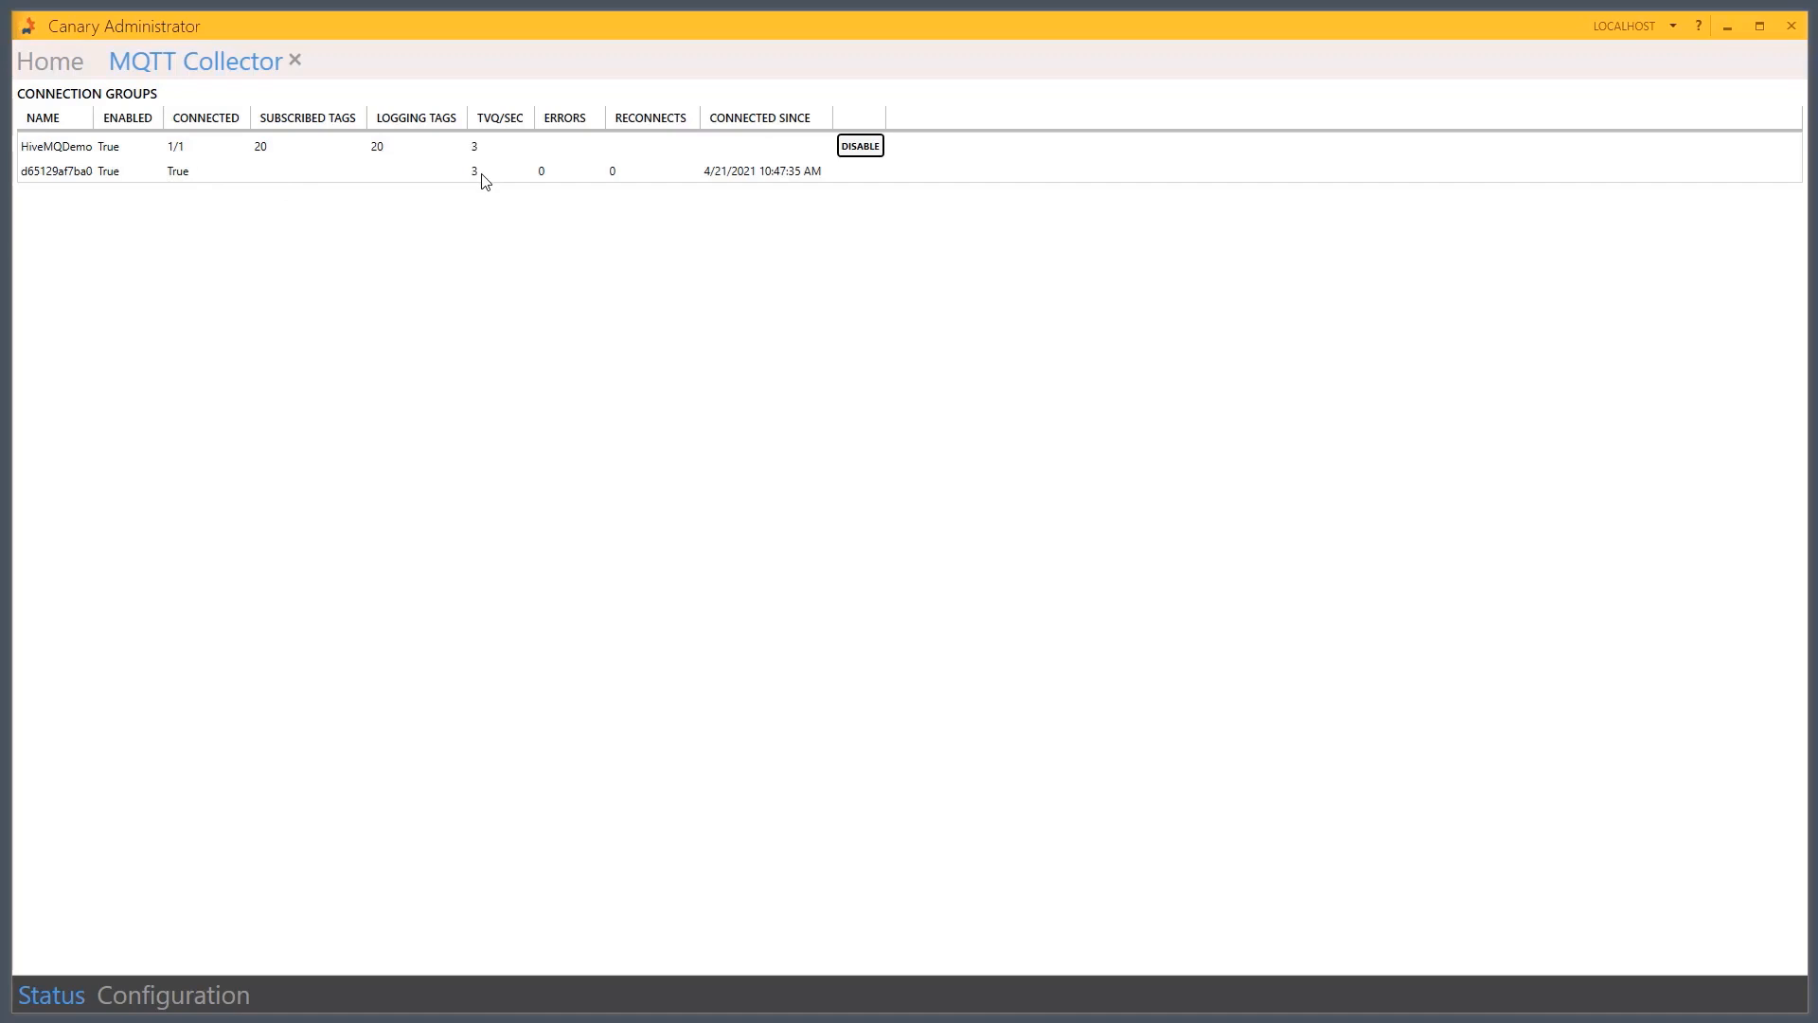
left_click(49, 60)
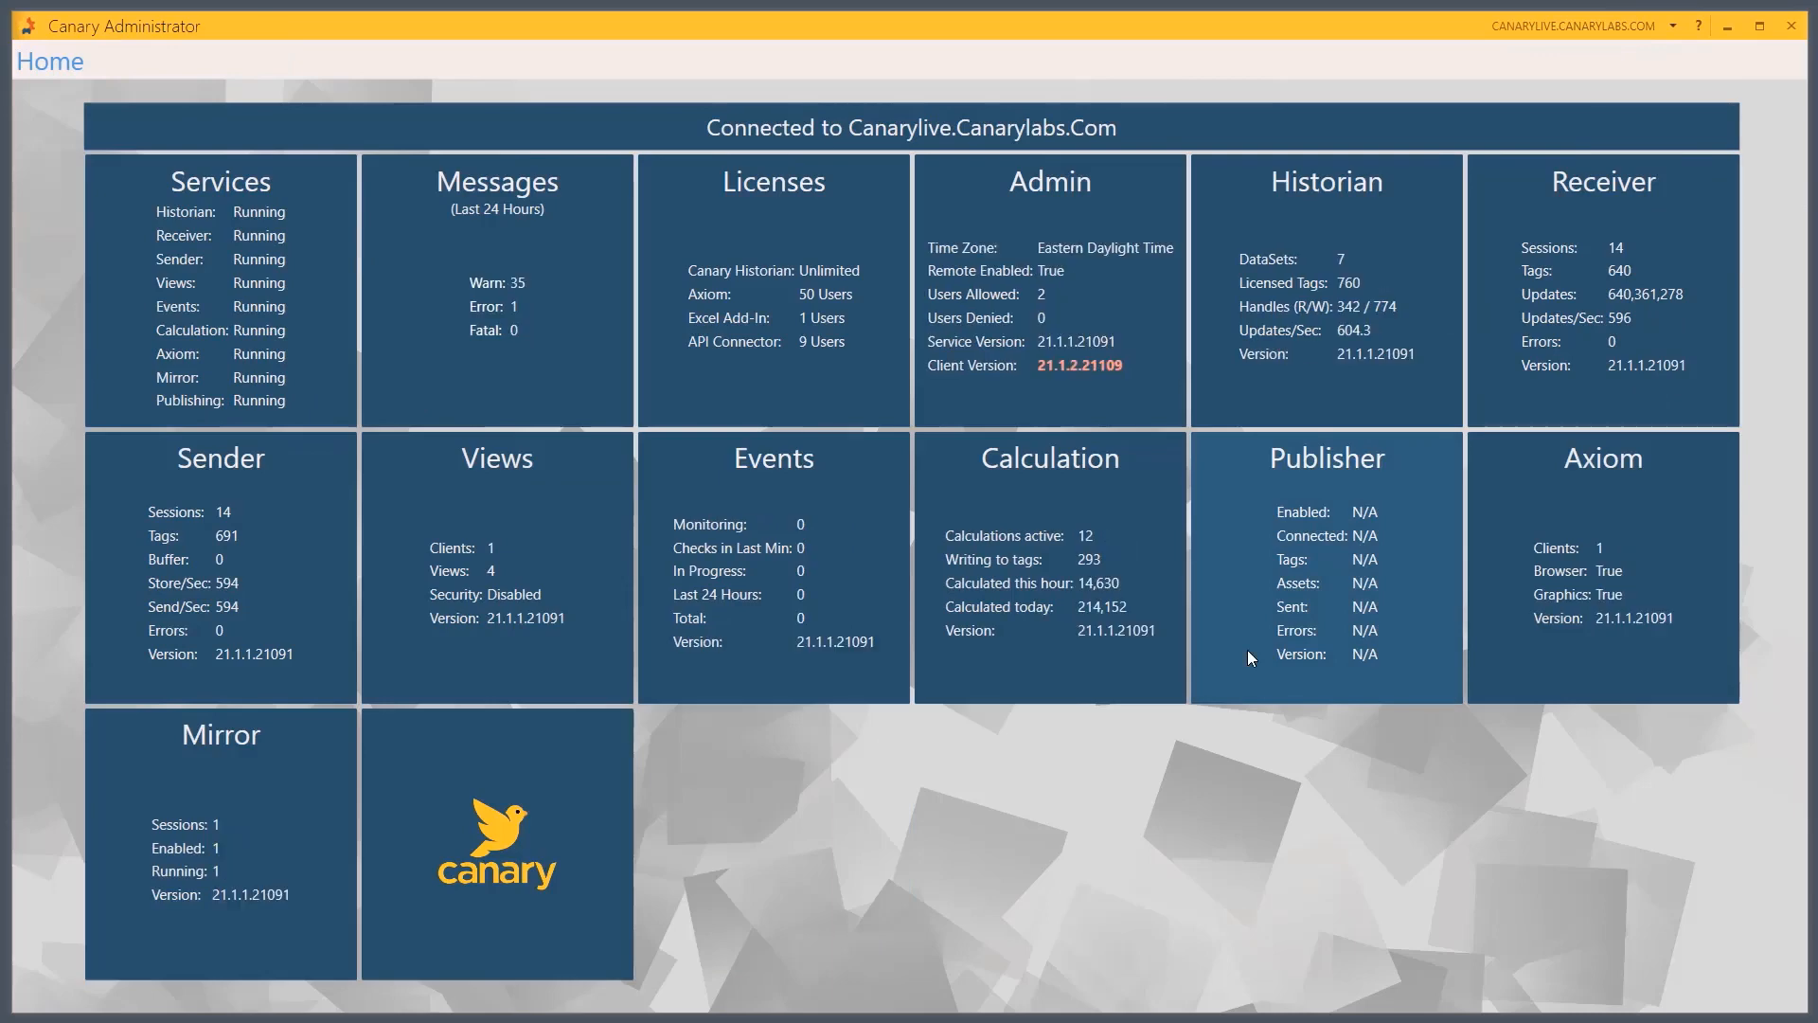
mouse_move(1370, 304)
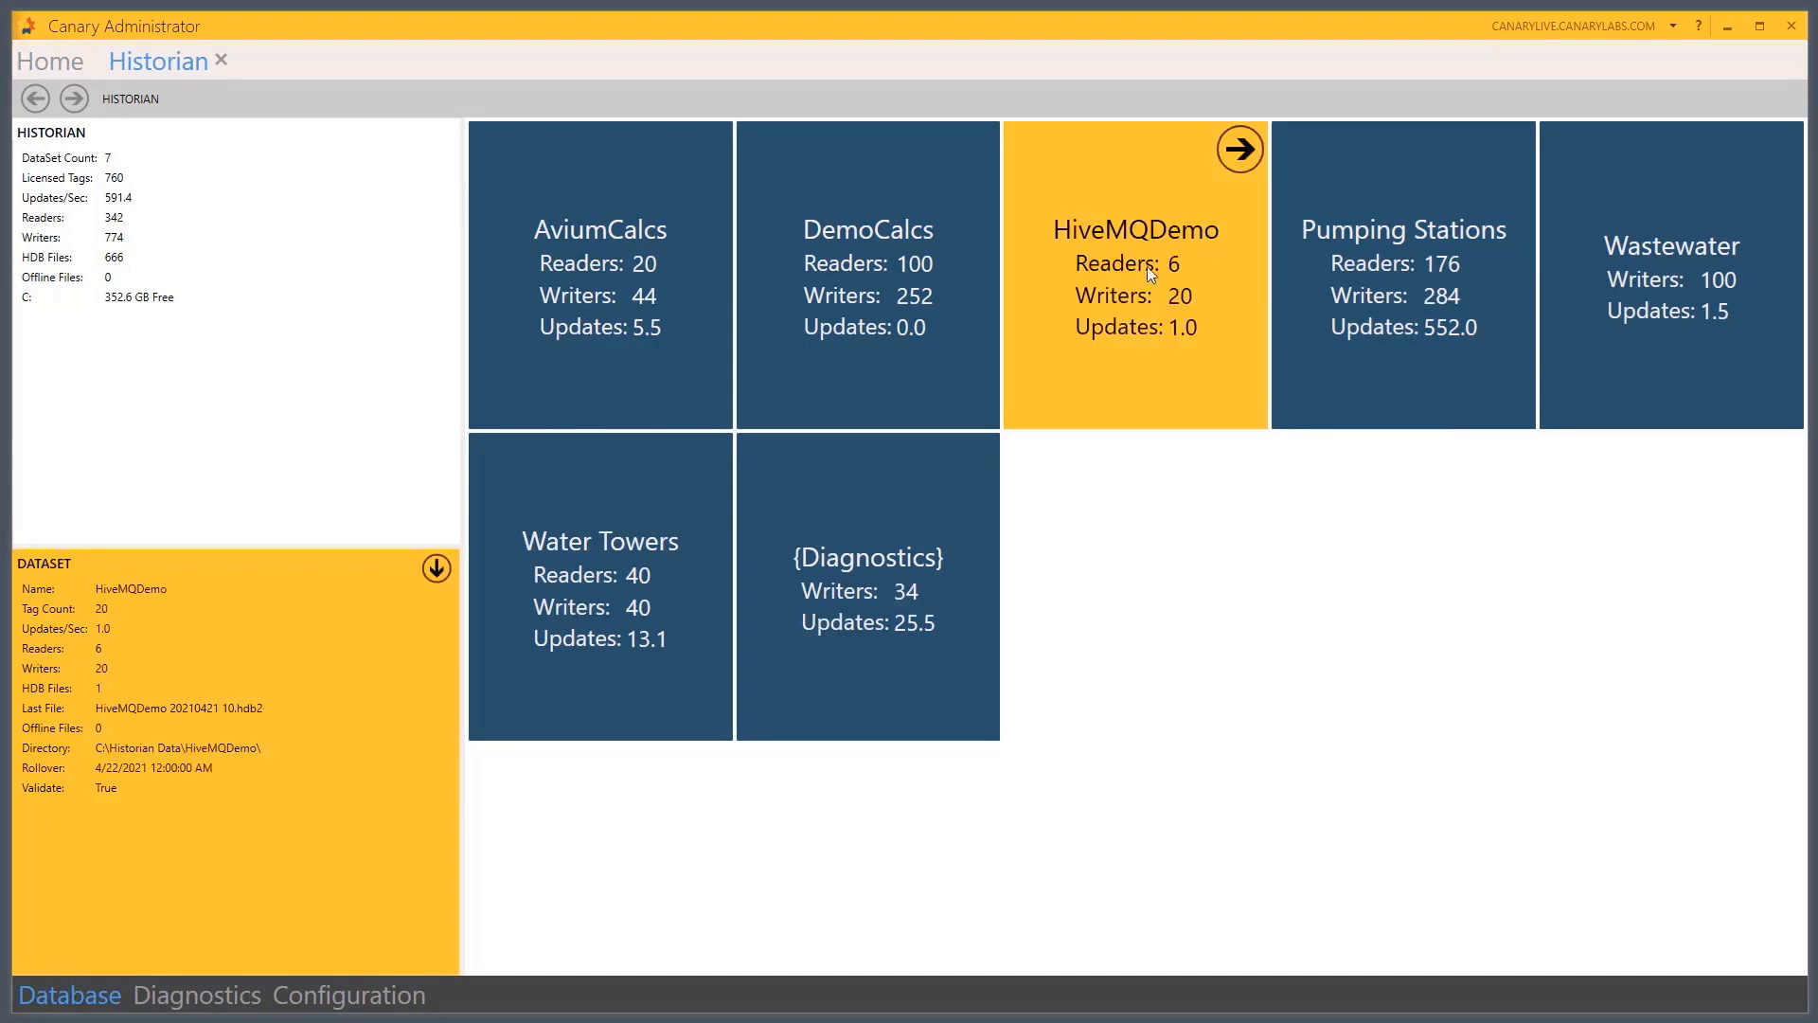
mouse_move(1186, 248)
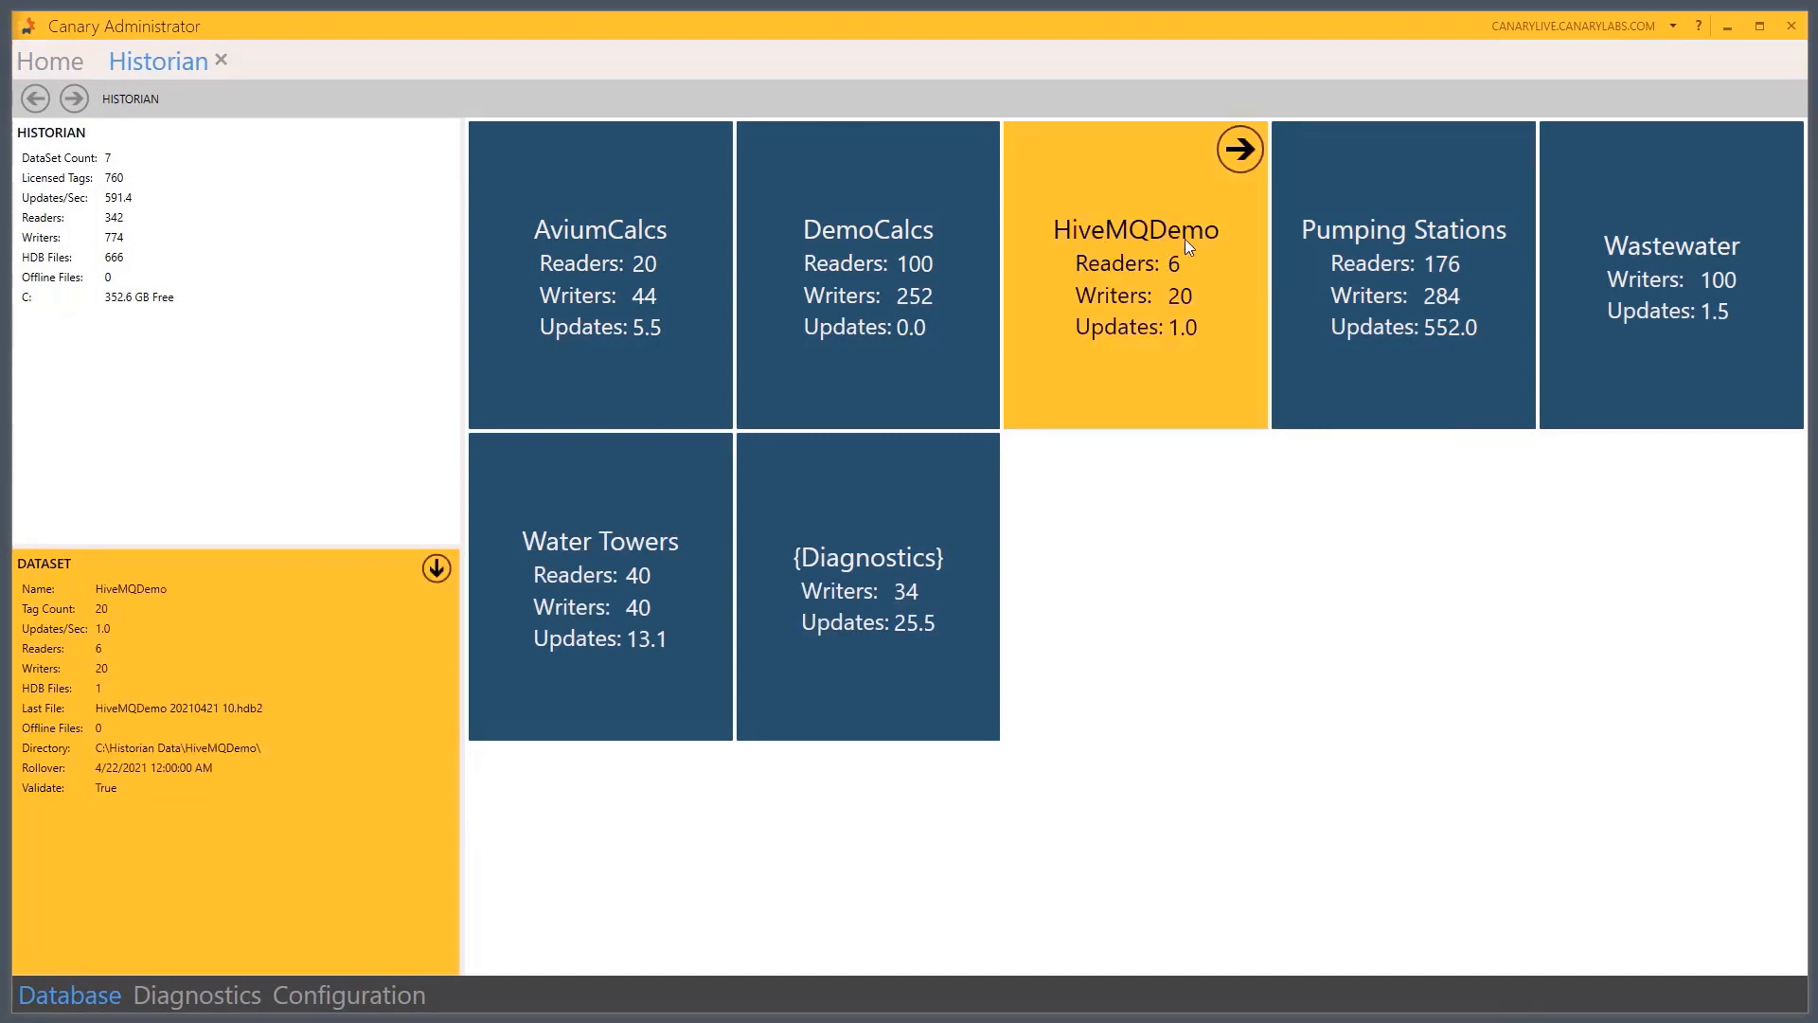
Browse into HiveMQDemo's Apr 21 2021 file and filter its 20 tags by 'Value'.
left_click(1238, 148)
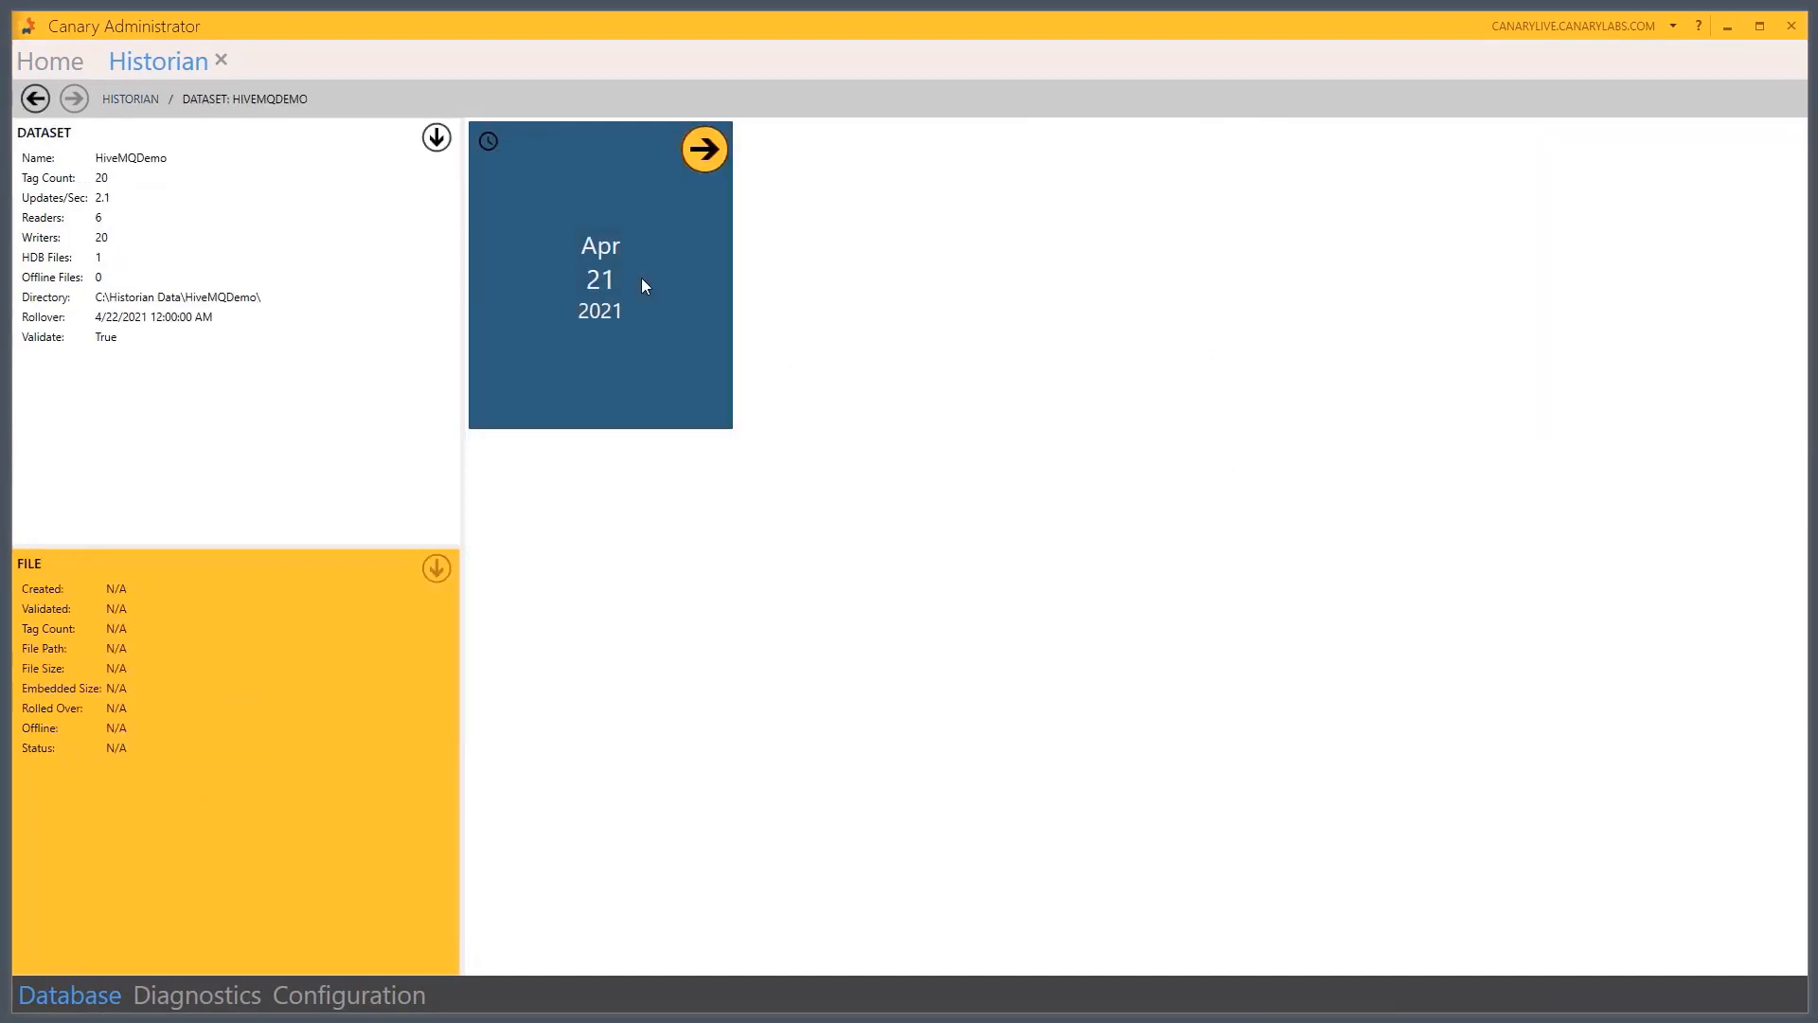
left_click(705, 148)
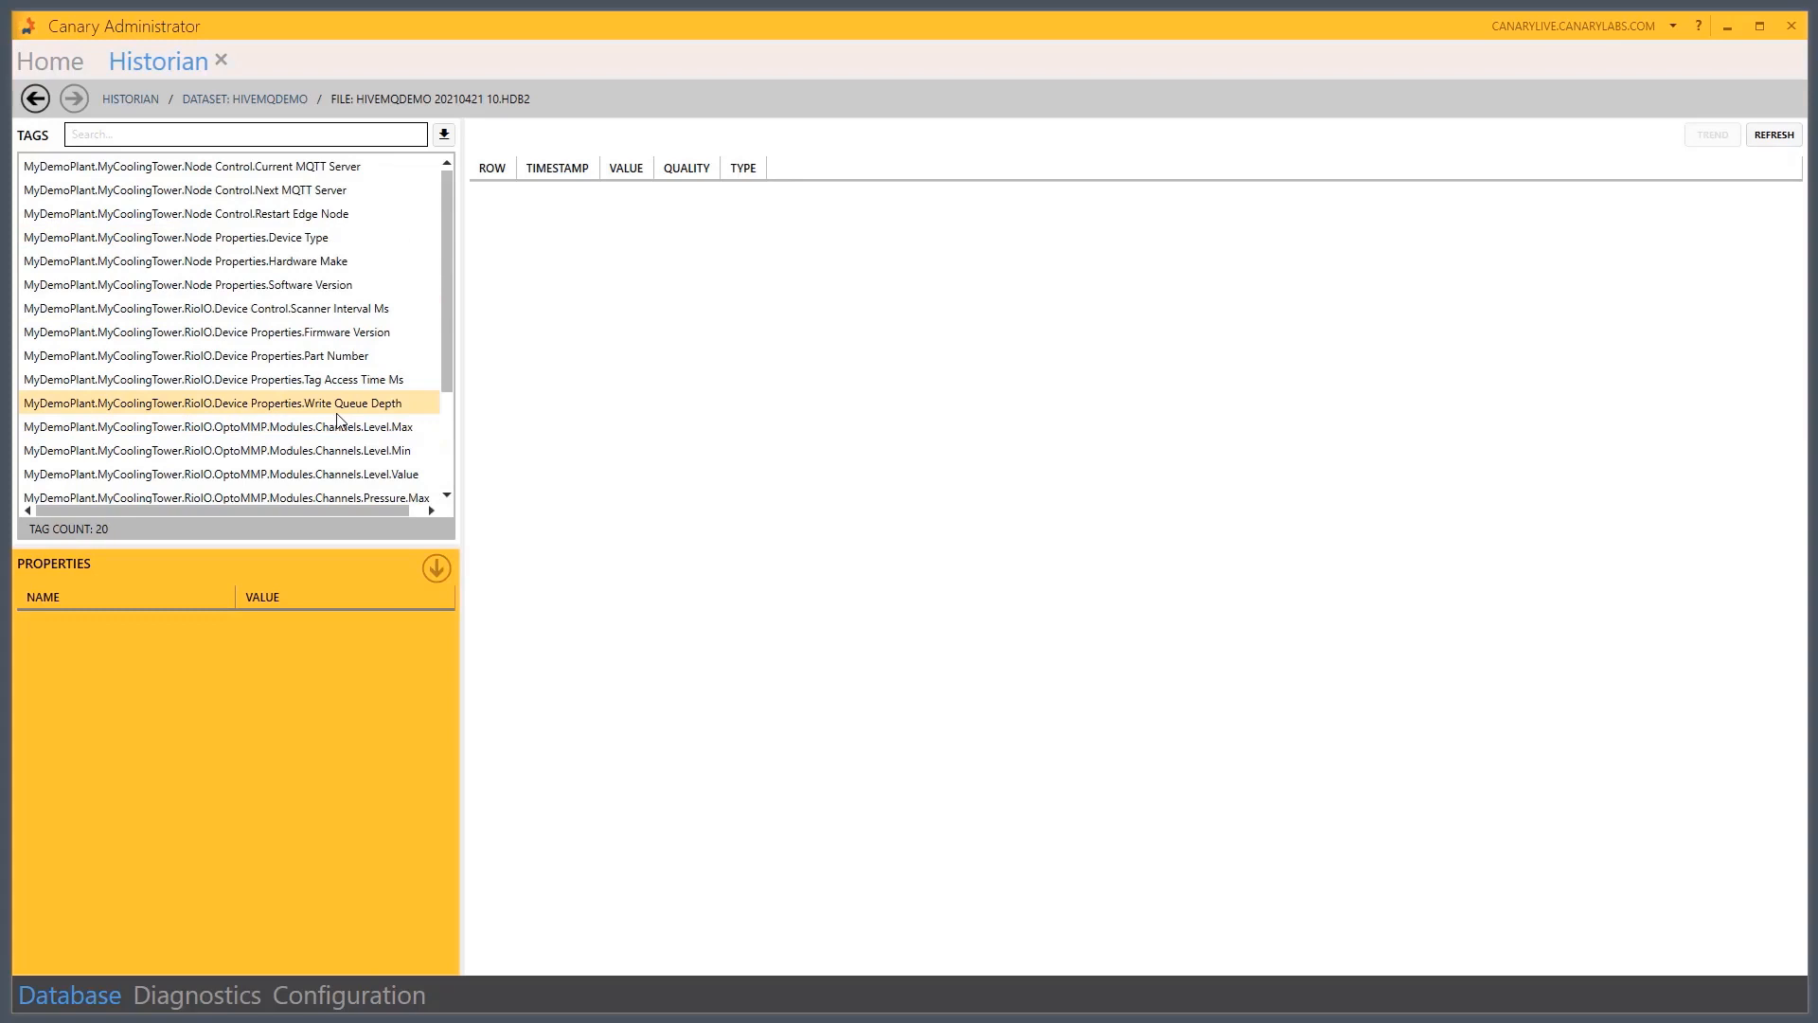
left_click(231, 133)
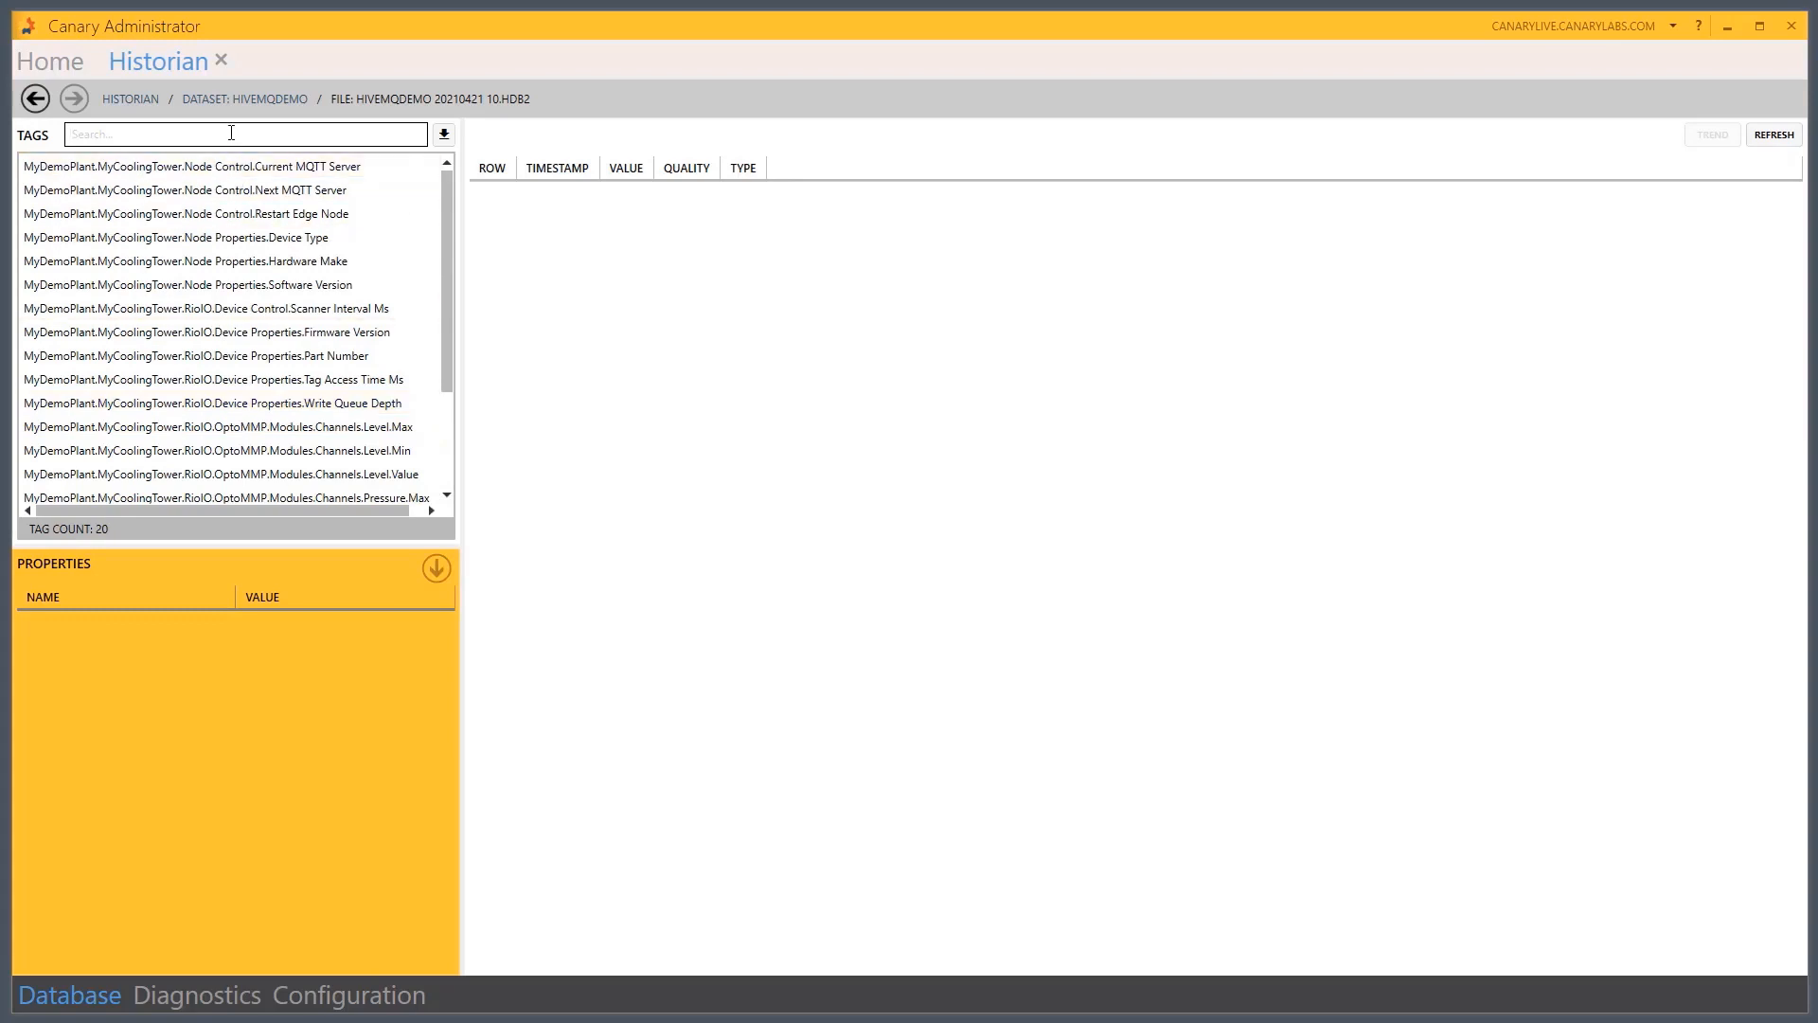
type("Value")
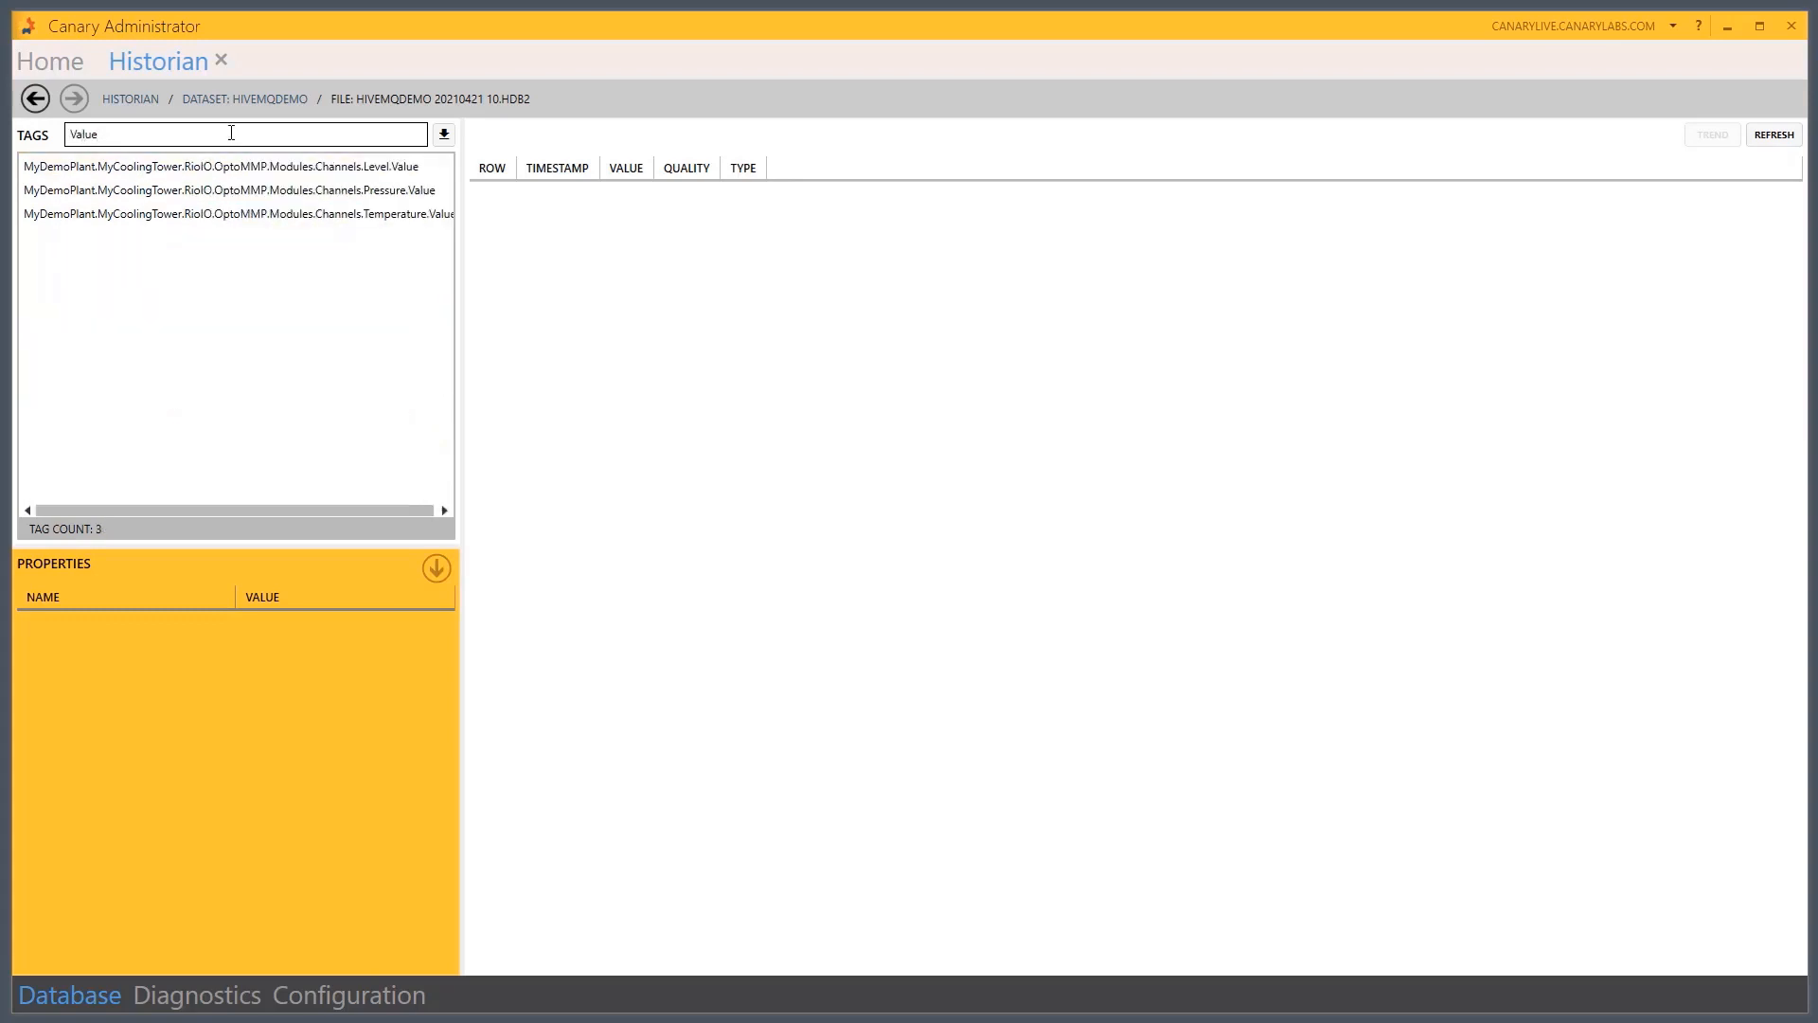
Select the cooling tower Level.Value tag and load its recorded data.
left_click(228, 166)
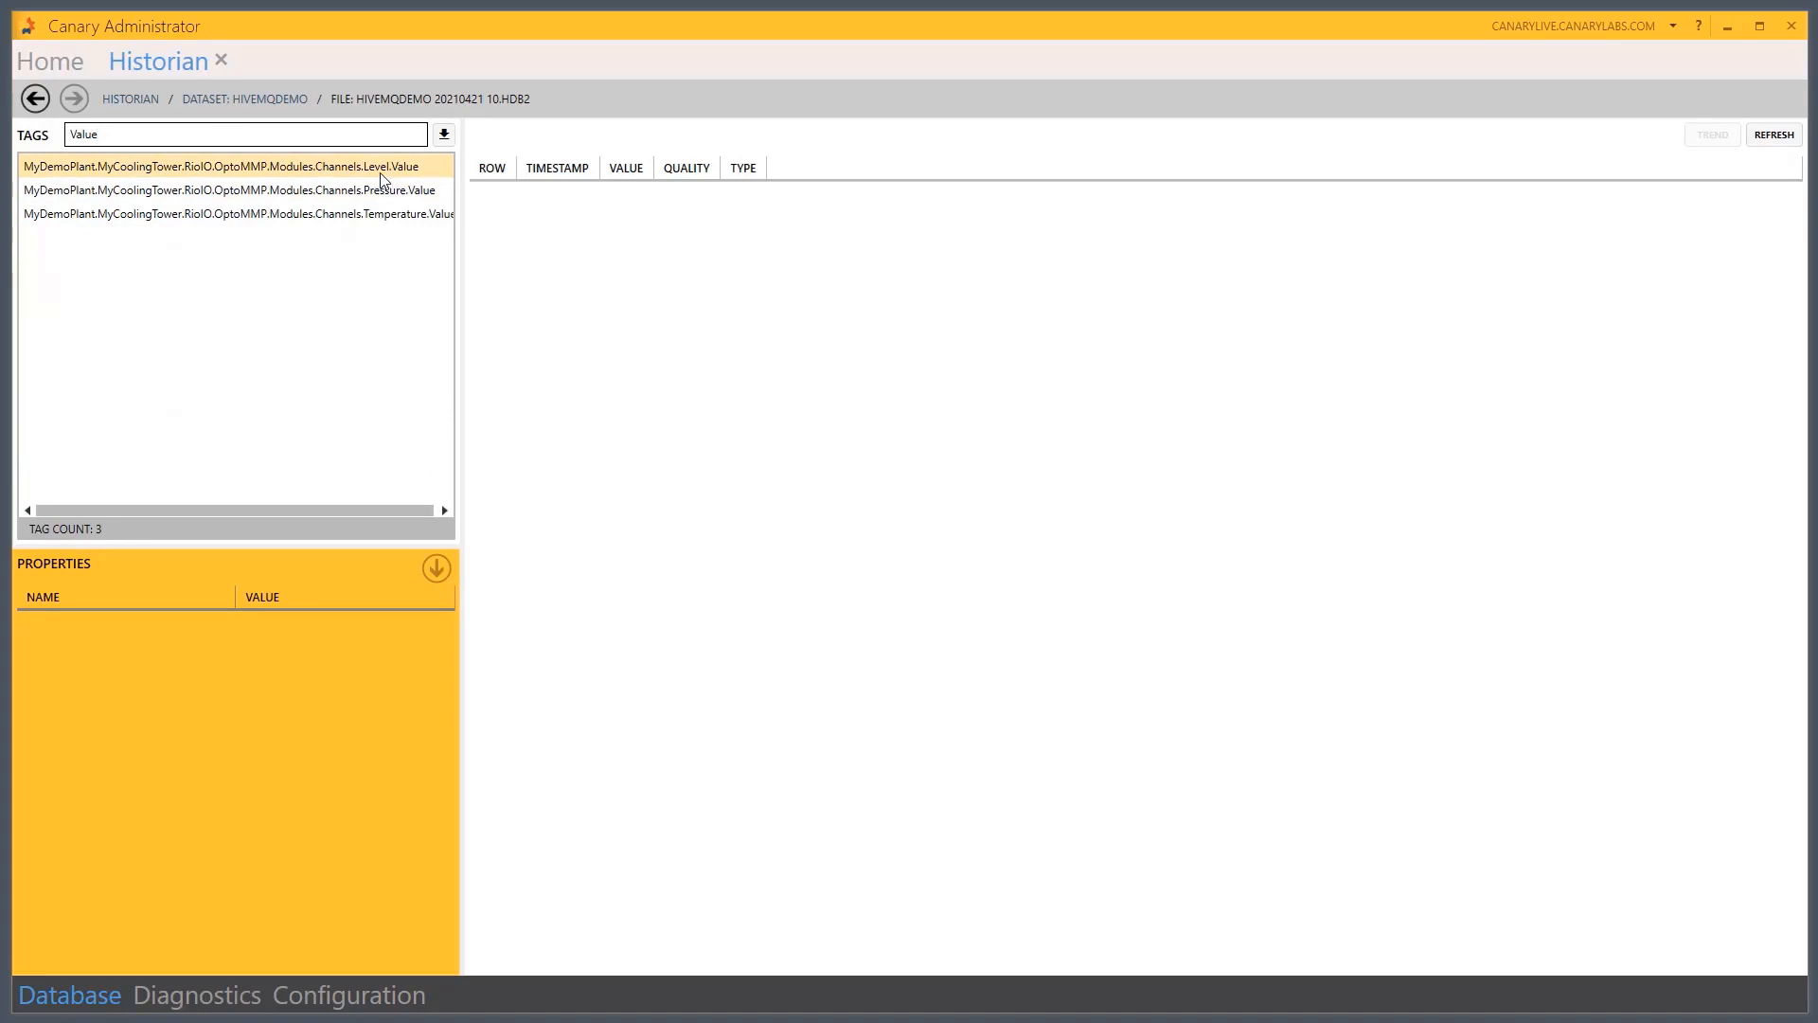
left_click(227, 214)
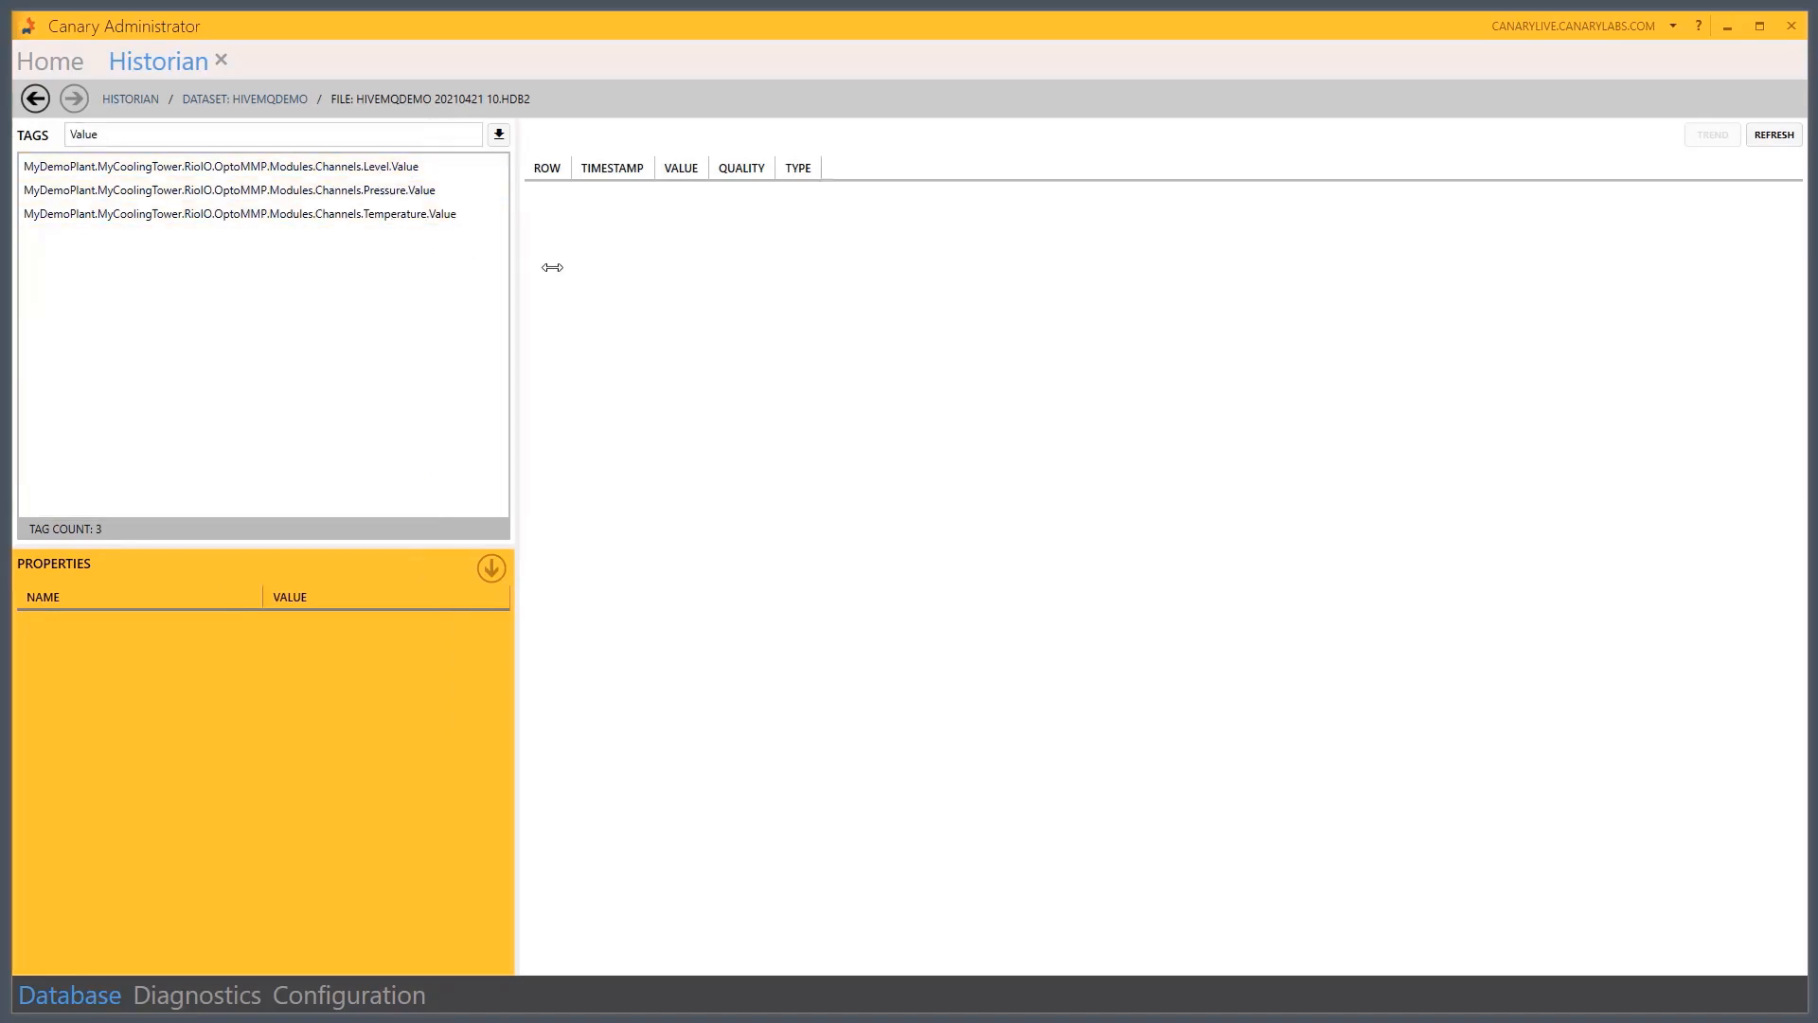
left_click(238, 212)
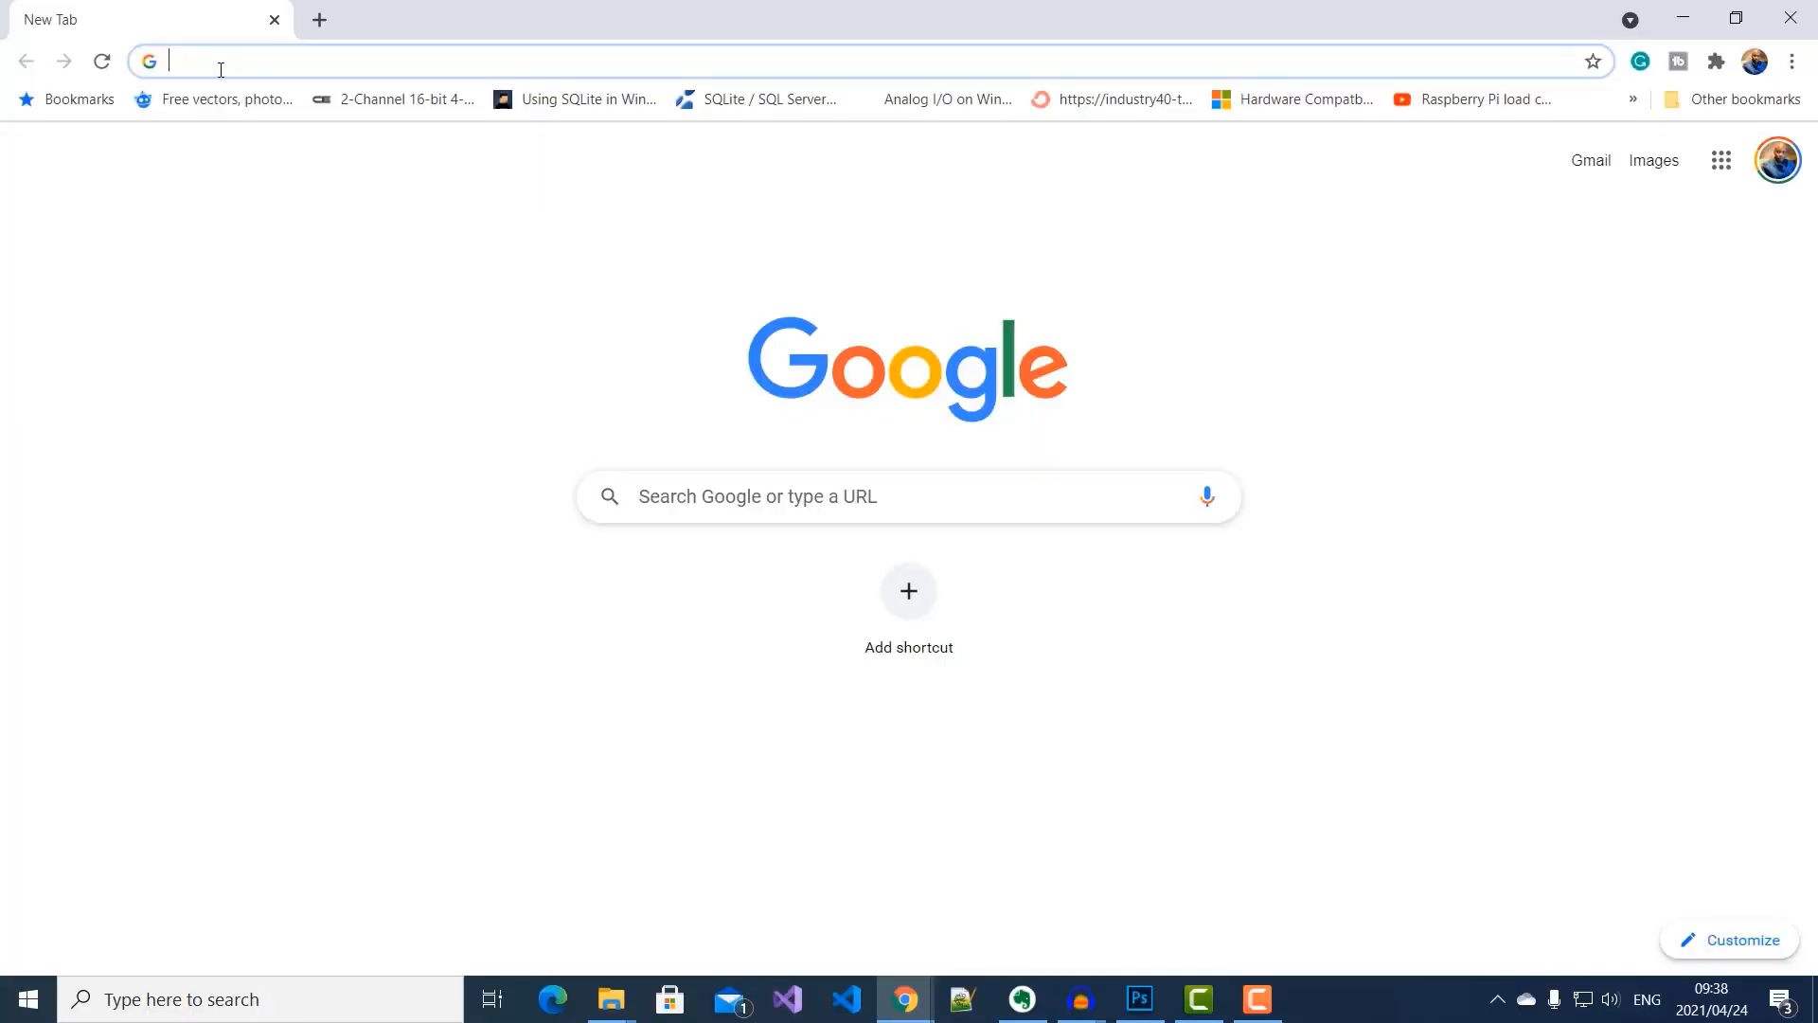
Go to the canarylive Axiom site and launch the private Demo Application.
type("canarylive.canarylabs.com")
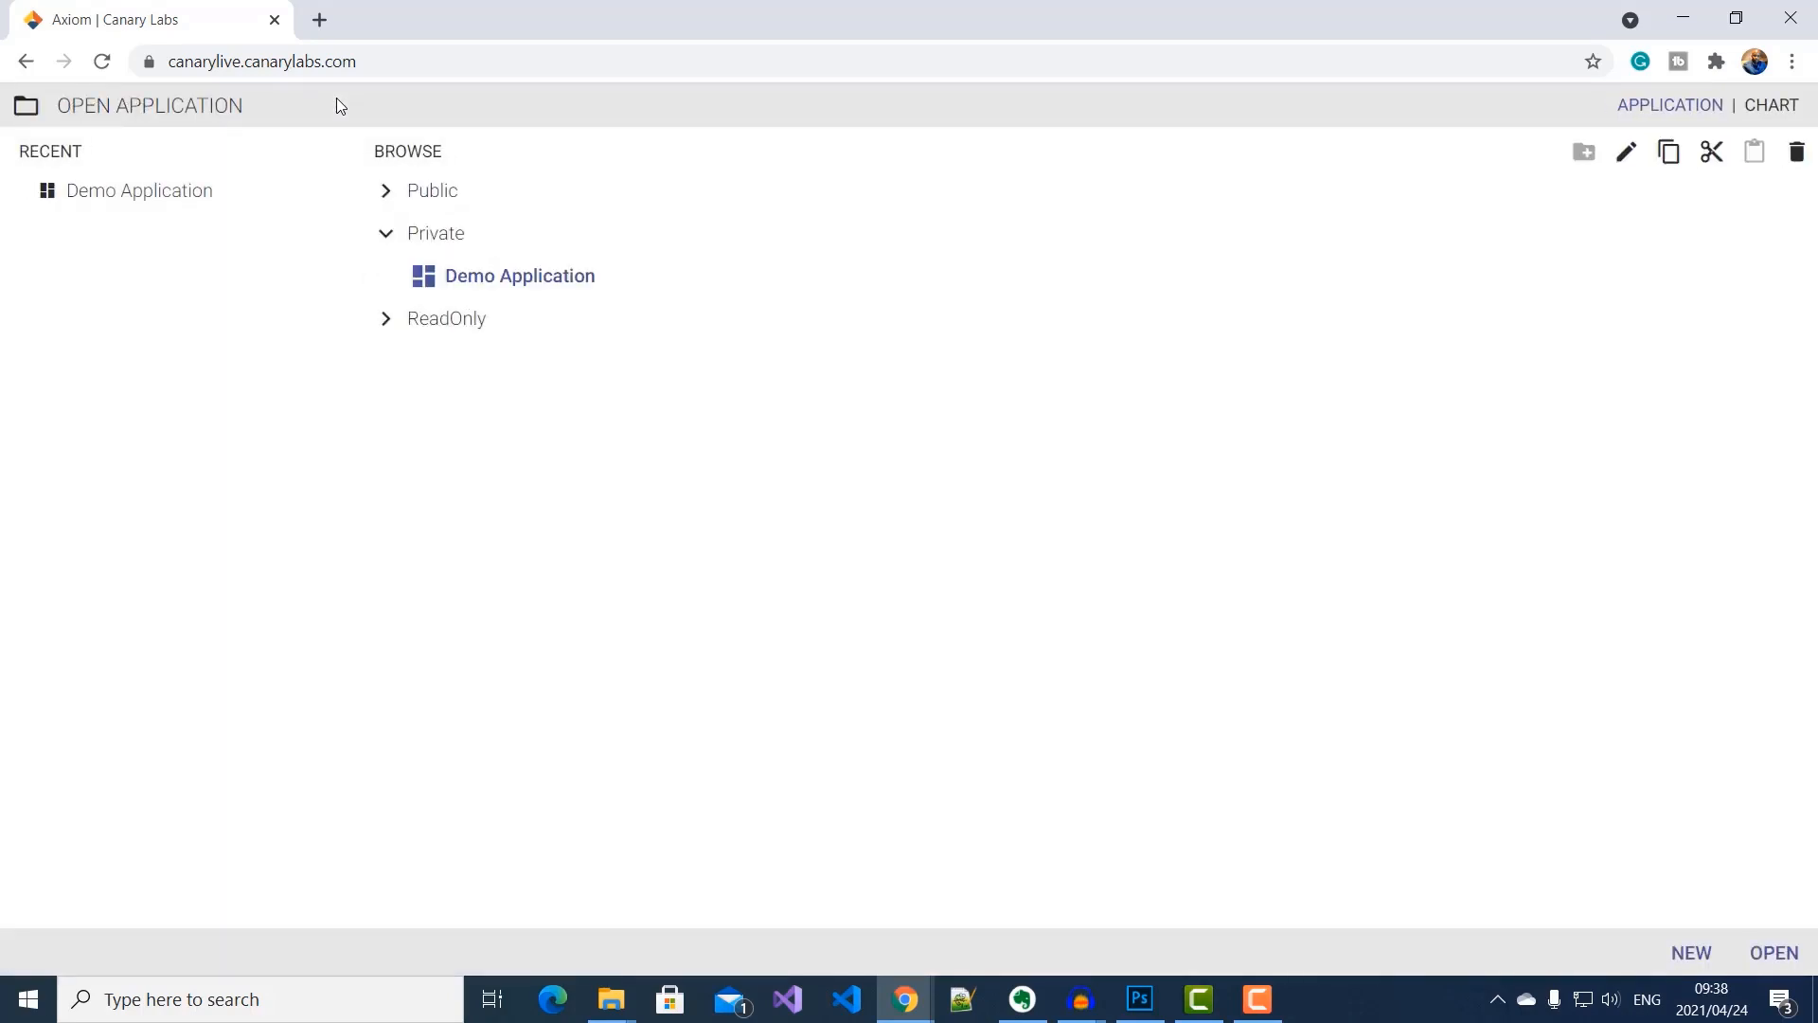
mouse_move(534, 287)
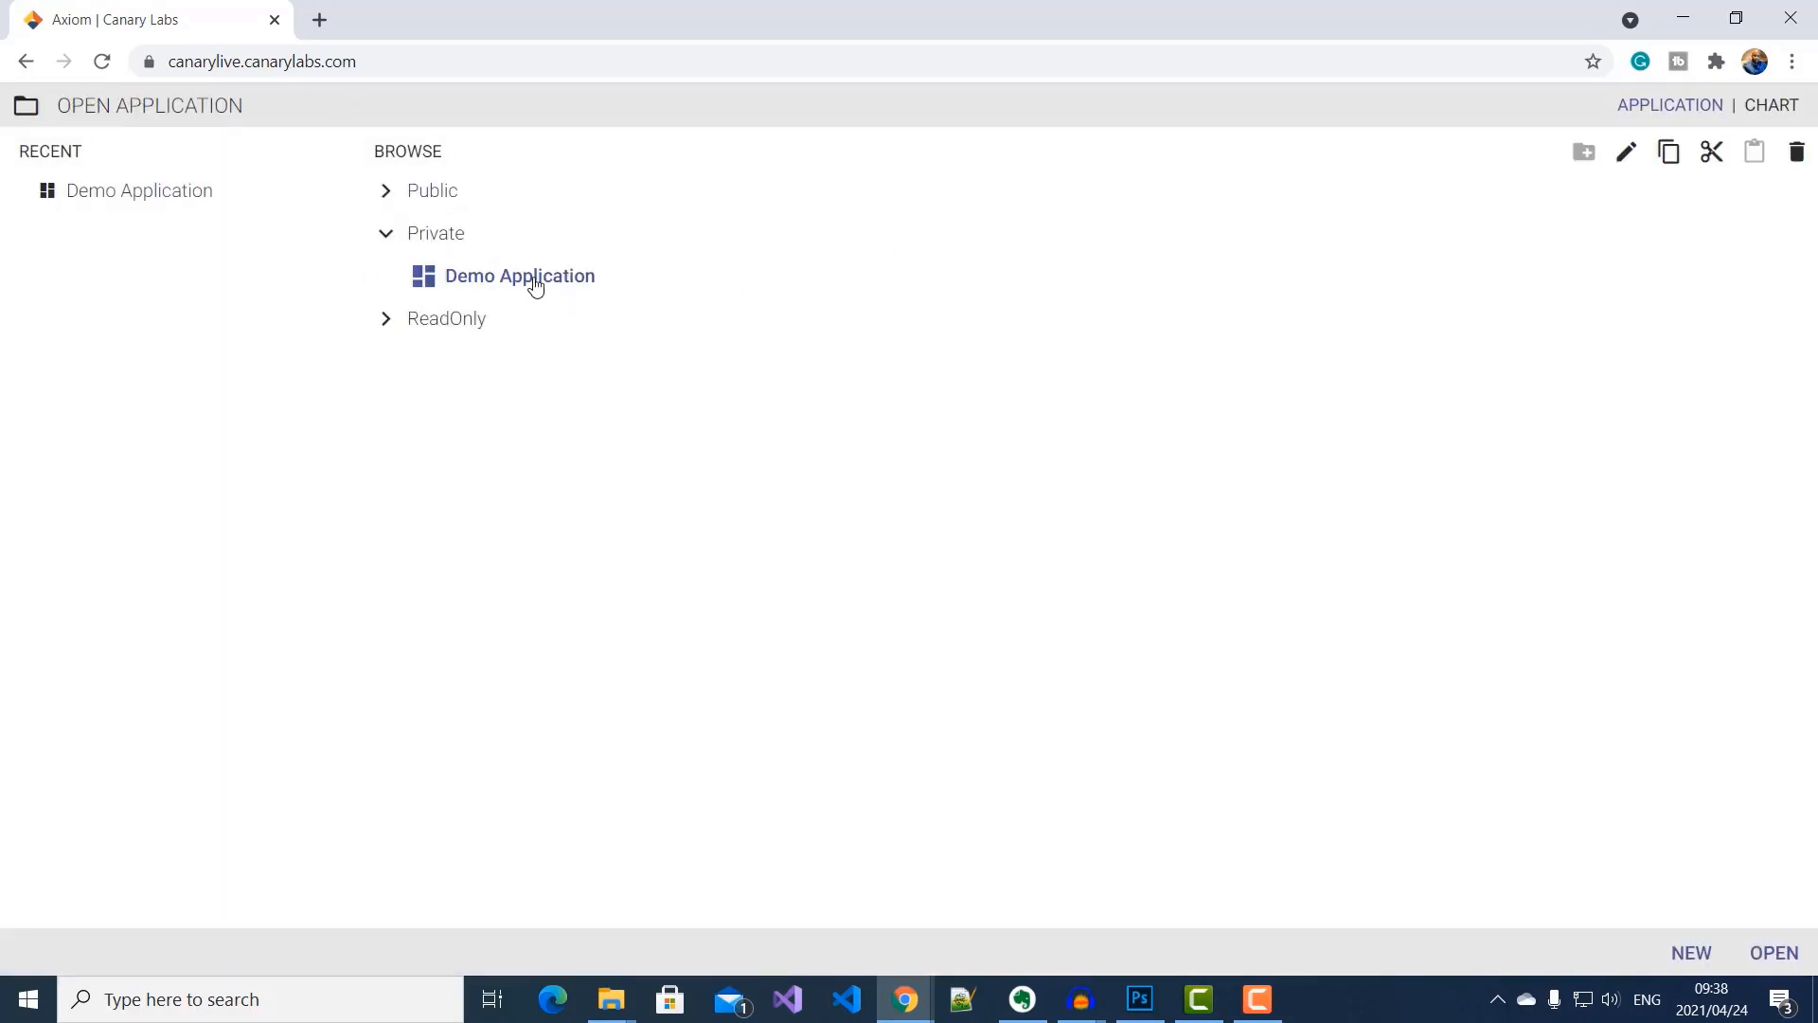
double_click(519, 277)
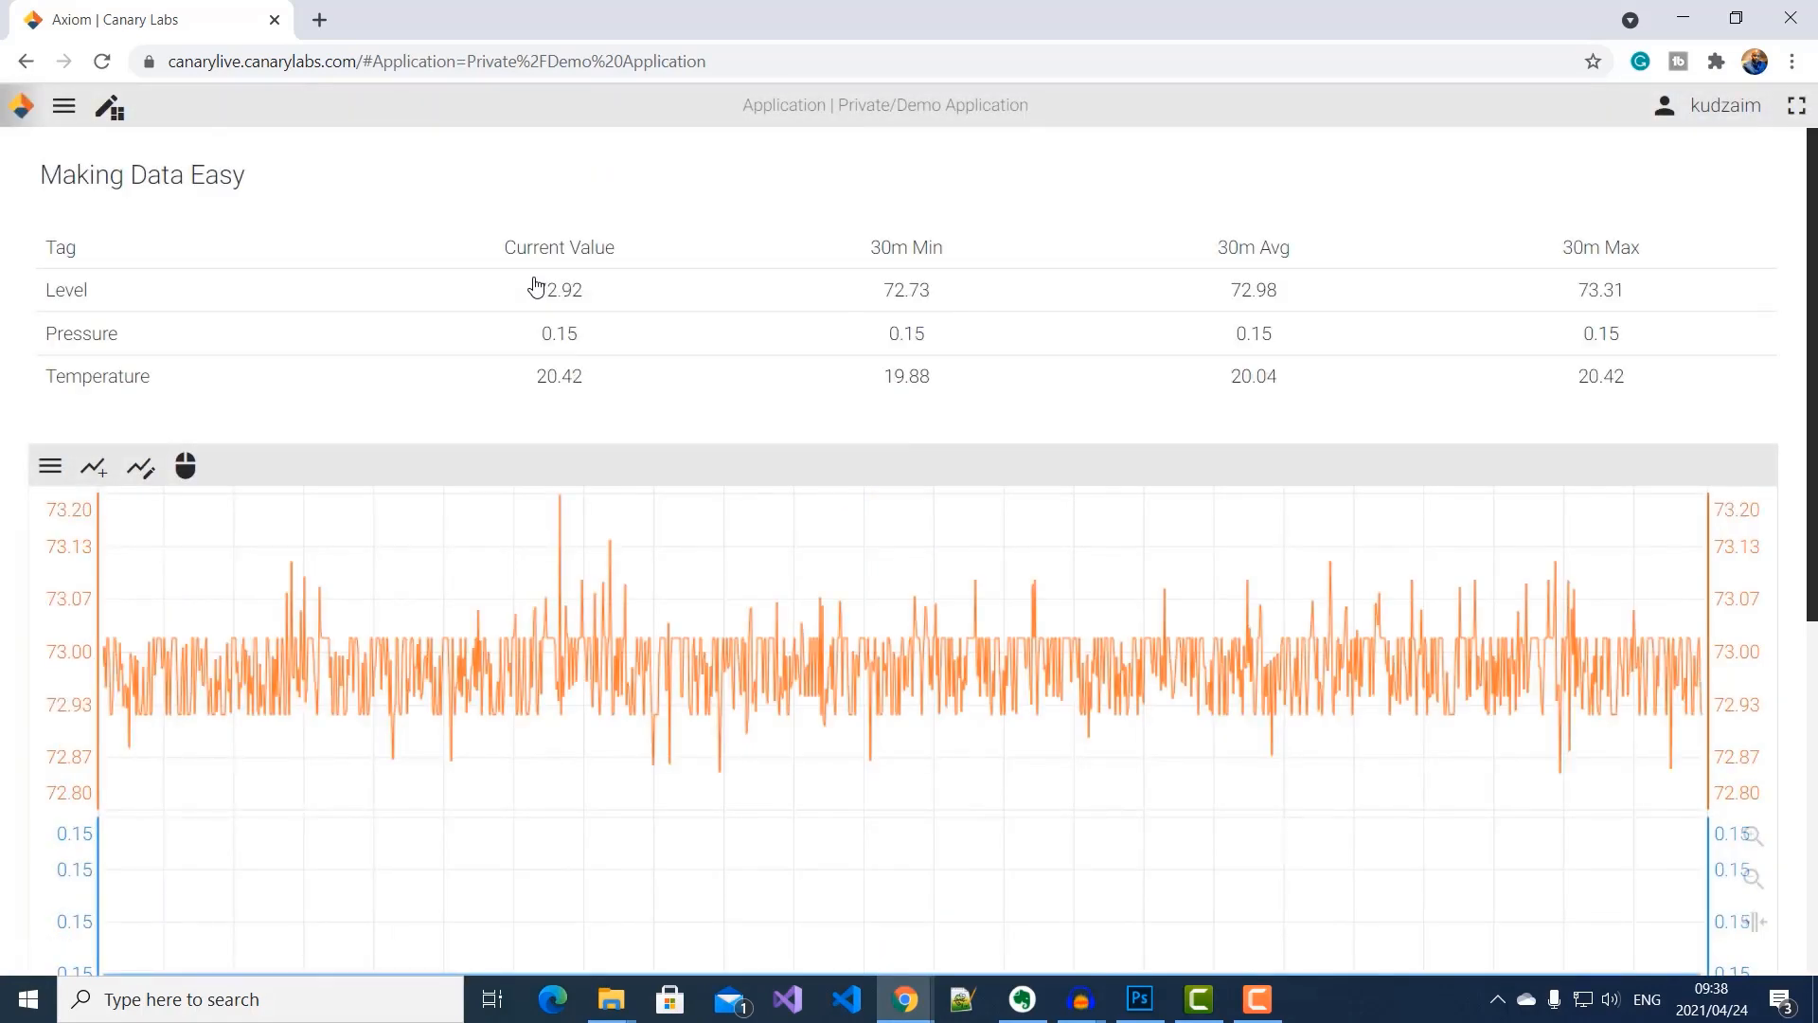
Scroll through the Demo Application's live values and Level trend before editing.
scroll("down", 3)
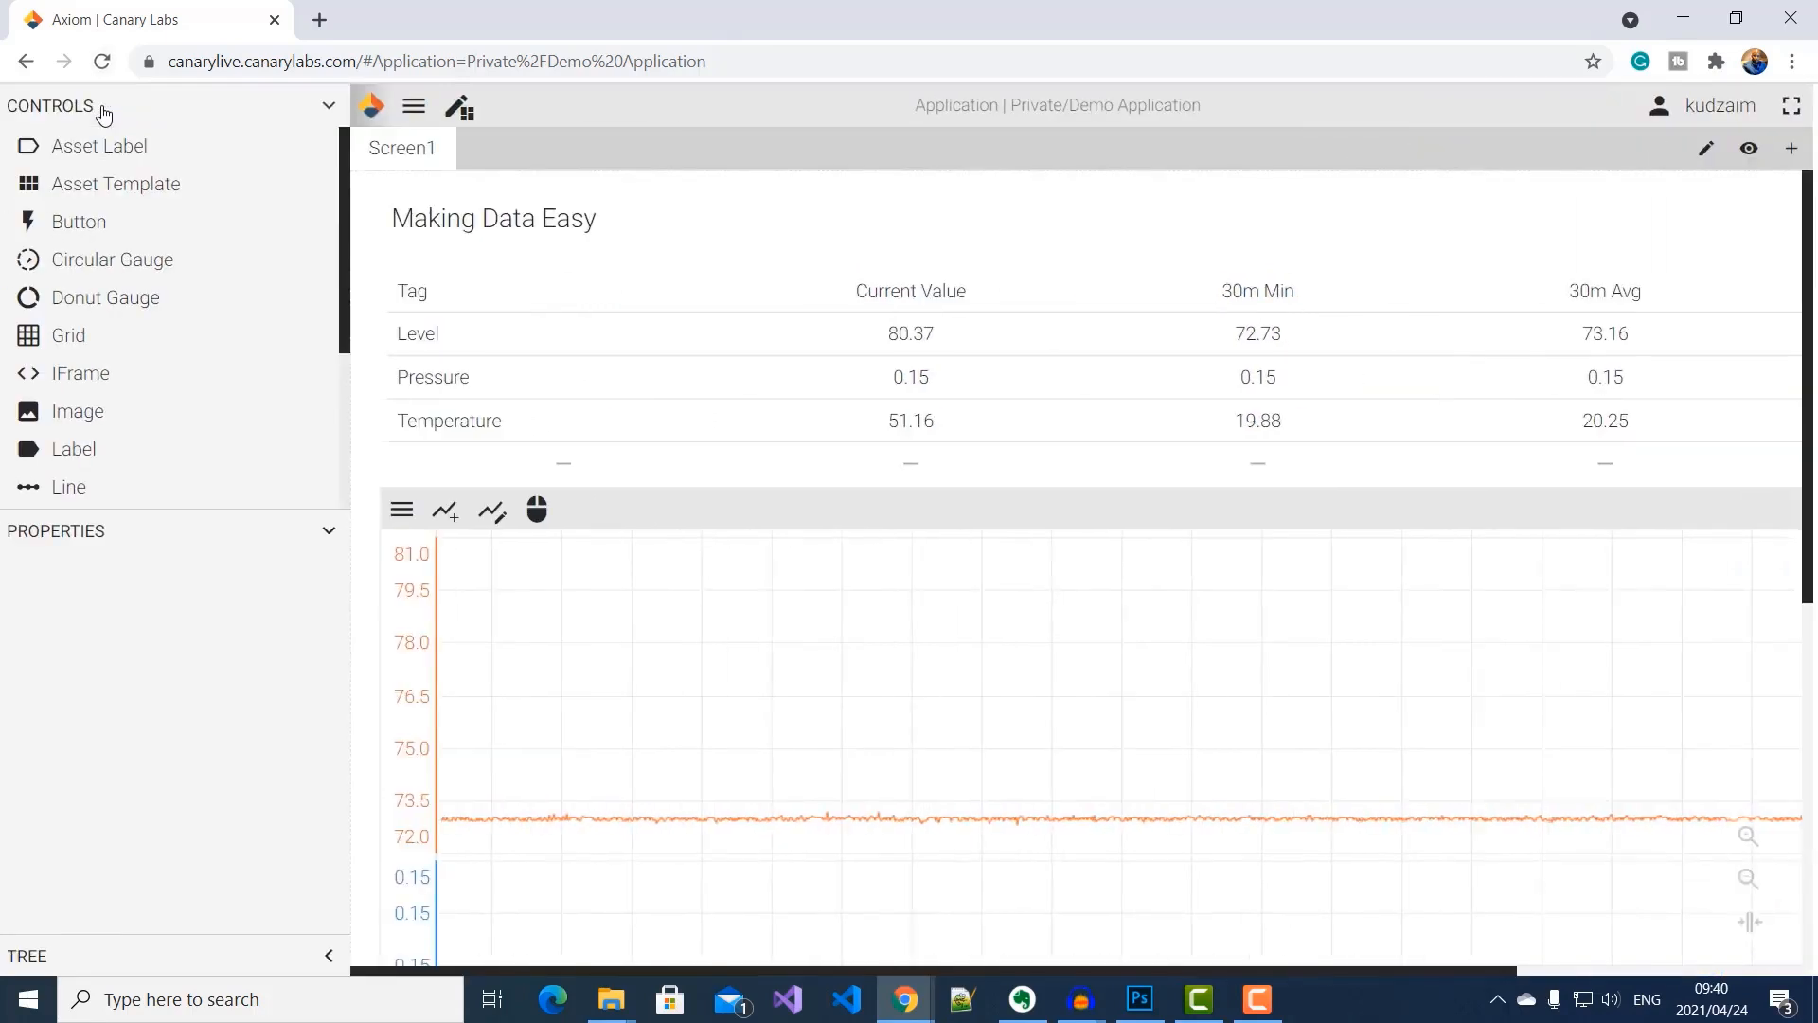
Bind the new circular gauge's SourceTag to the cooling tower Level value.
scroll("down", 3)
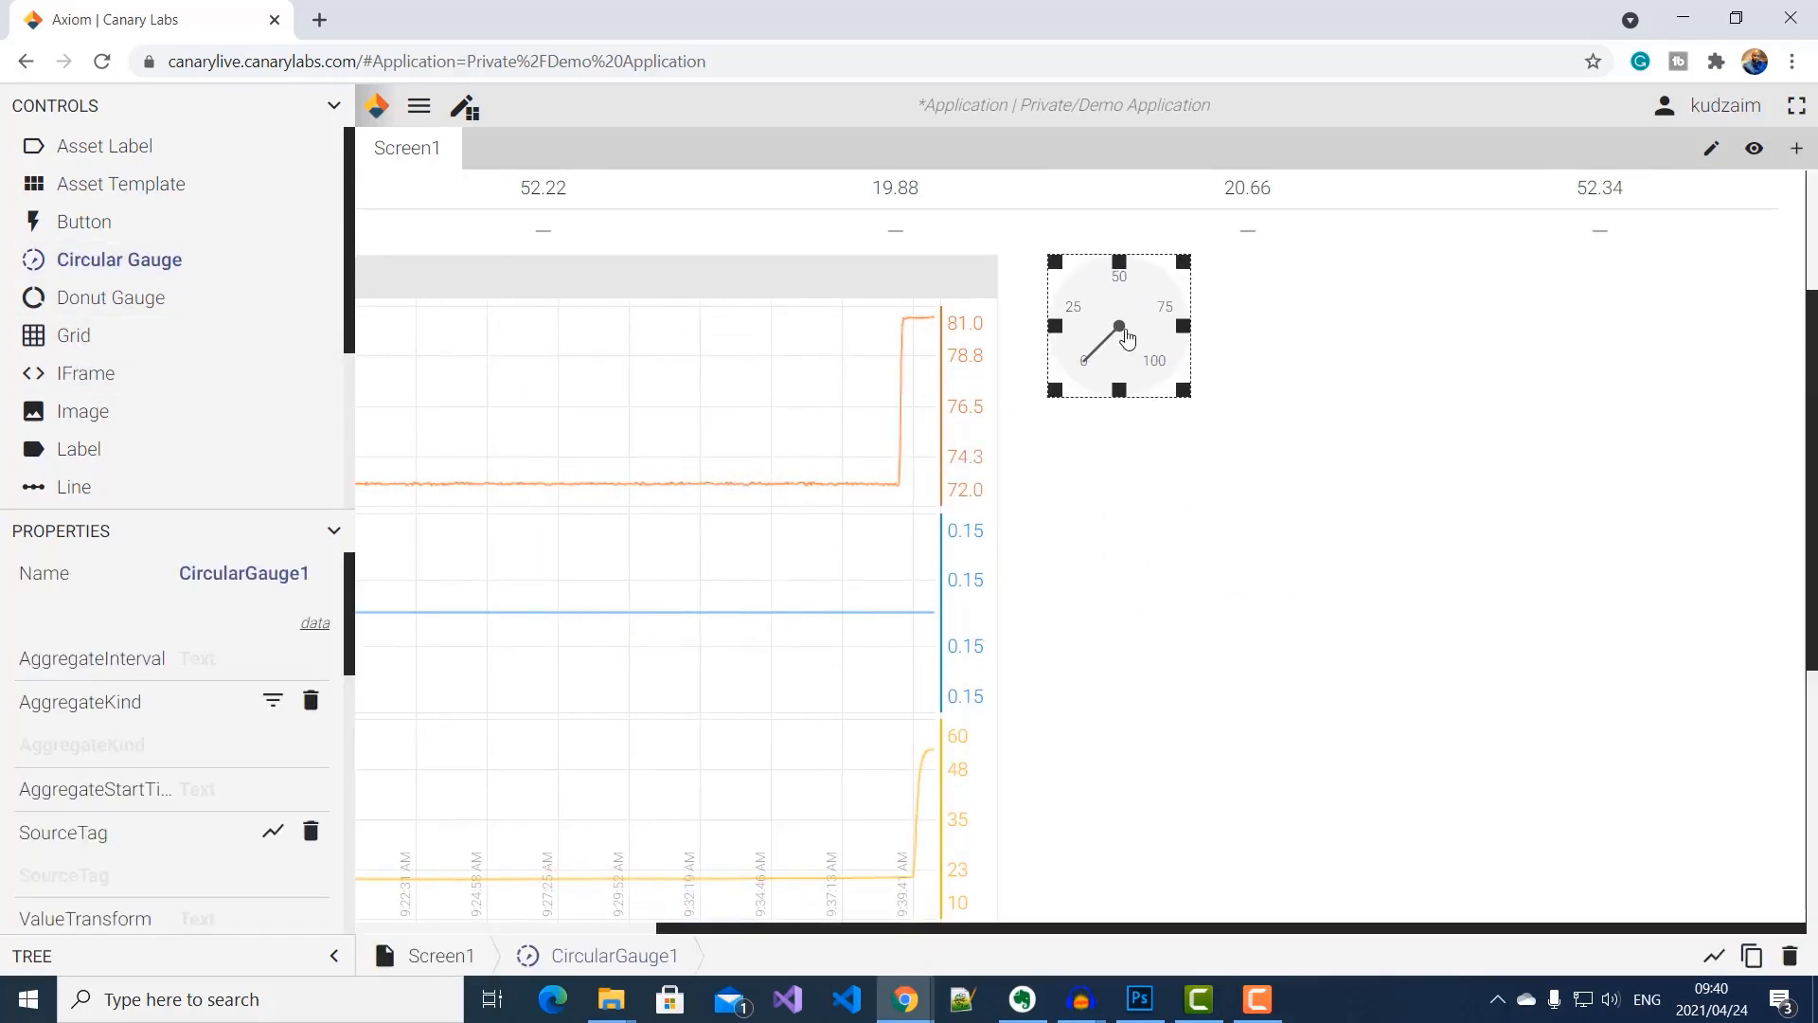
left_click(273, 833)
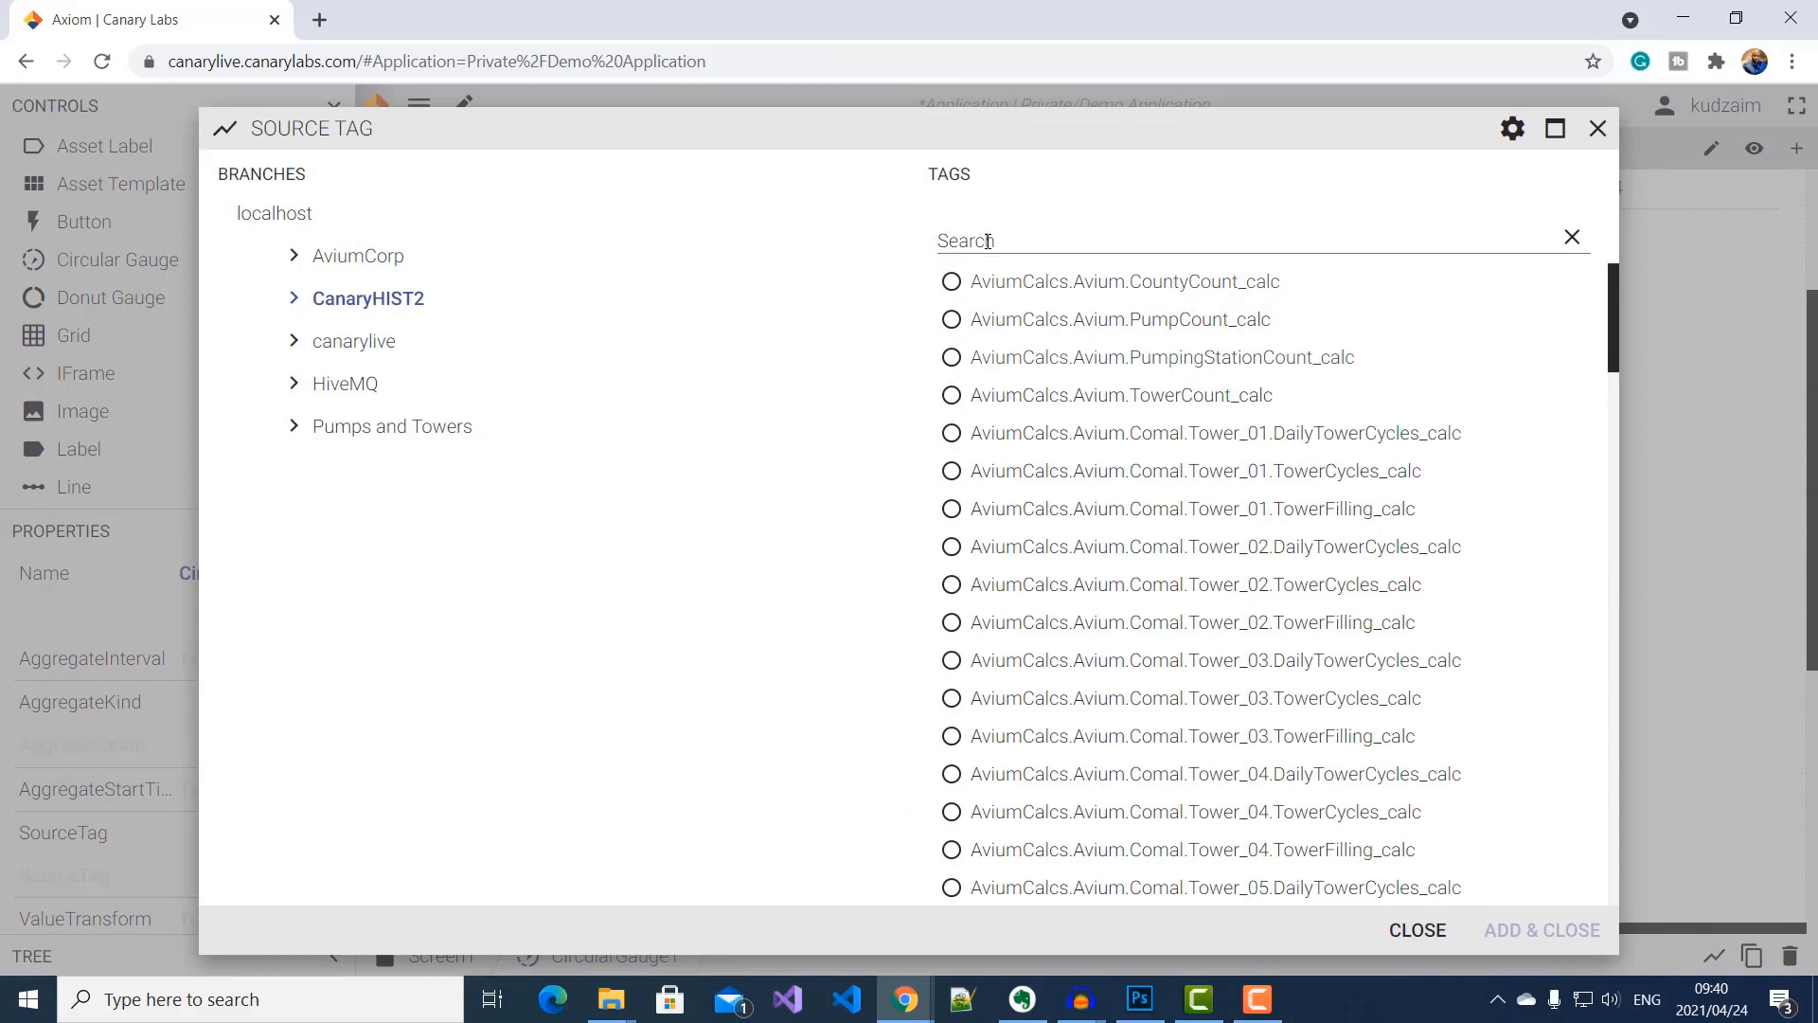
type("cooling tower level")
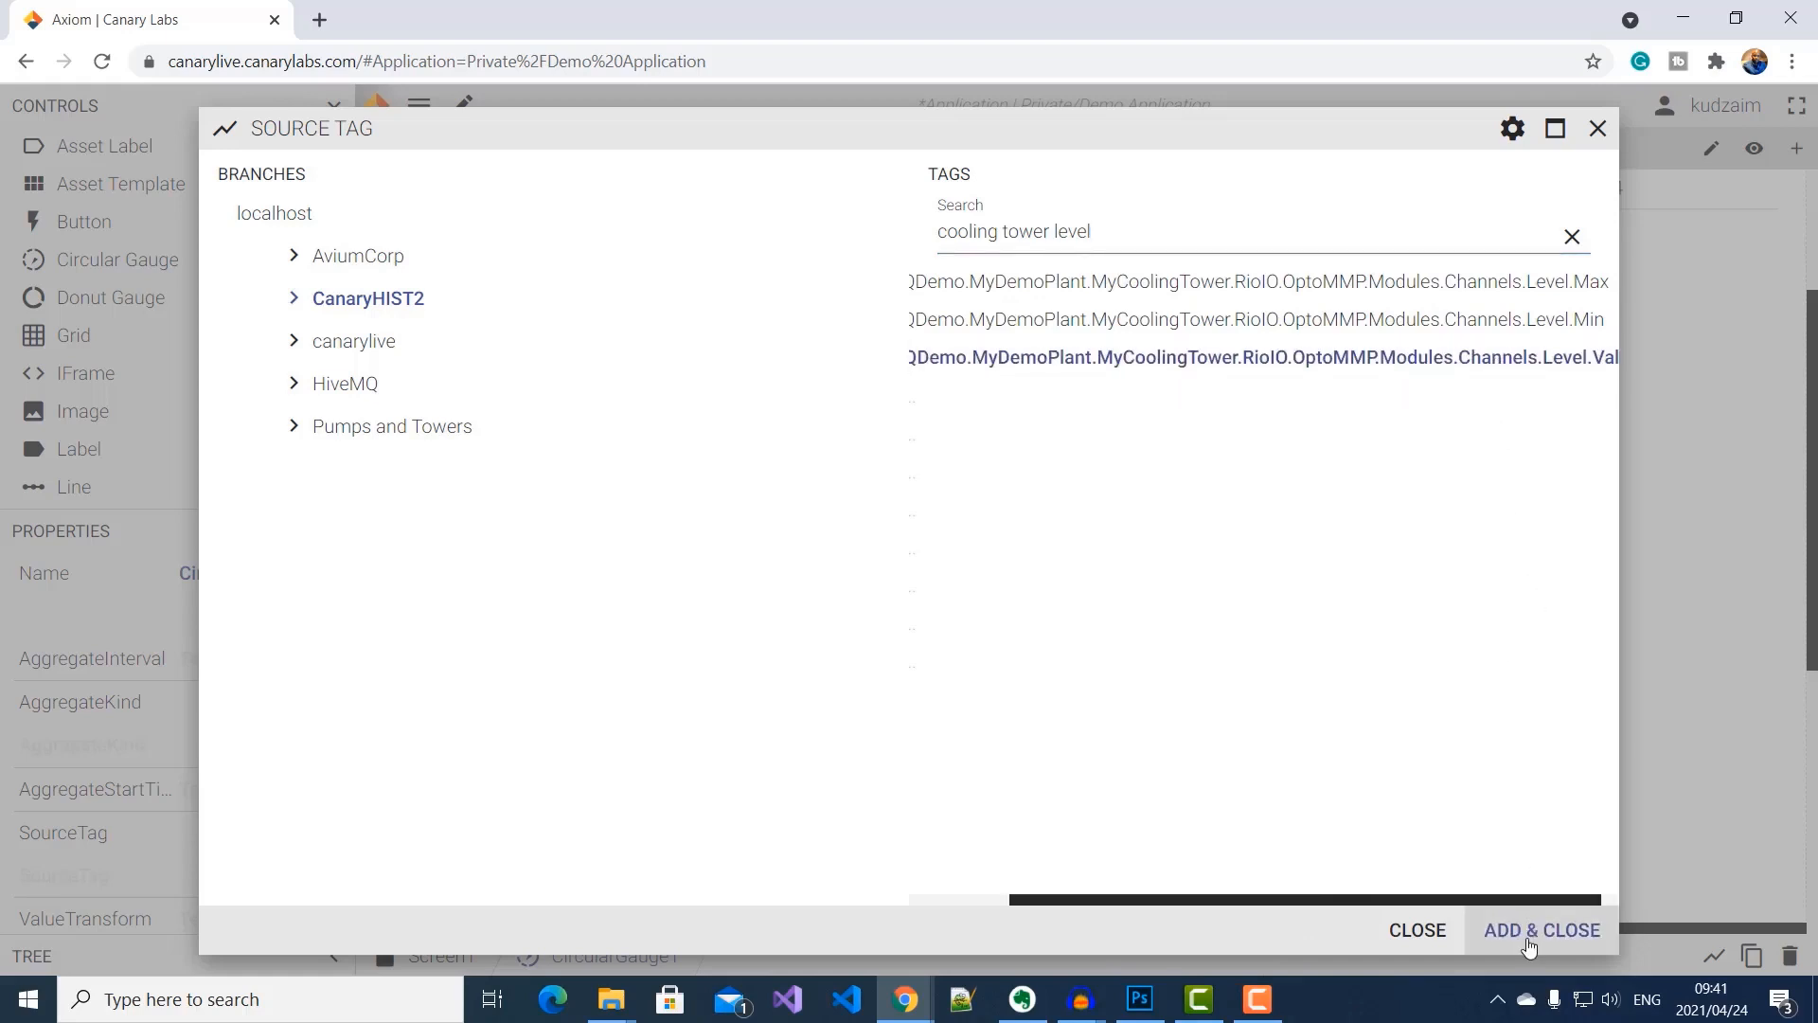
left_click(1542, 930)
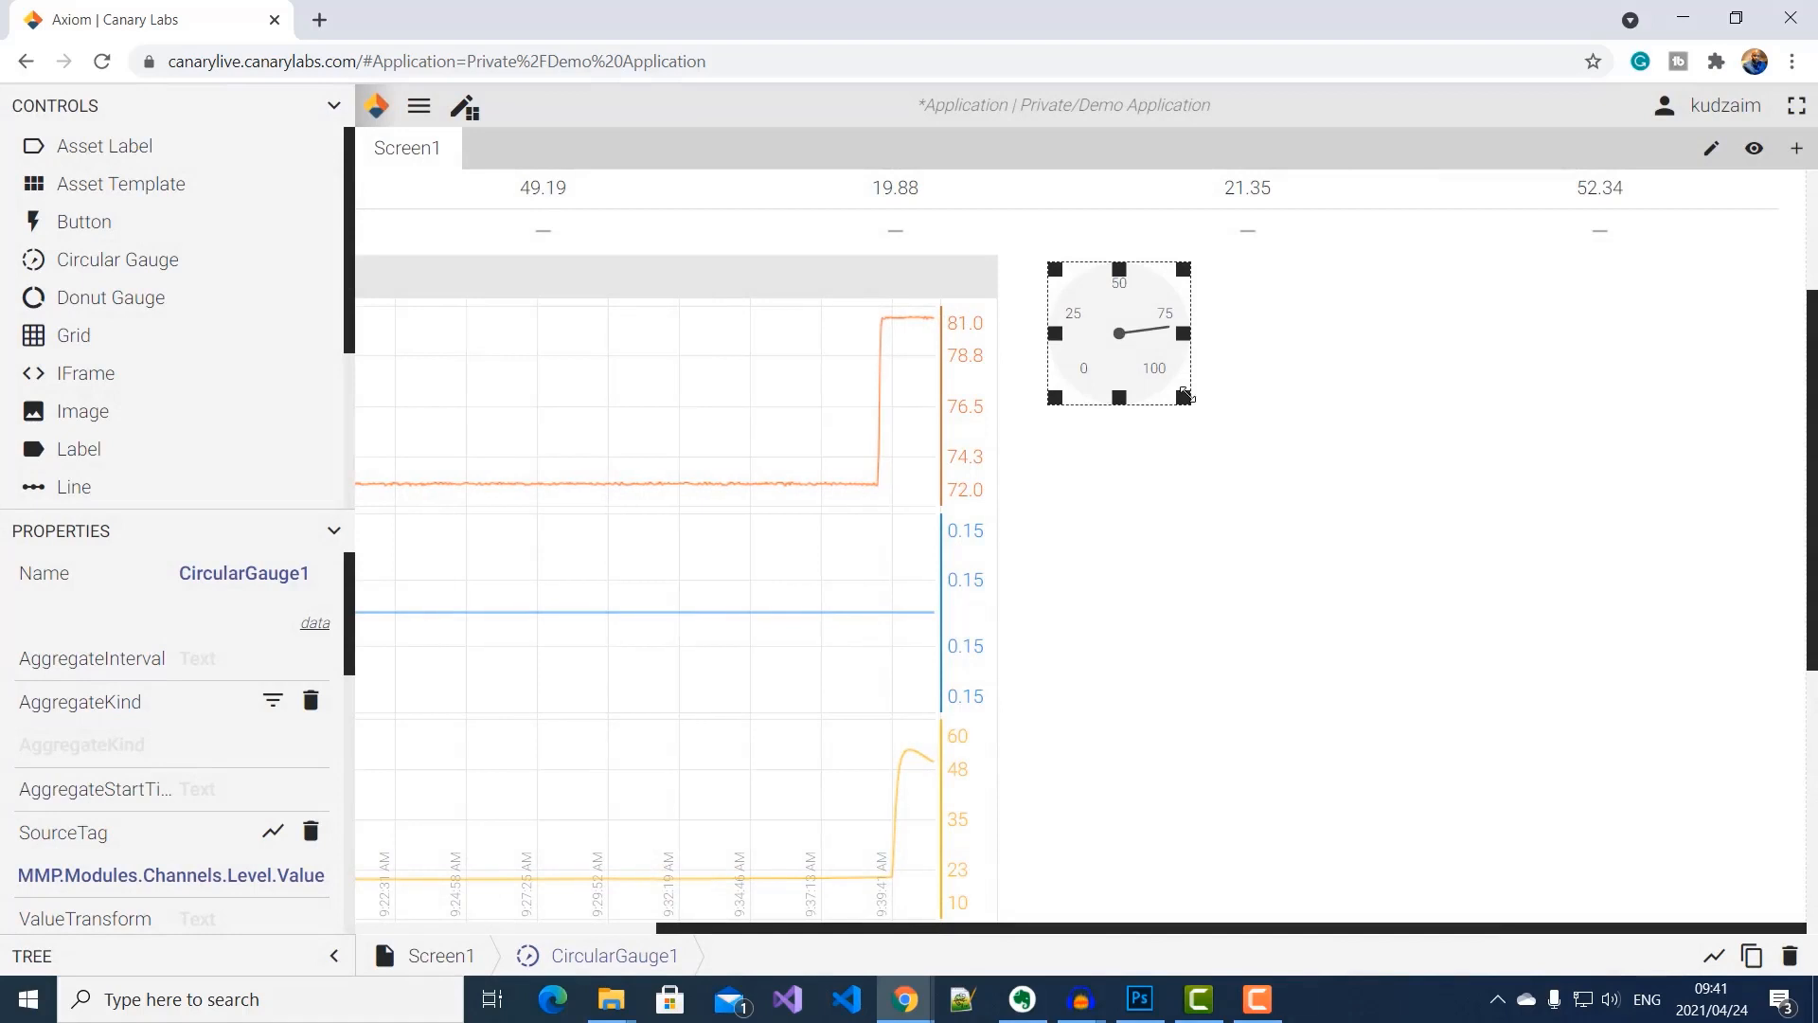
Enlarge the gauge to fill the right area and return to the running application.
left_click_drag(1186, 396, 1557, 738)
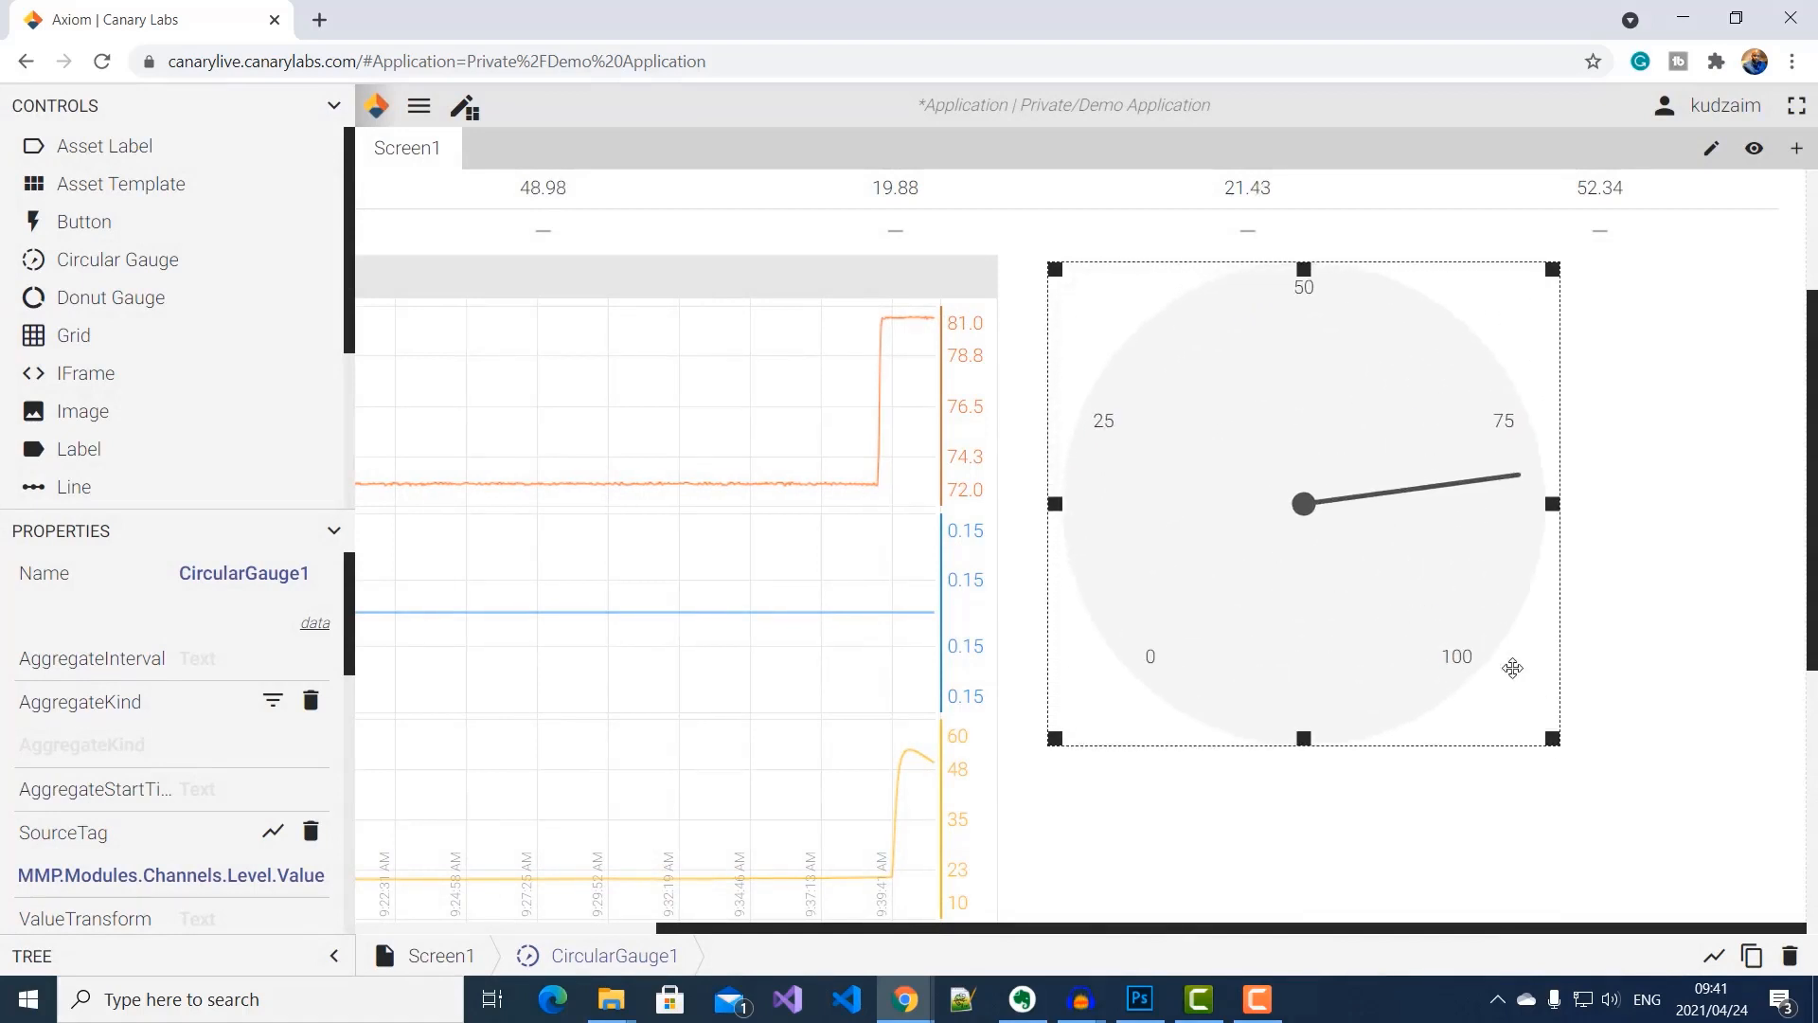
left_click(462, 106)
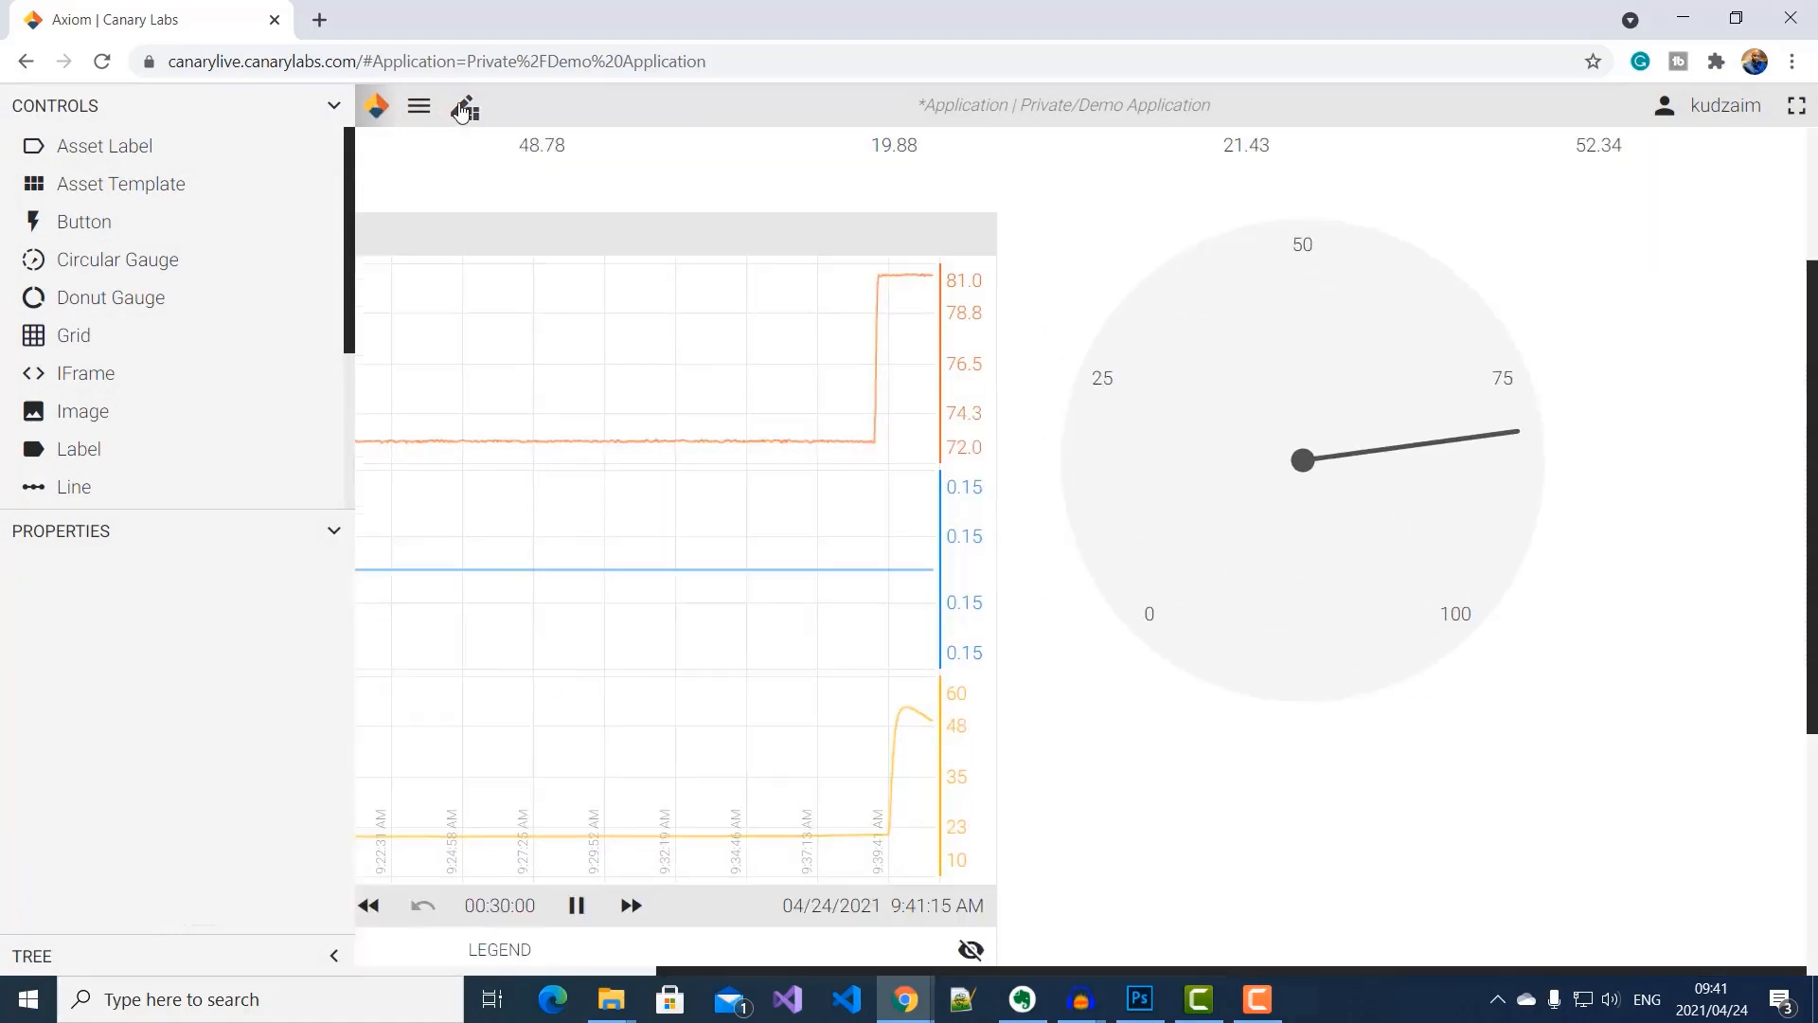
left_click(464, 106)
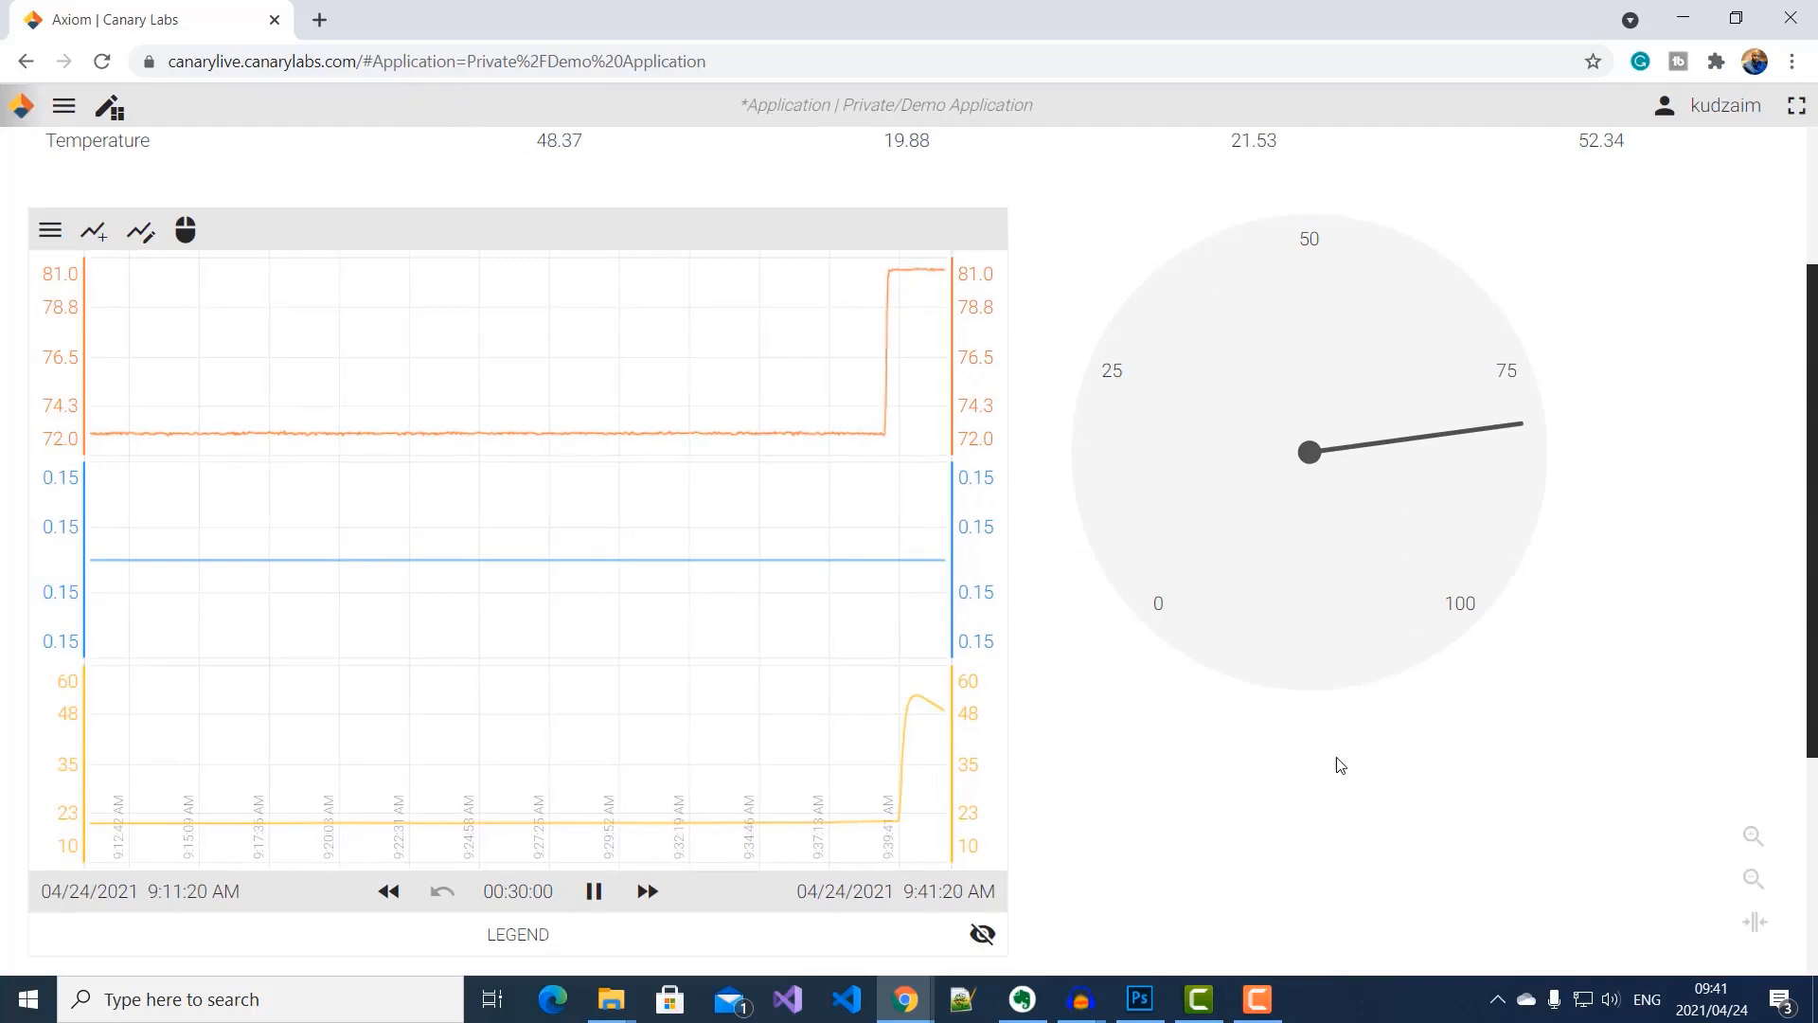